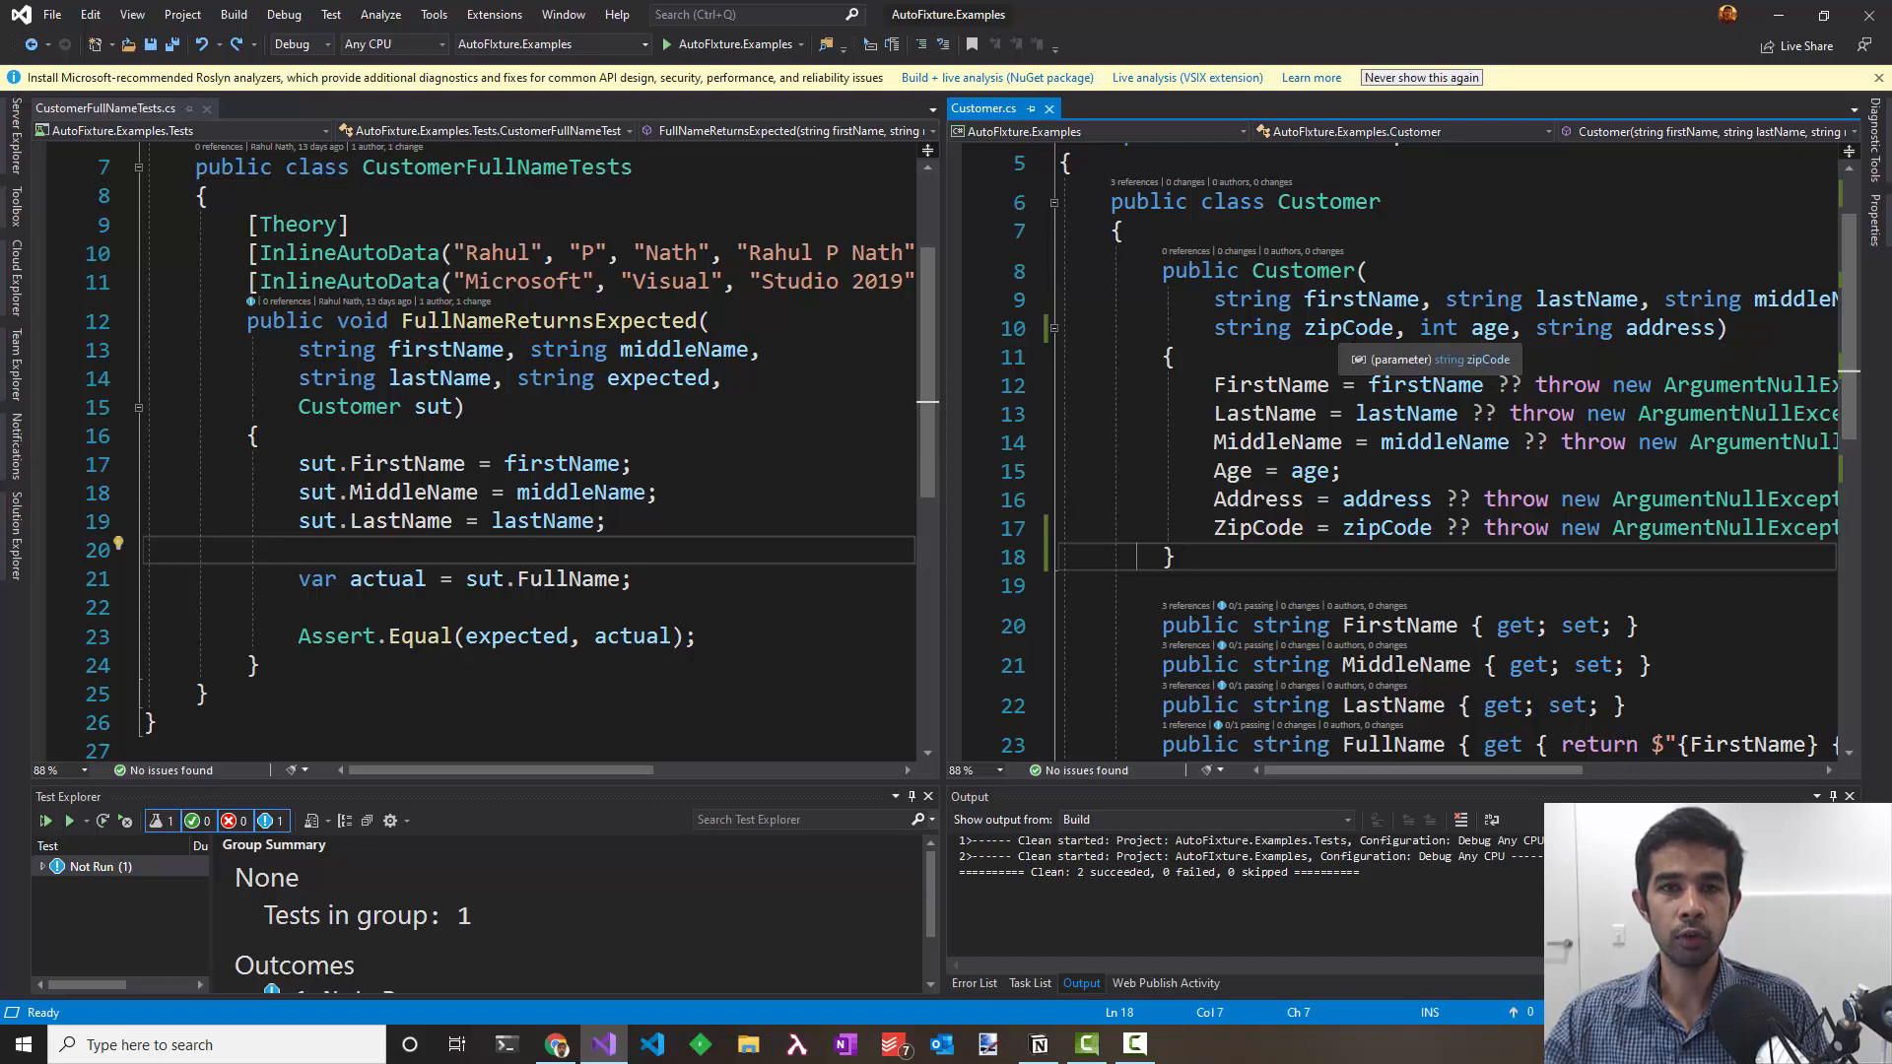
Step: Remove zipCode from the constructor and declare public List<Address> Addresses { get; set; }
scroll("down", 3)
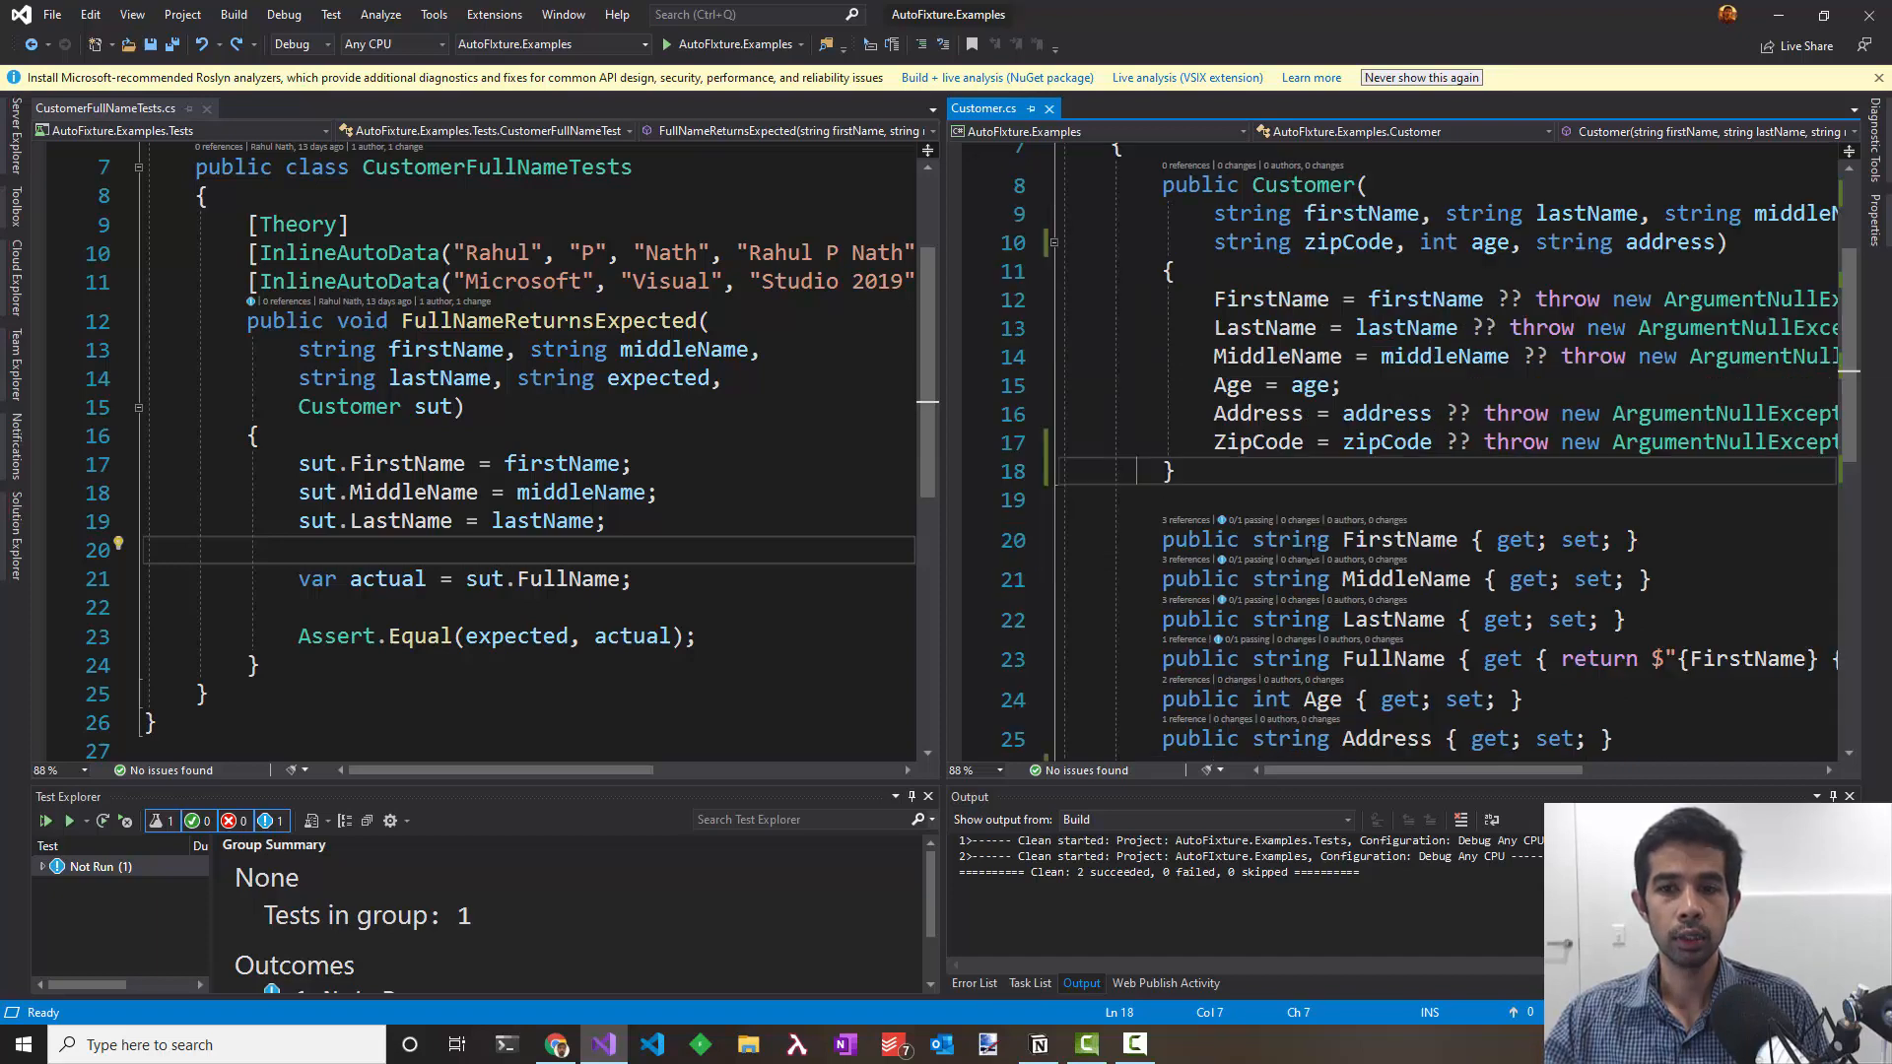
scroll("down", 3)
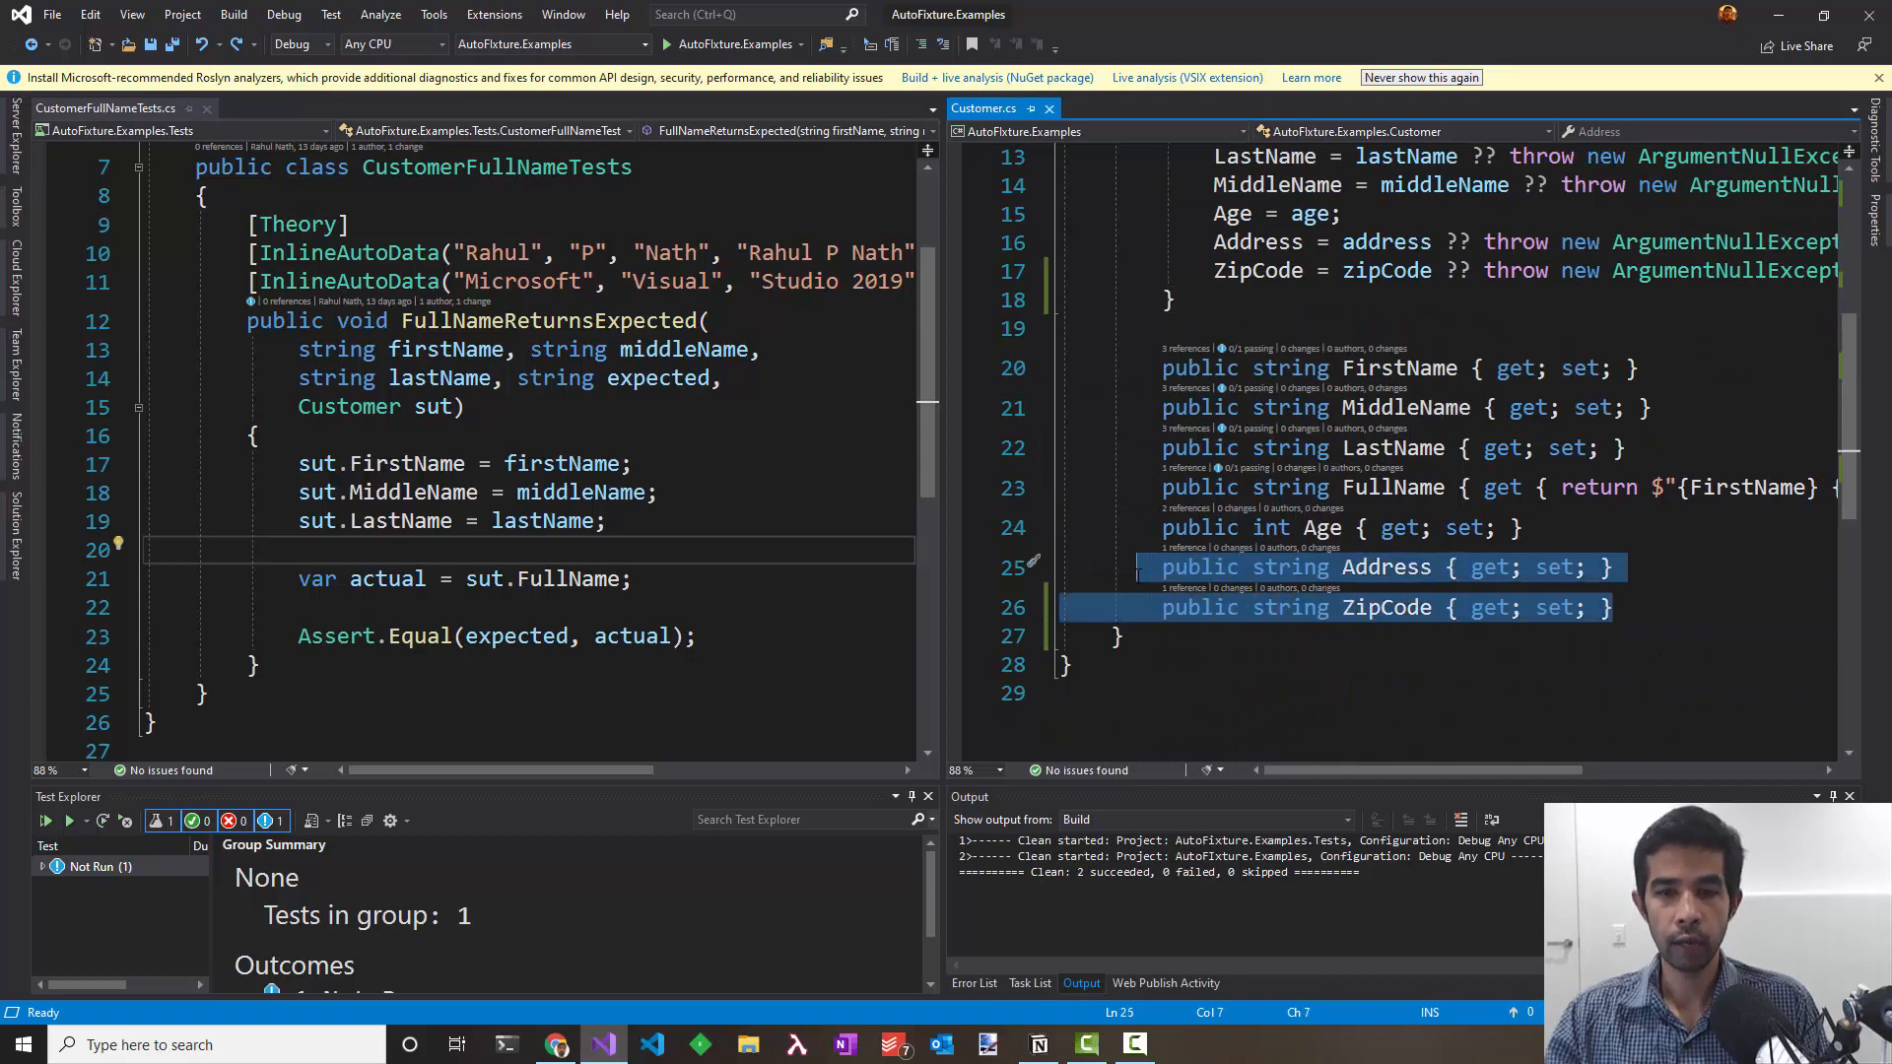
type("perty")
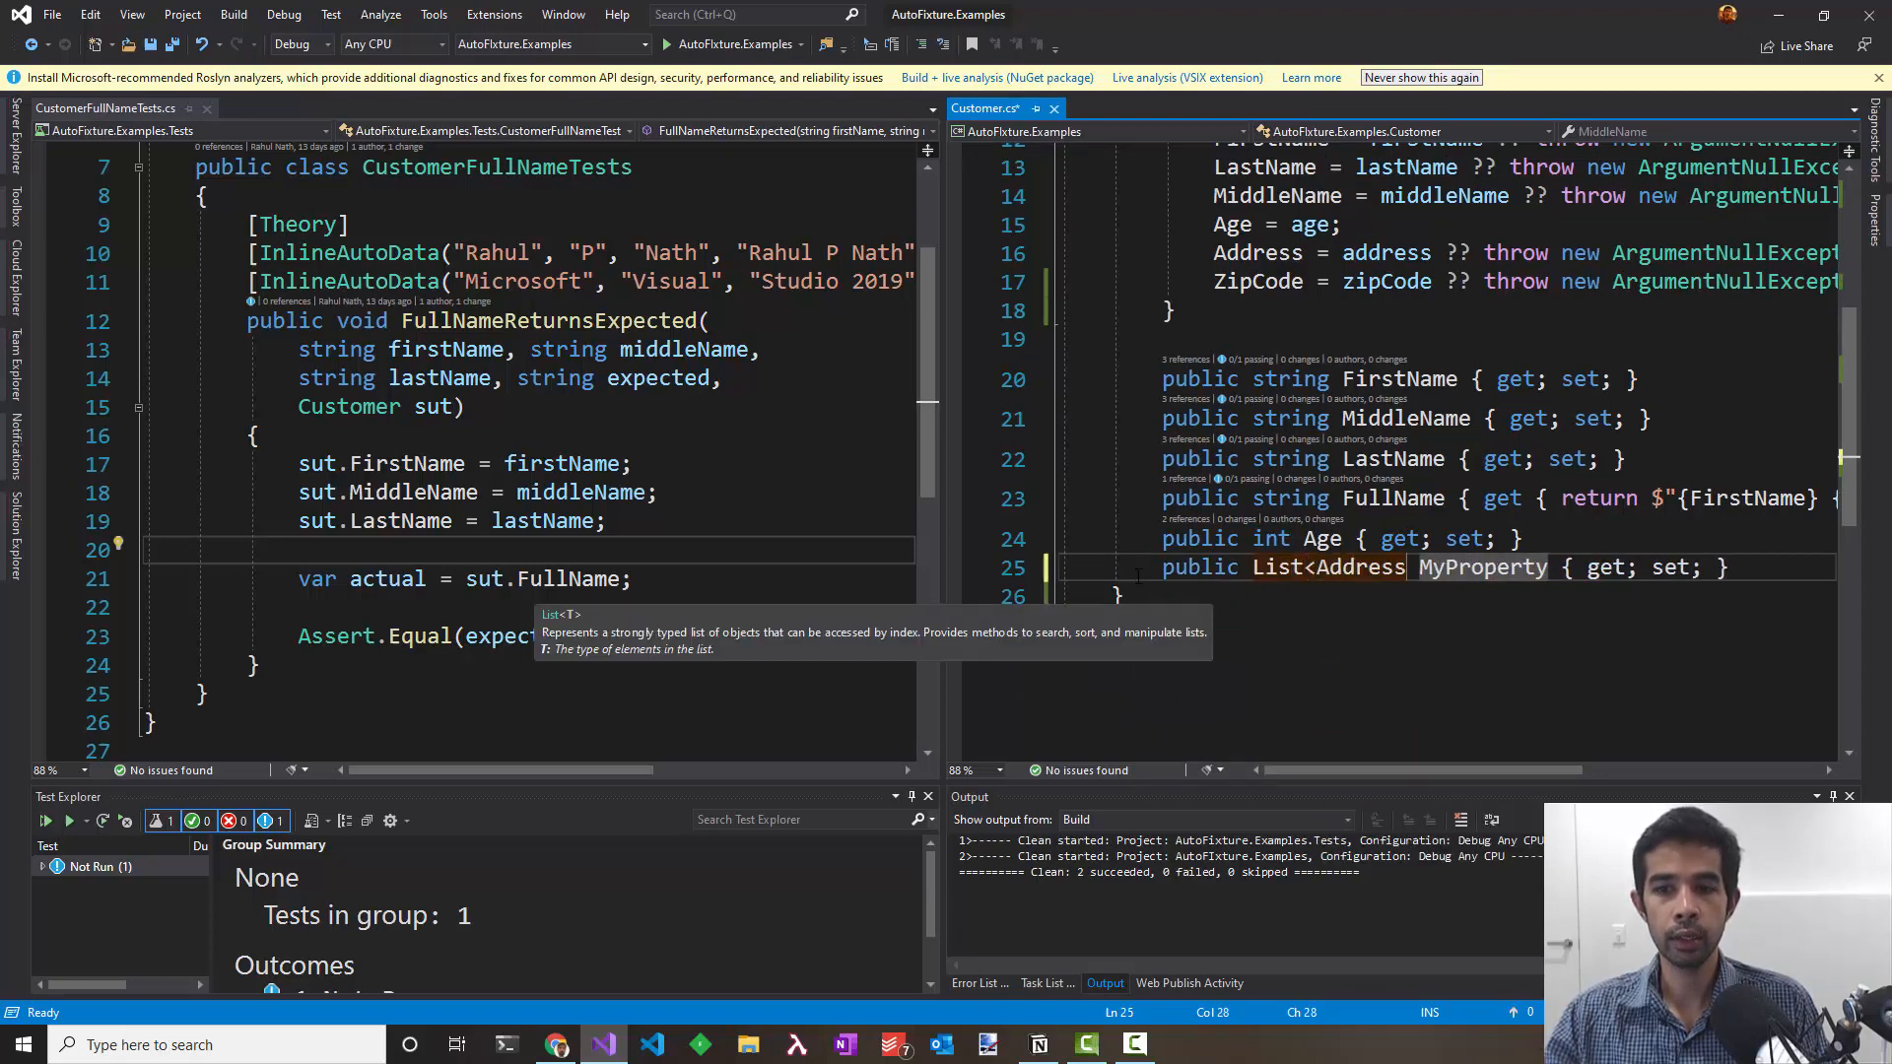
type("Addresses")
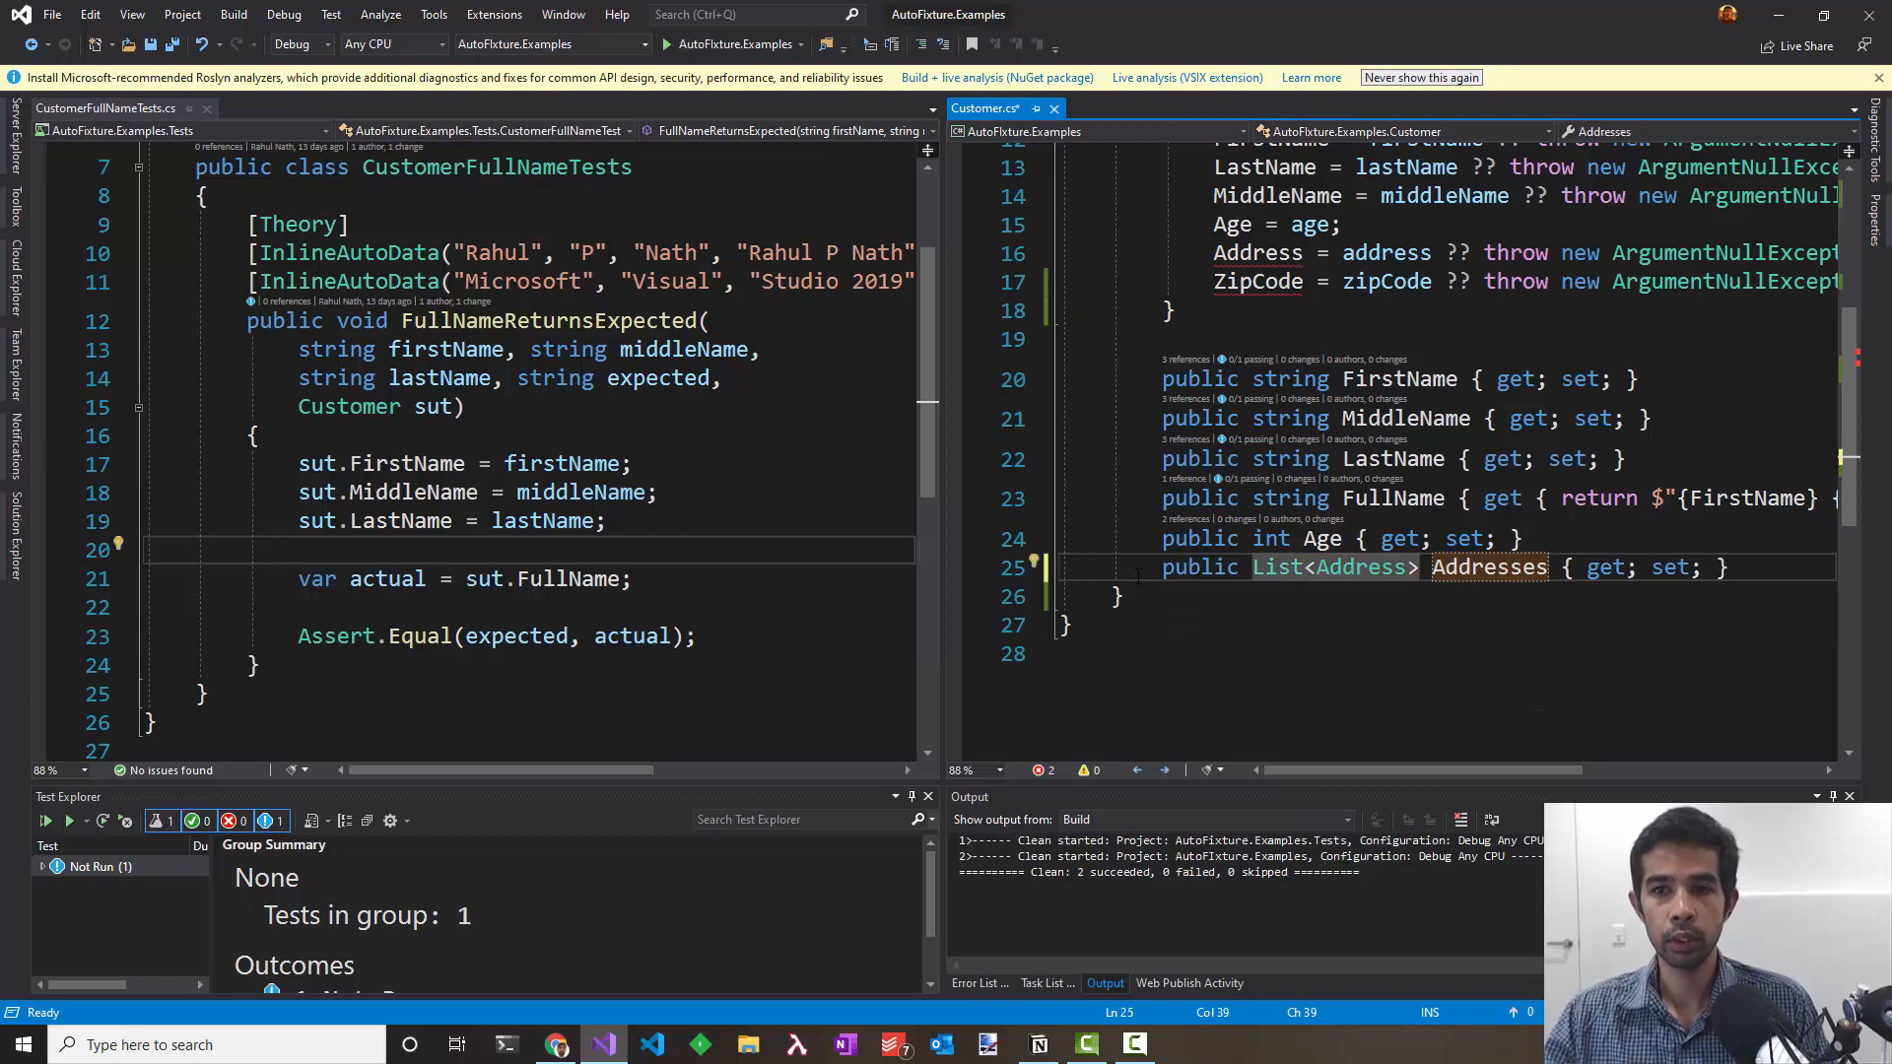
scroll("up", 3)
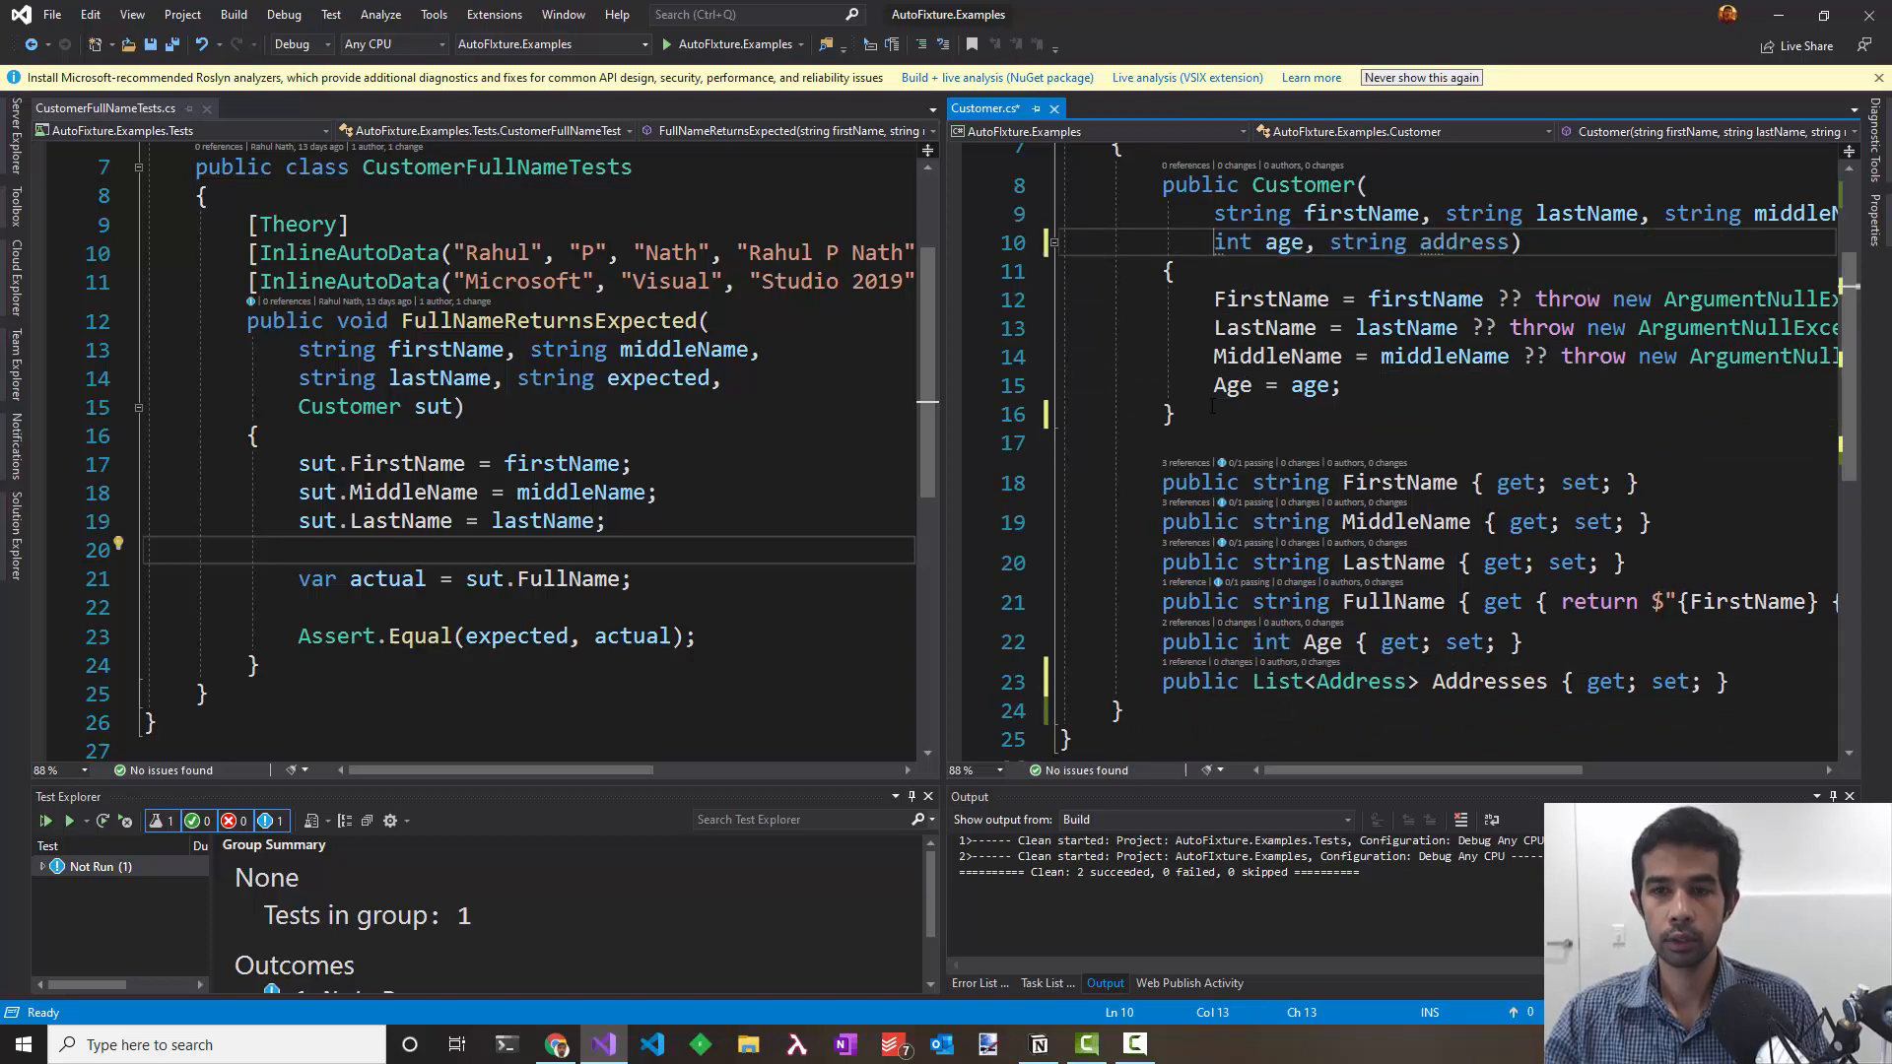
Step: Change the constructor parameter to List<Address> addresses, with Addresses = addresses ?? throw new ArgumentNullException
double_click(1421, 242)
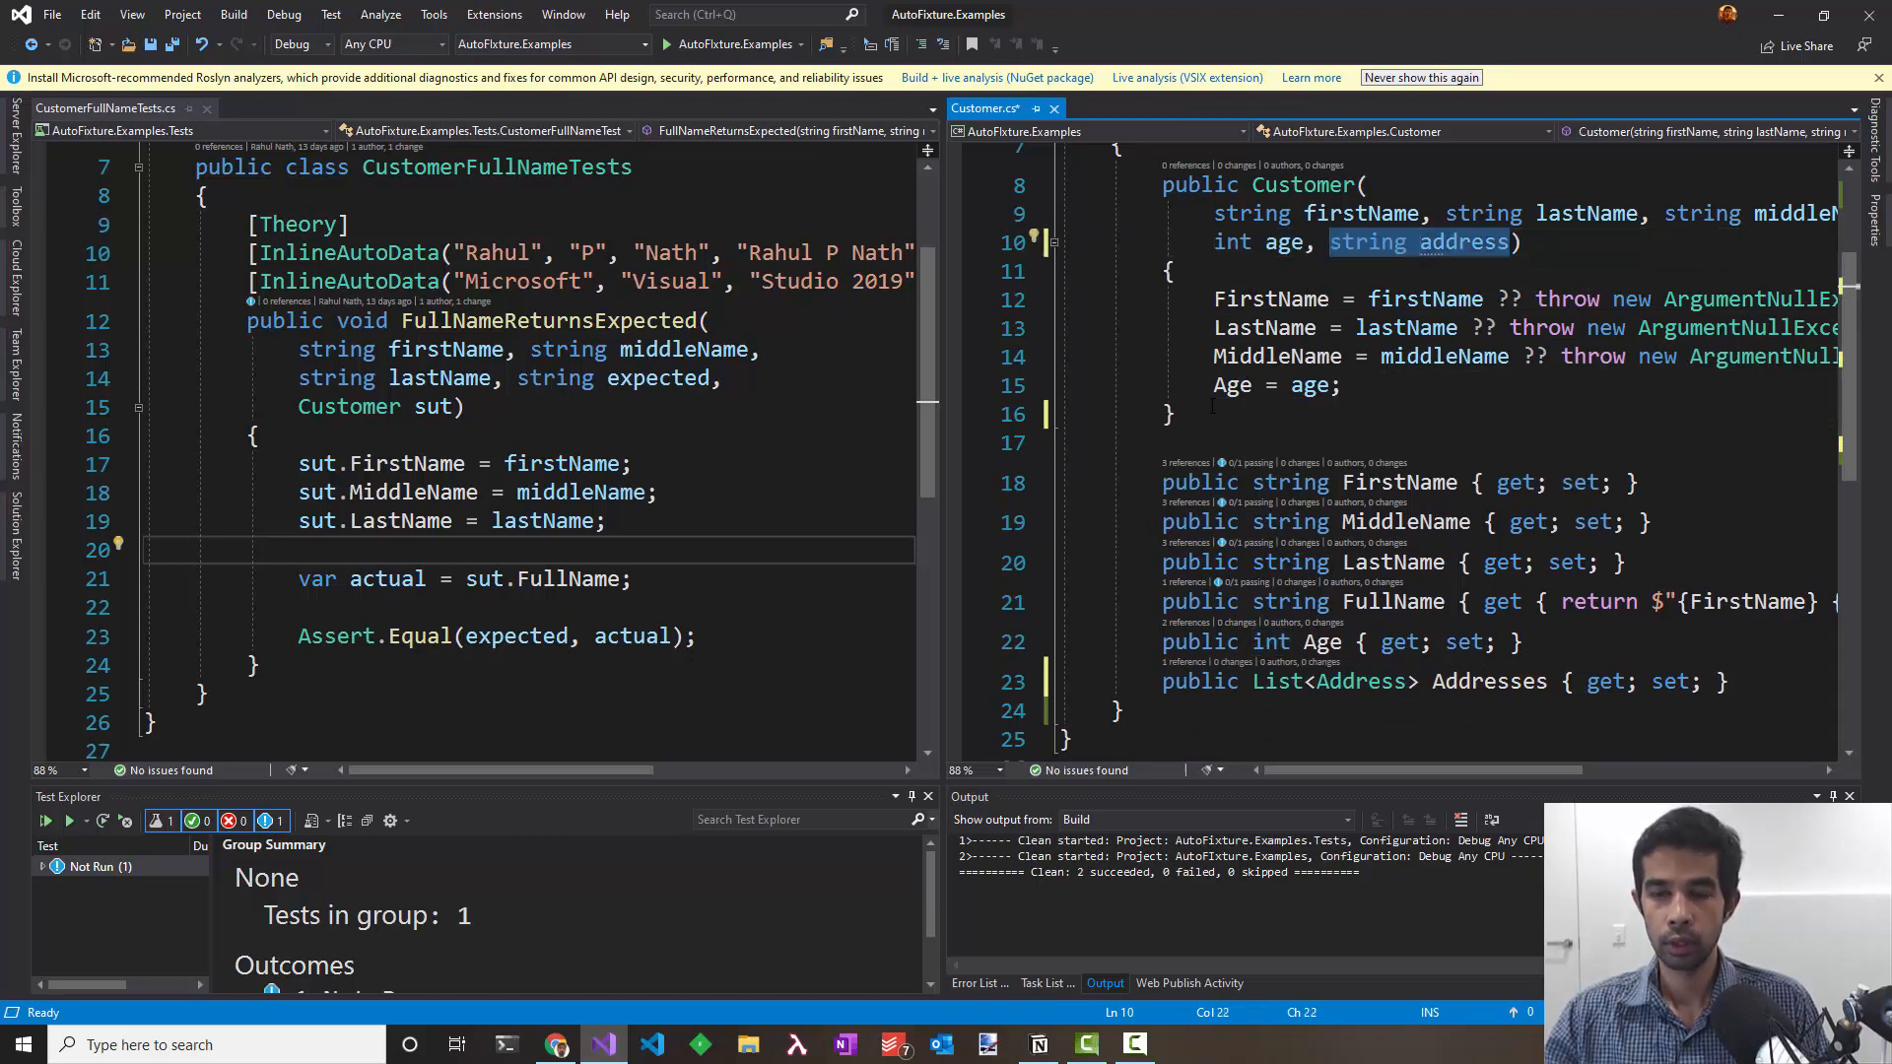
type("List<Address>")
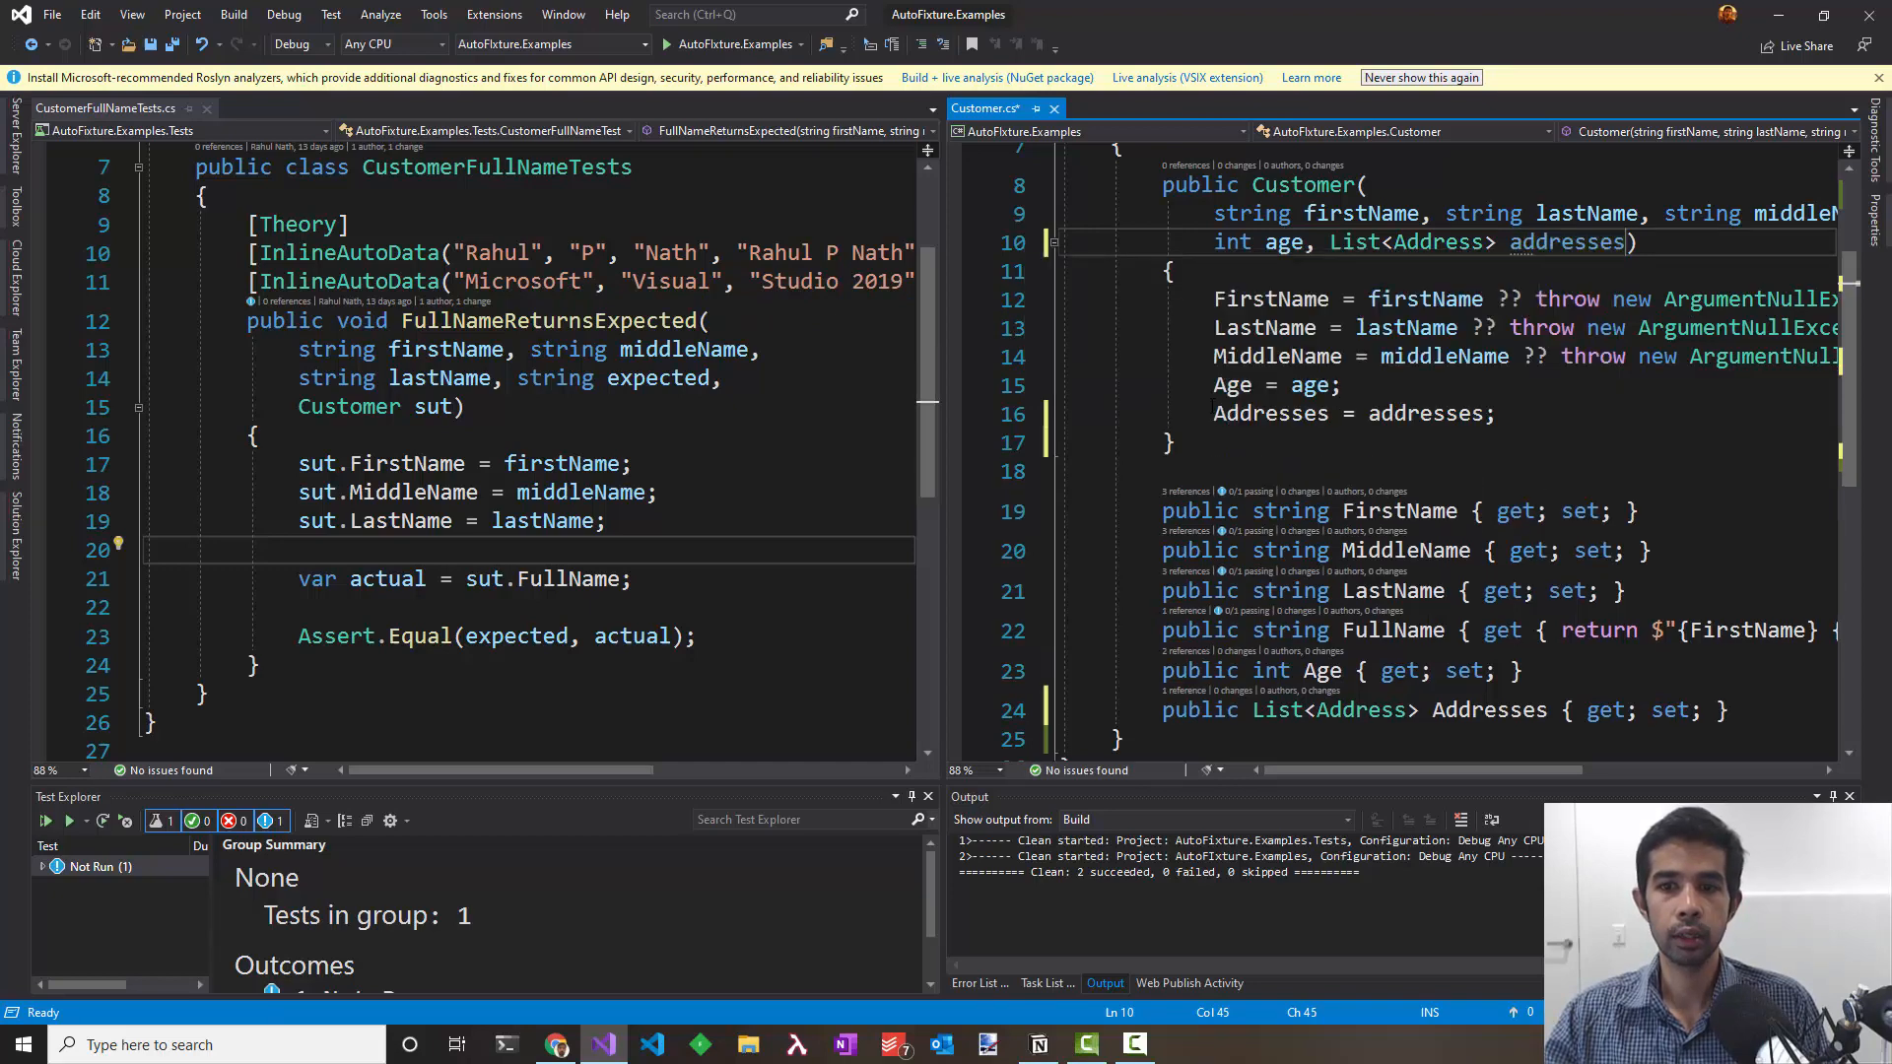
left_click(1171, 270)
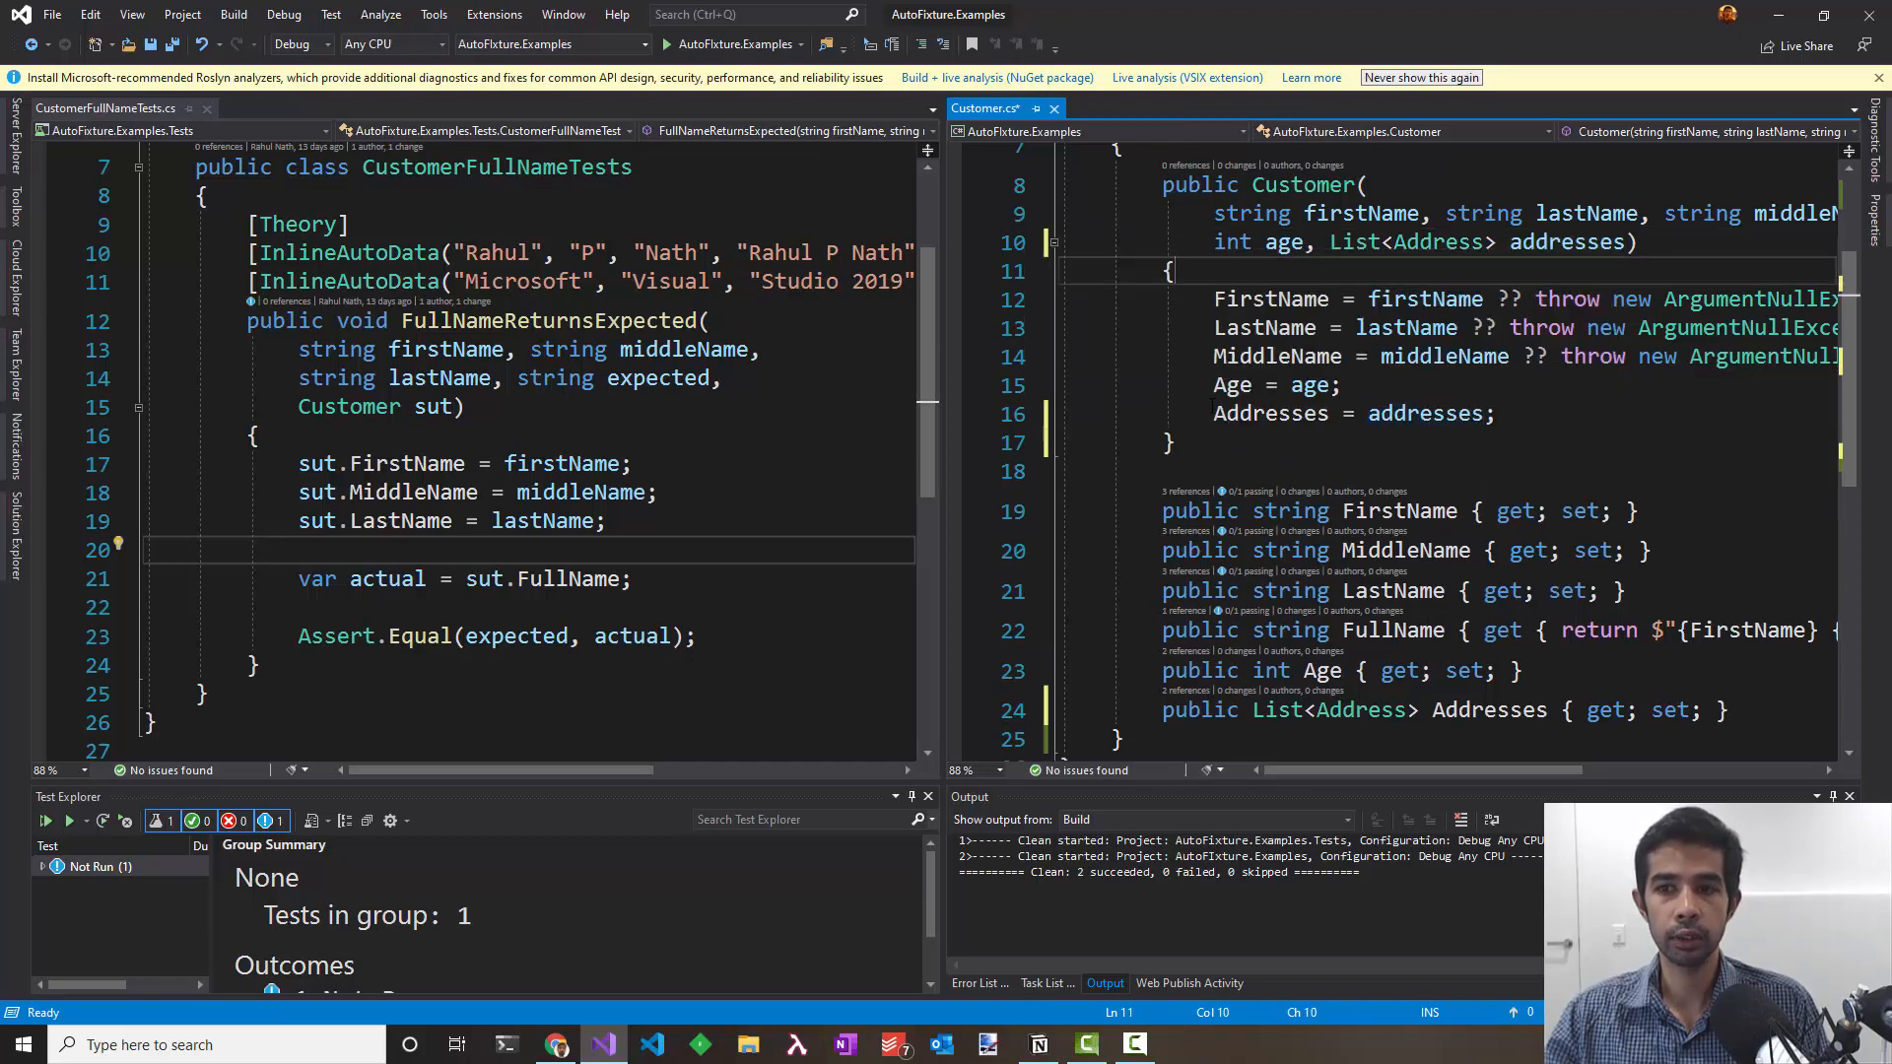
type("?? throw")
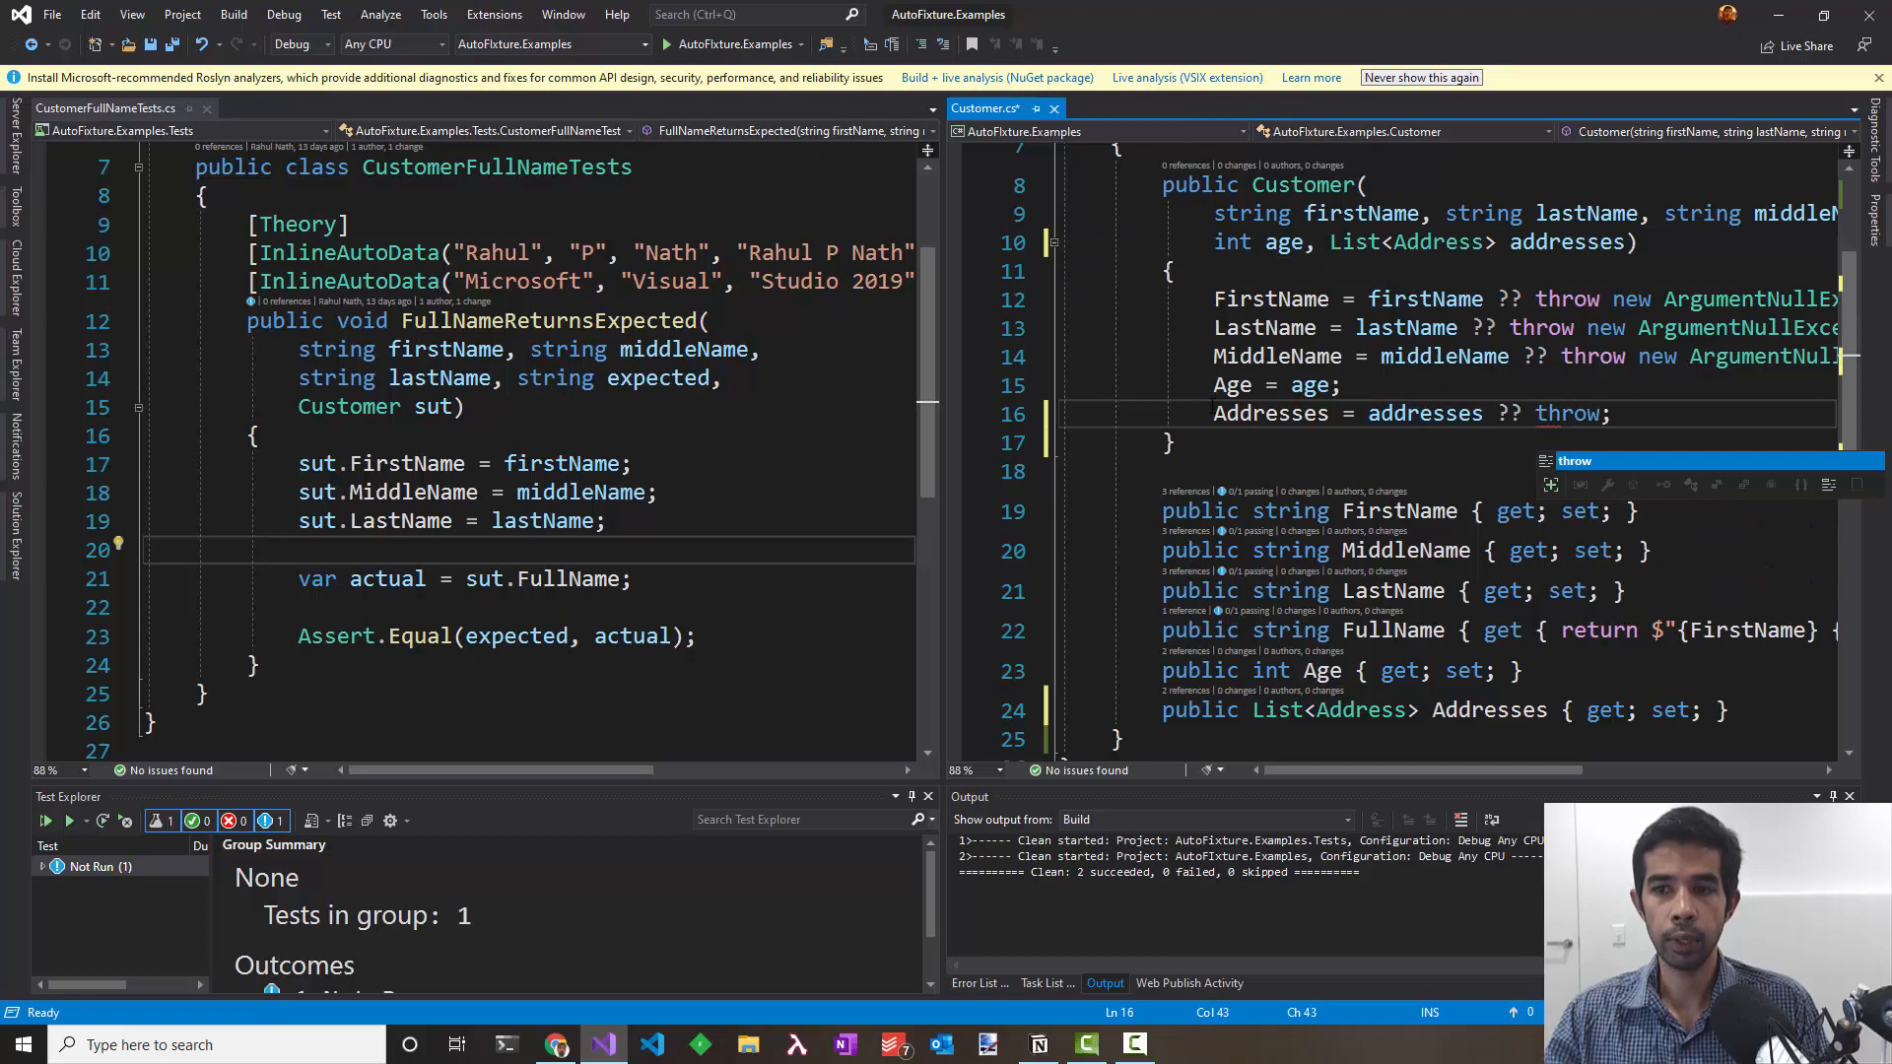
type("new")
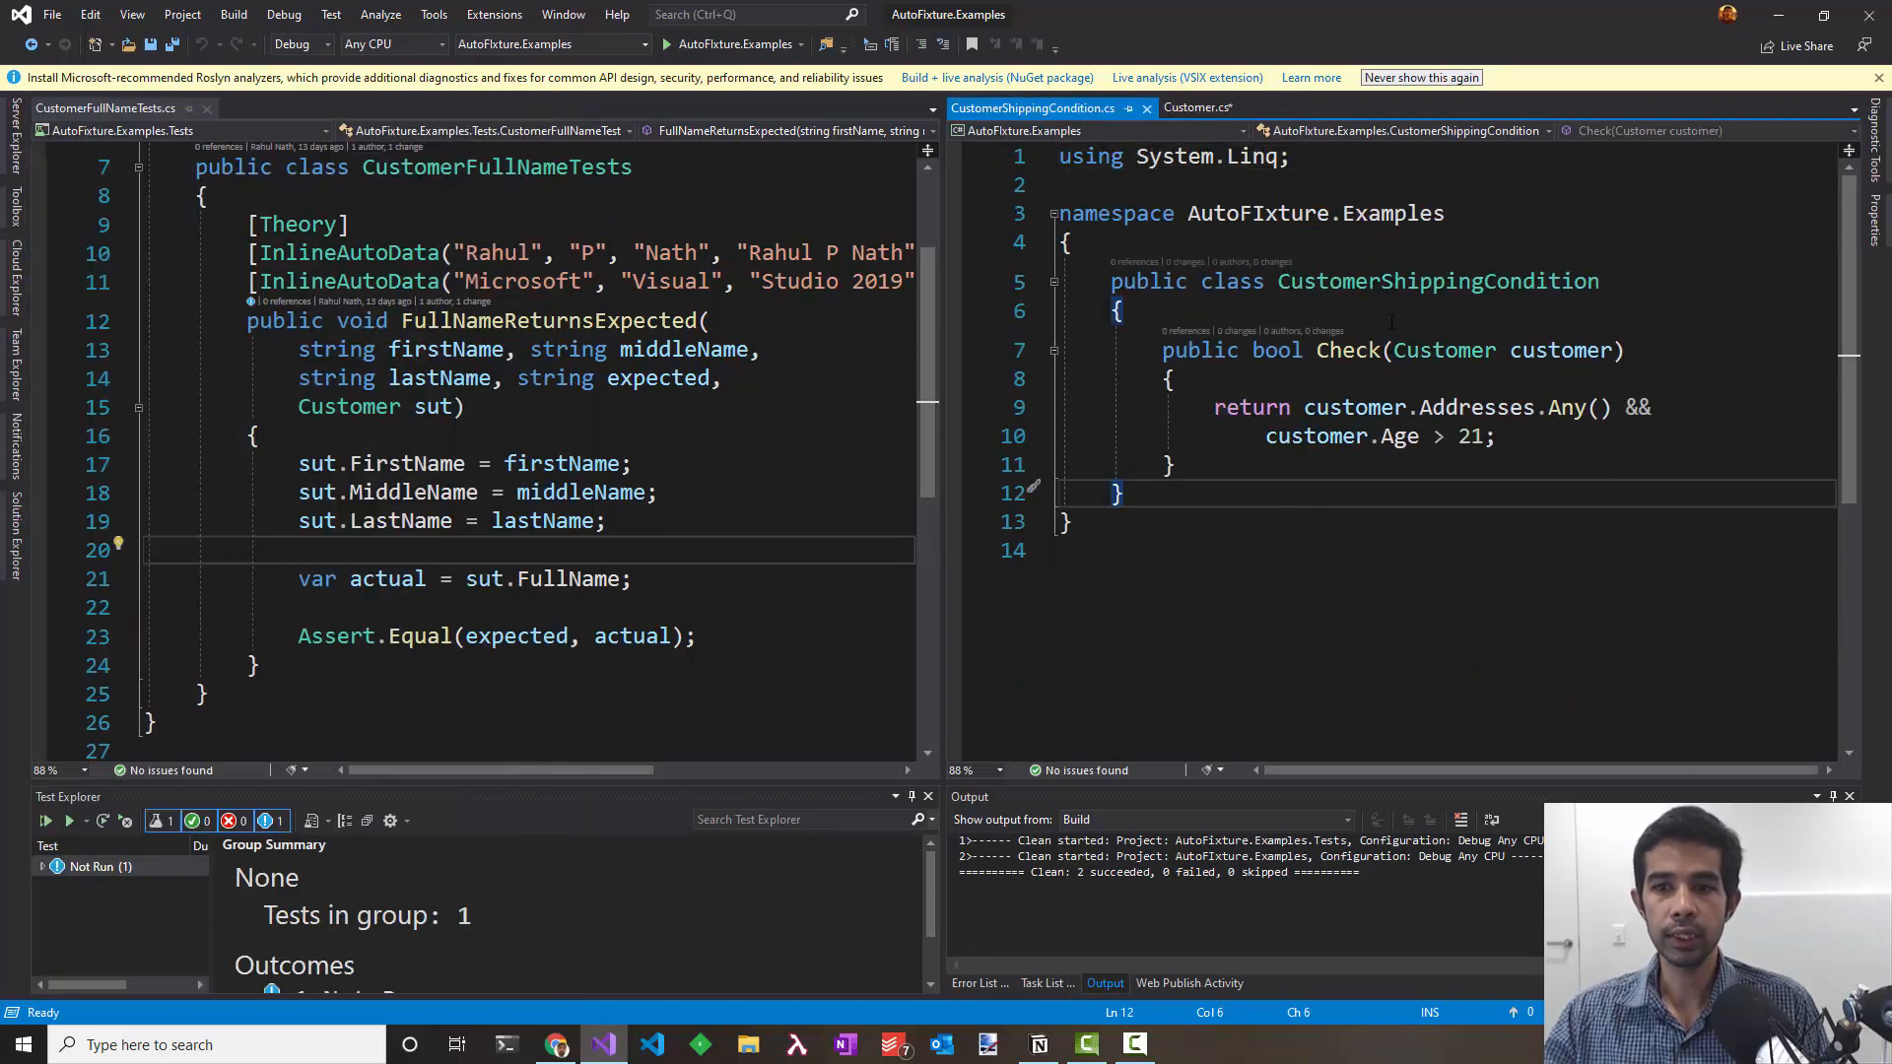
mouse_move(1476, 407)
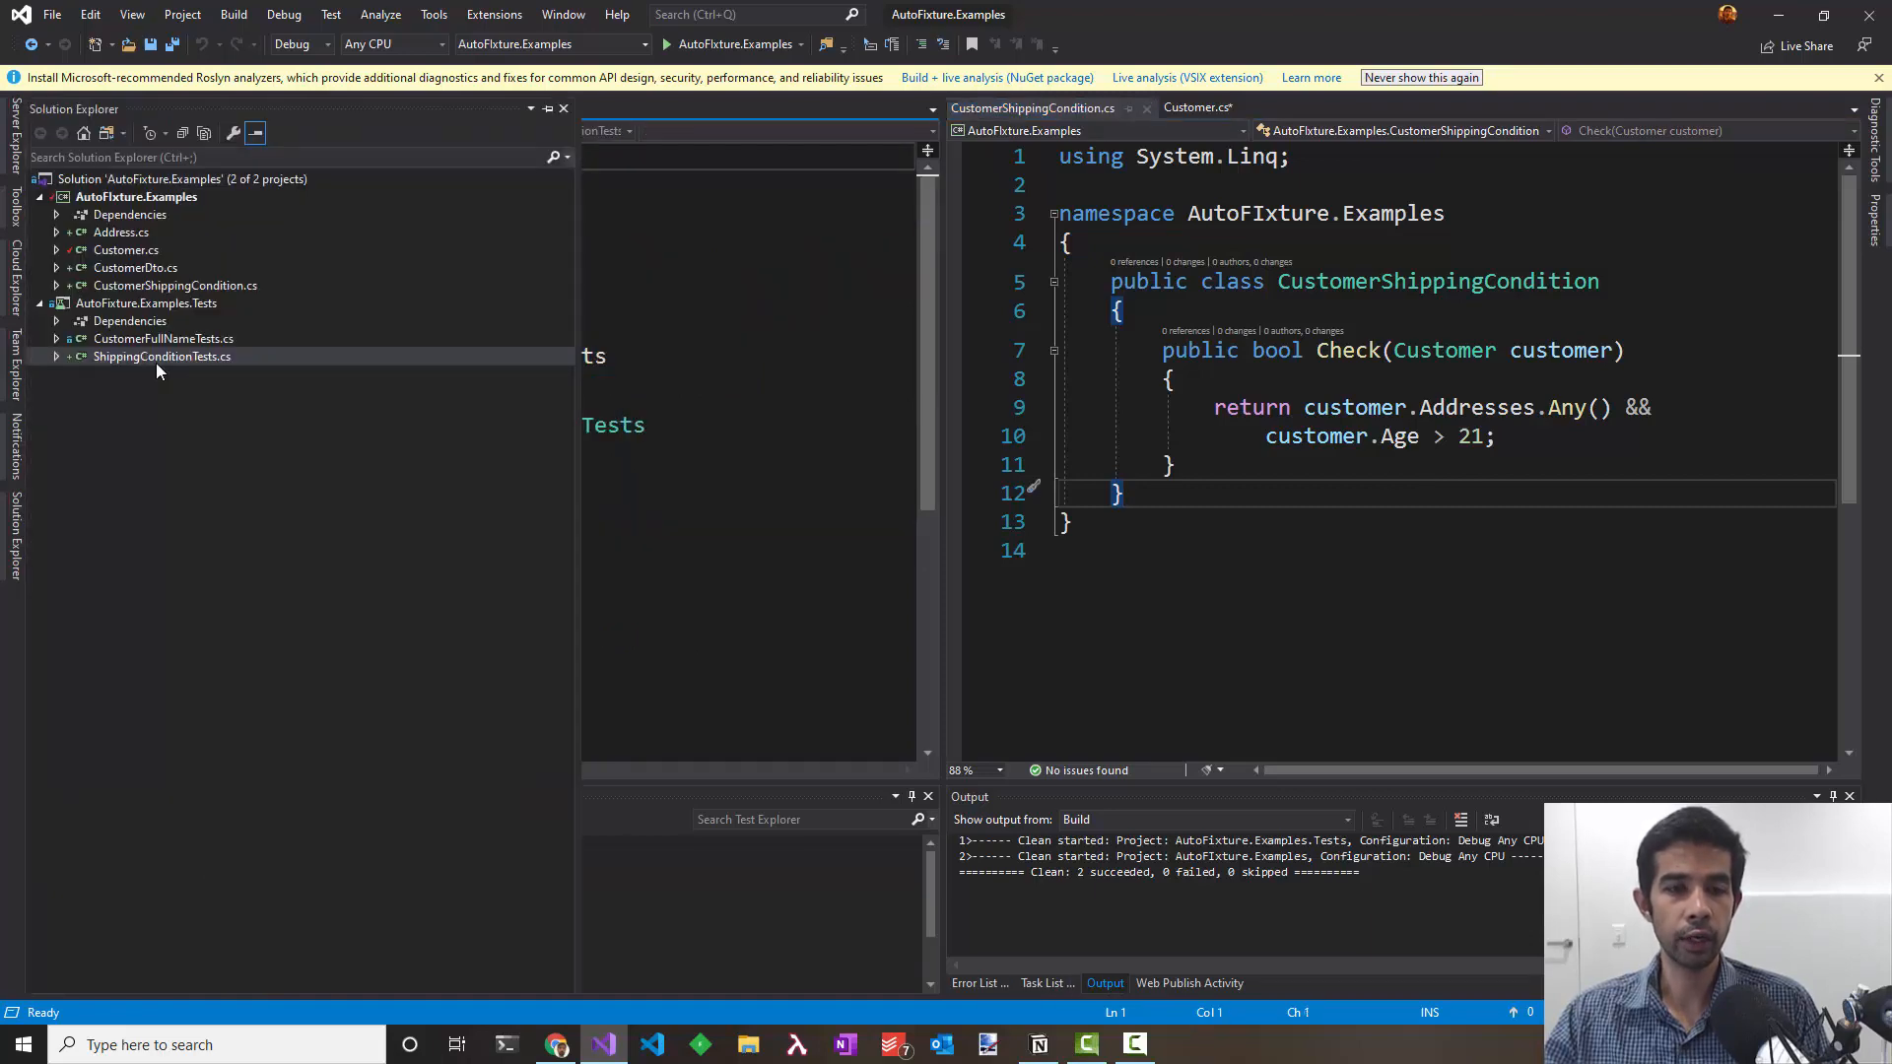
Step: Open ShippingConditionTests.cs and add a [Theory] attribute
double_click(162, 356)
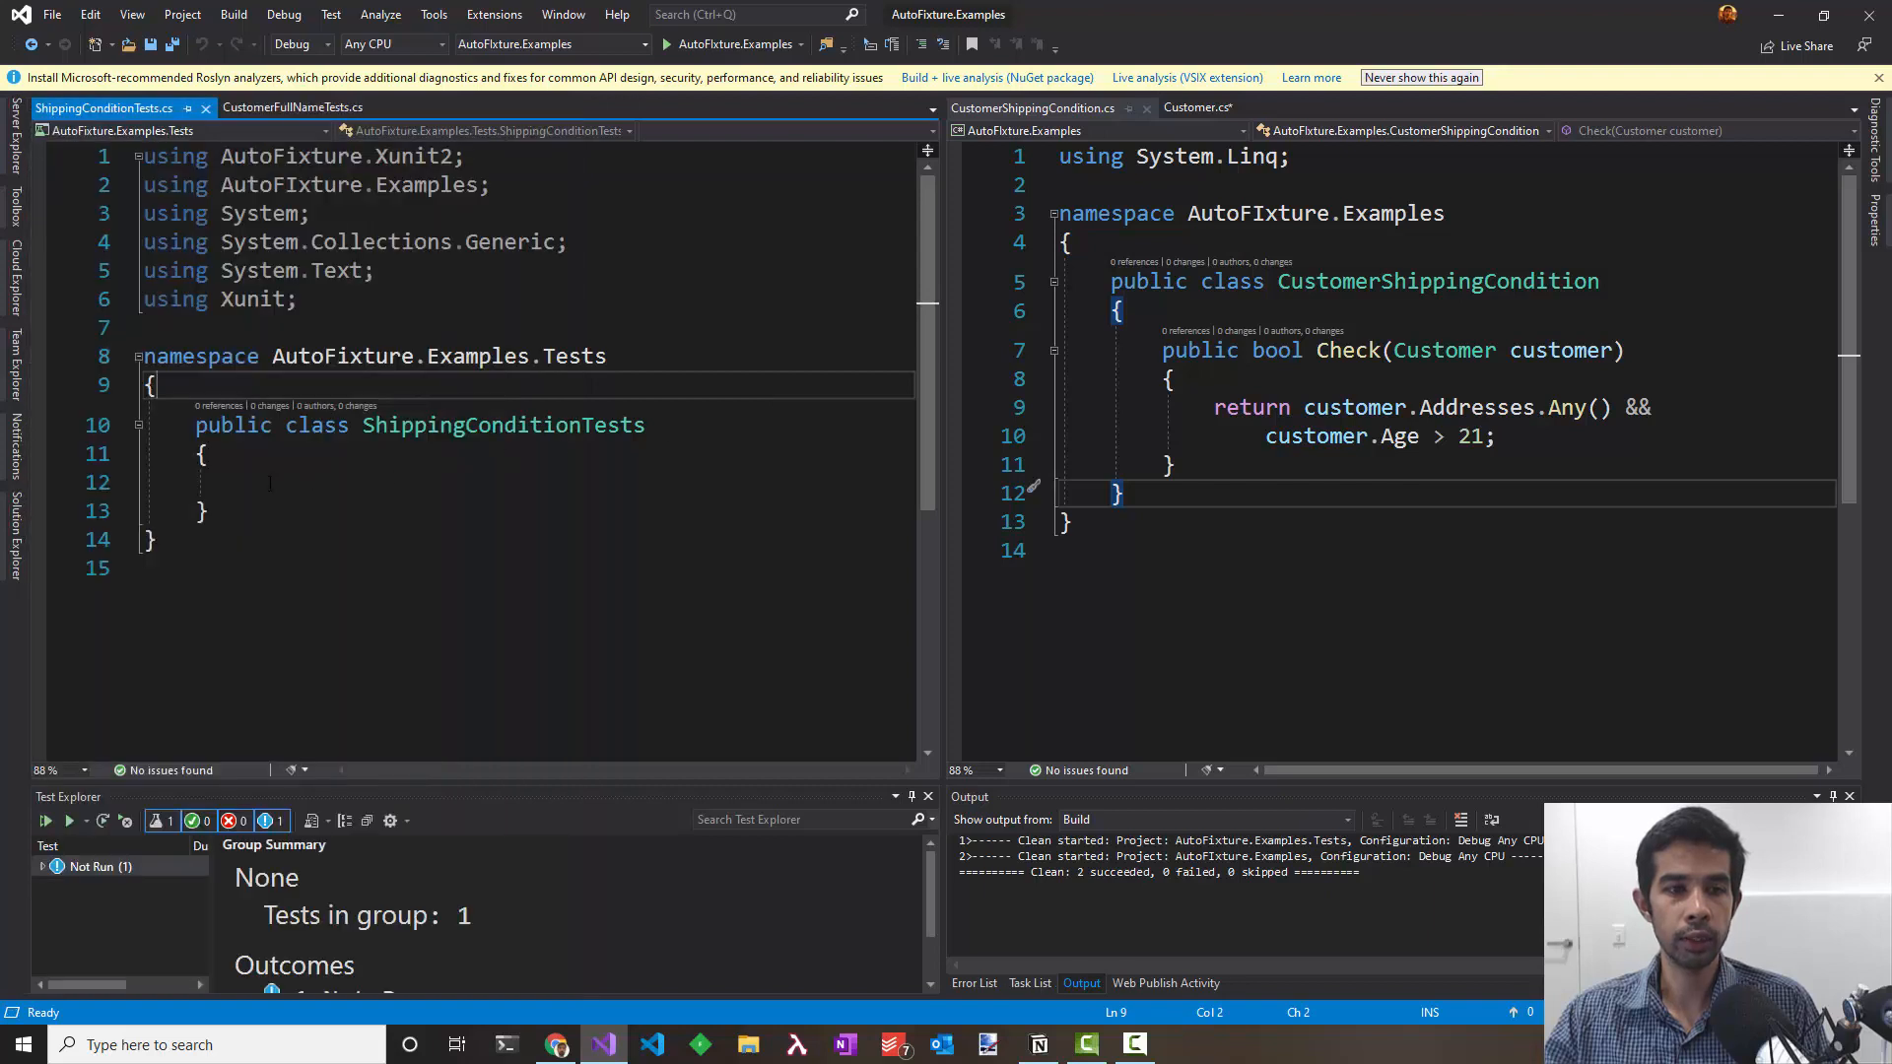
type("[]")
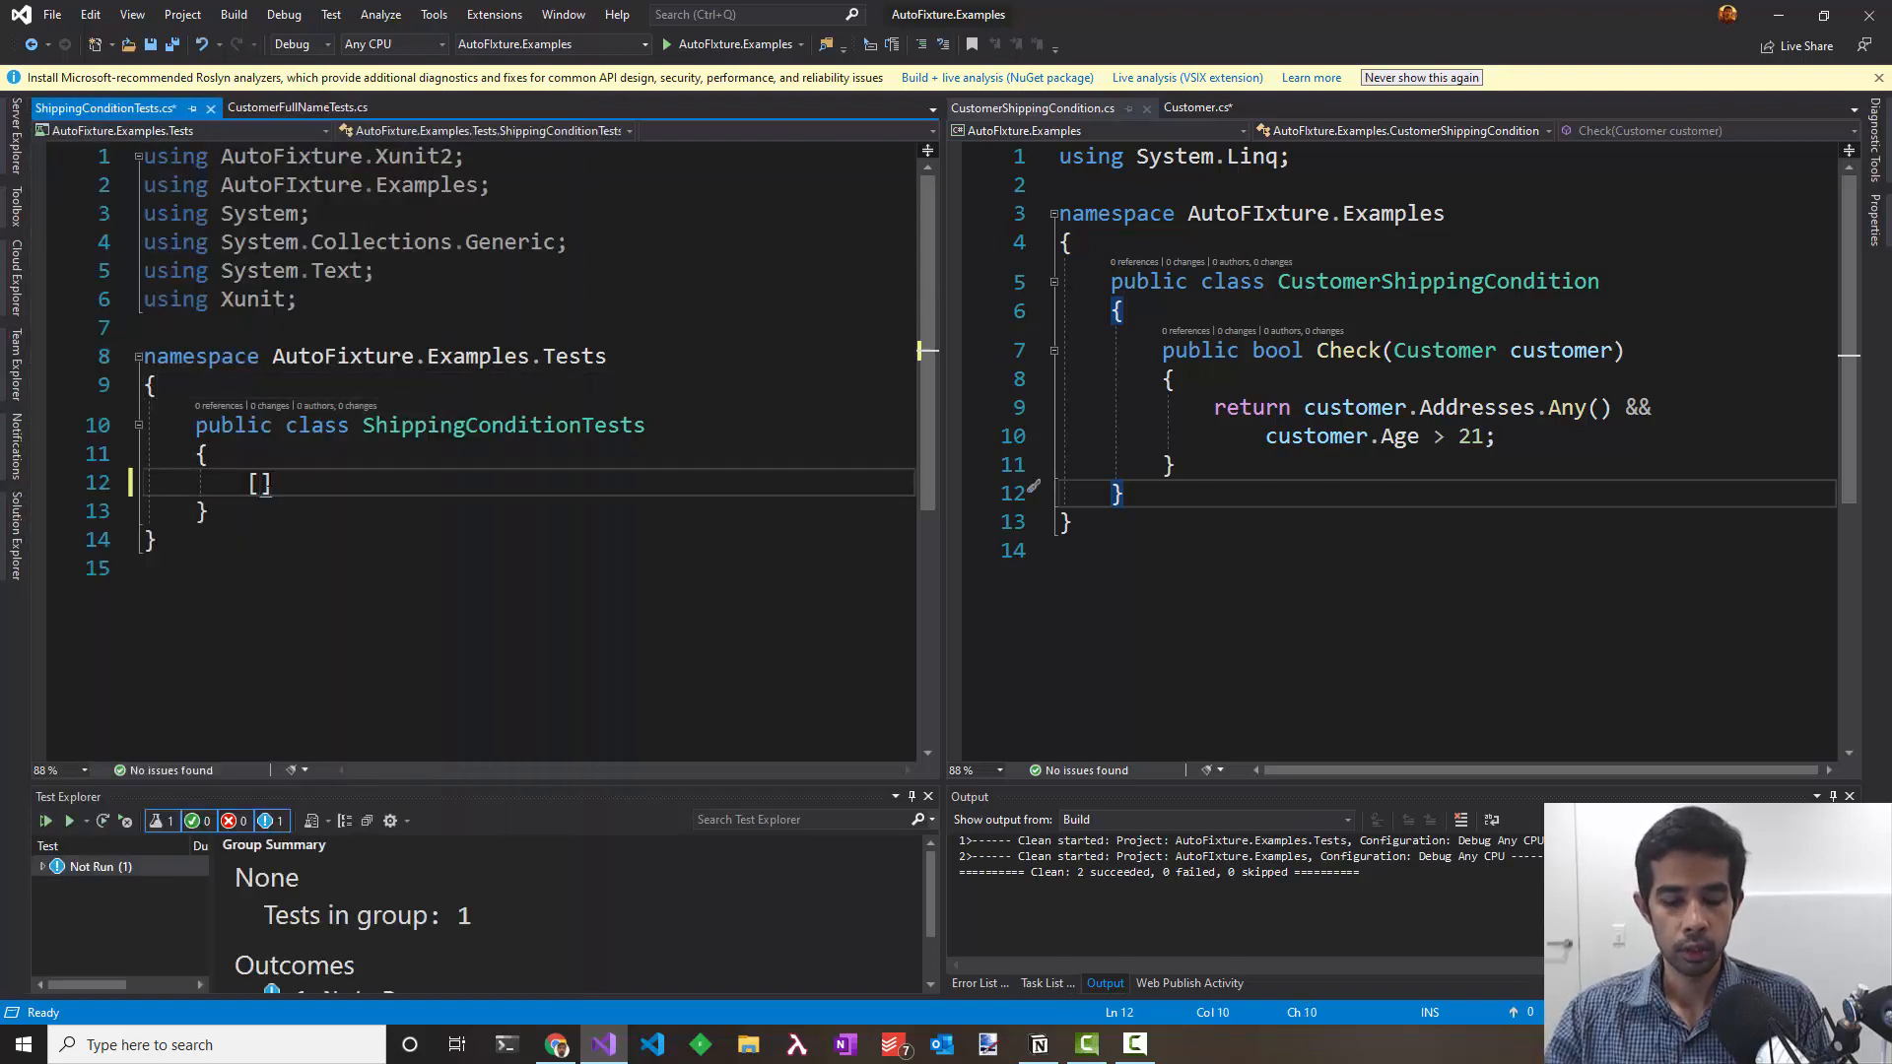
type("Theory")
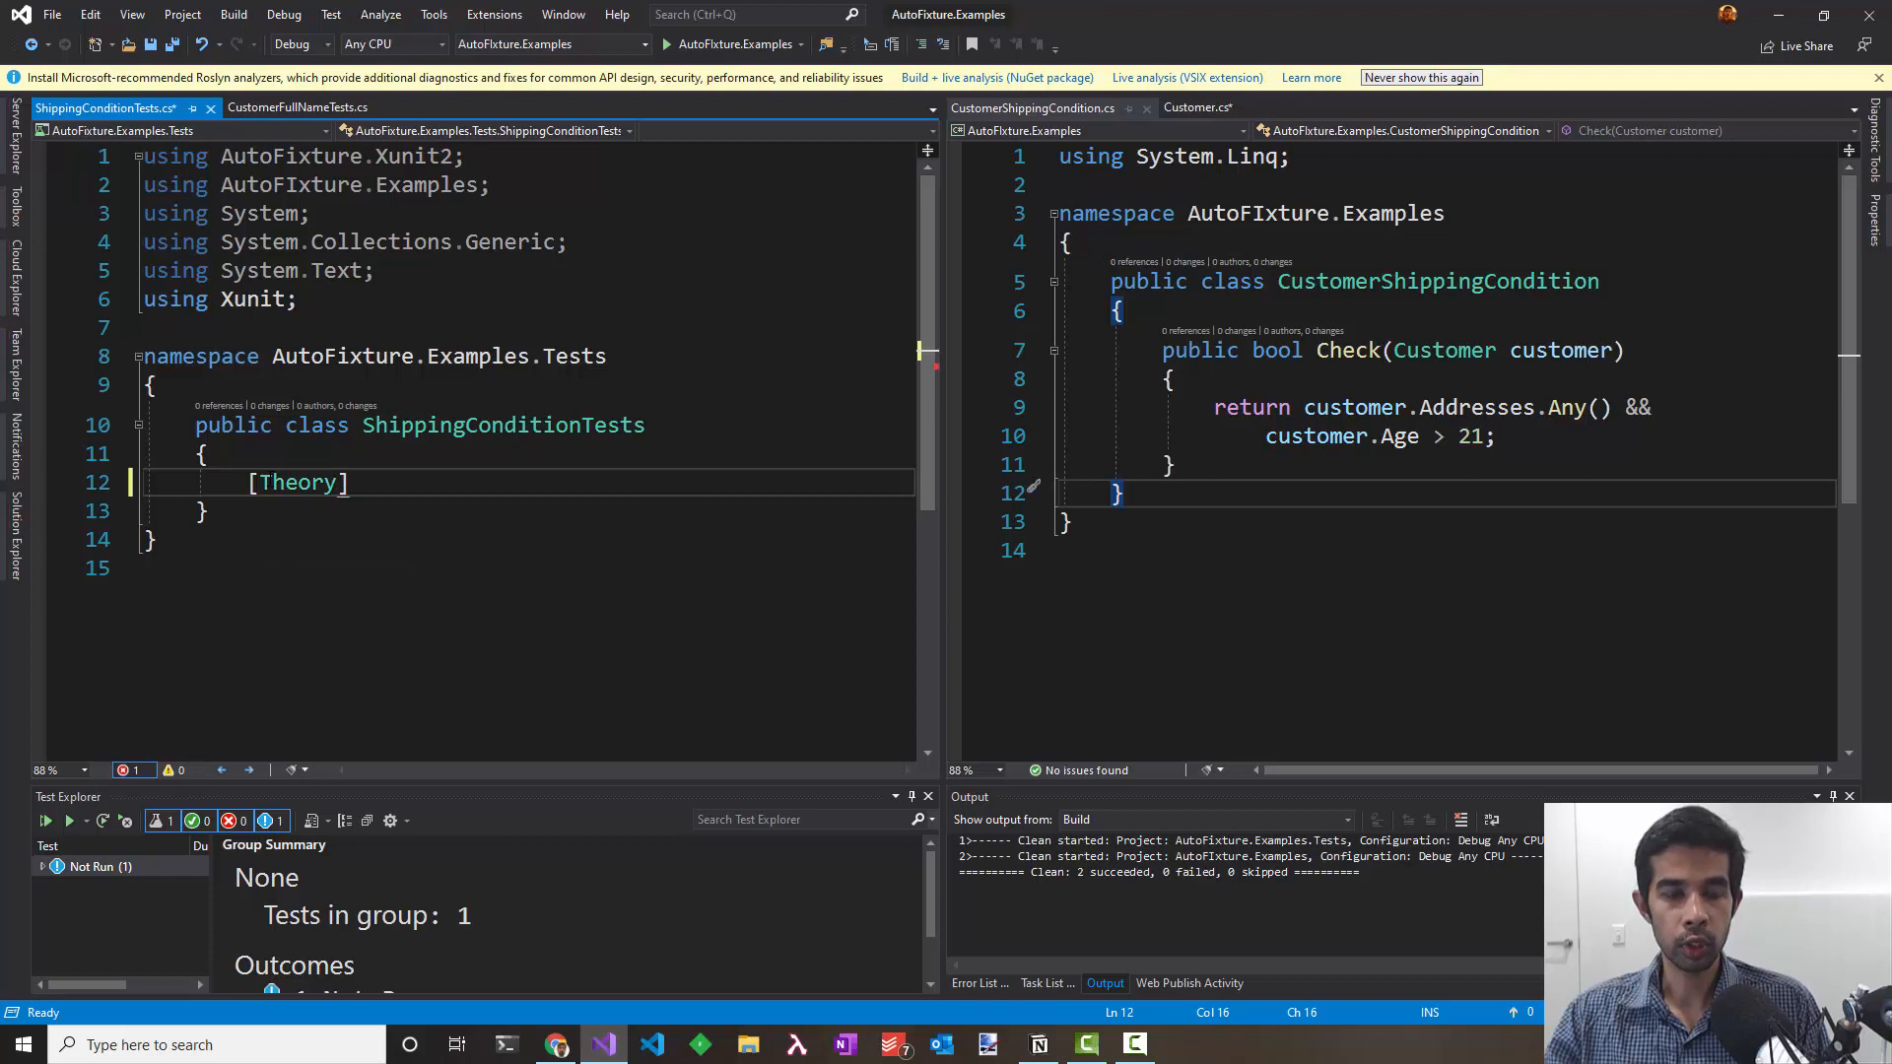
key("Right")
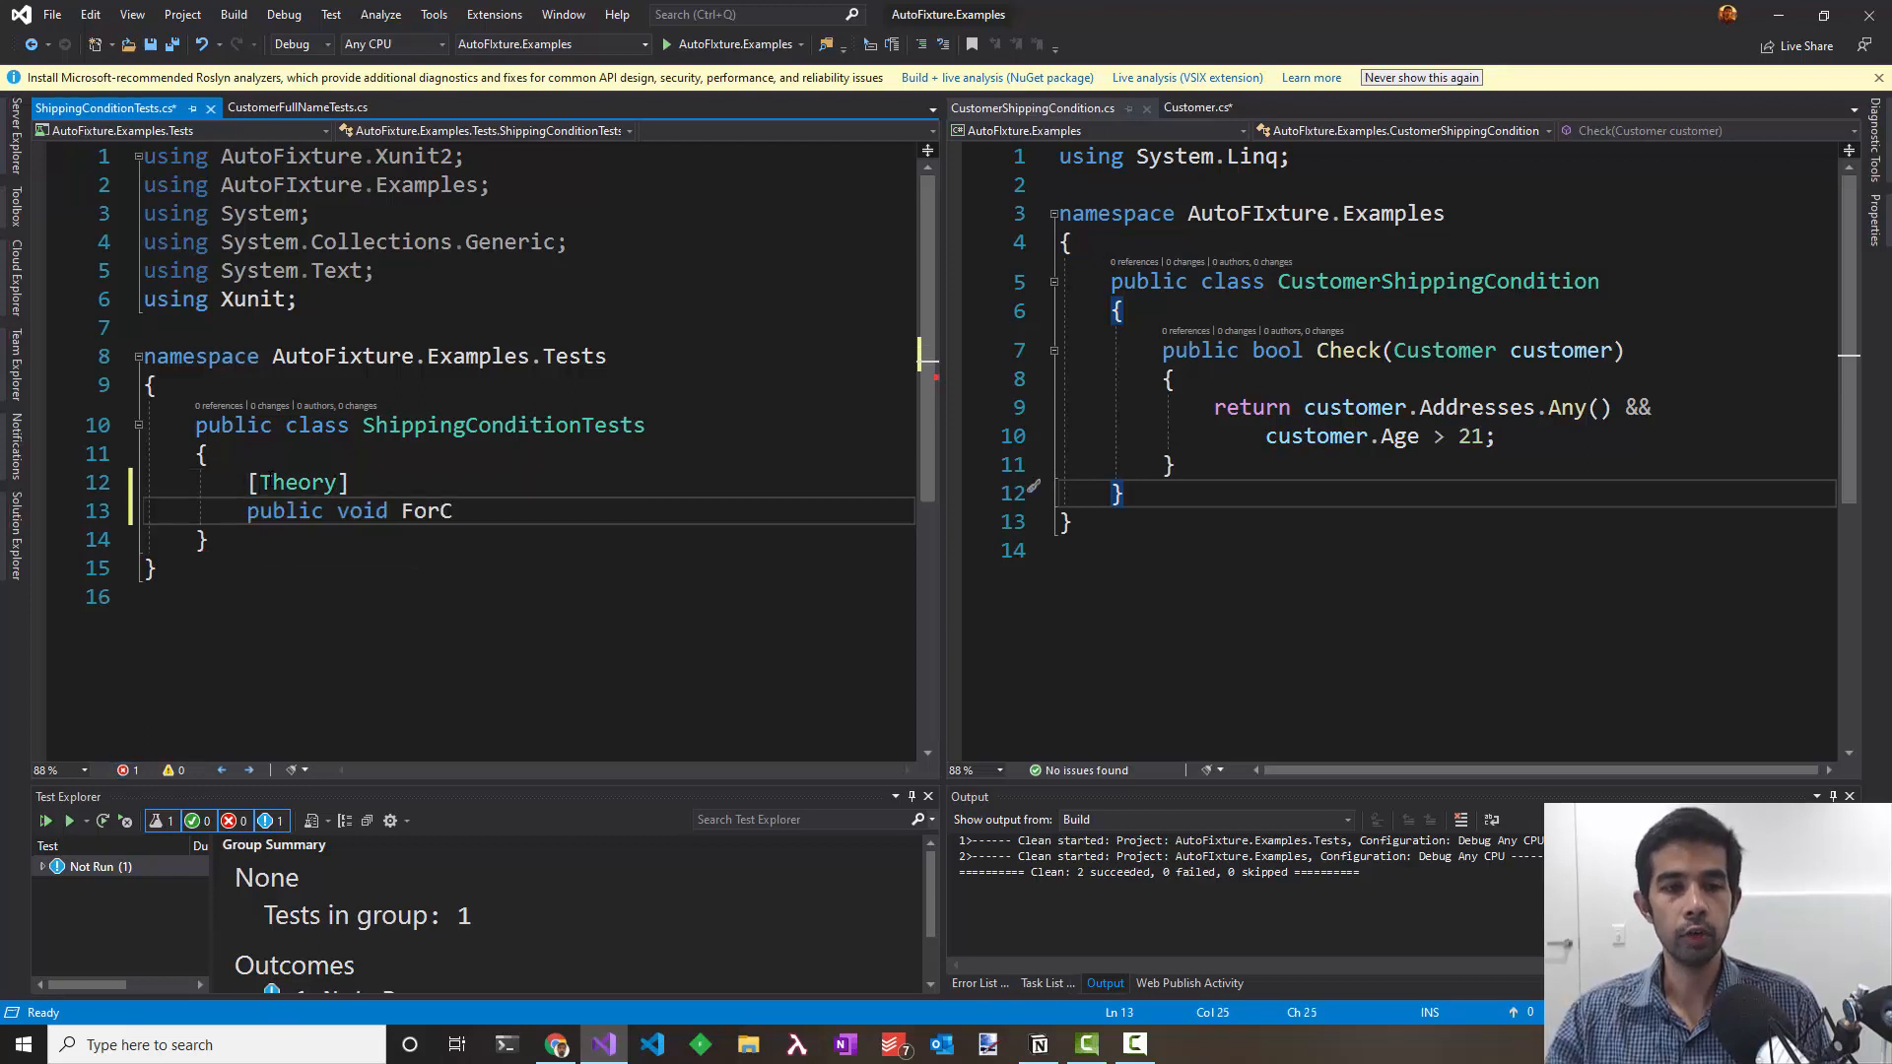
Step: Write the ForCustomerWithAddressShippingConditionReturns… method taking Customer customer and CustomerShippingCondition sut
type("ustomerWithAd")
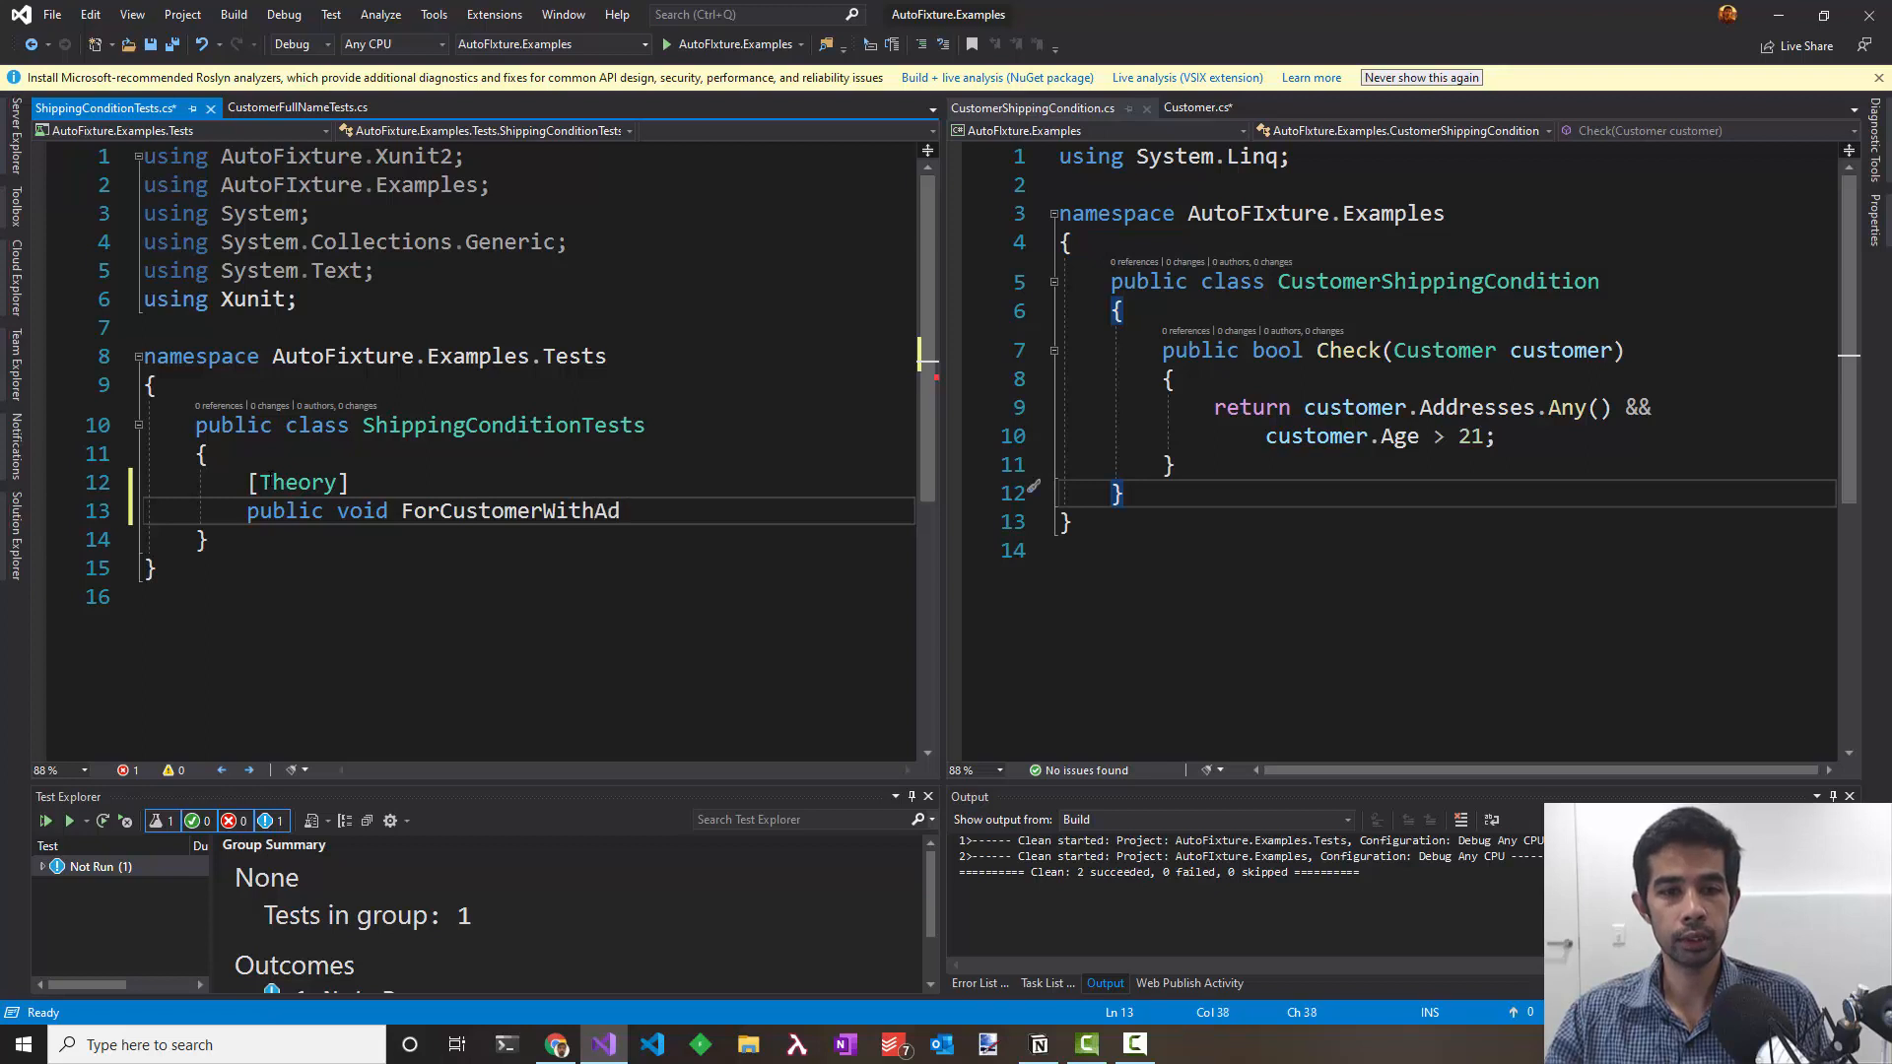
type("dressShippingCOnditi")
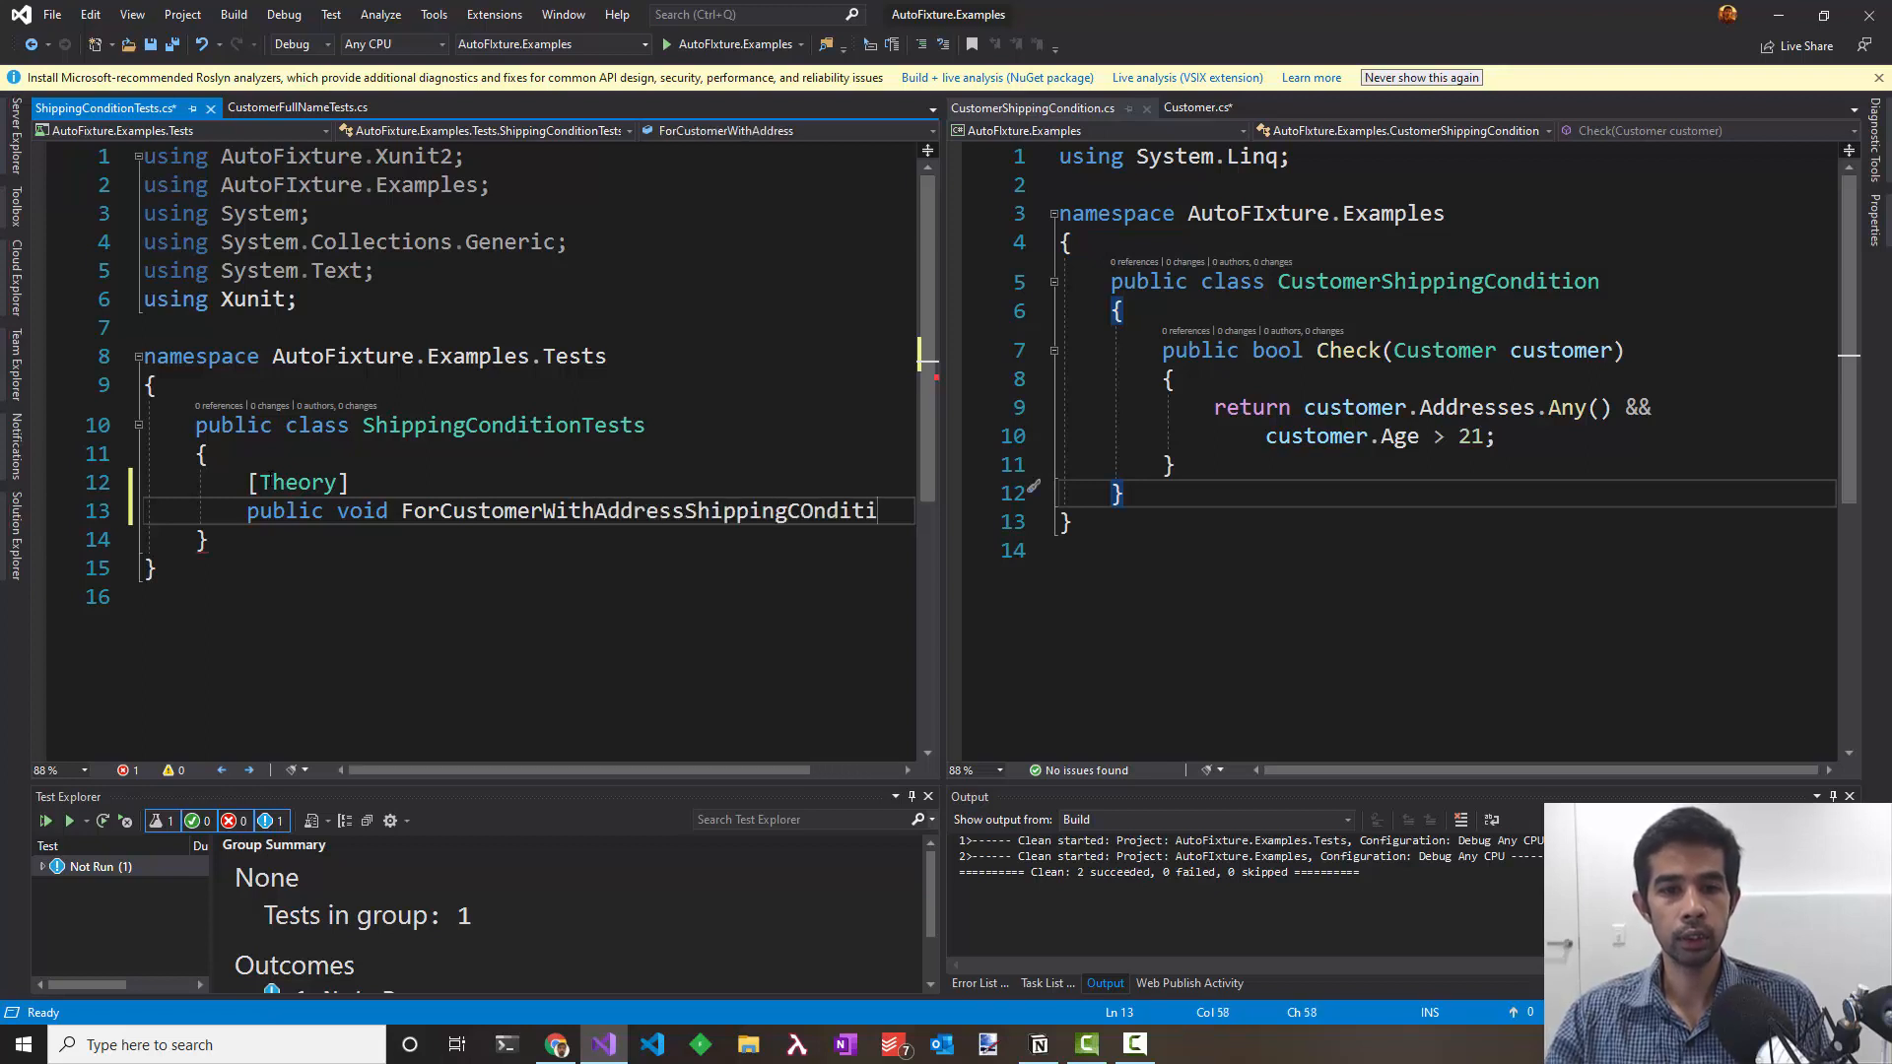
type("ReturnsExp")
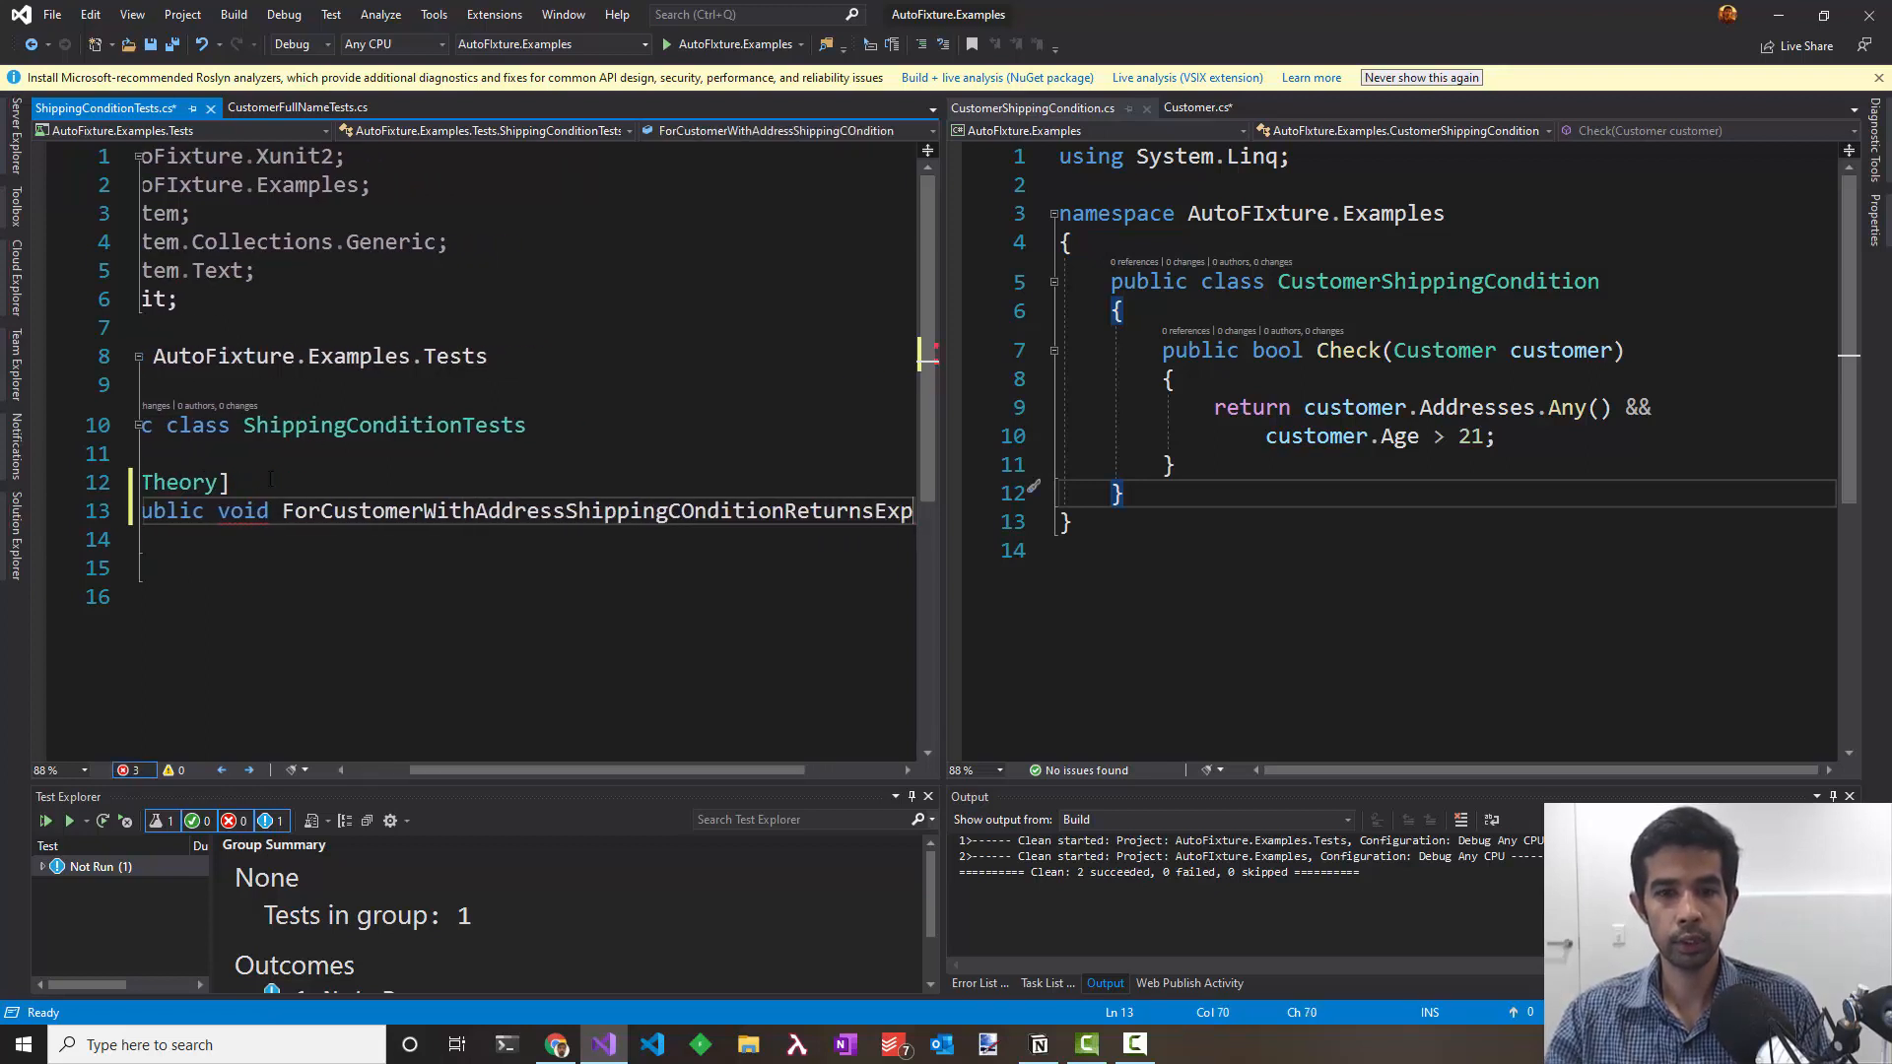
type("Customer customer,")
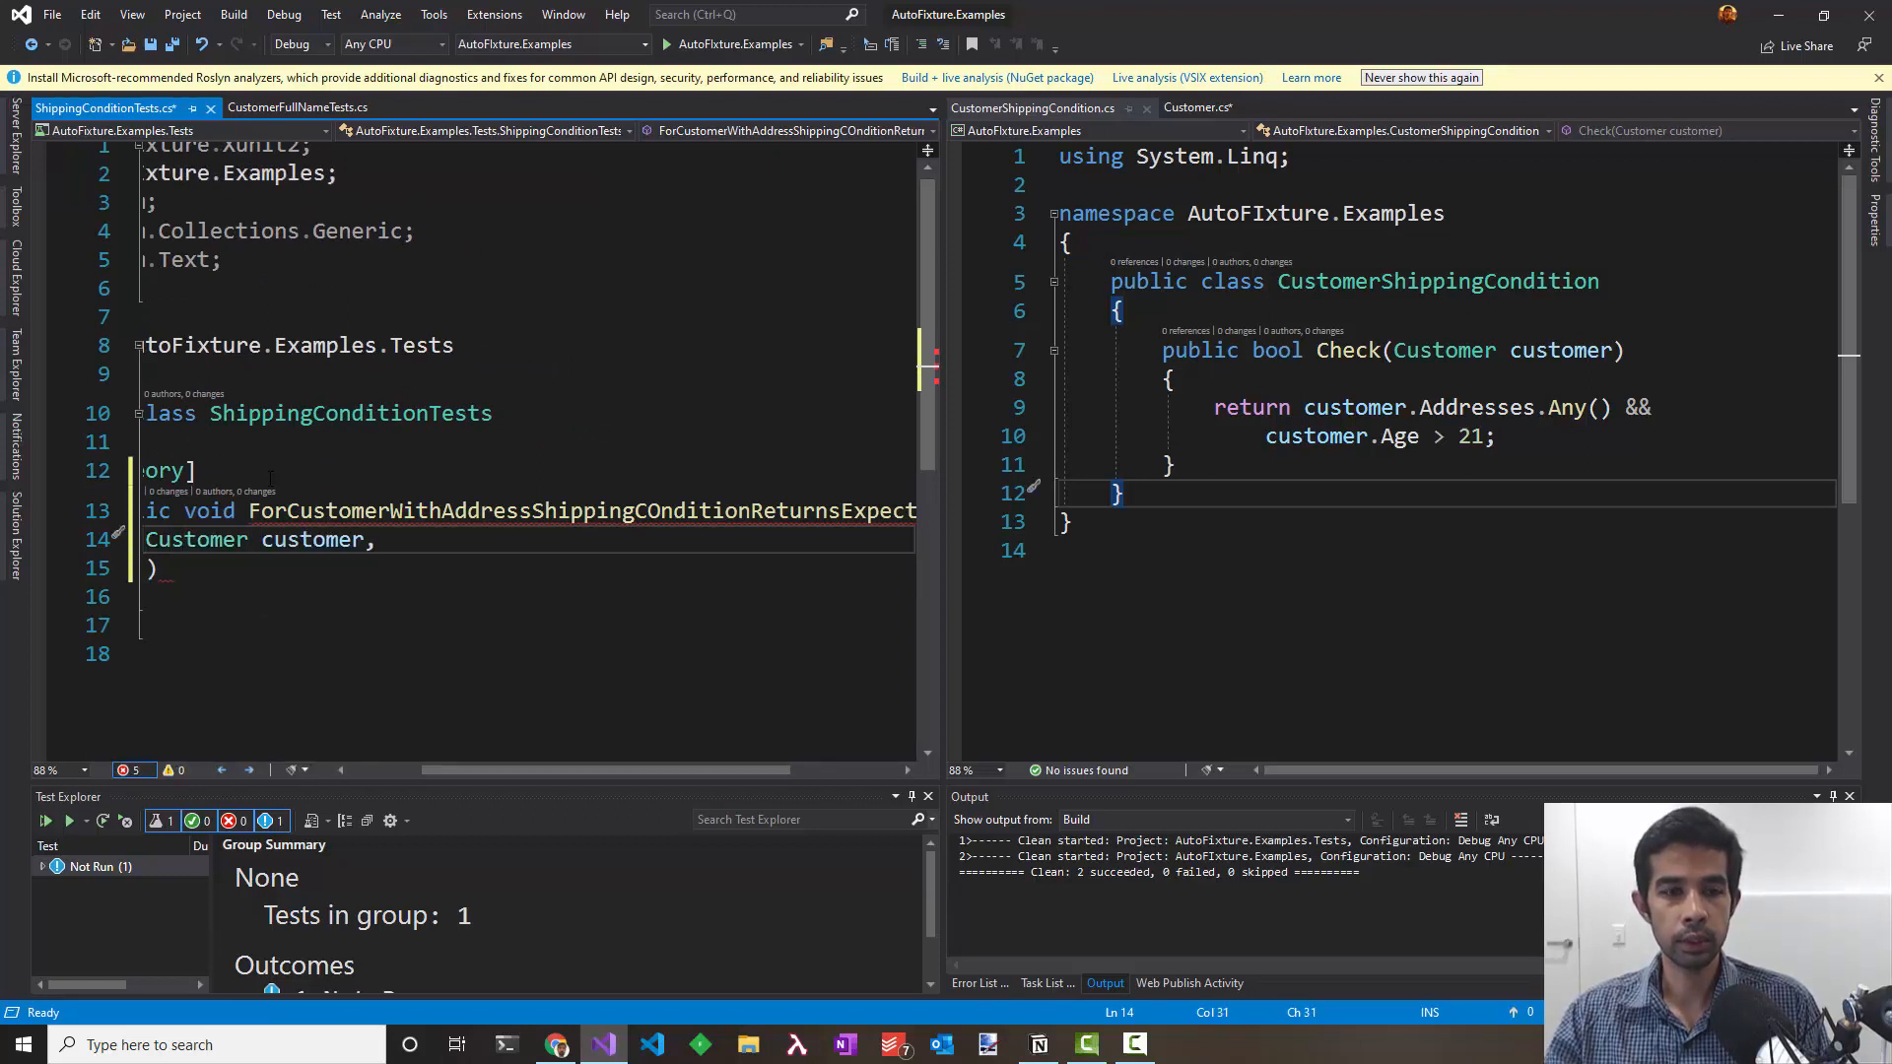
type("CUs")
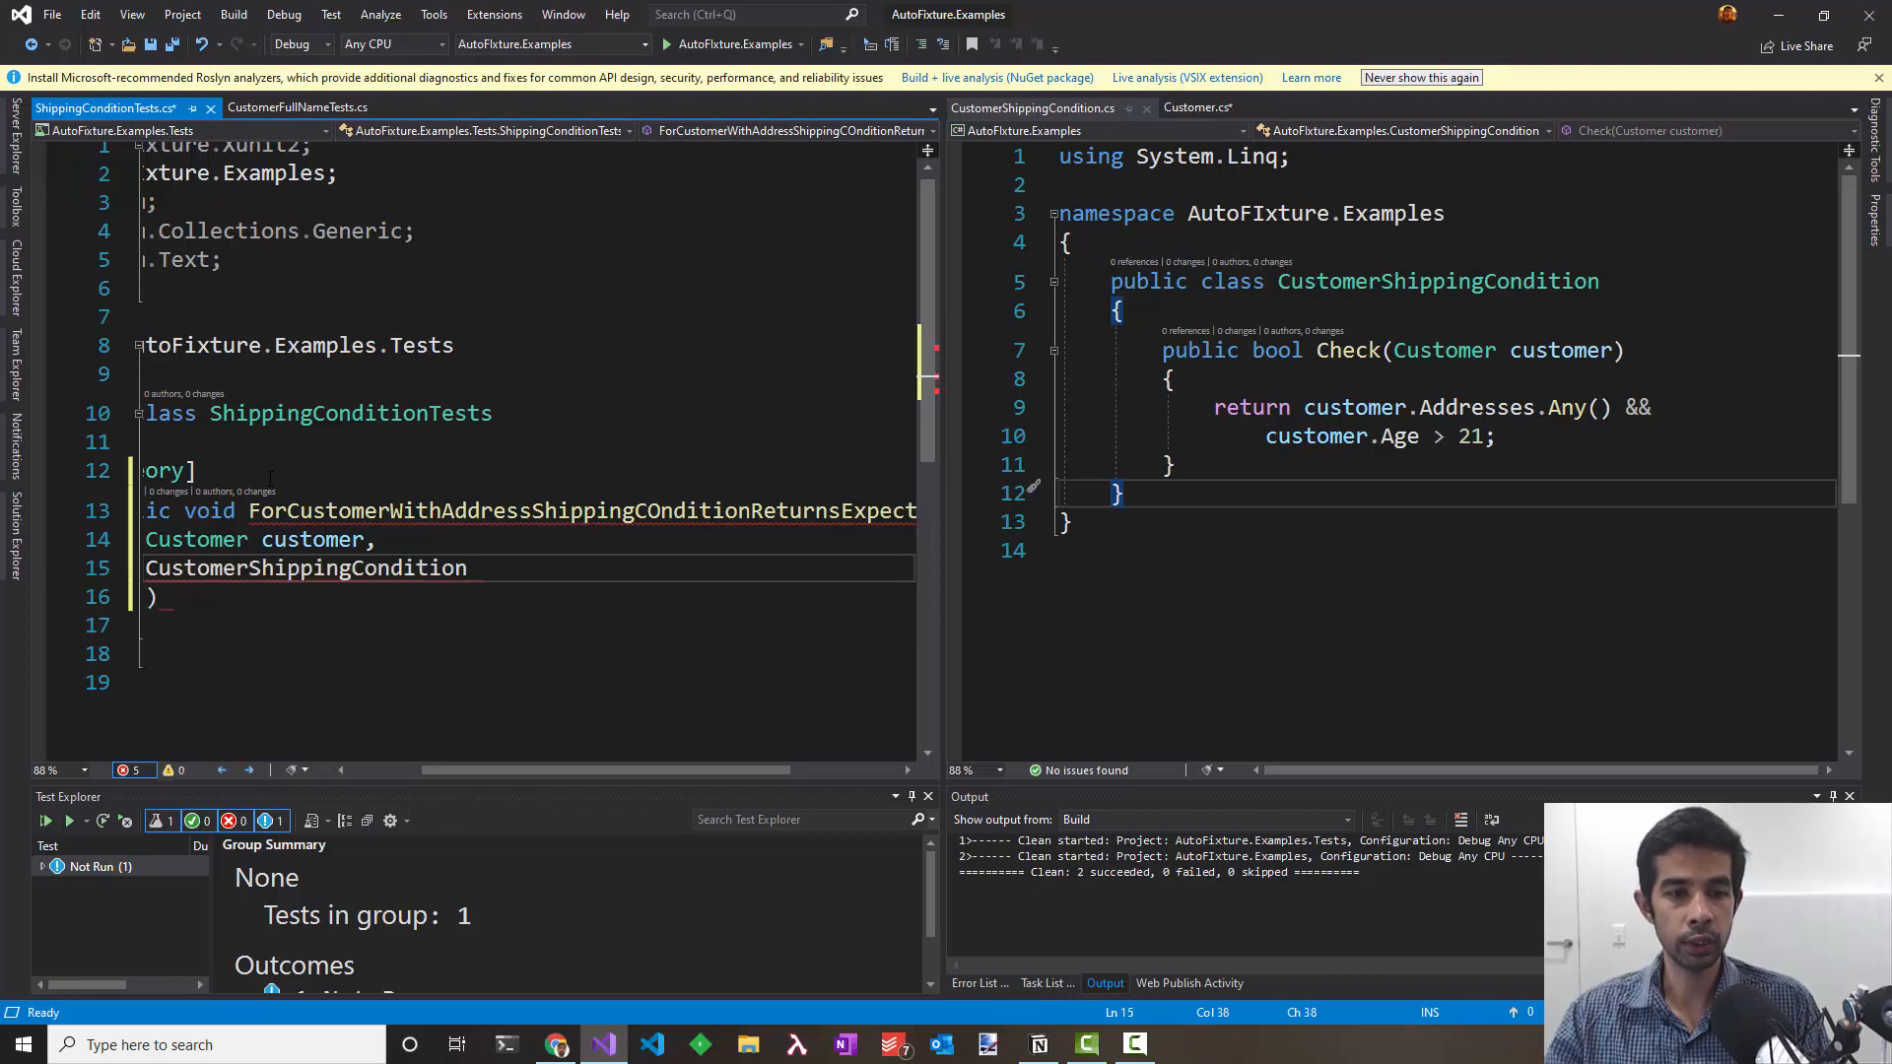
type("sut)")
left_click(528, 596)
type("{")
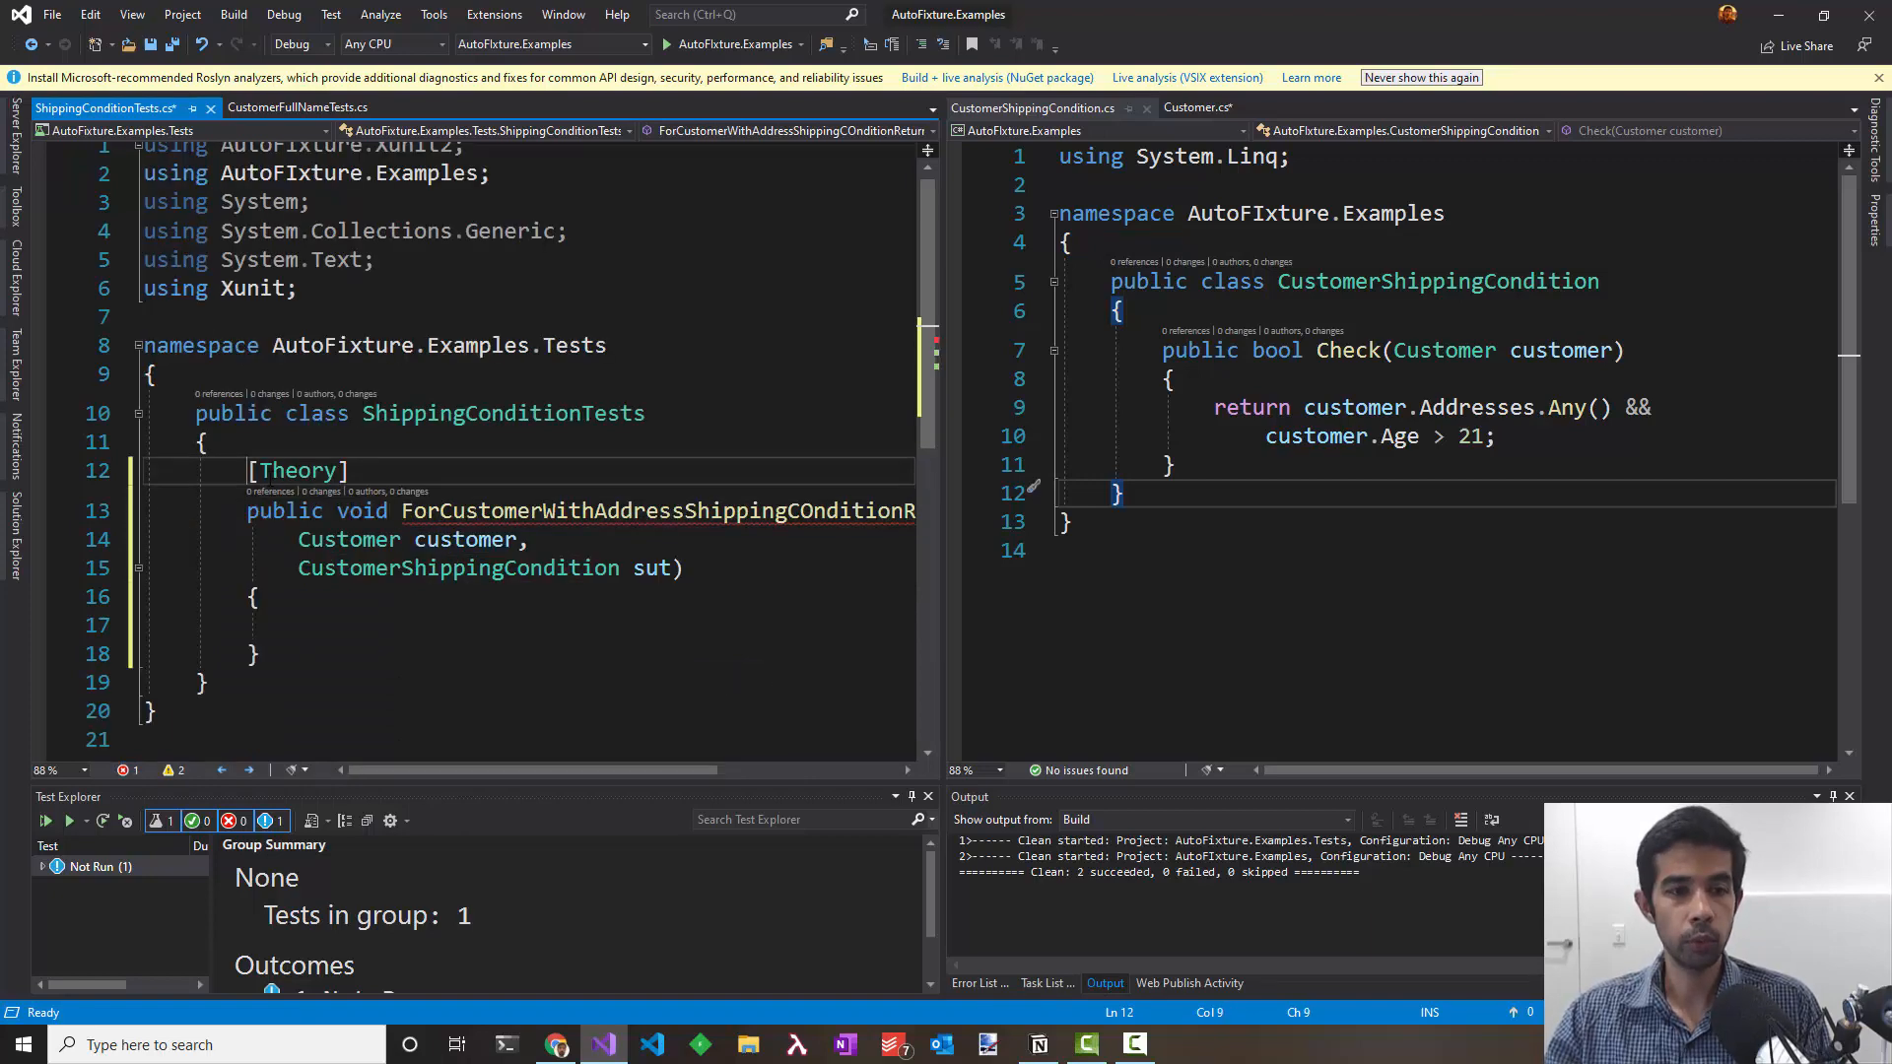
Step: Add int age and bool expected parameters with InlineAutoData cases 22/40 true and 21/11 false
type("[In]")
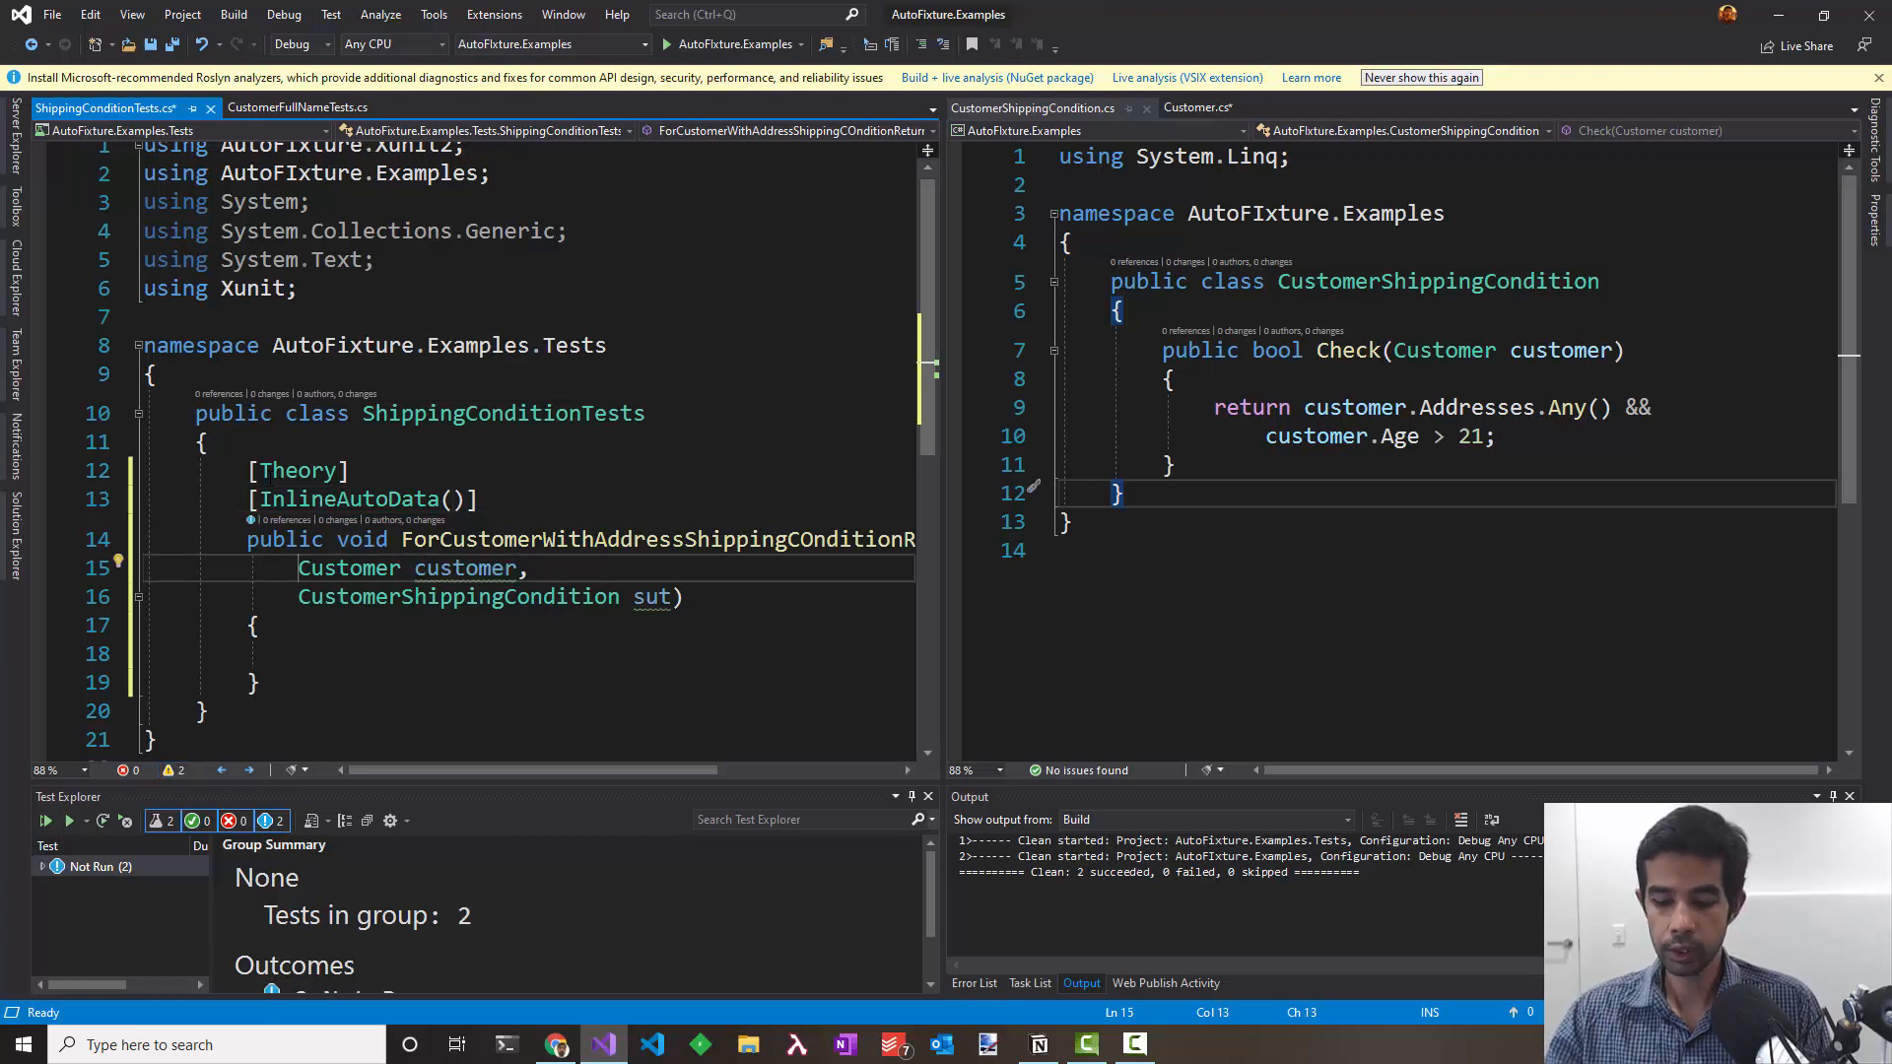
type("int age,")
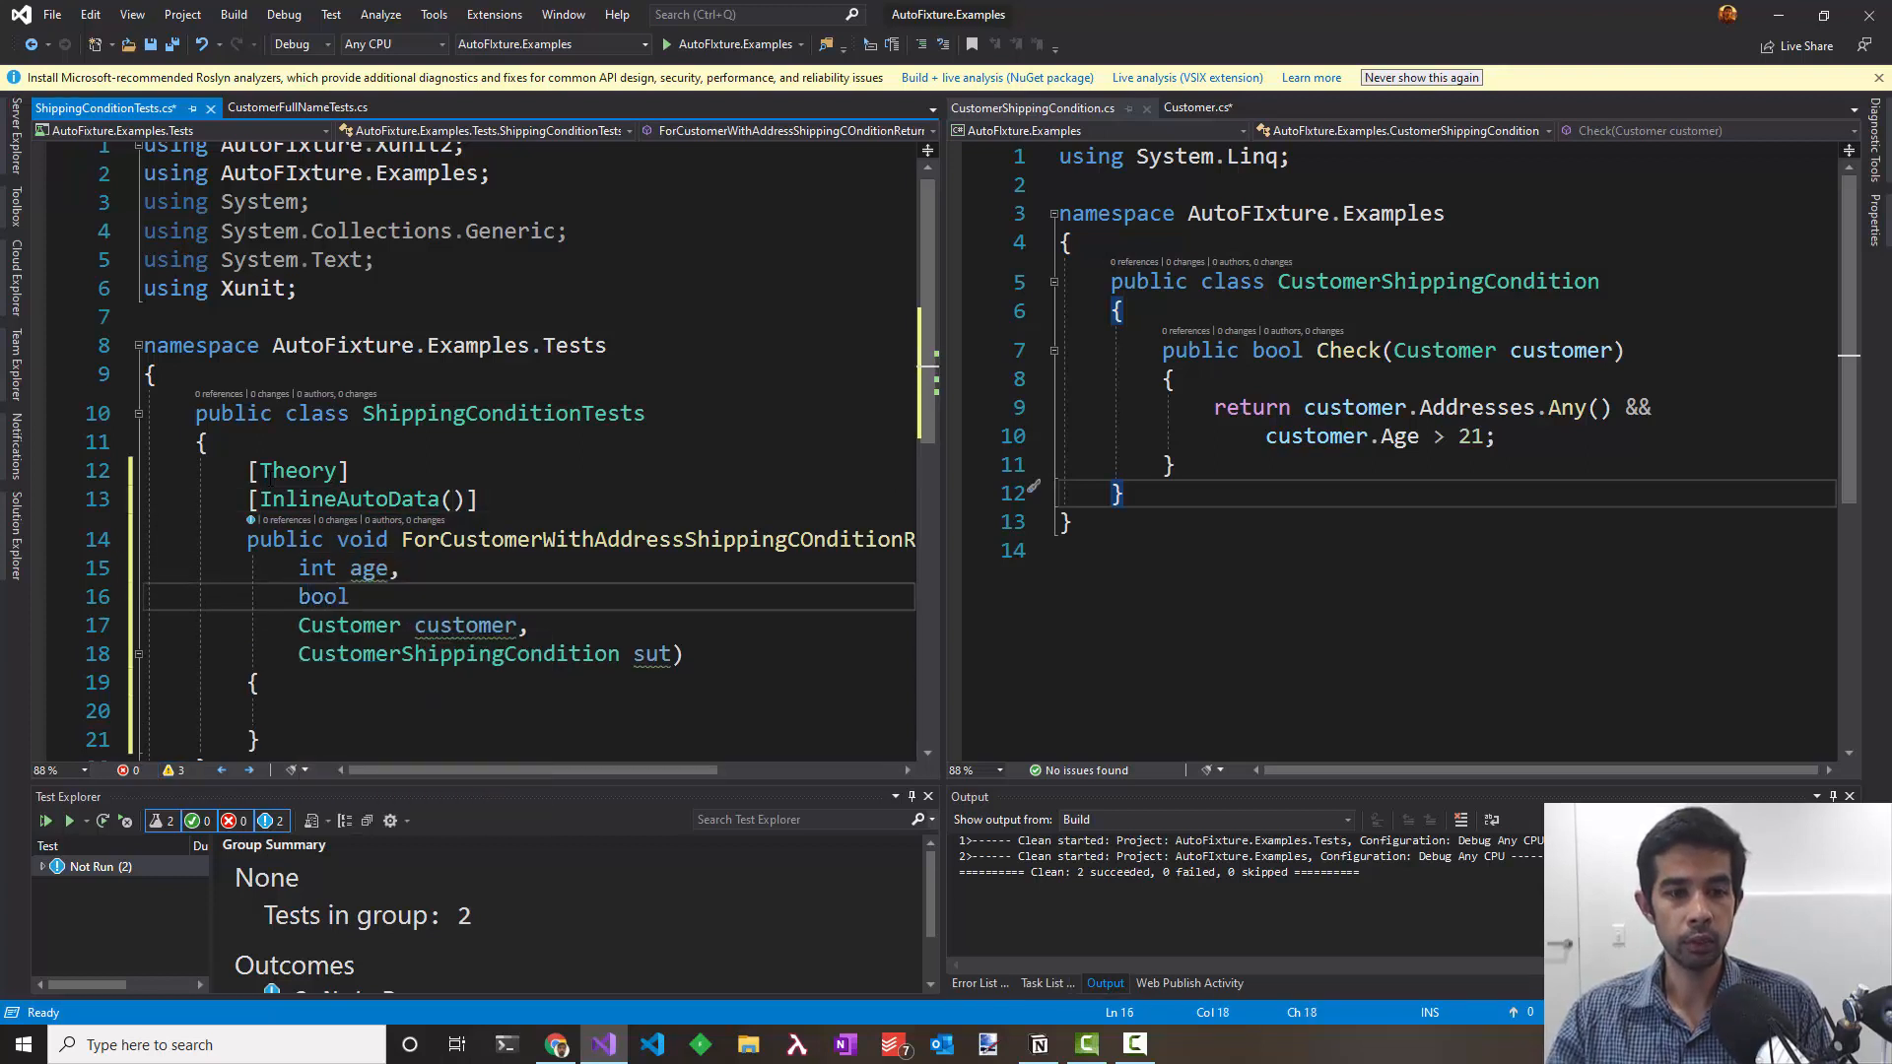
type("expected,")
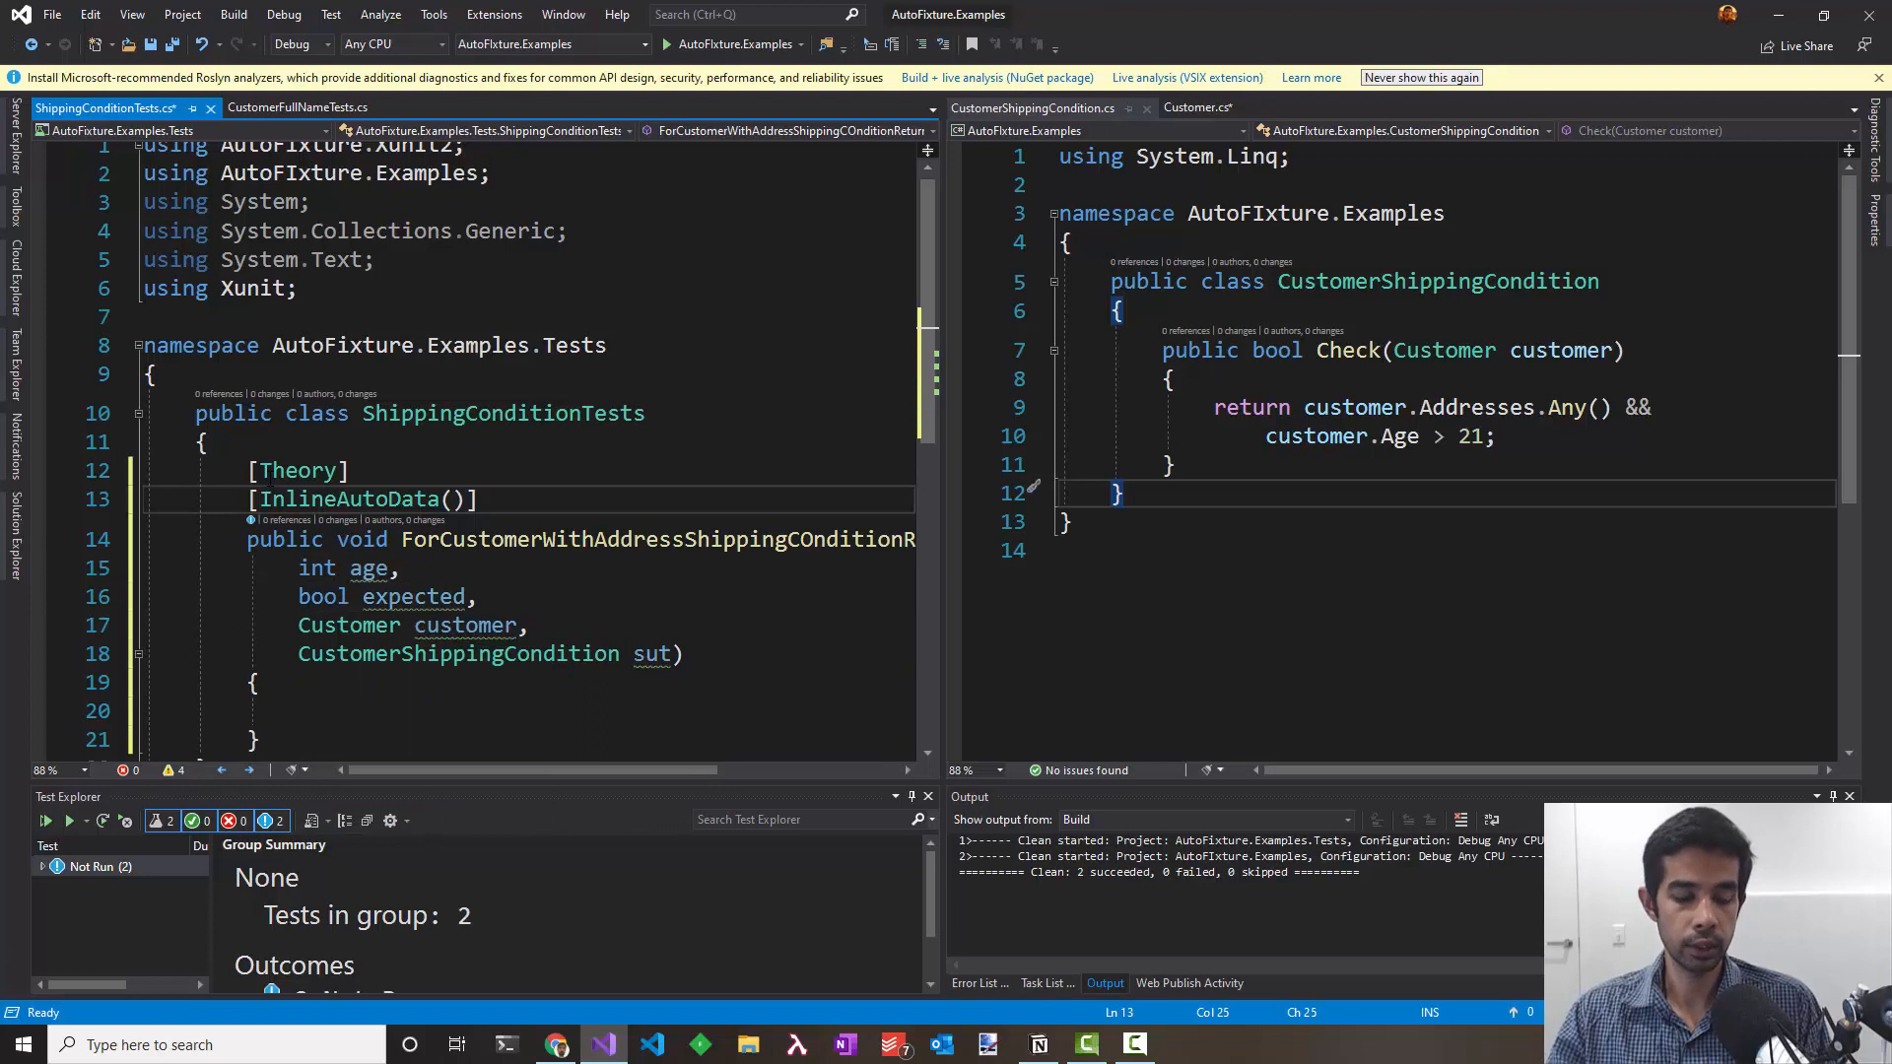
type("22,")
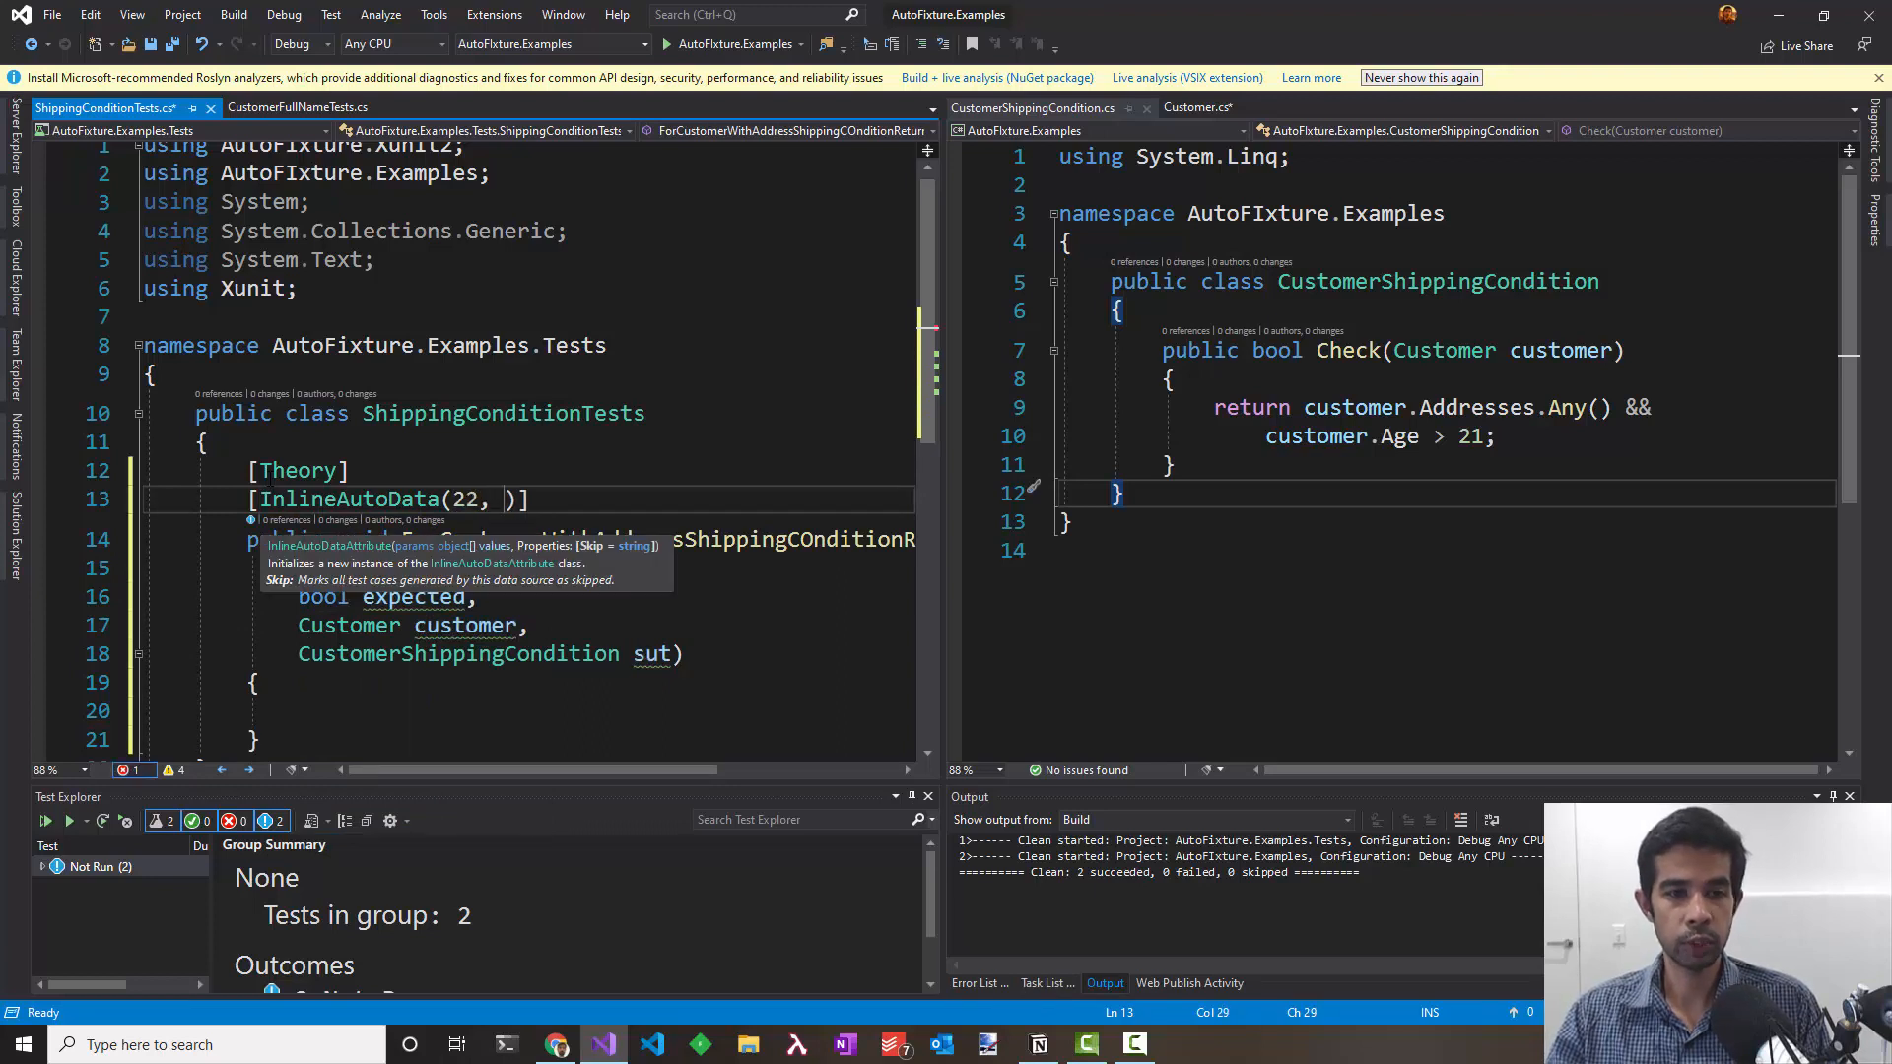
type("true)]")
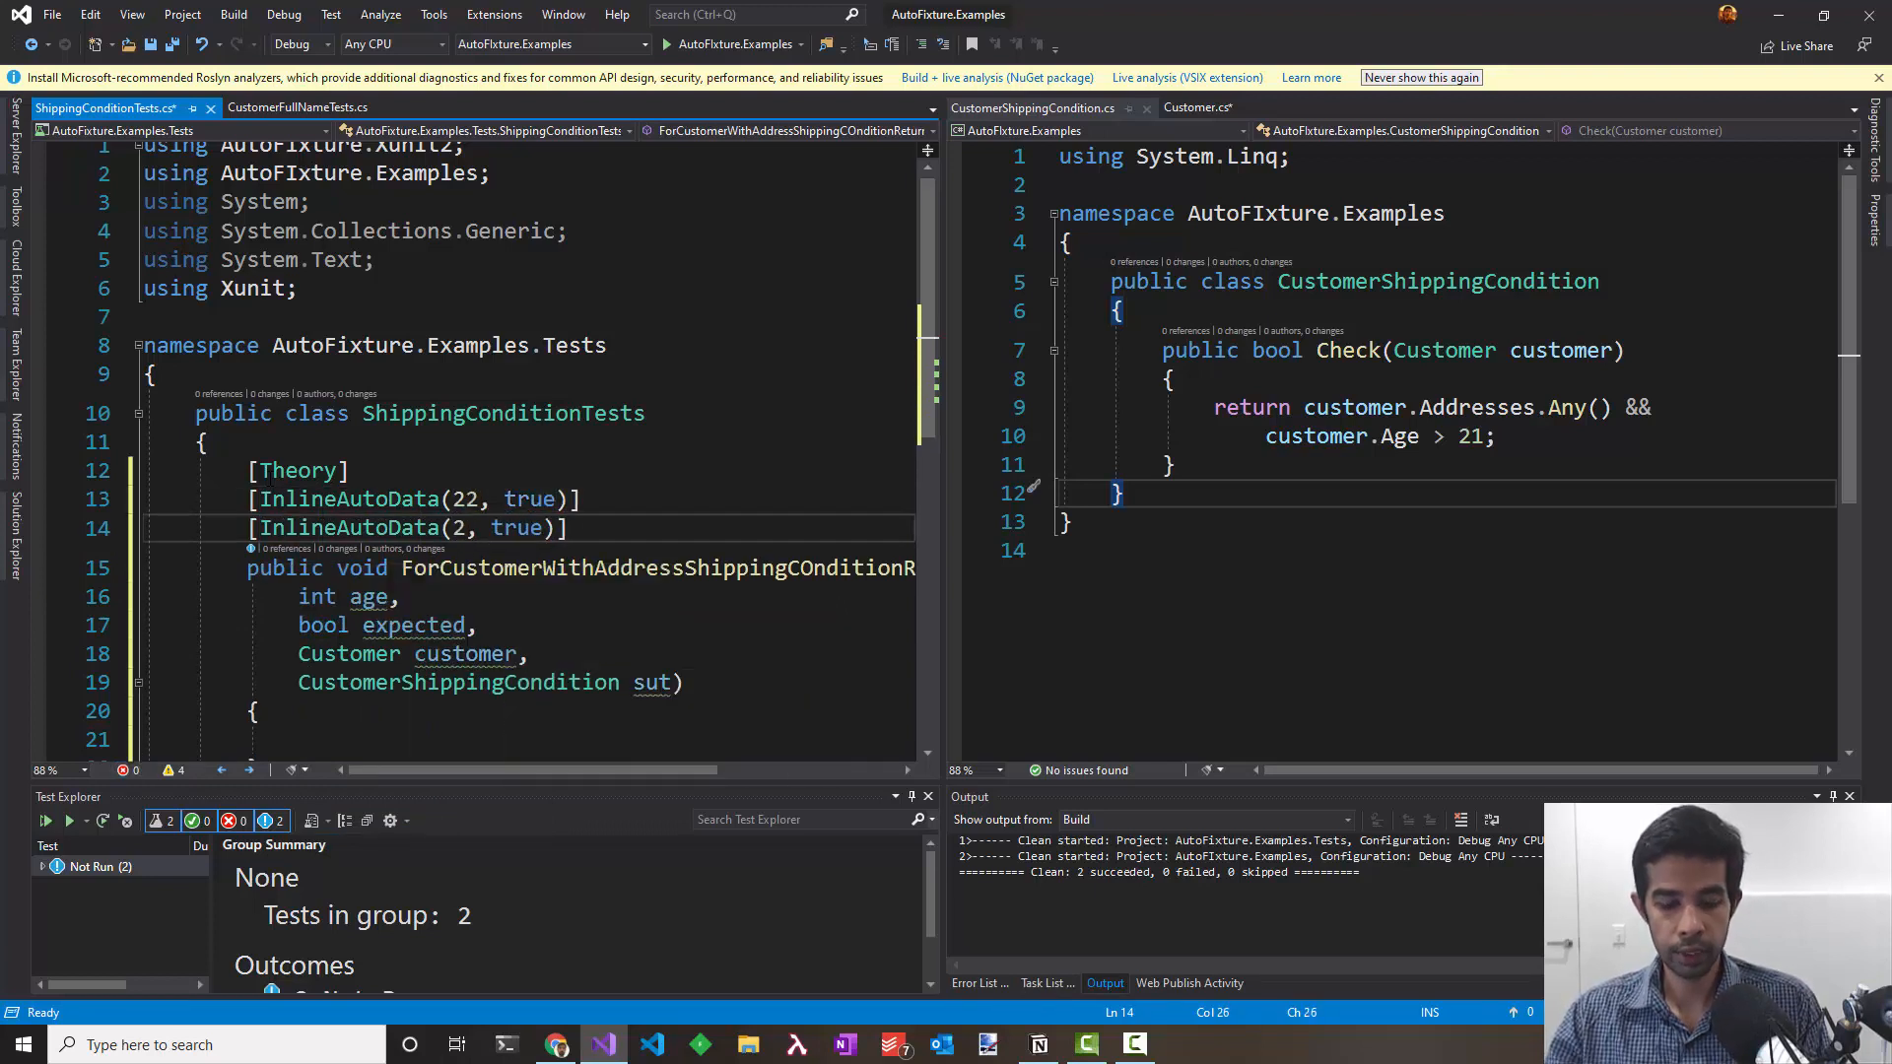
key("Backspace")
type("40")
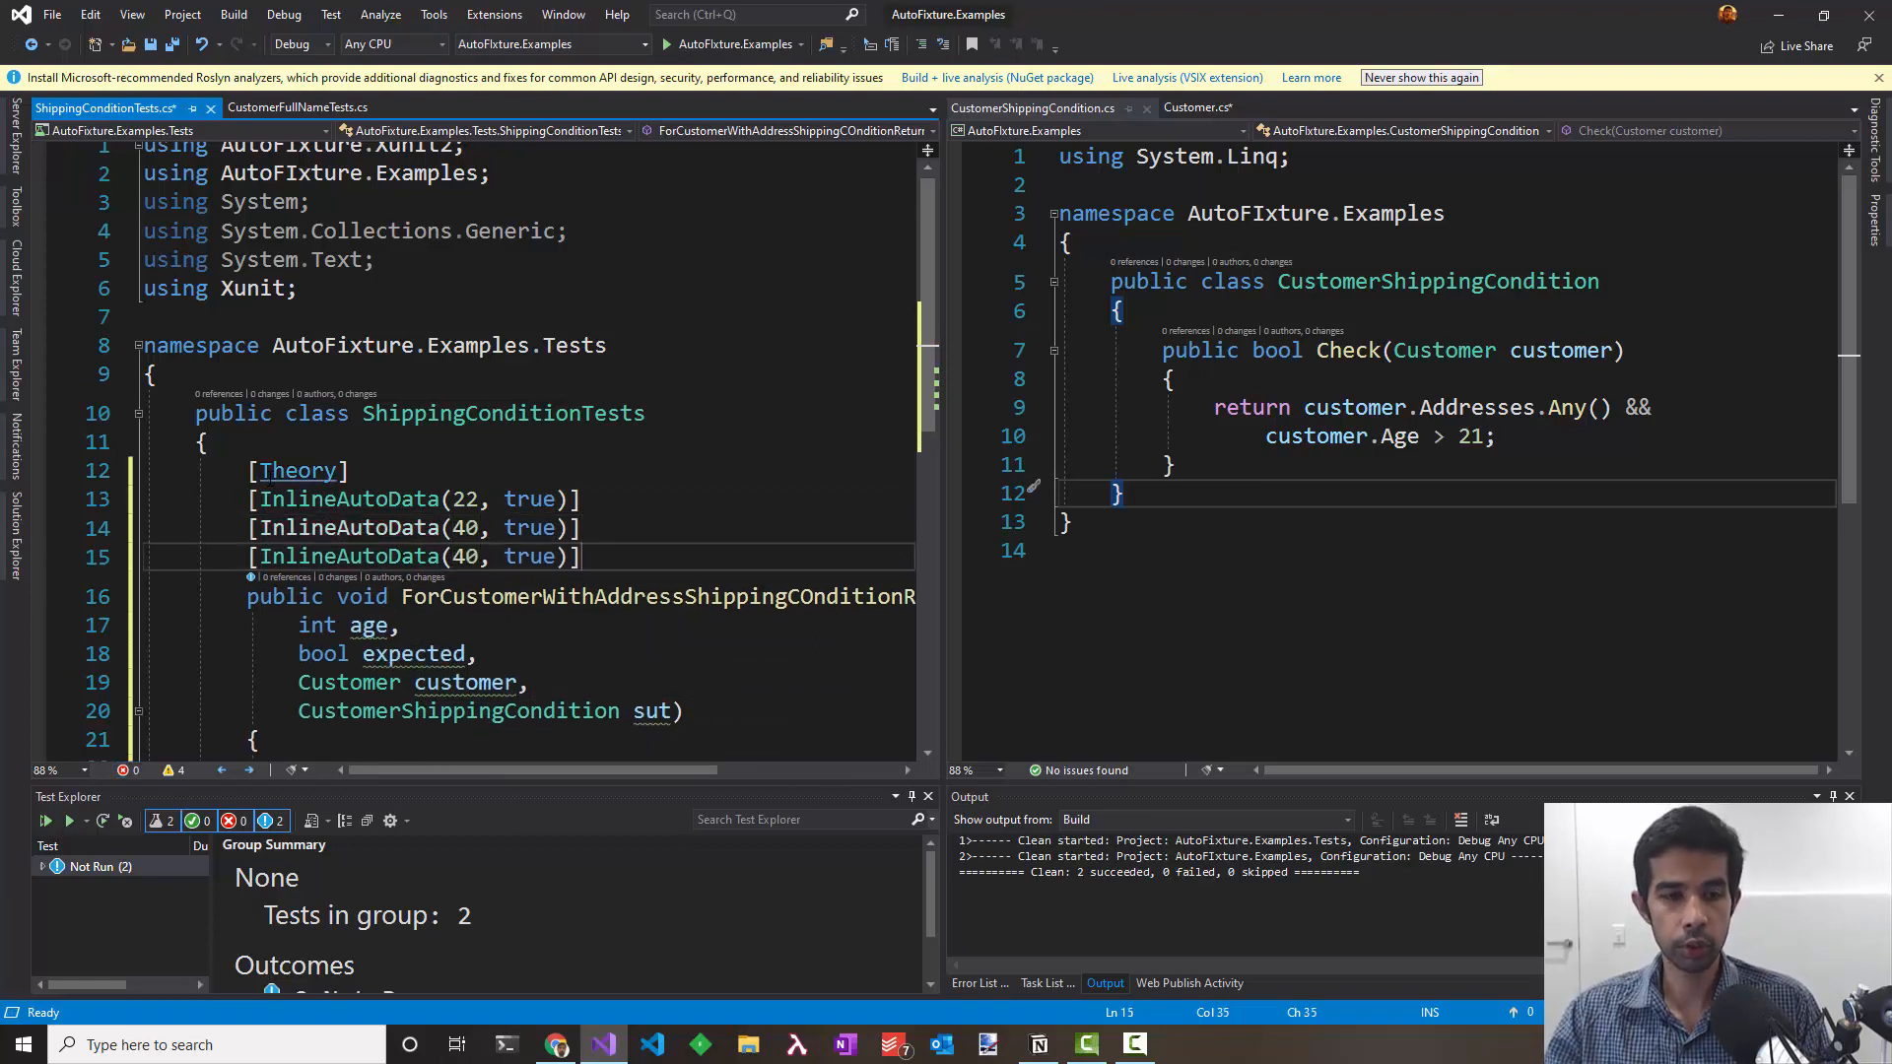
type("21")
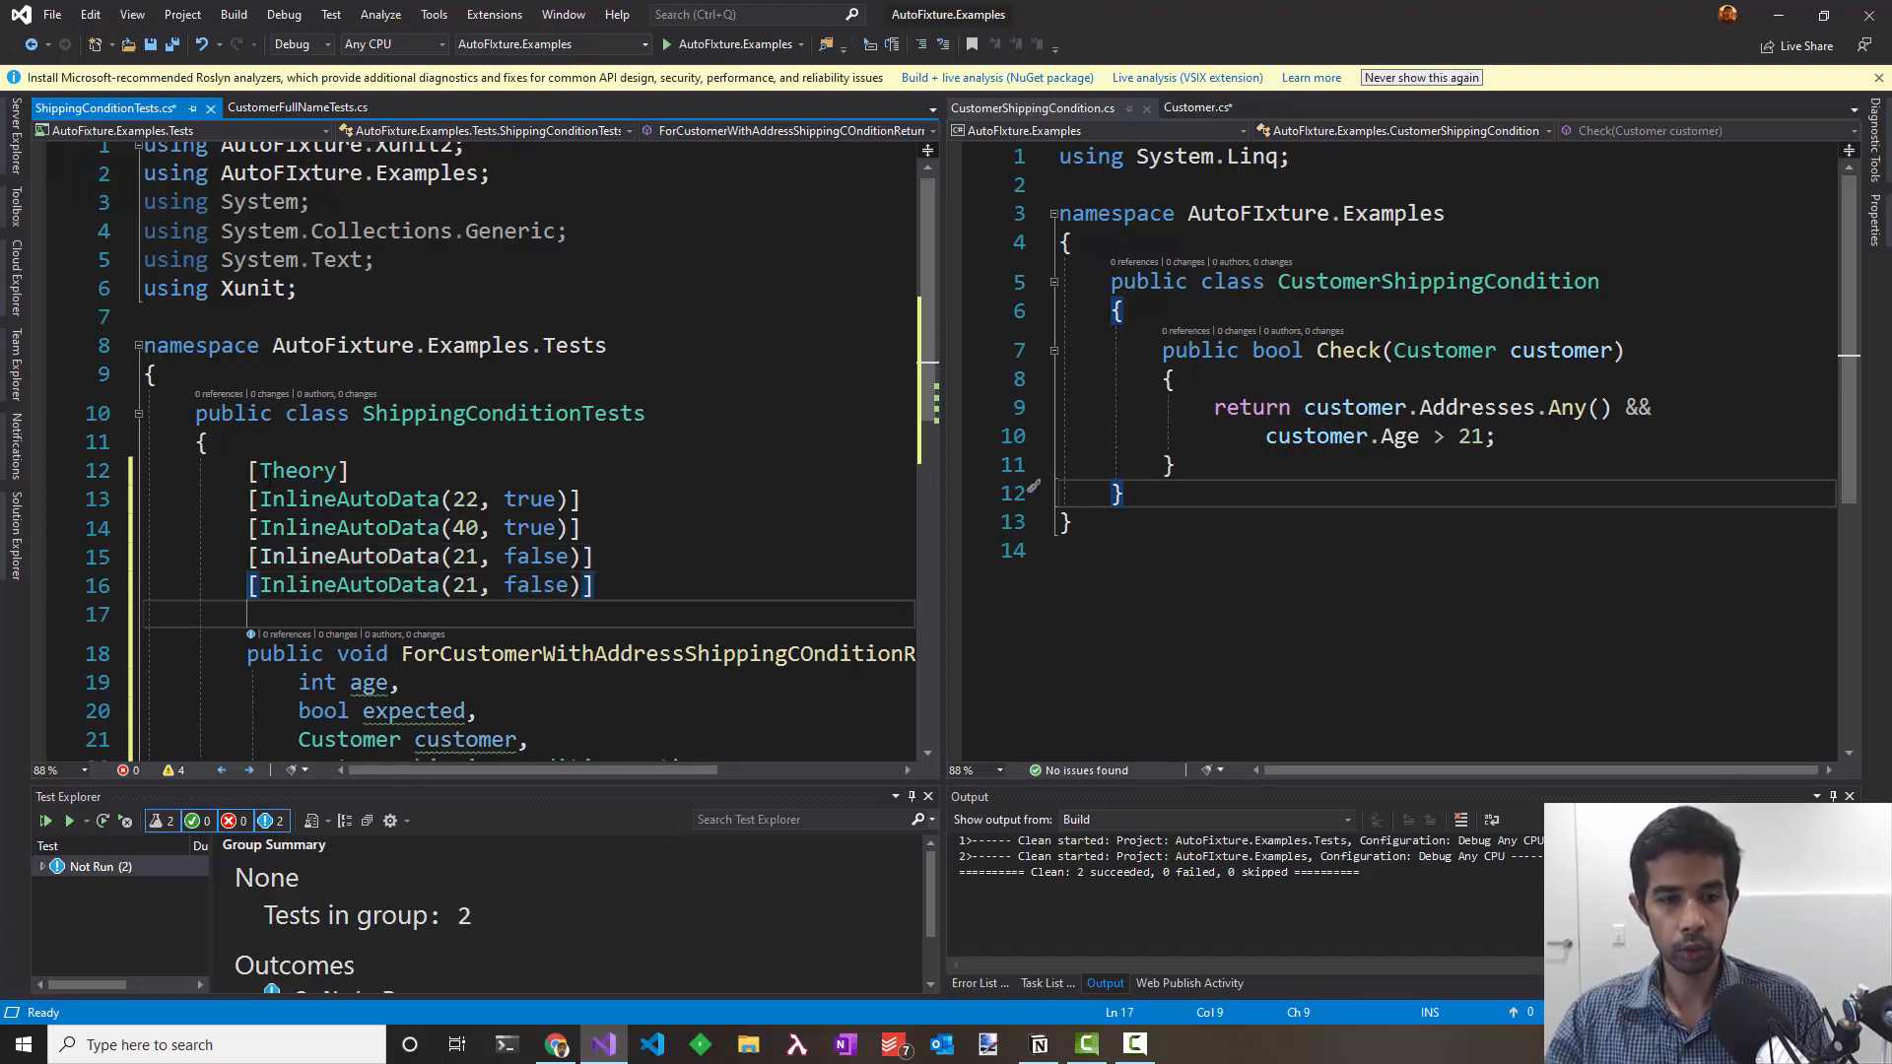
type("1")
type("var actual")
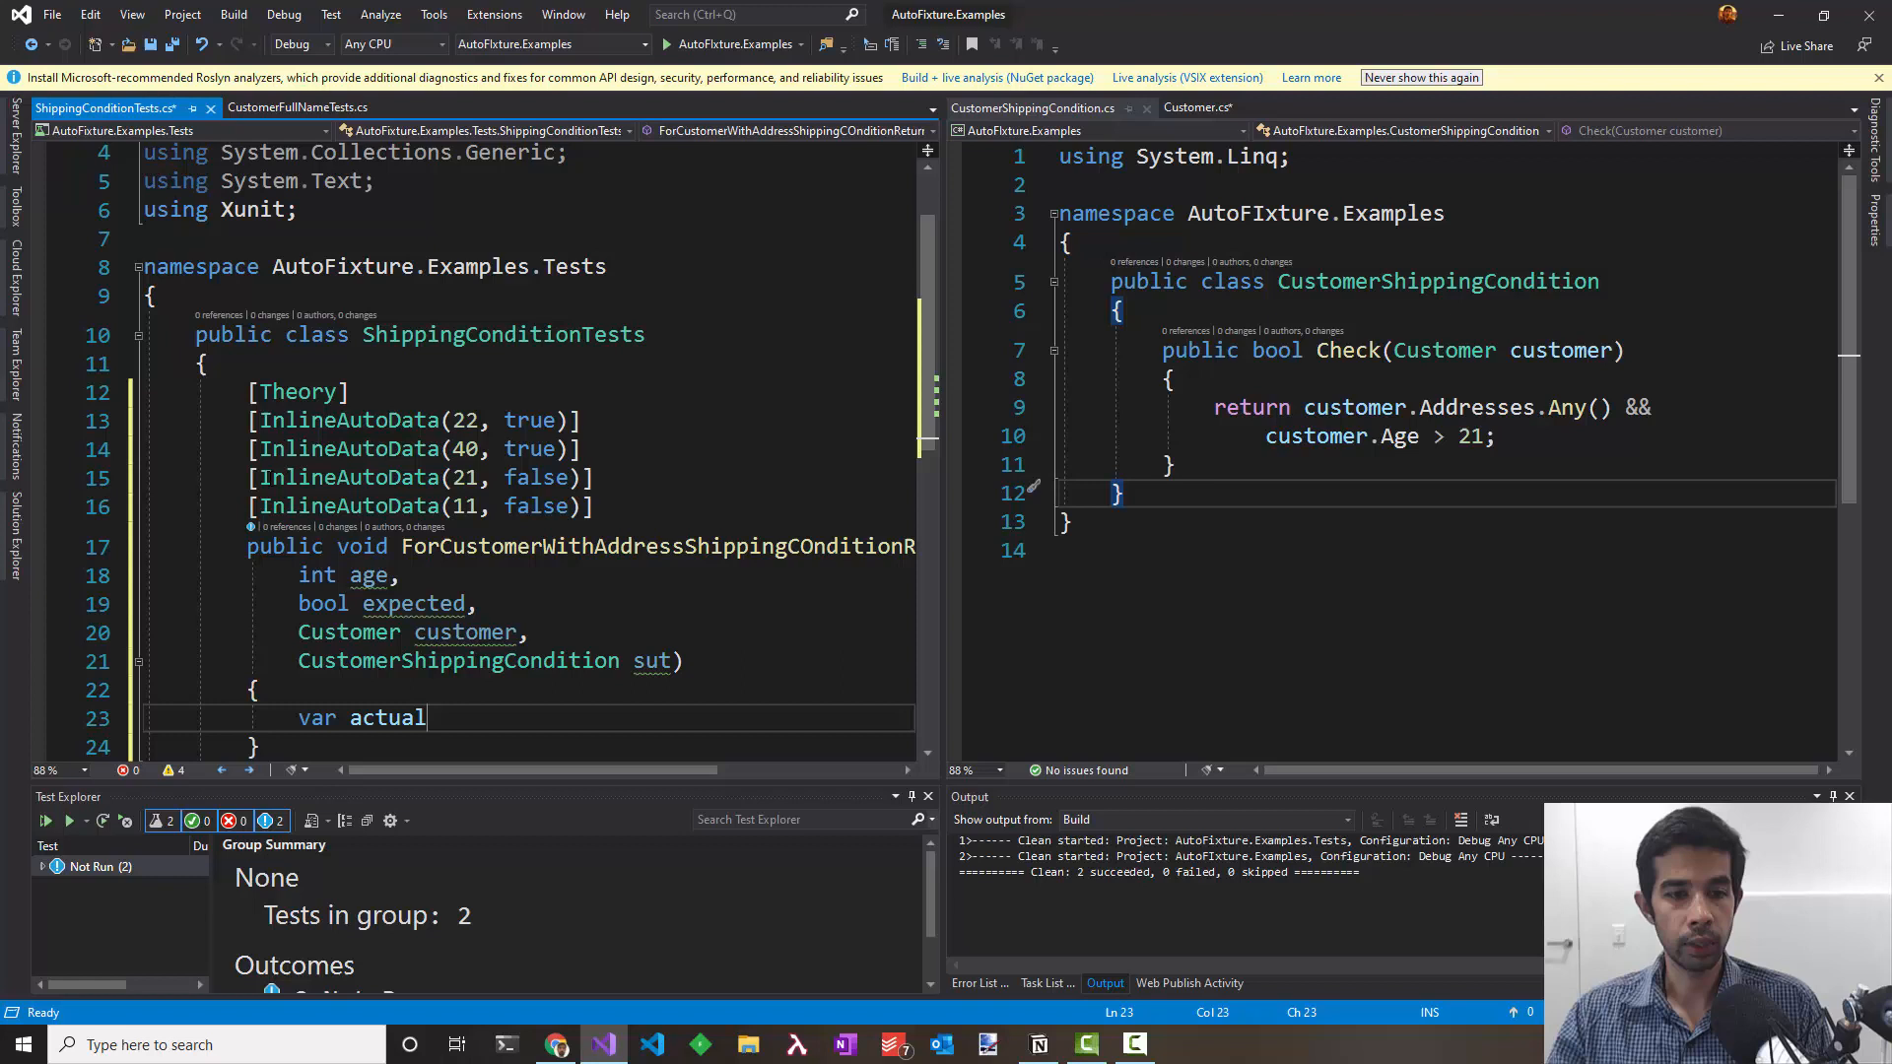
Step: Write customer.Age = age, var actual = sut.Check(customer), and Assert.Equal(expected, actual)
type("= sut")
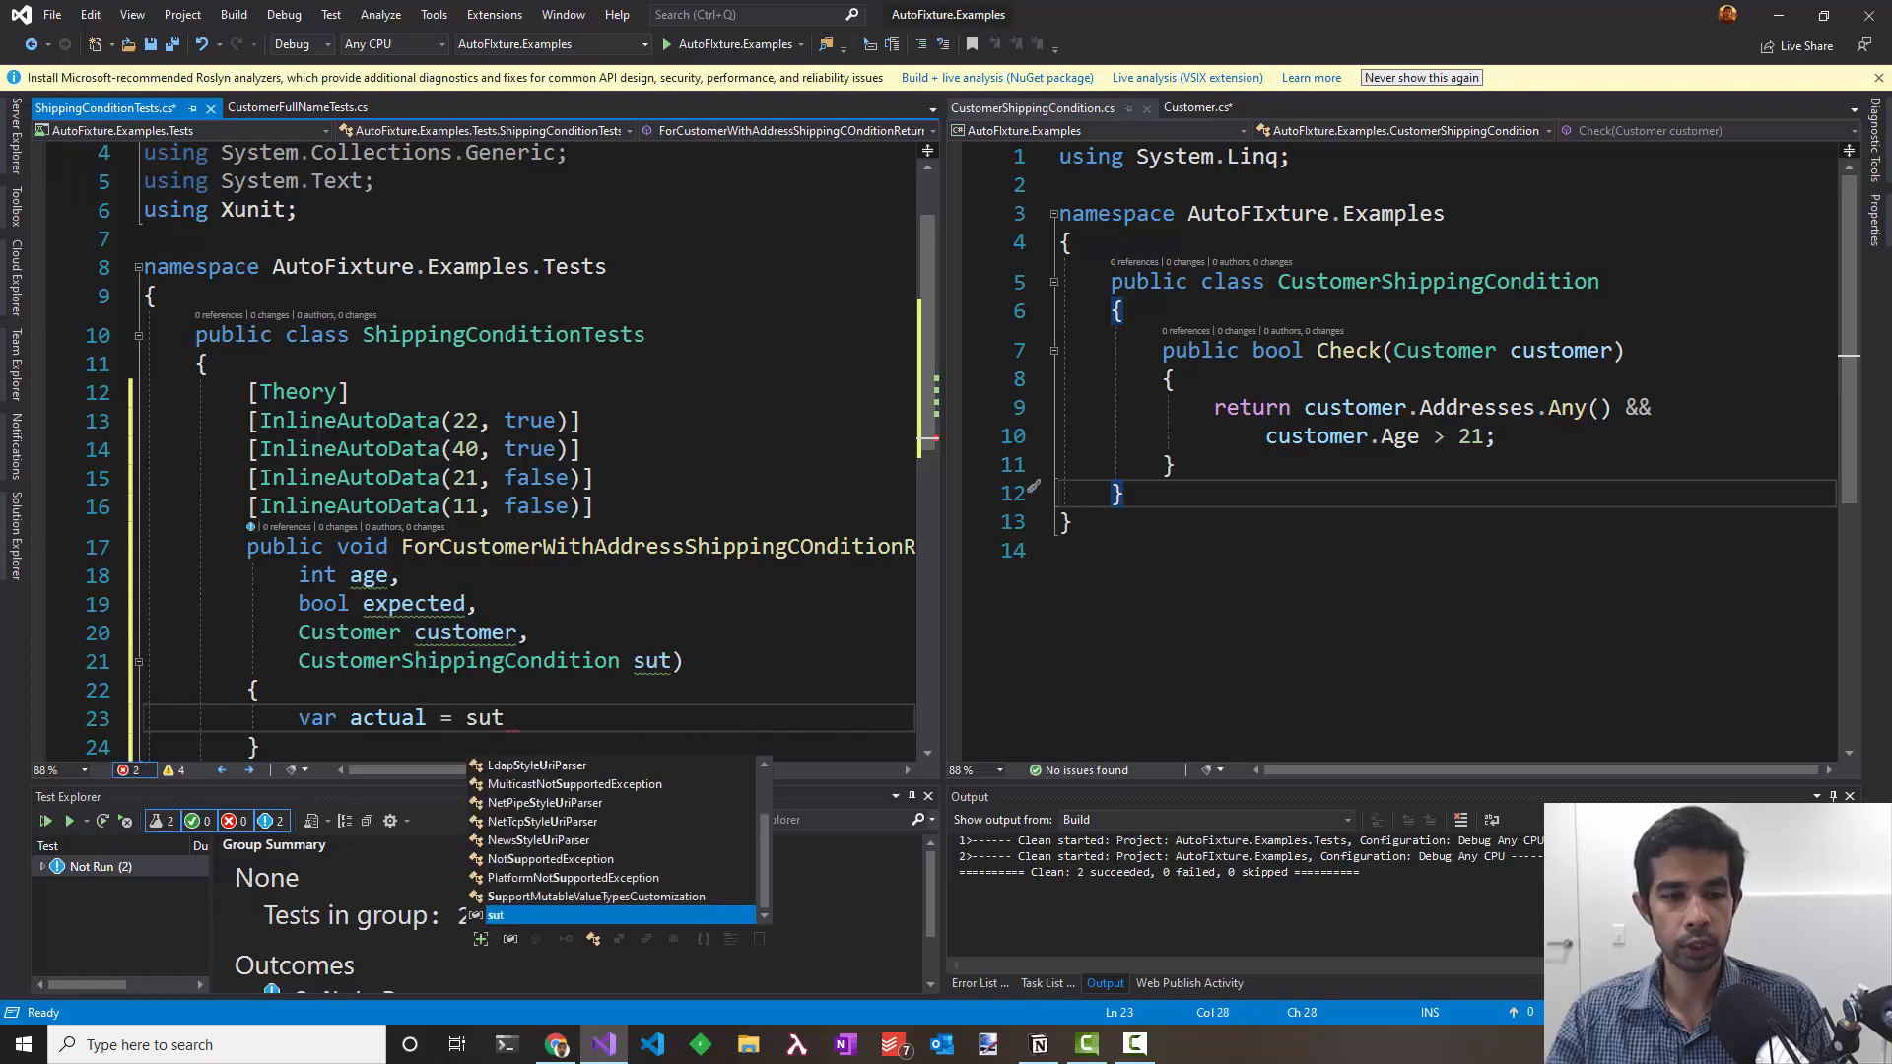
type(".Check(customer);")
type("Assert.Equal(e")
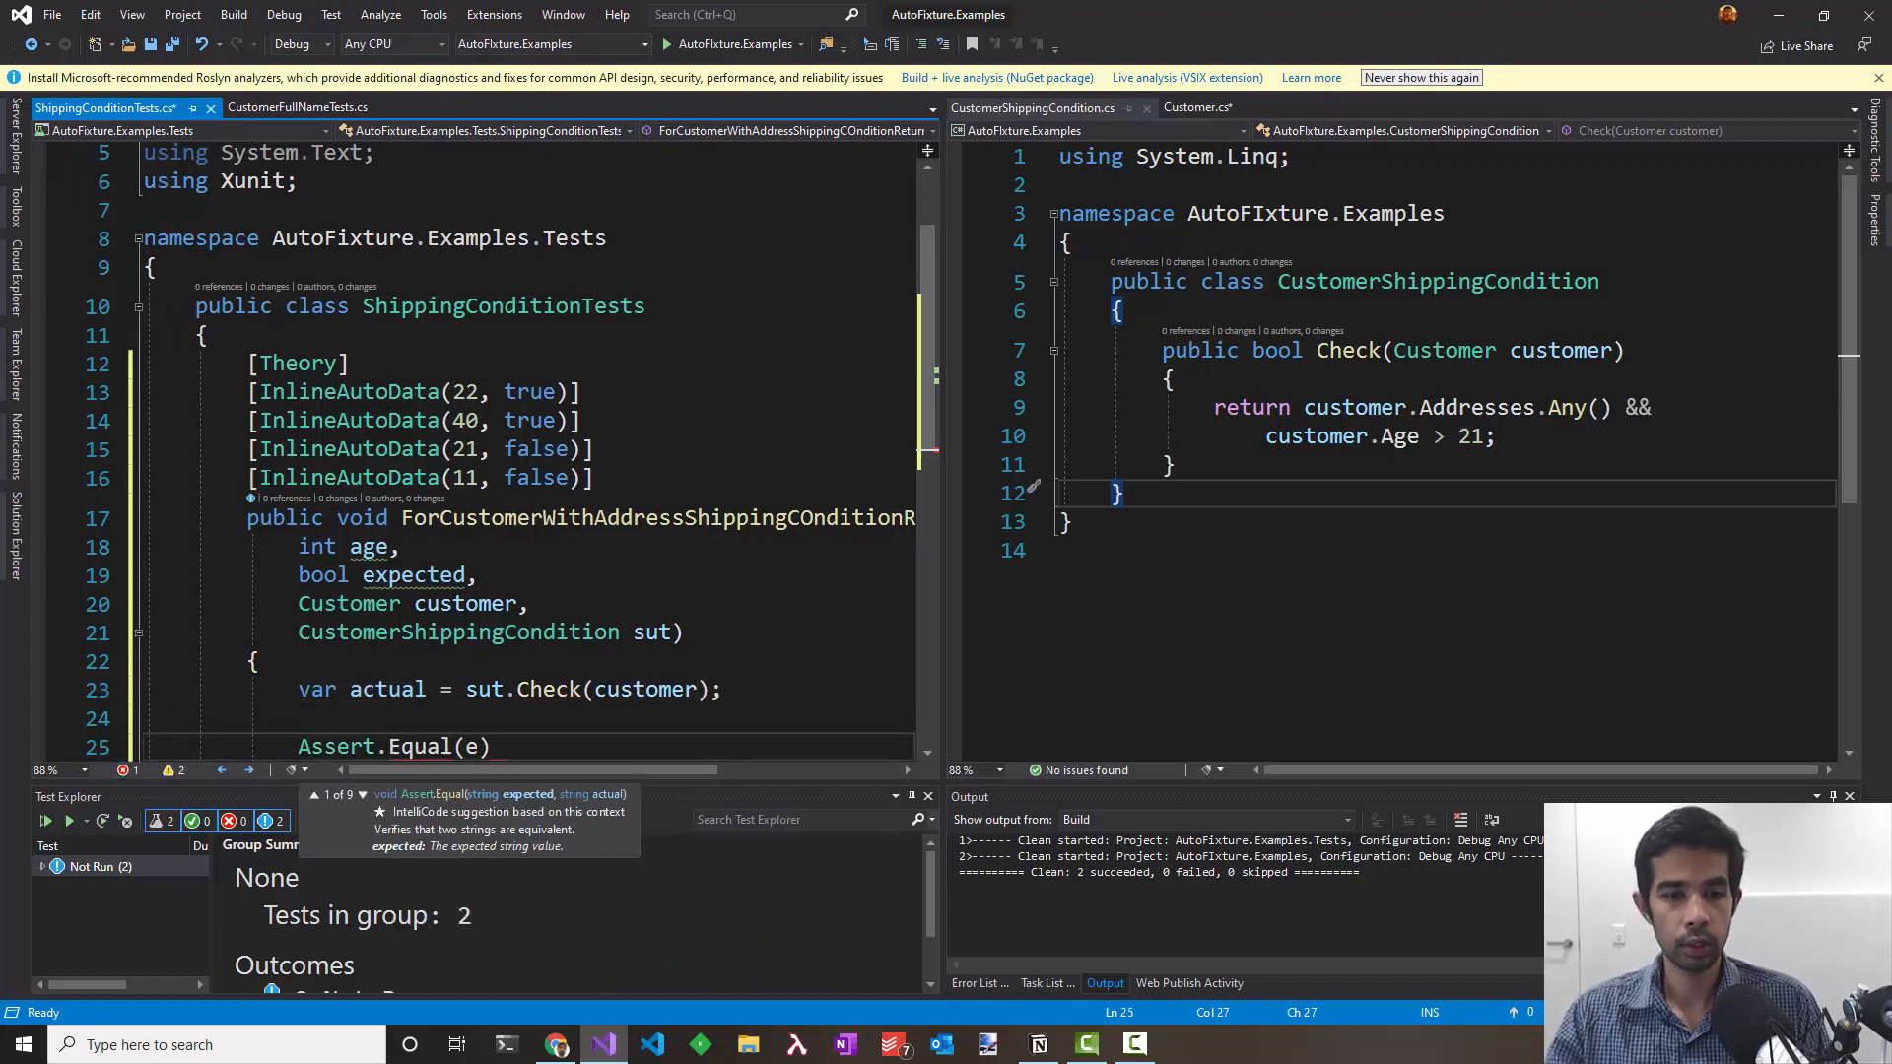
type("expected, actu")
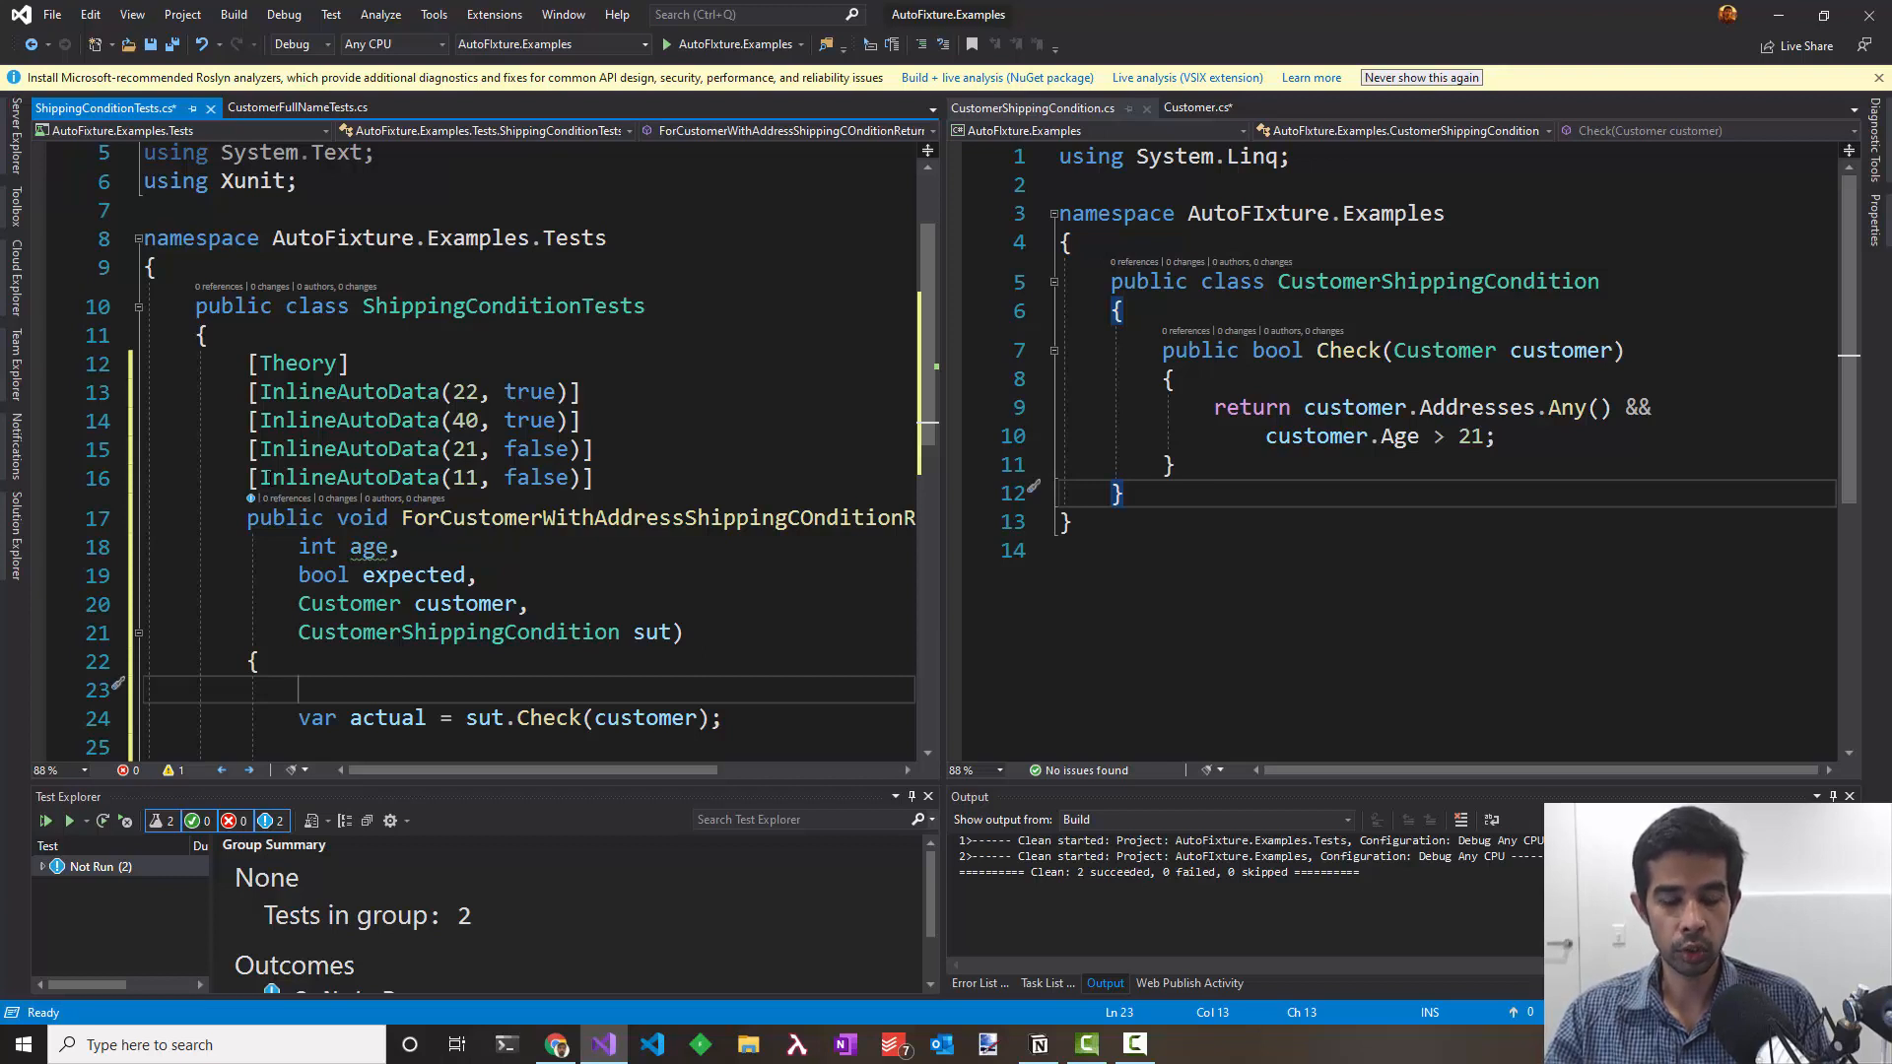
type("sut.")
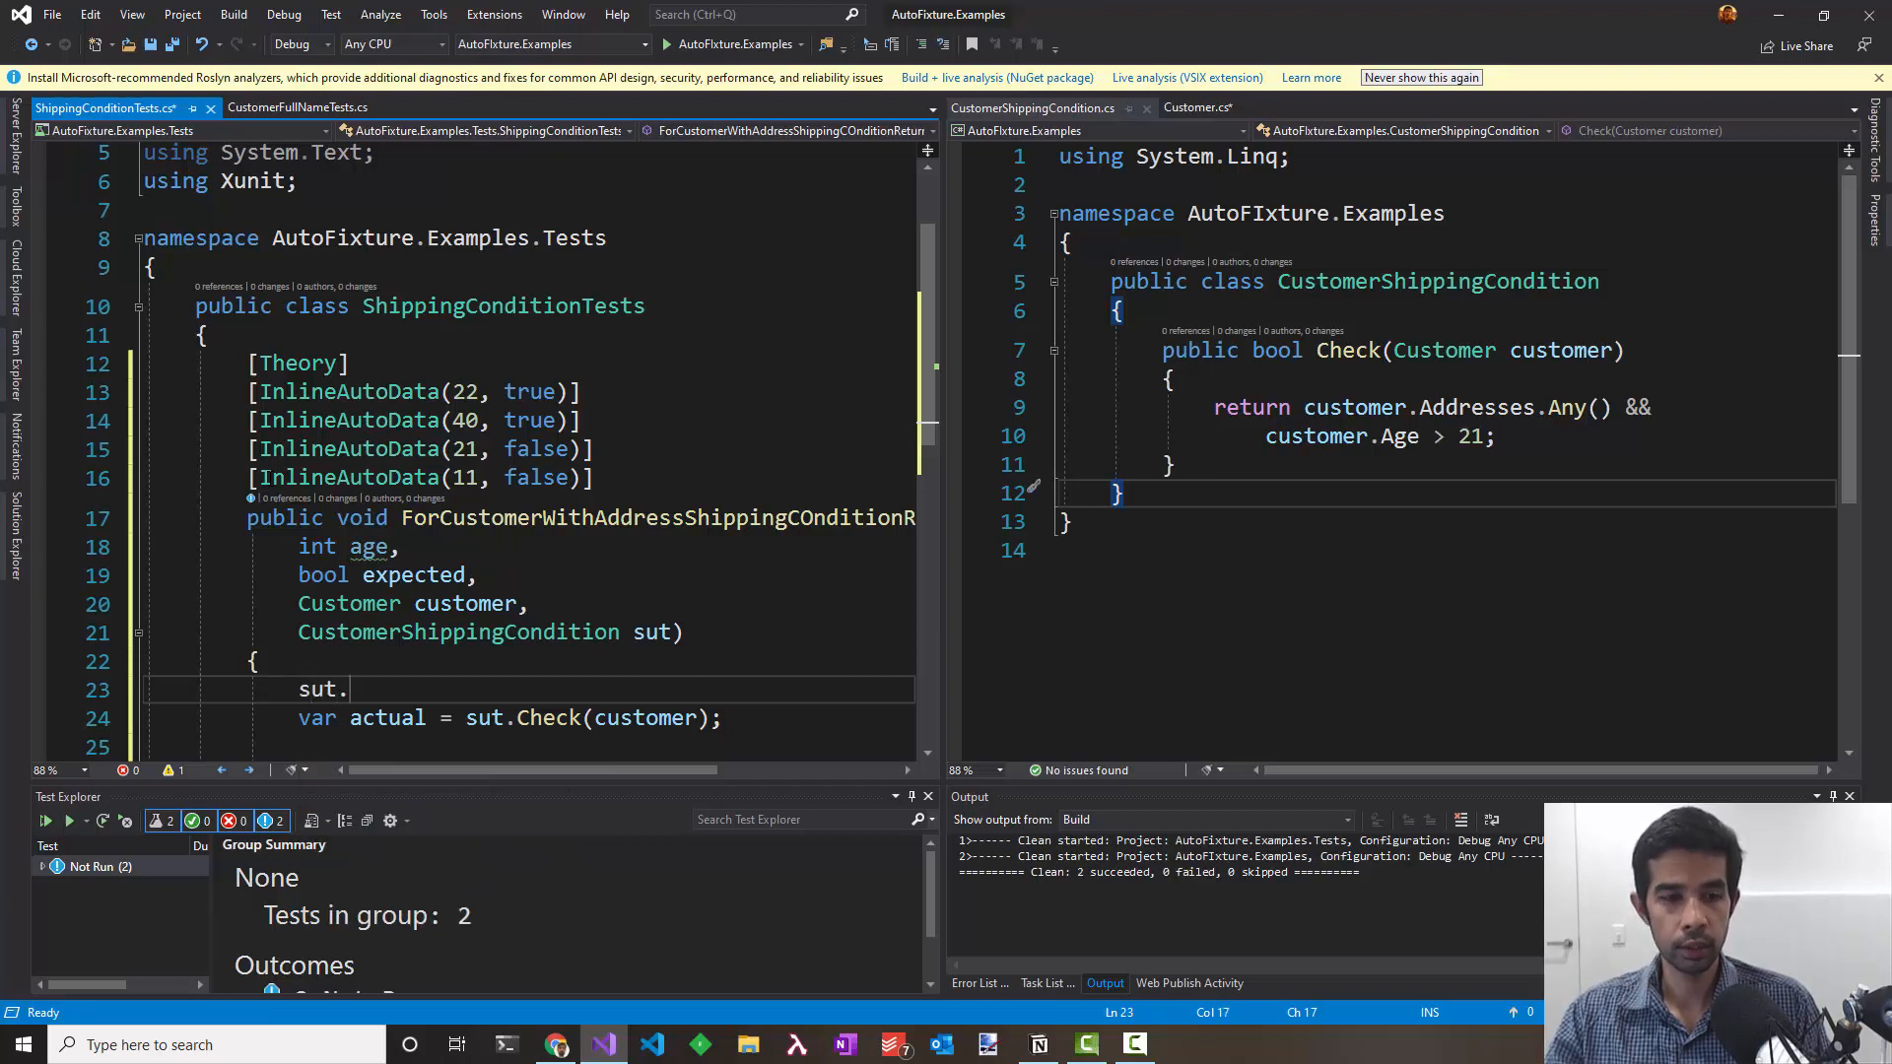
type("customer.a")
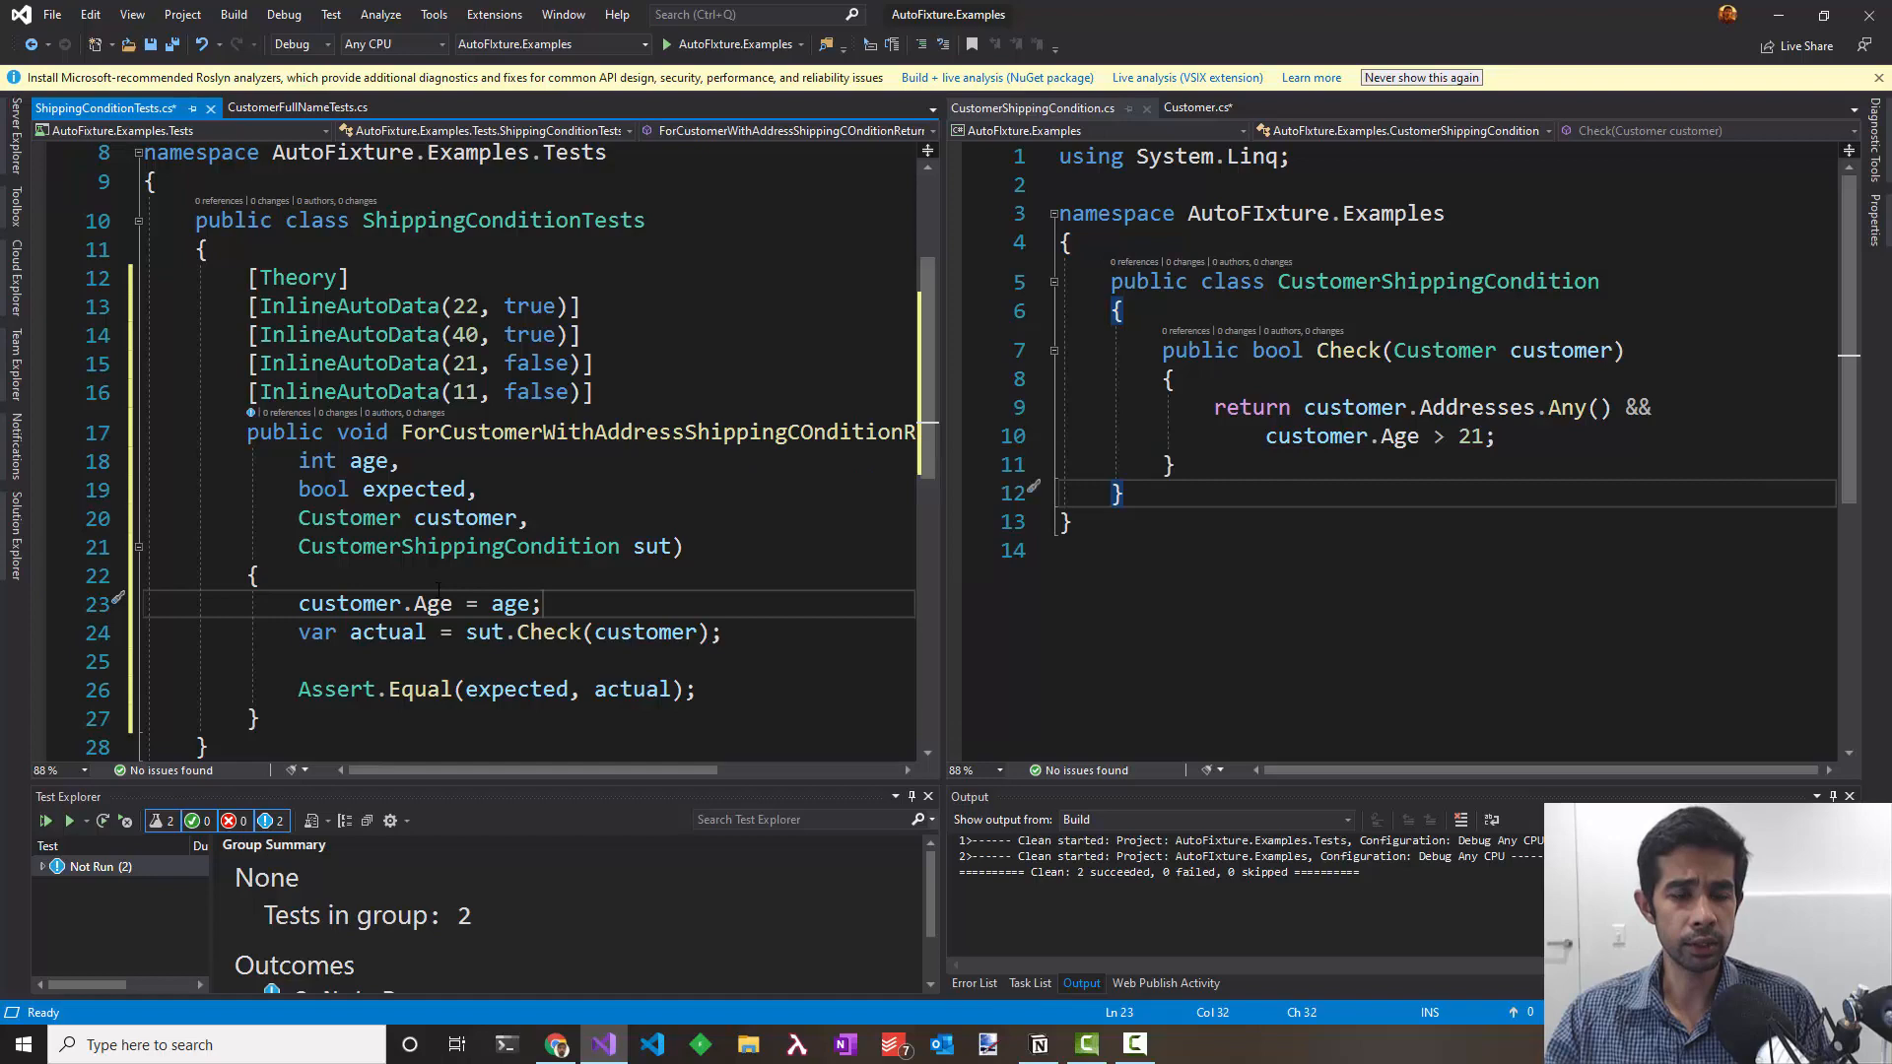
left_click(253, 575)
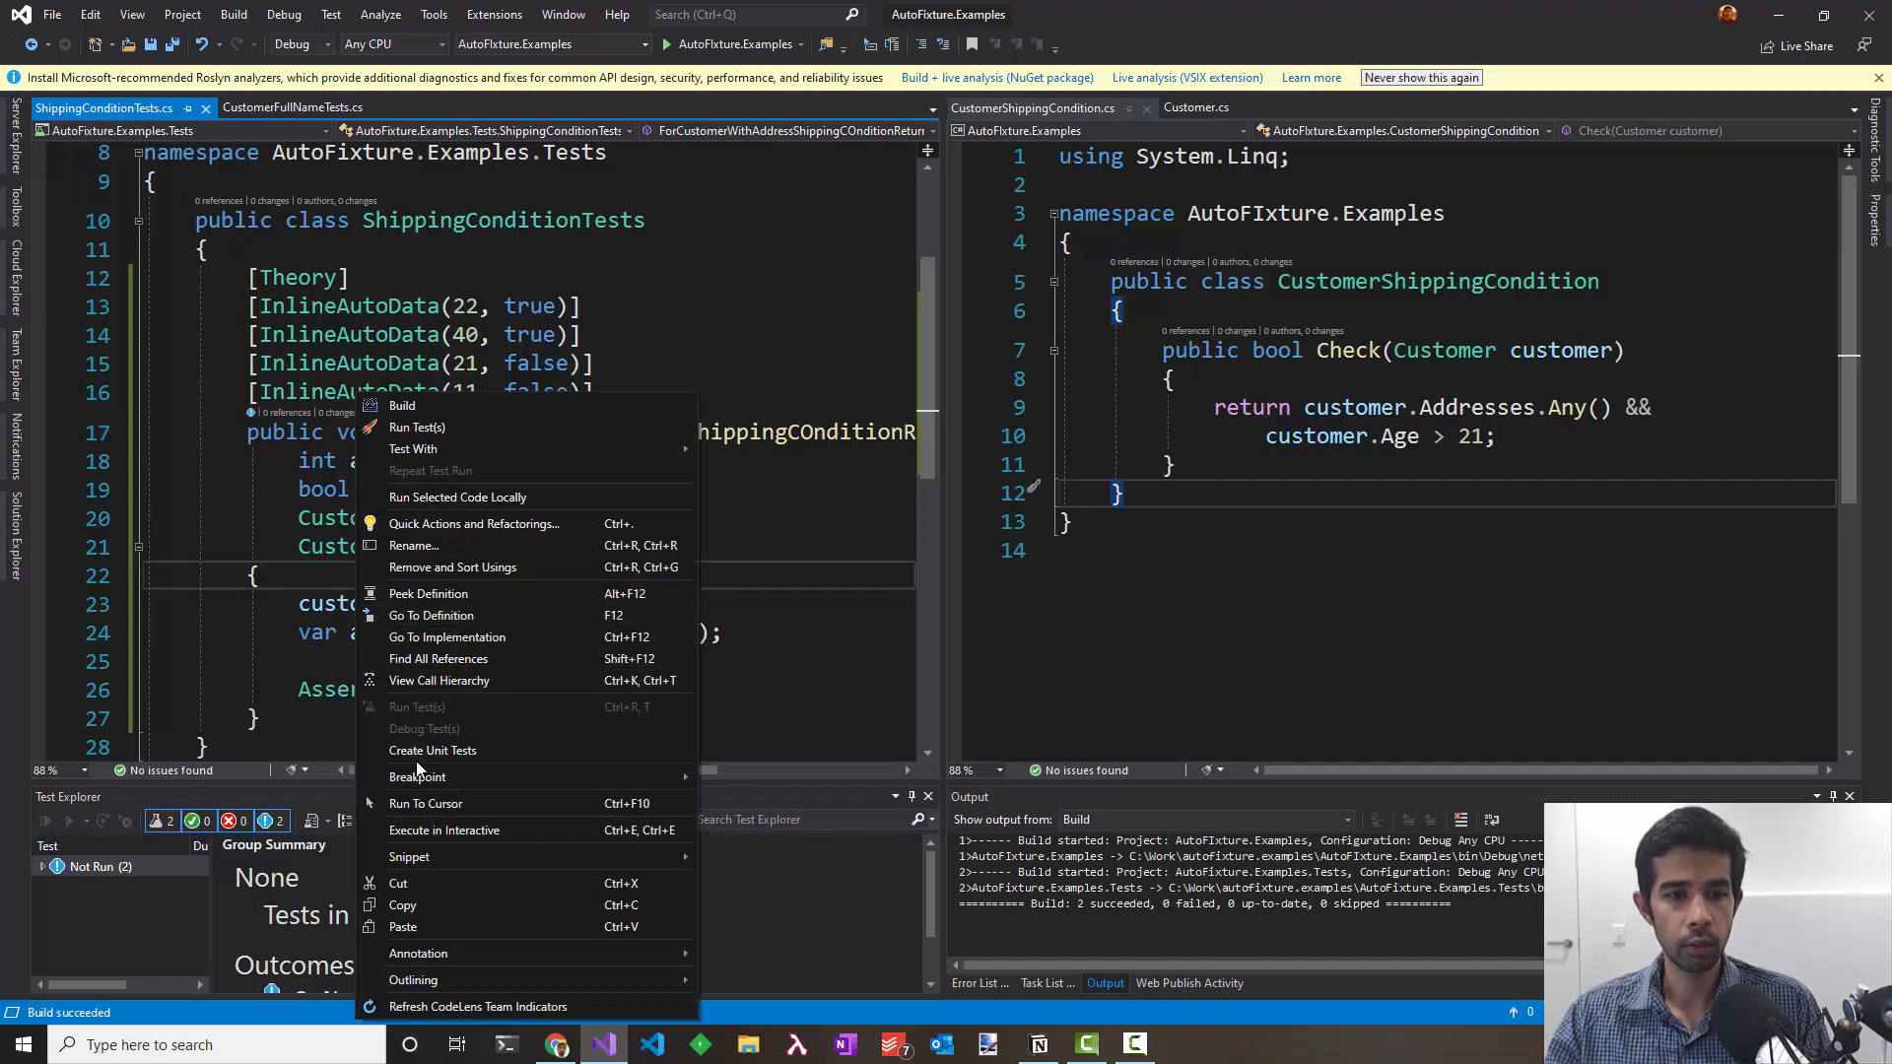
Step: Run the theory tests, change the last case's expected value to true, and rerun
left_click(418, 426)
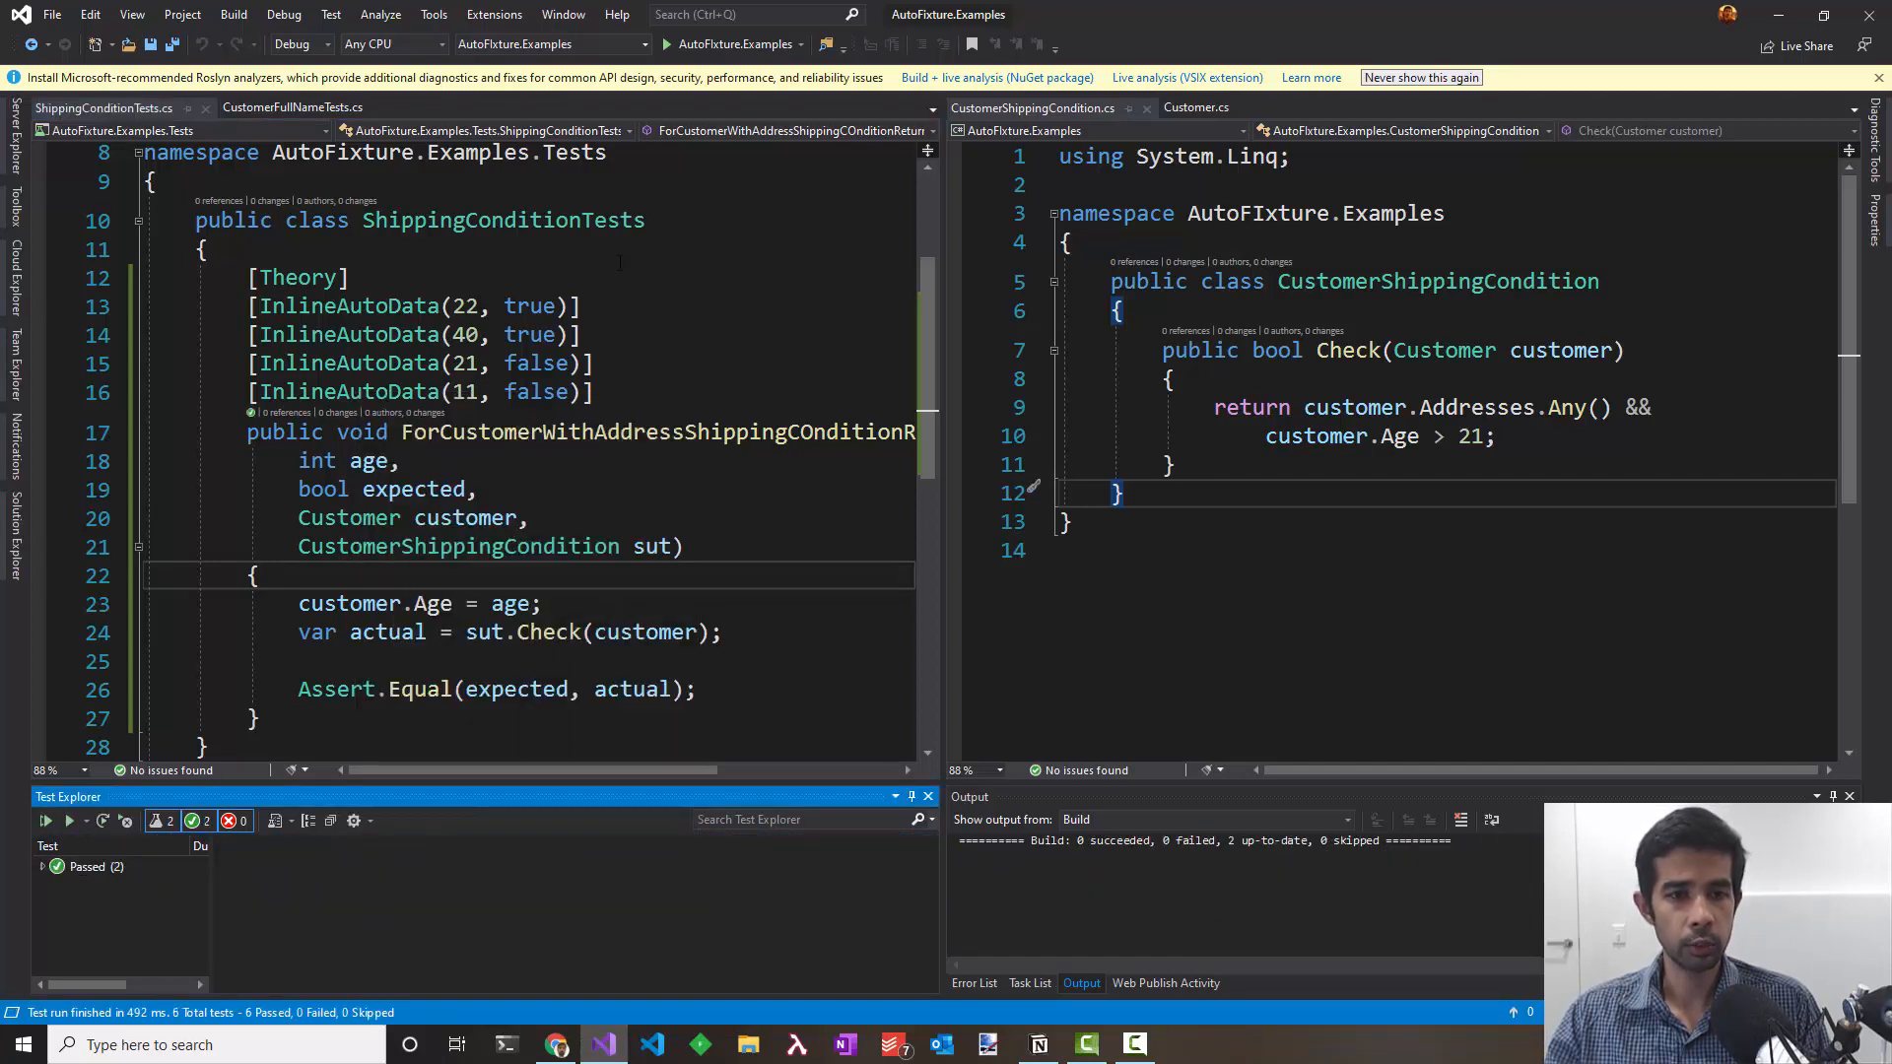
double_click(538, 392)
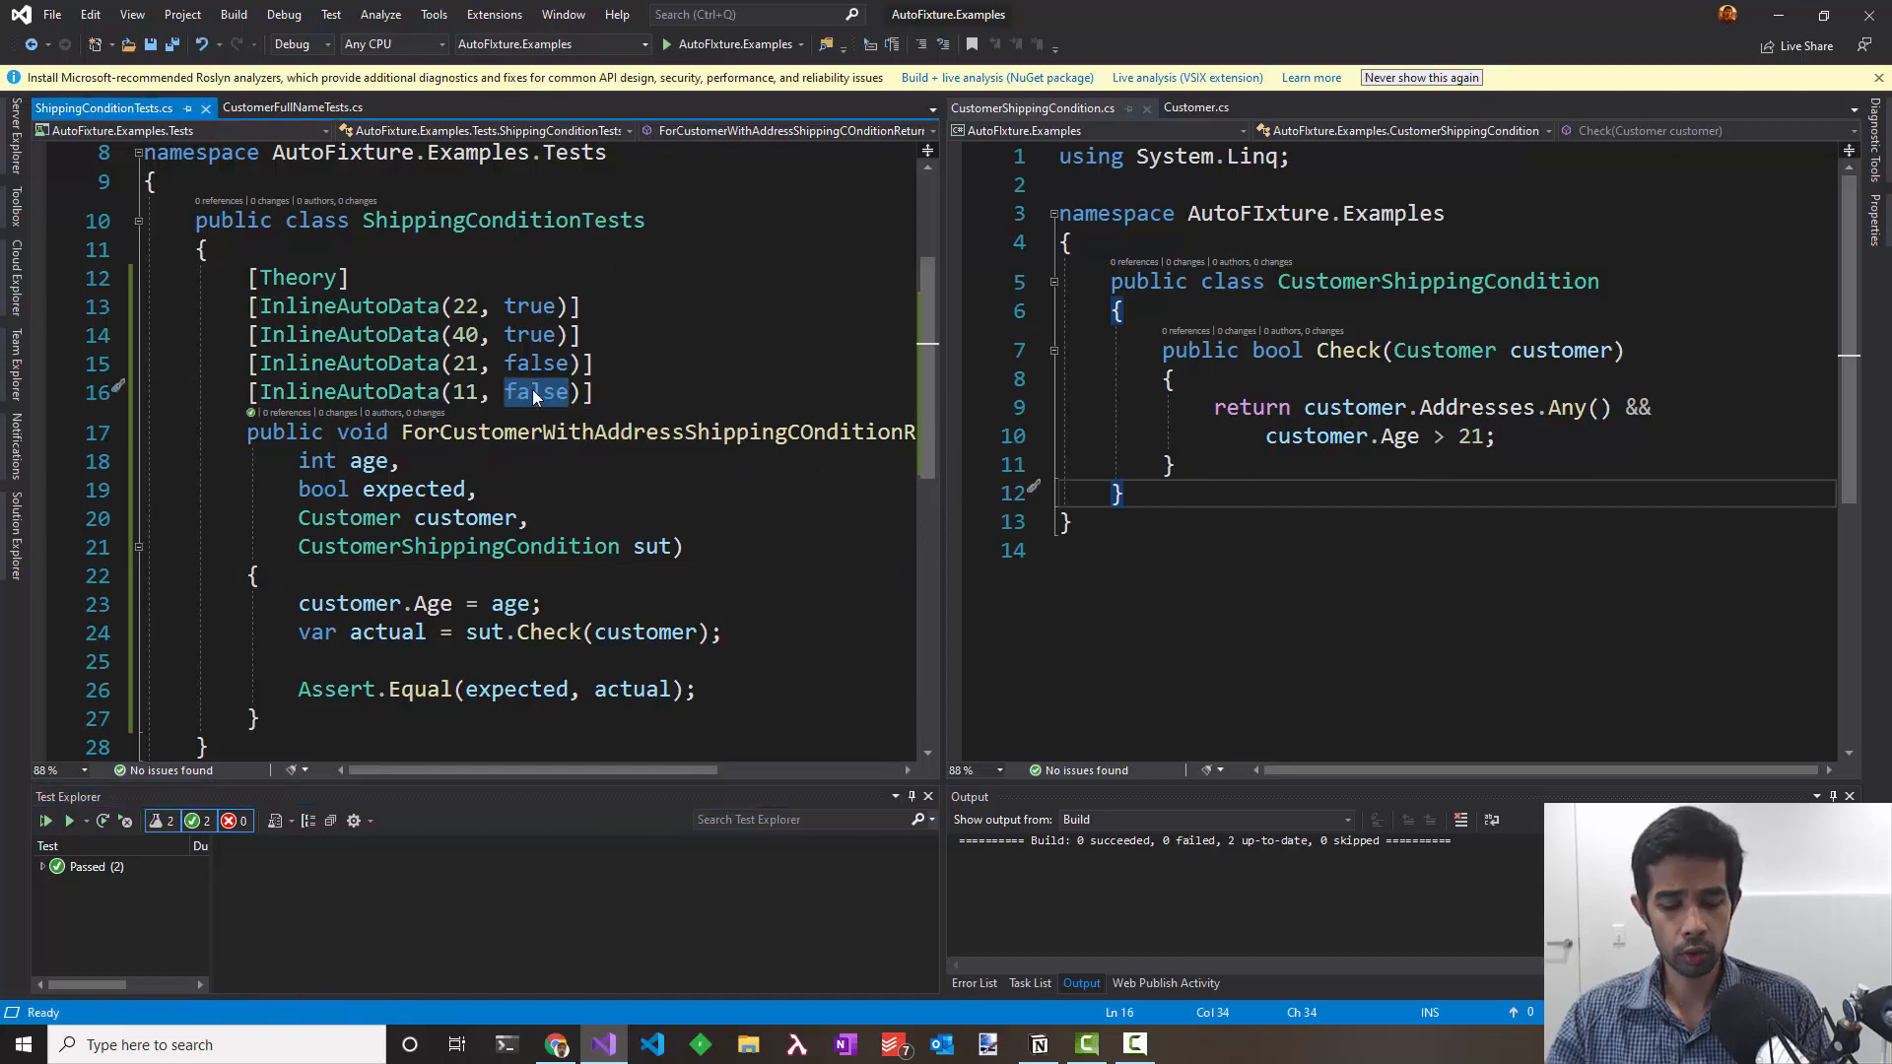
type("true")
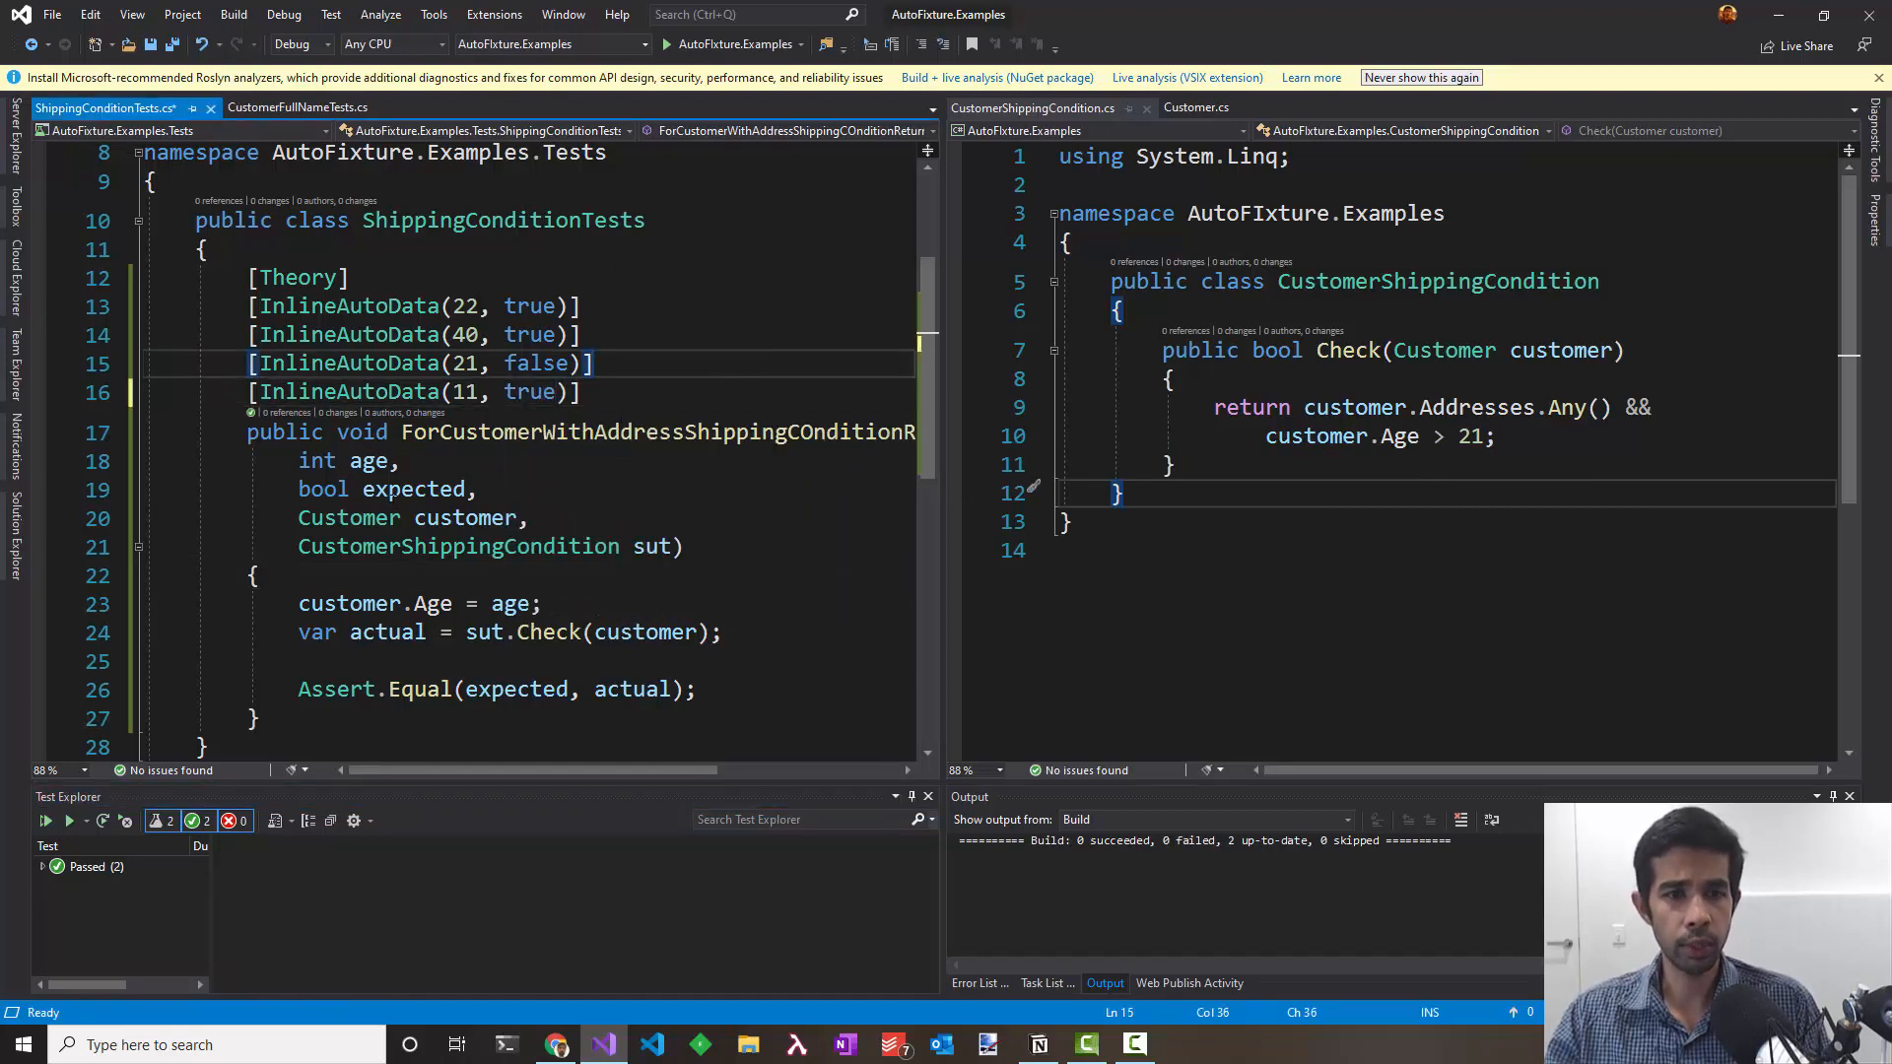
left_click(47, 821)
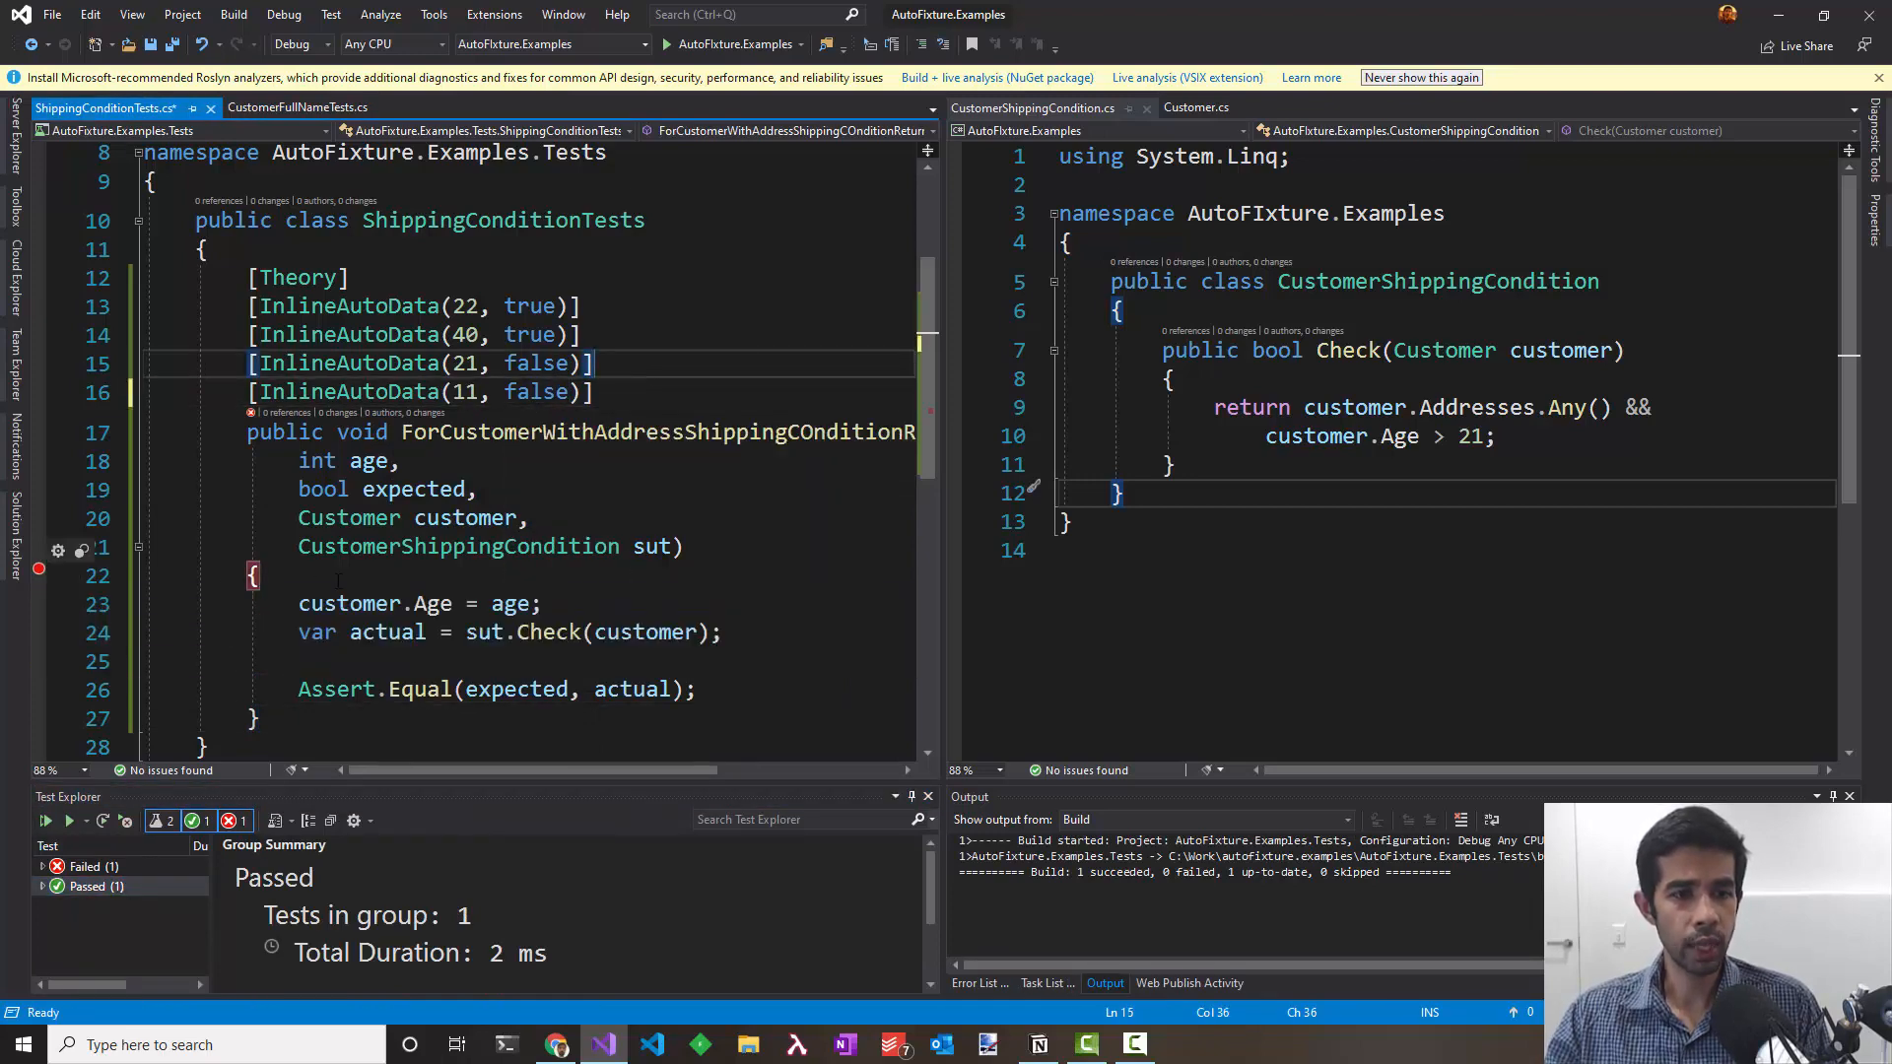
Step: Debug the test and inspect the generated customer's three addresses, age and names
right_click(342, 575)
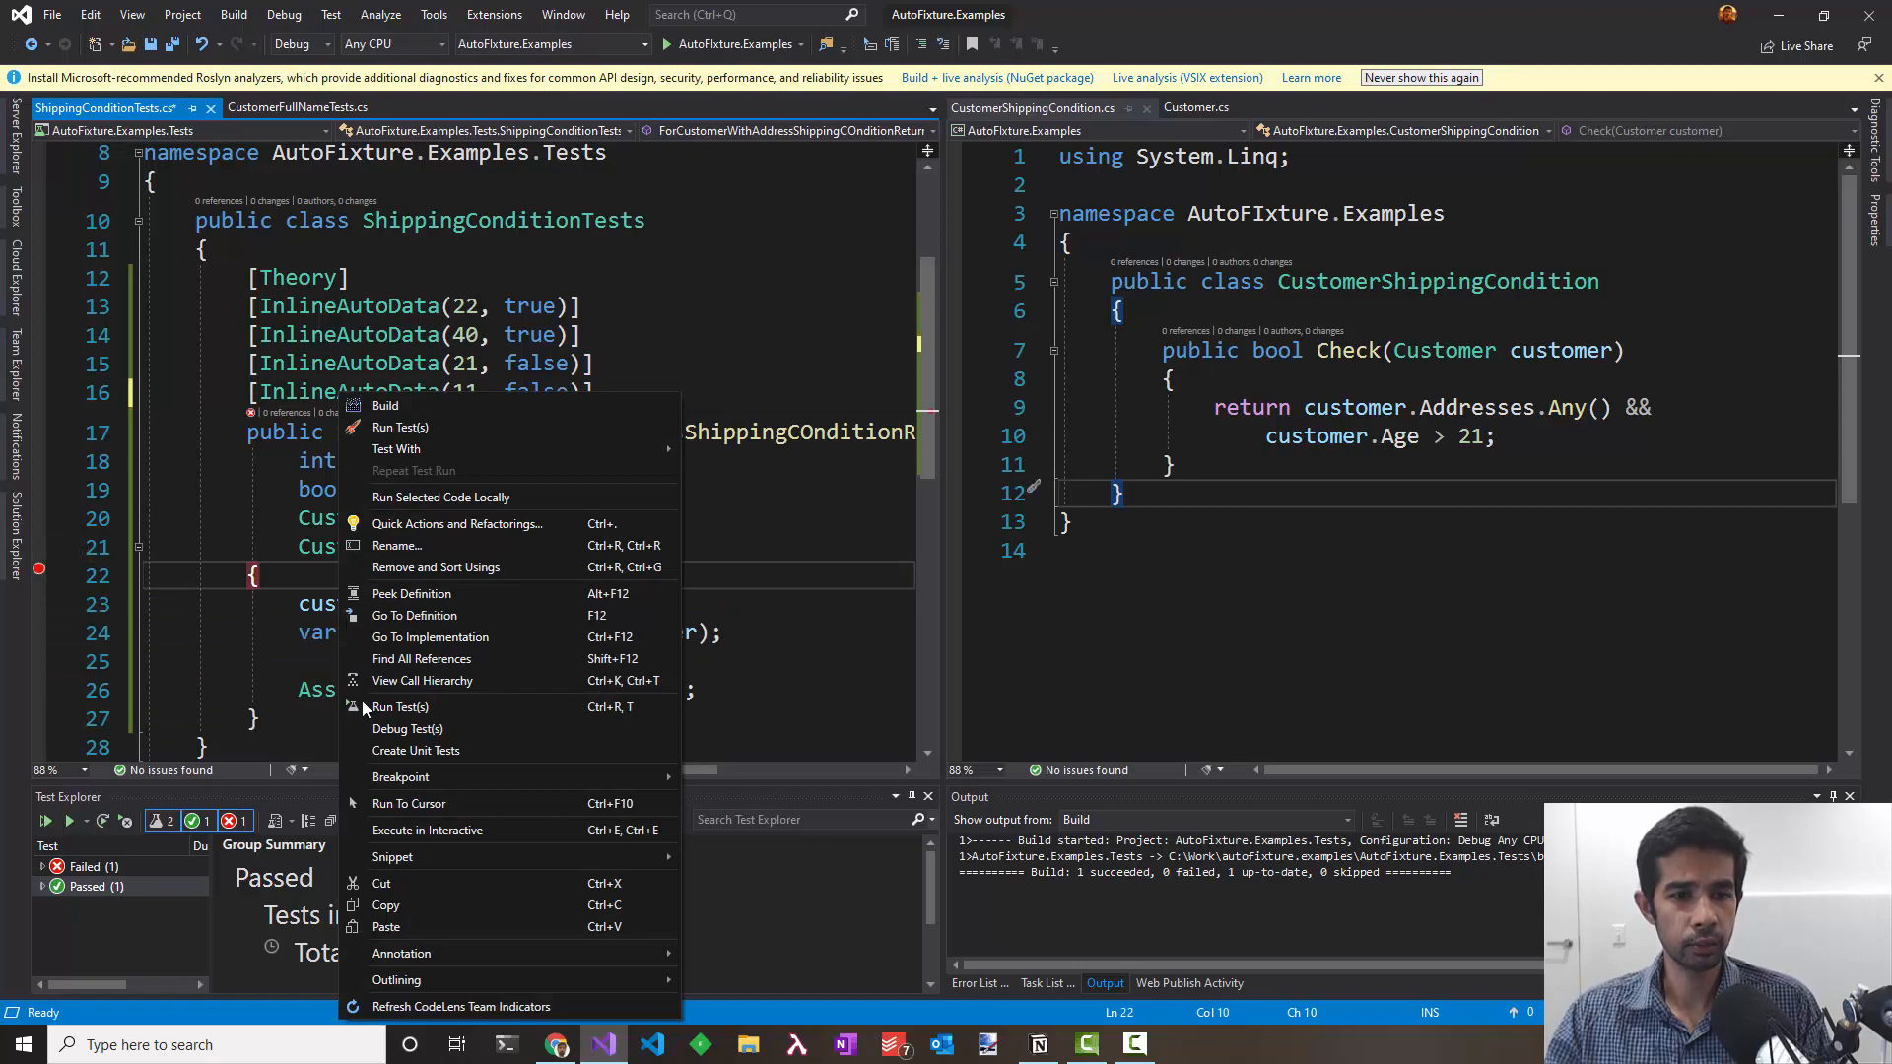
left_click(408, 729)
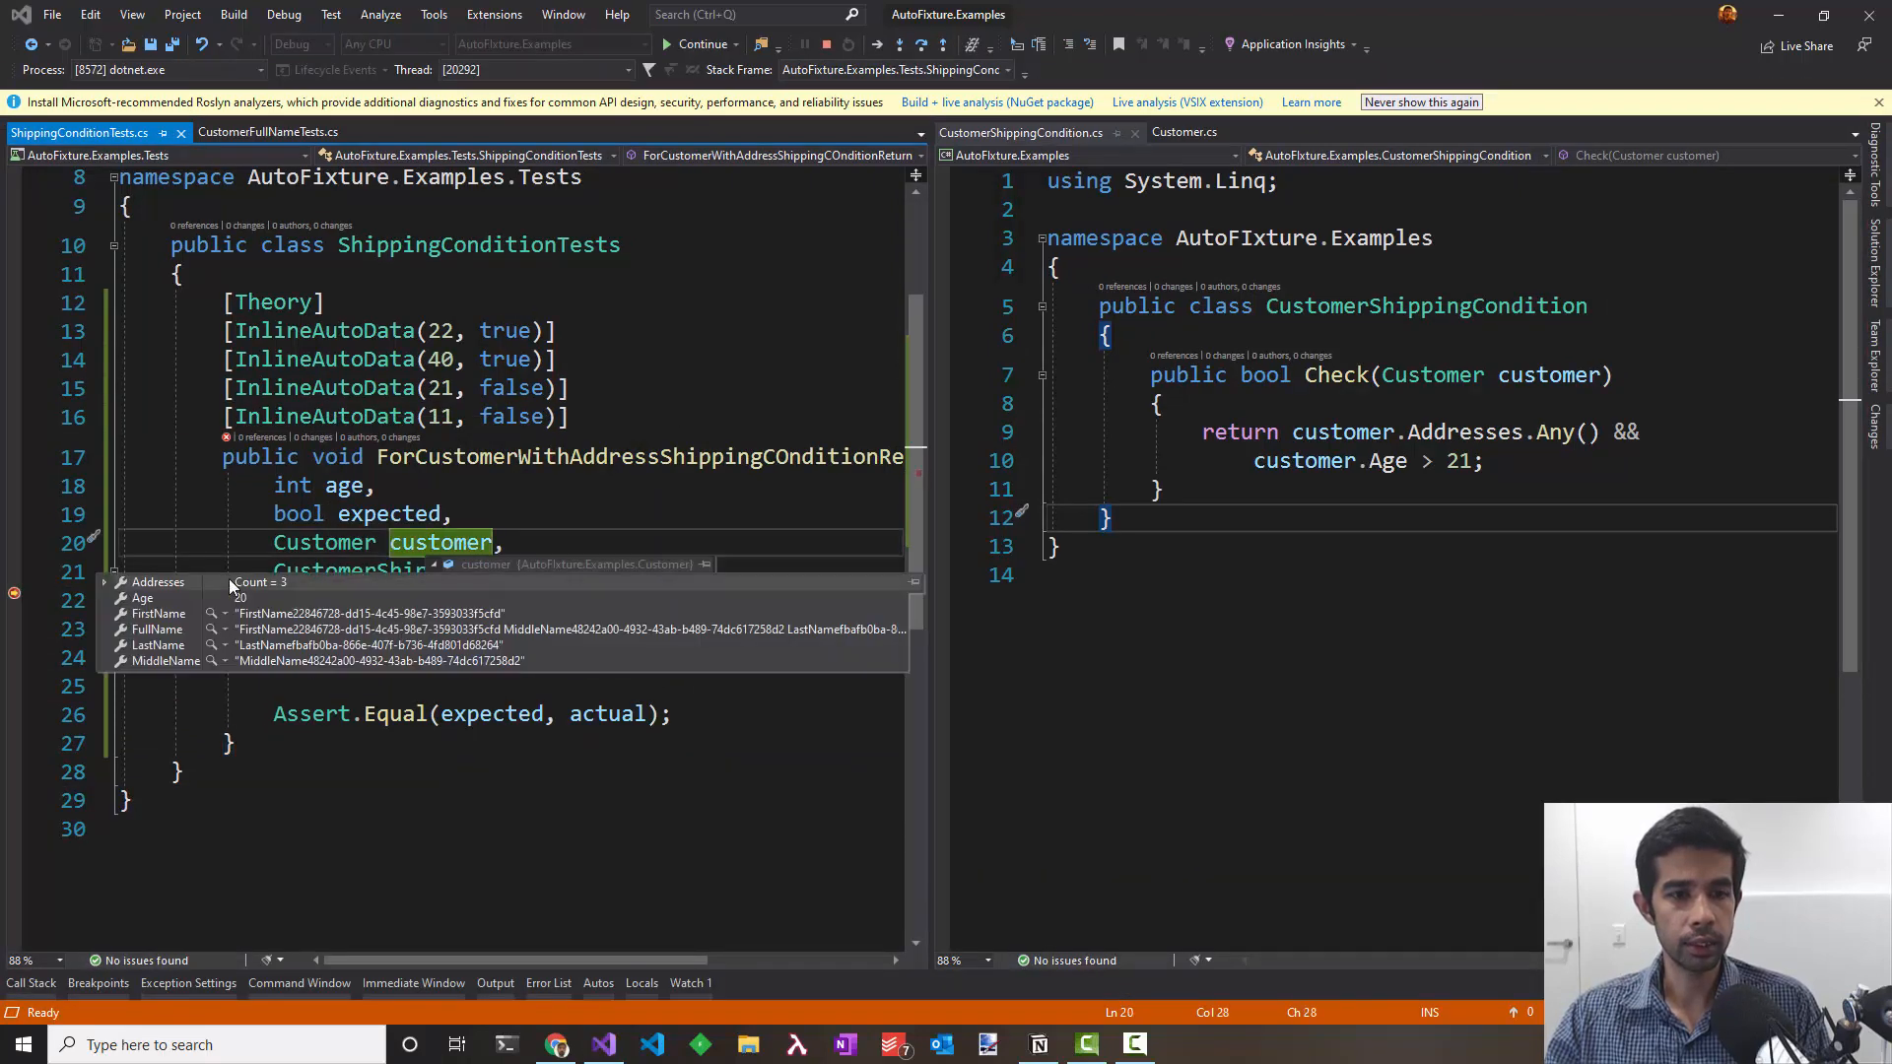
left_click(104, 581)
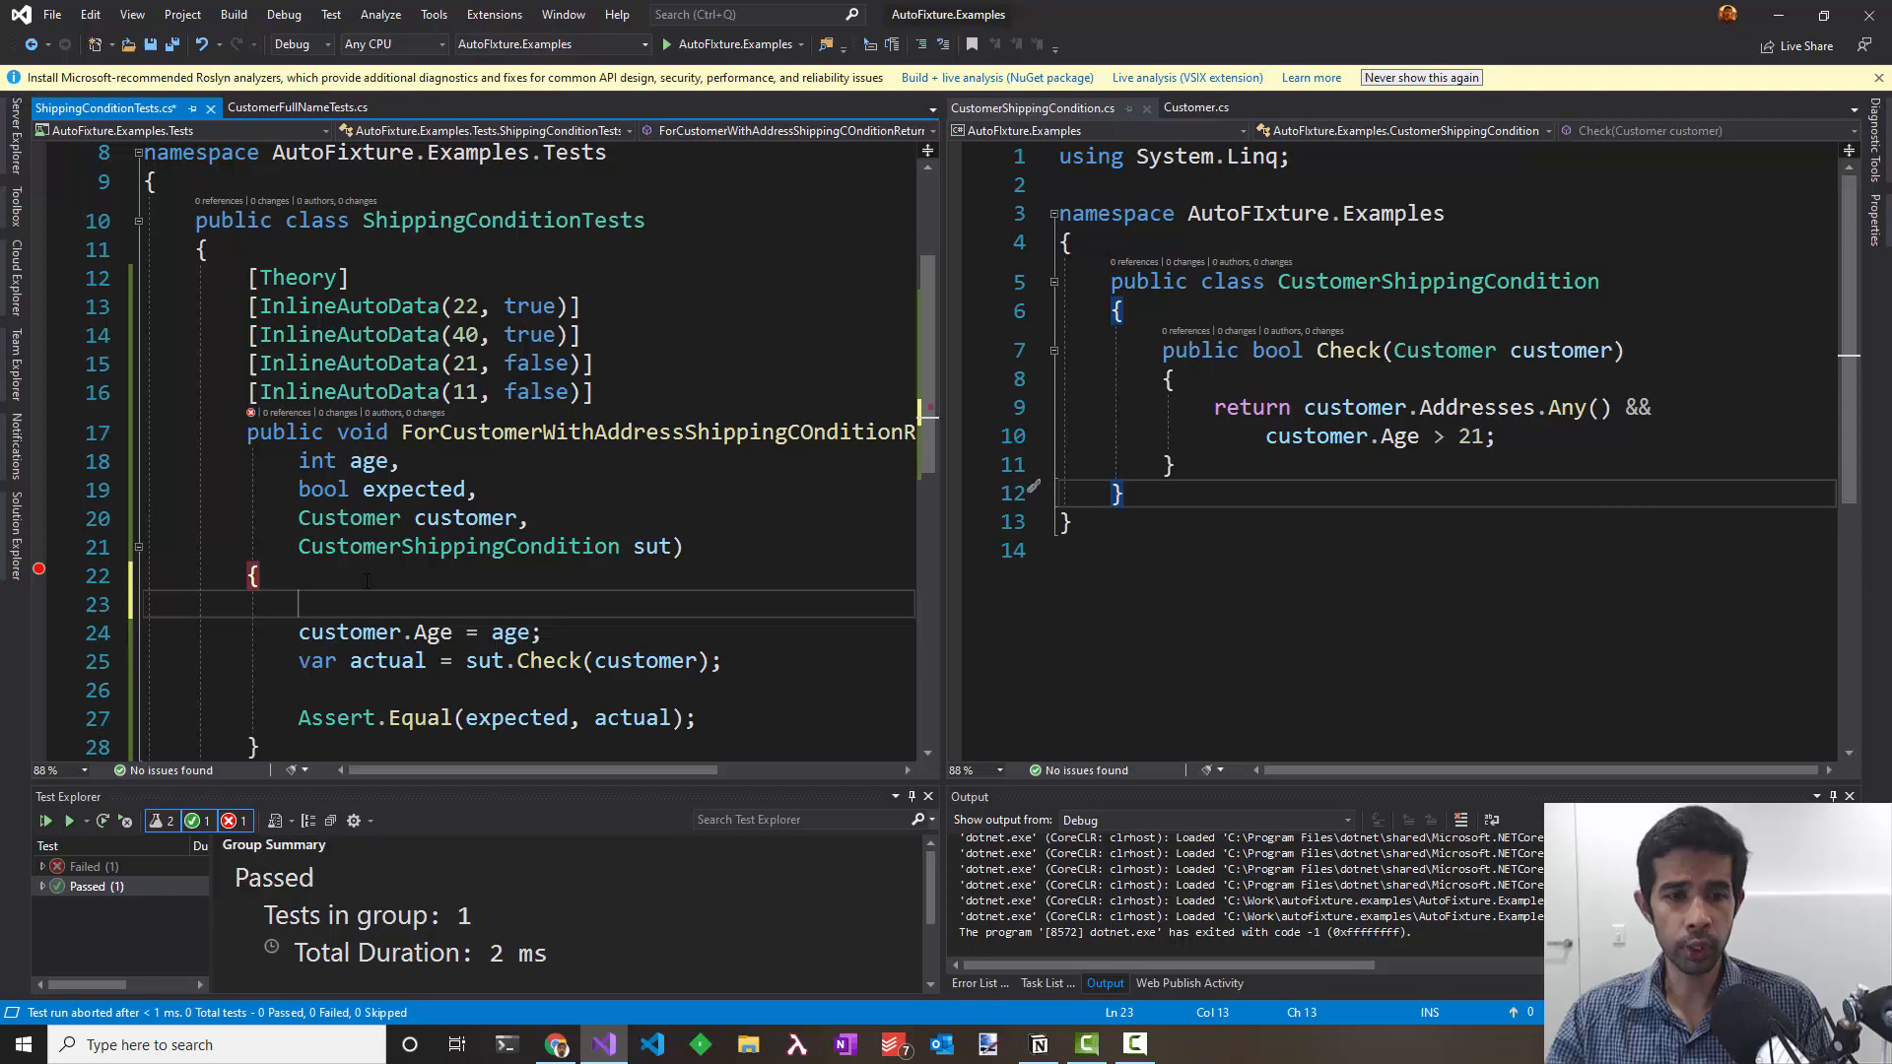
type("Assert.NotNull")
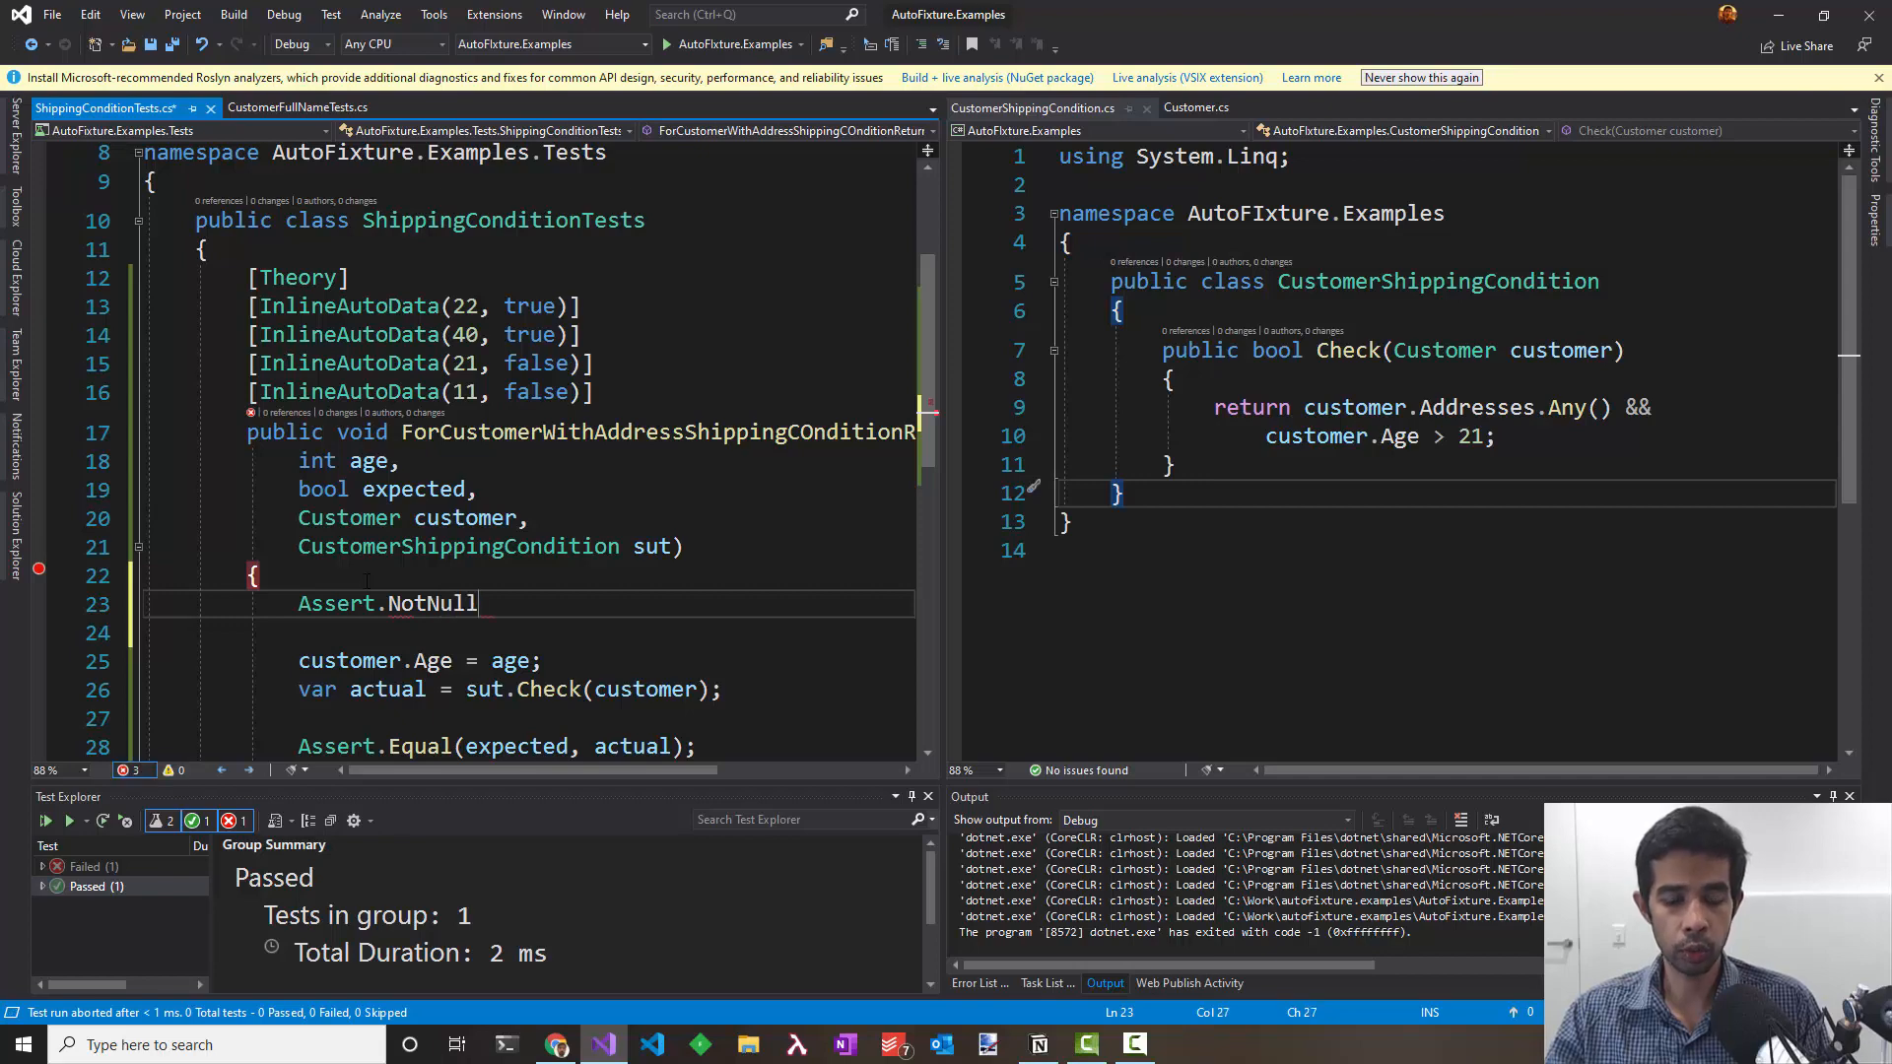
type("(cus")
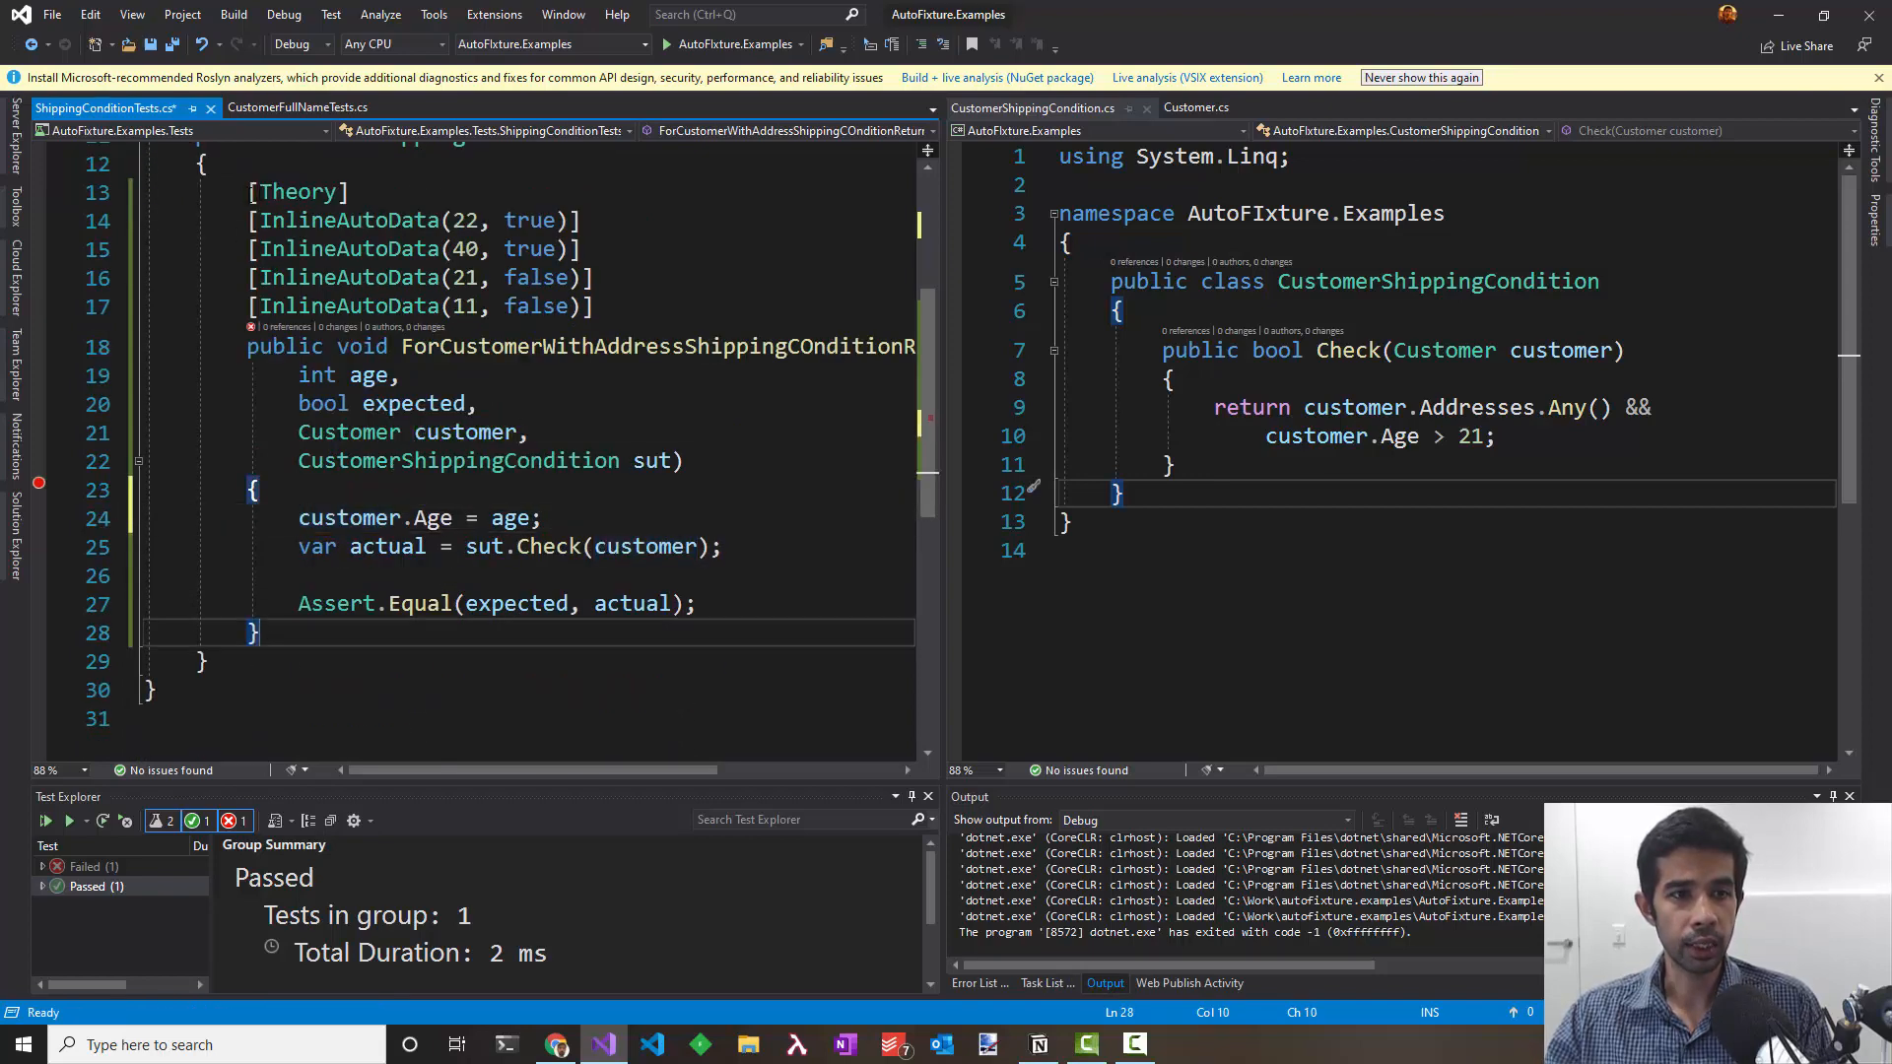
Step: Create ForCustomerWithoutAddressShippingCondition… with [Theory, AutoData], no age setup, and Assert.False(actual)
scroll("down", 3)
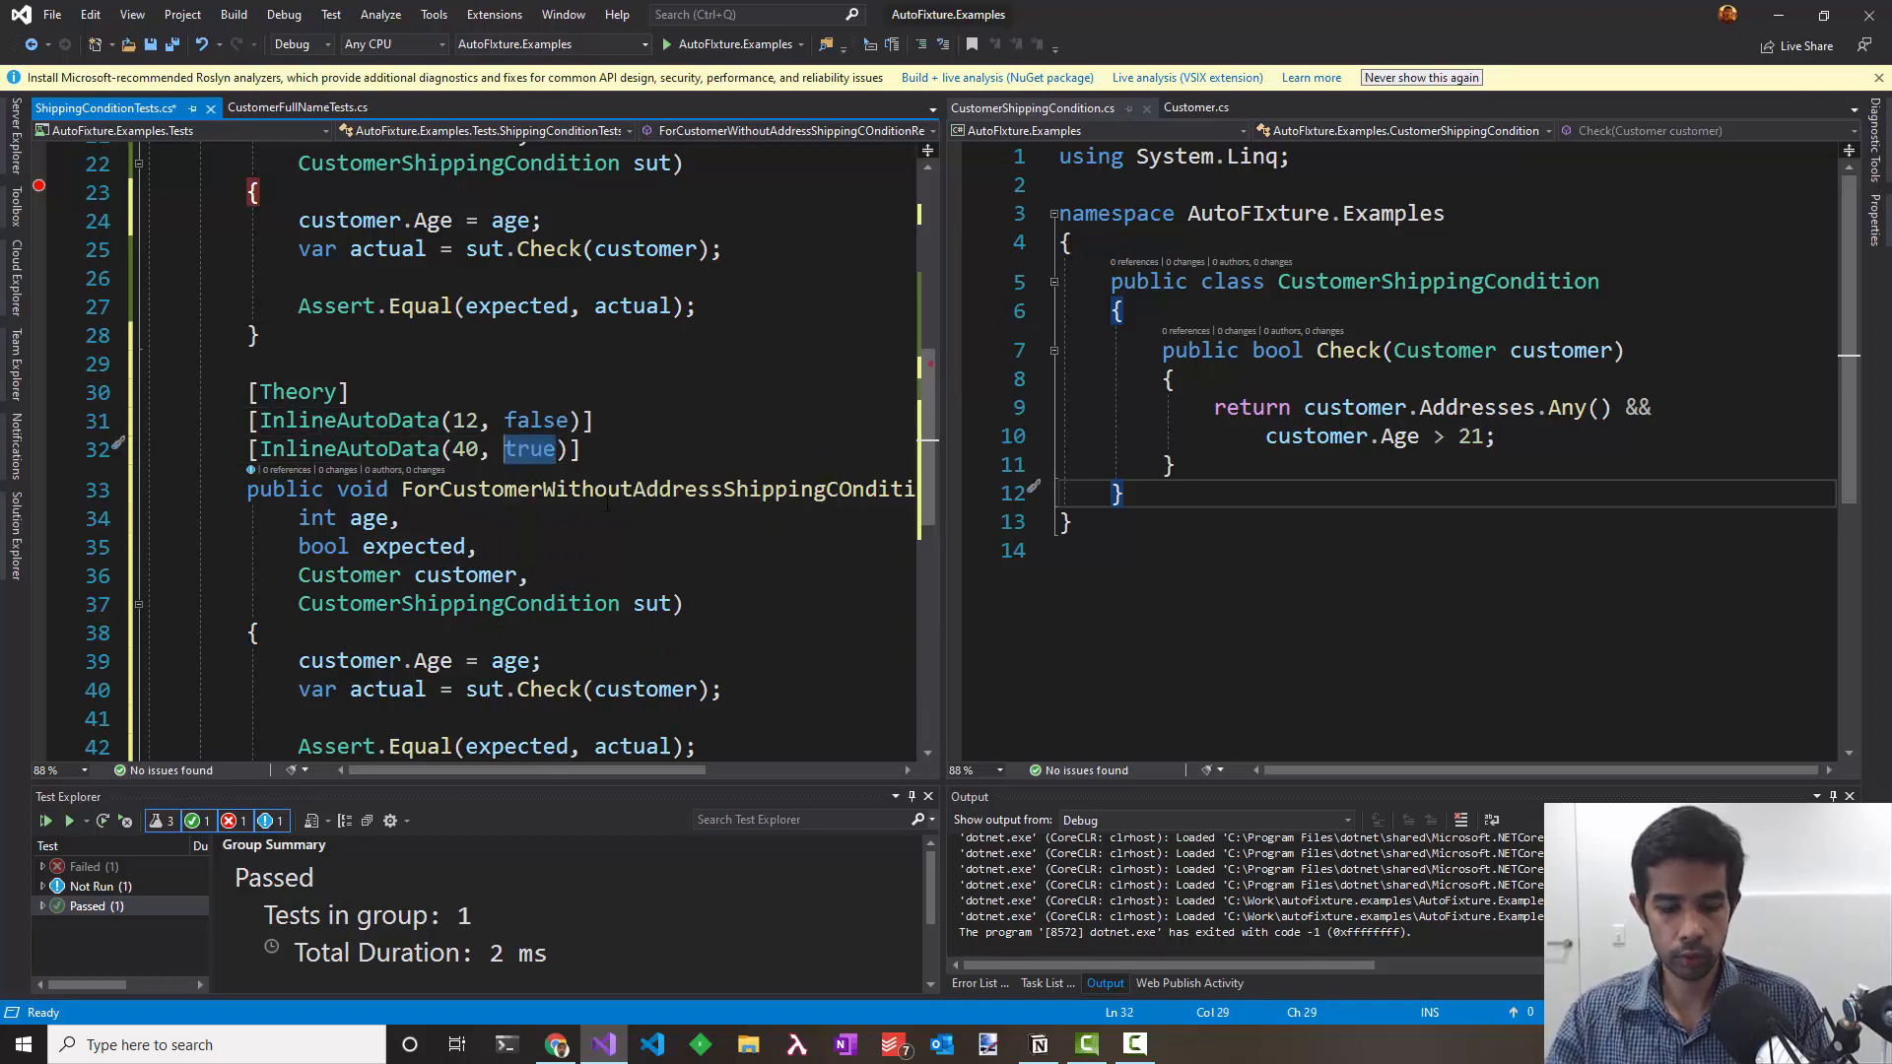
type("false")
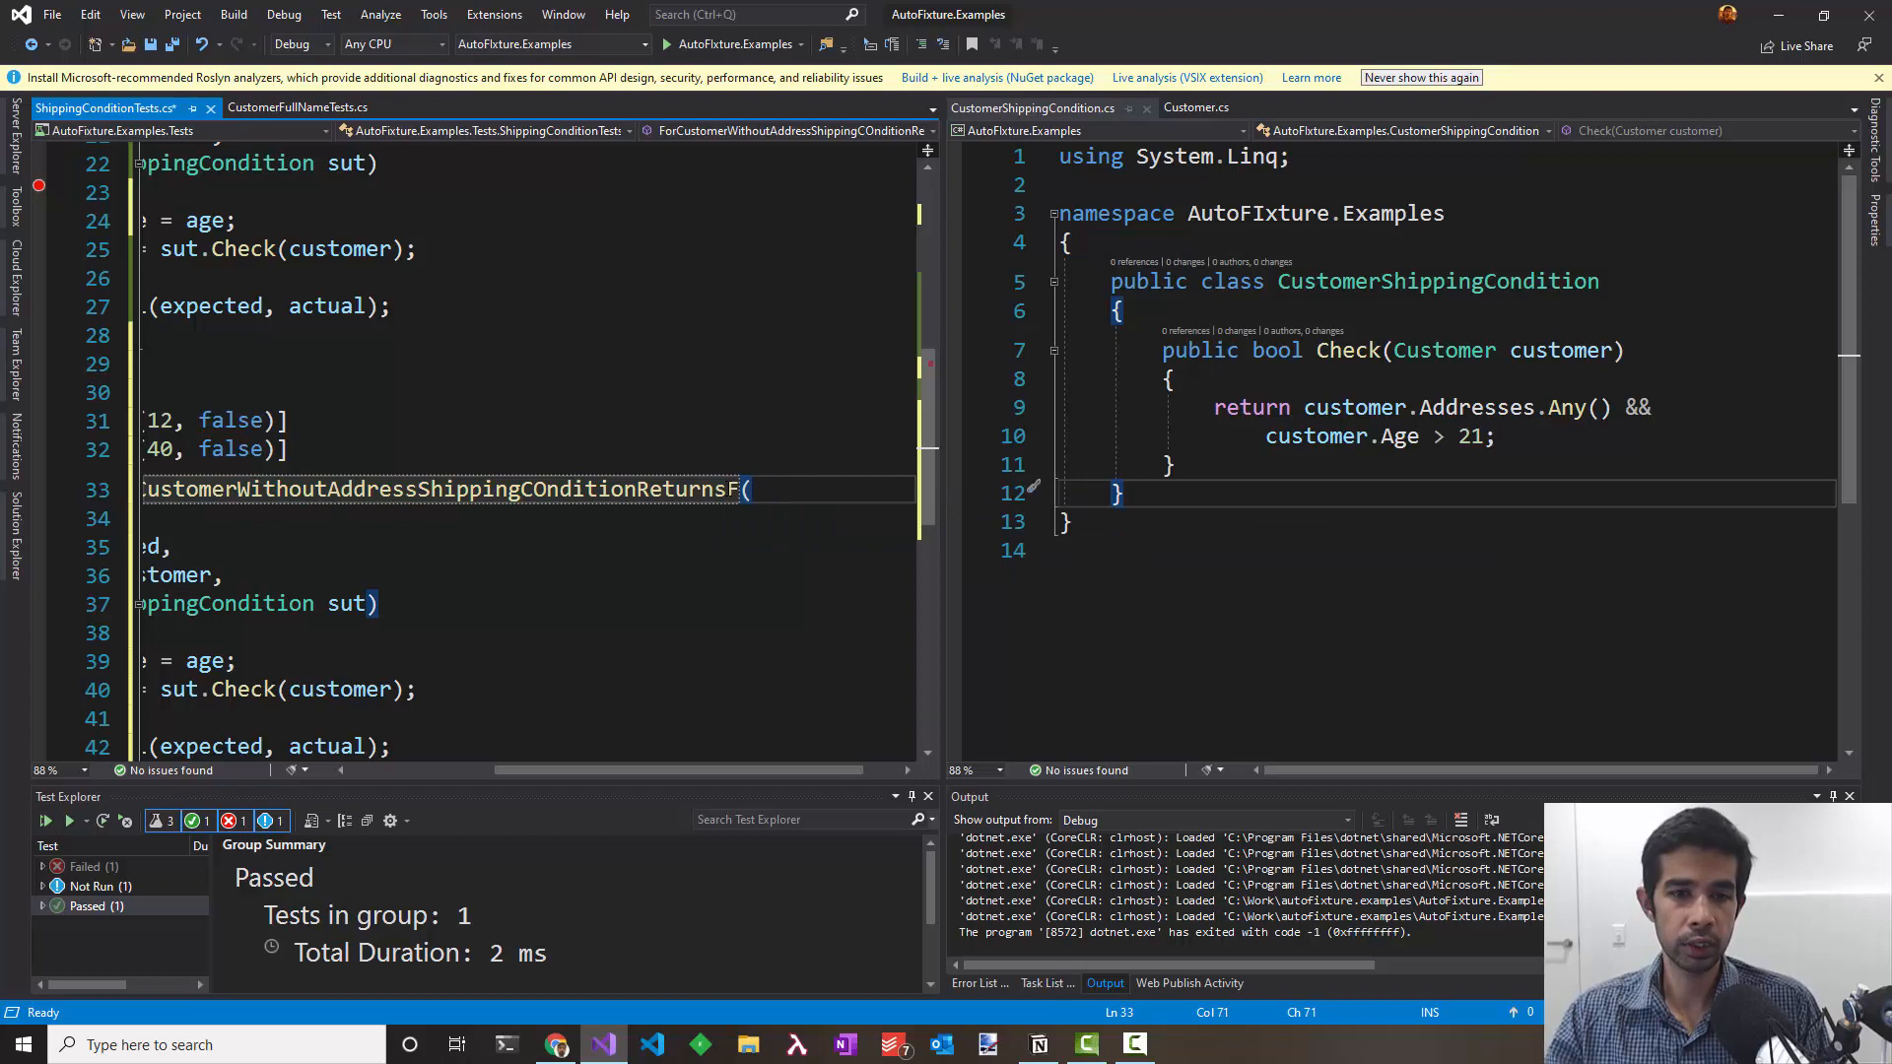
type("alse")
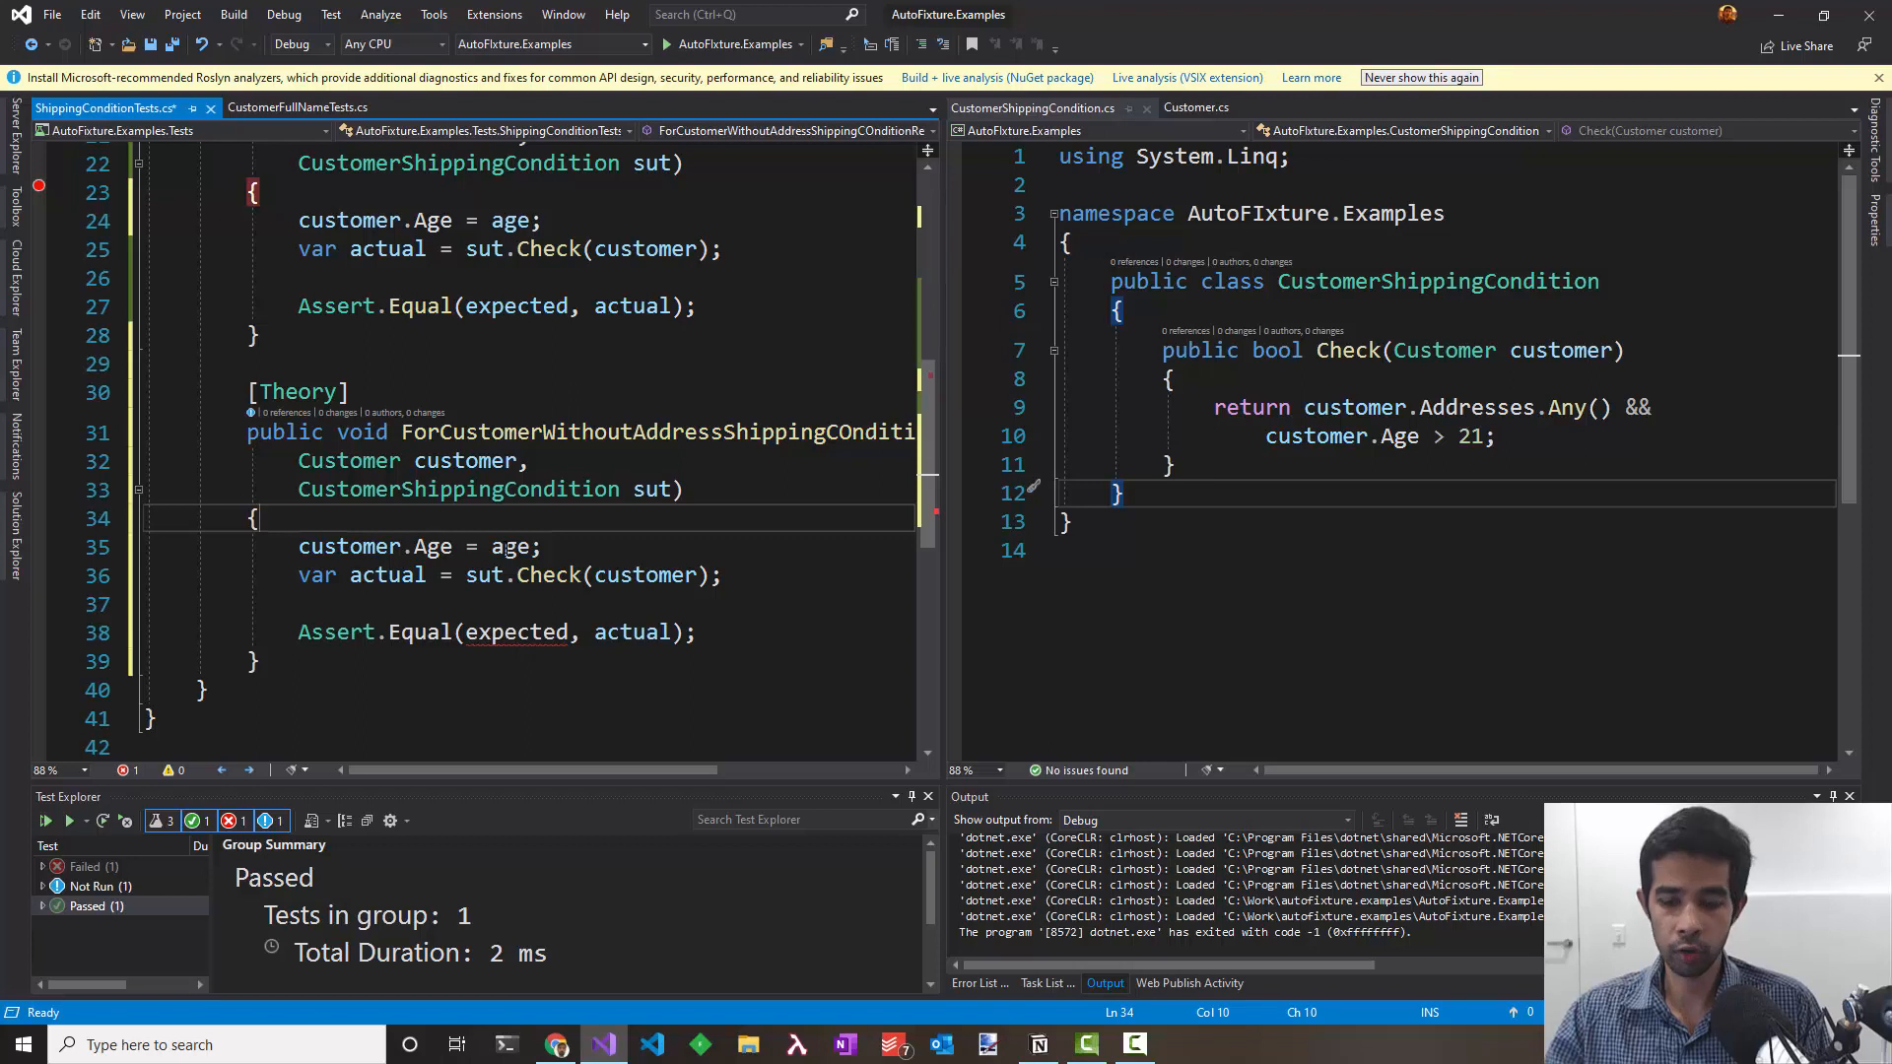
key("Delete")
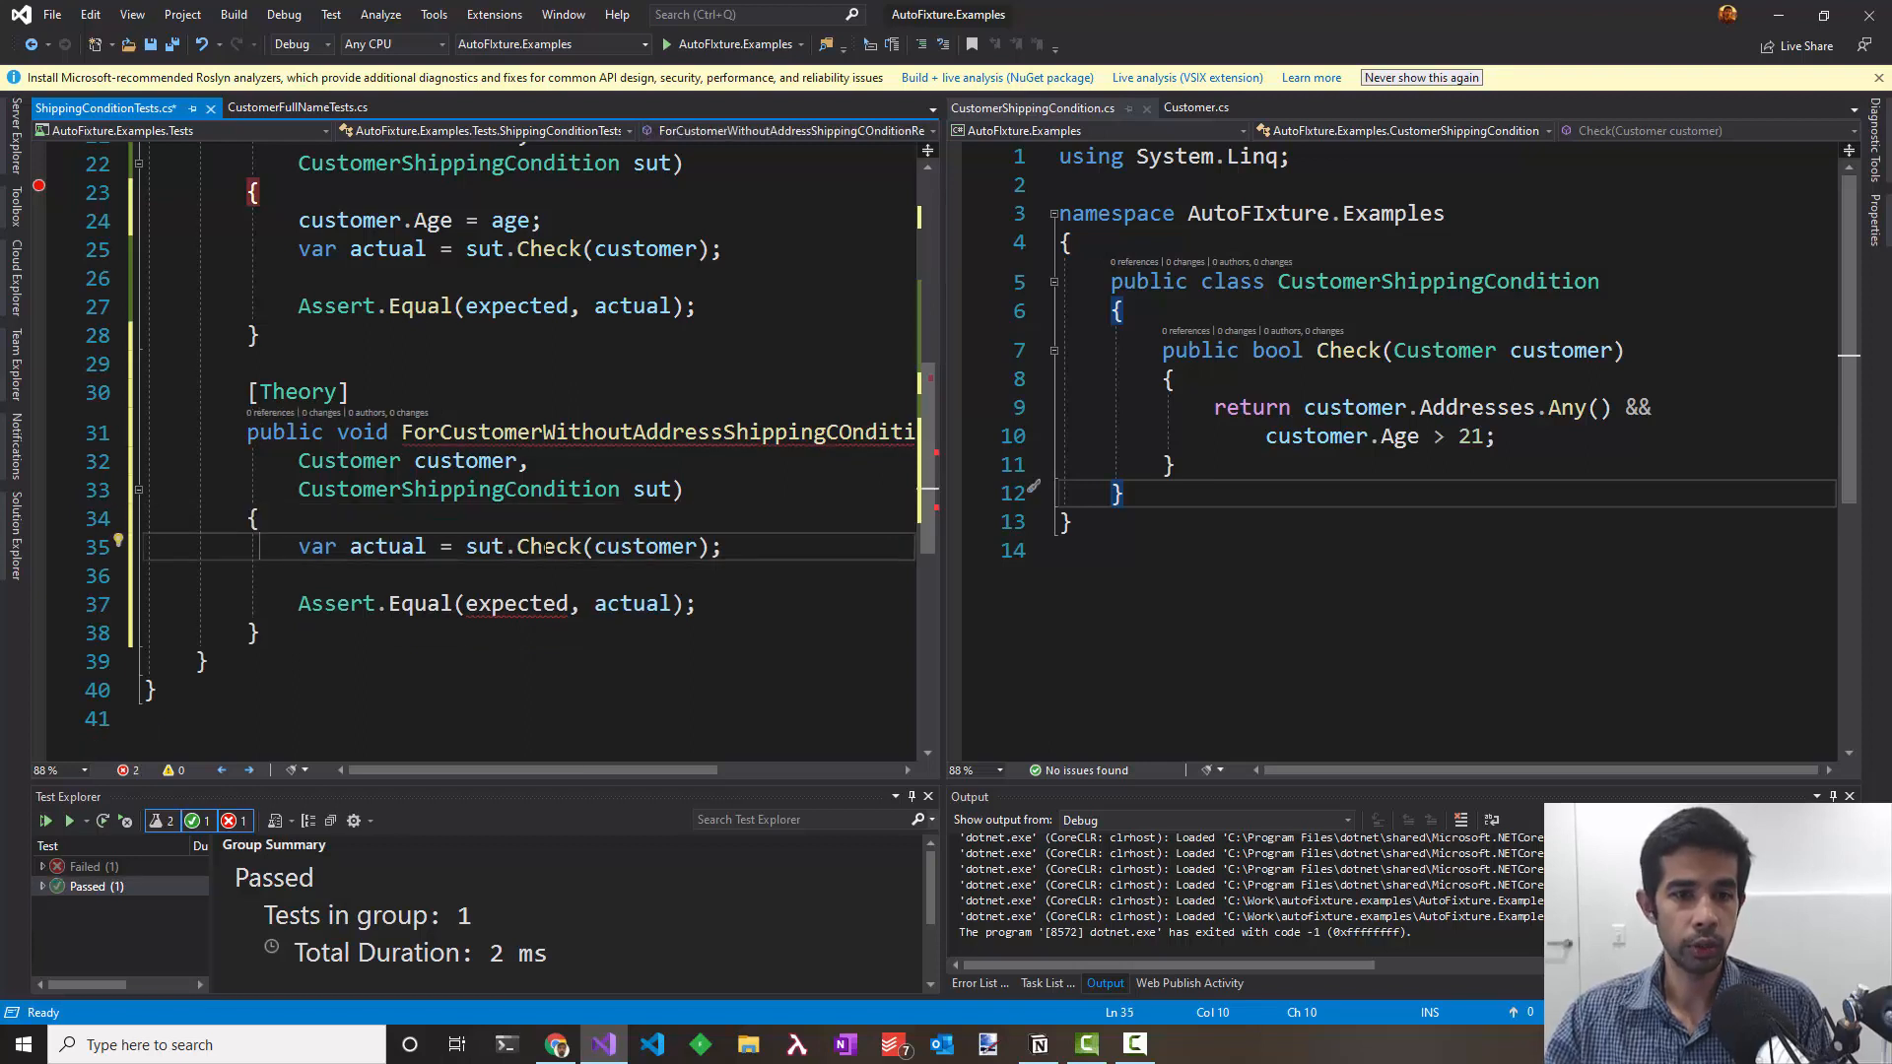
mouse_move(516, 604)
type(", AutoData")
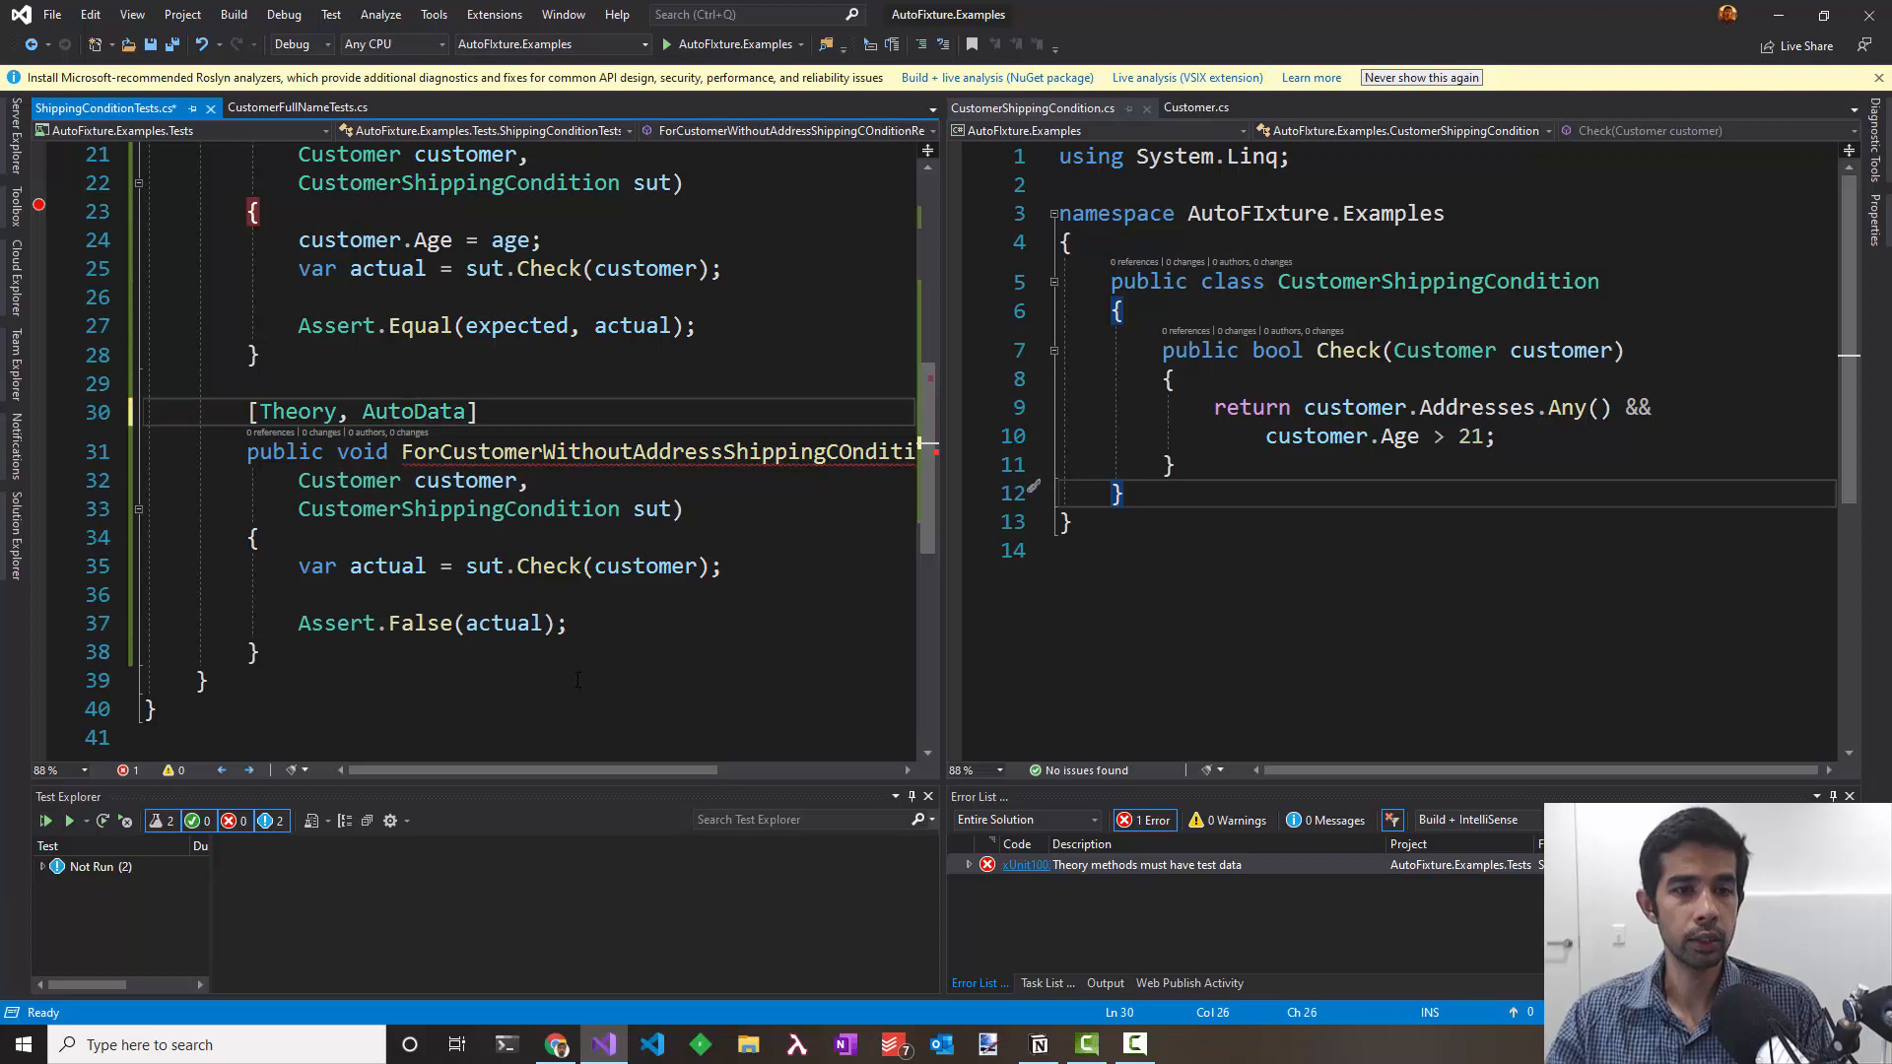
double_click(413, 412)
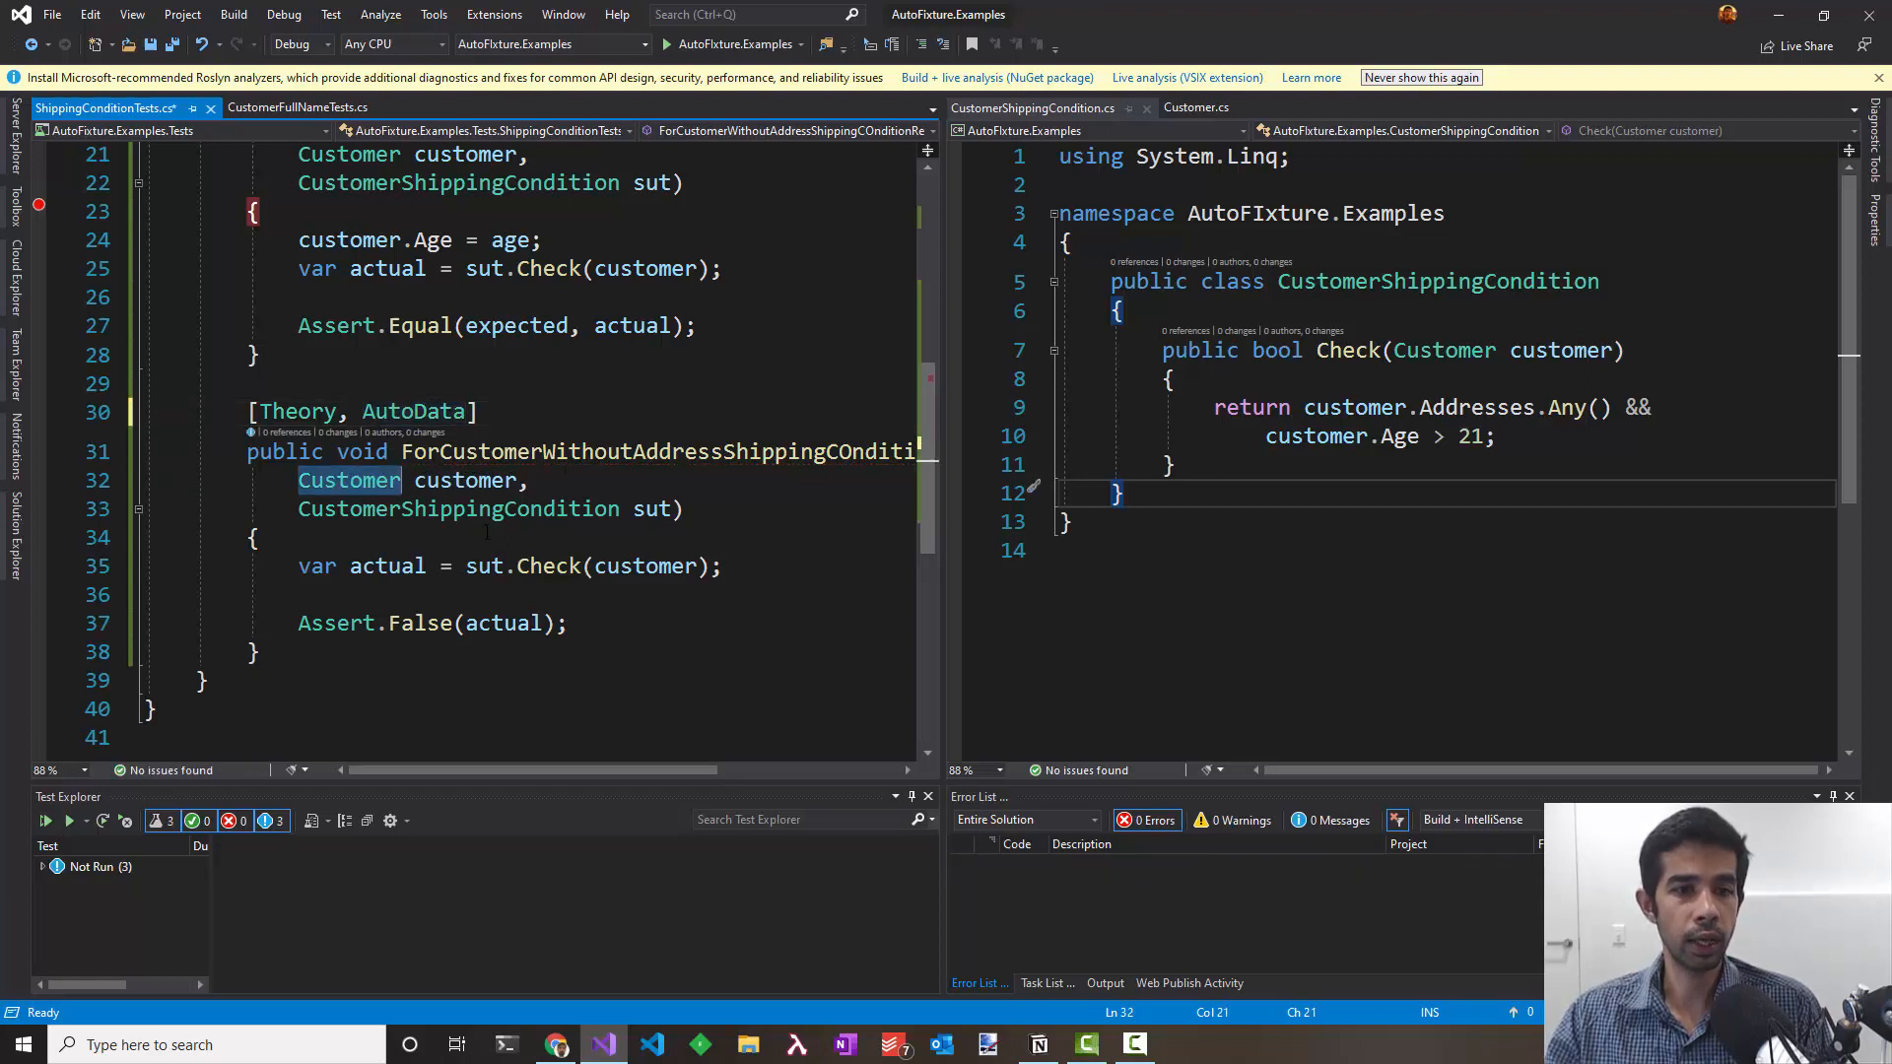
left_click(253, 538)
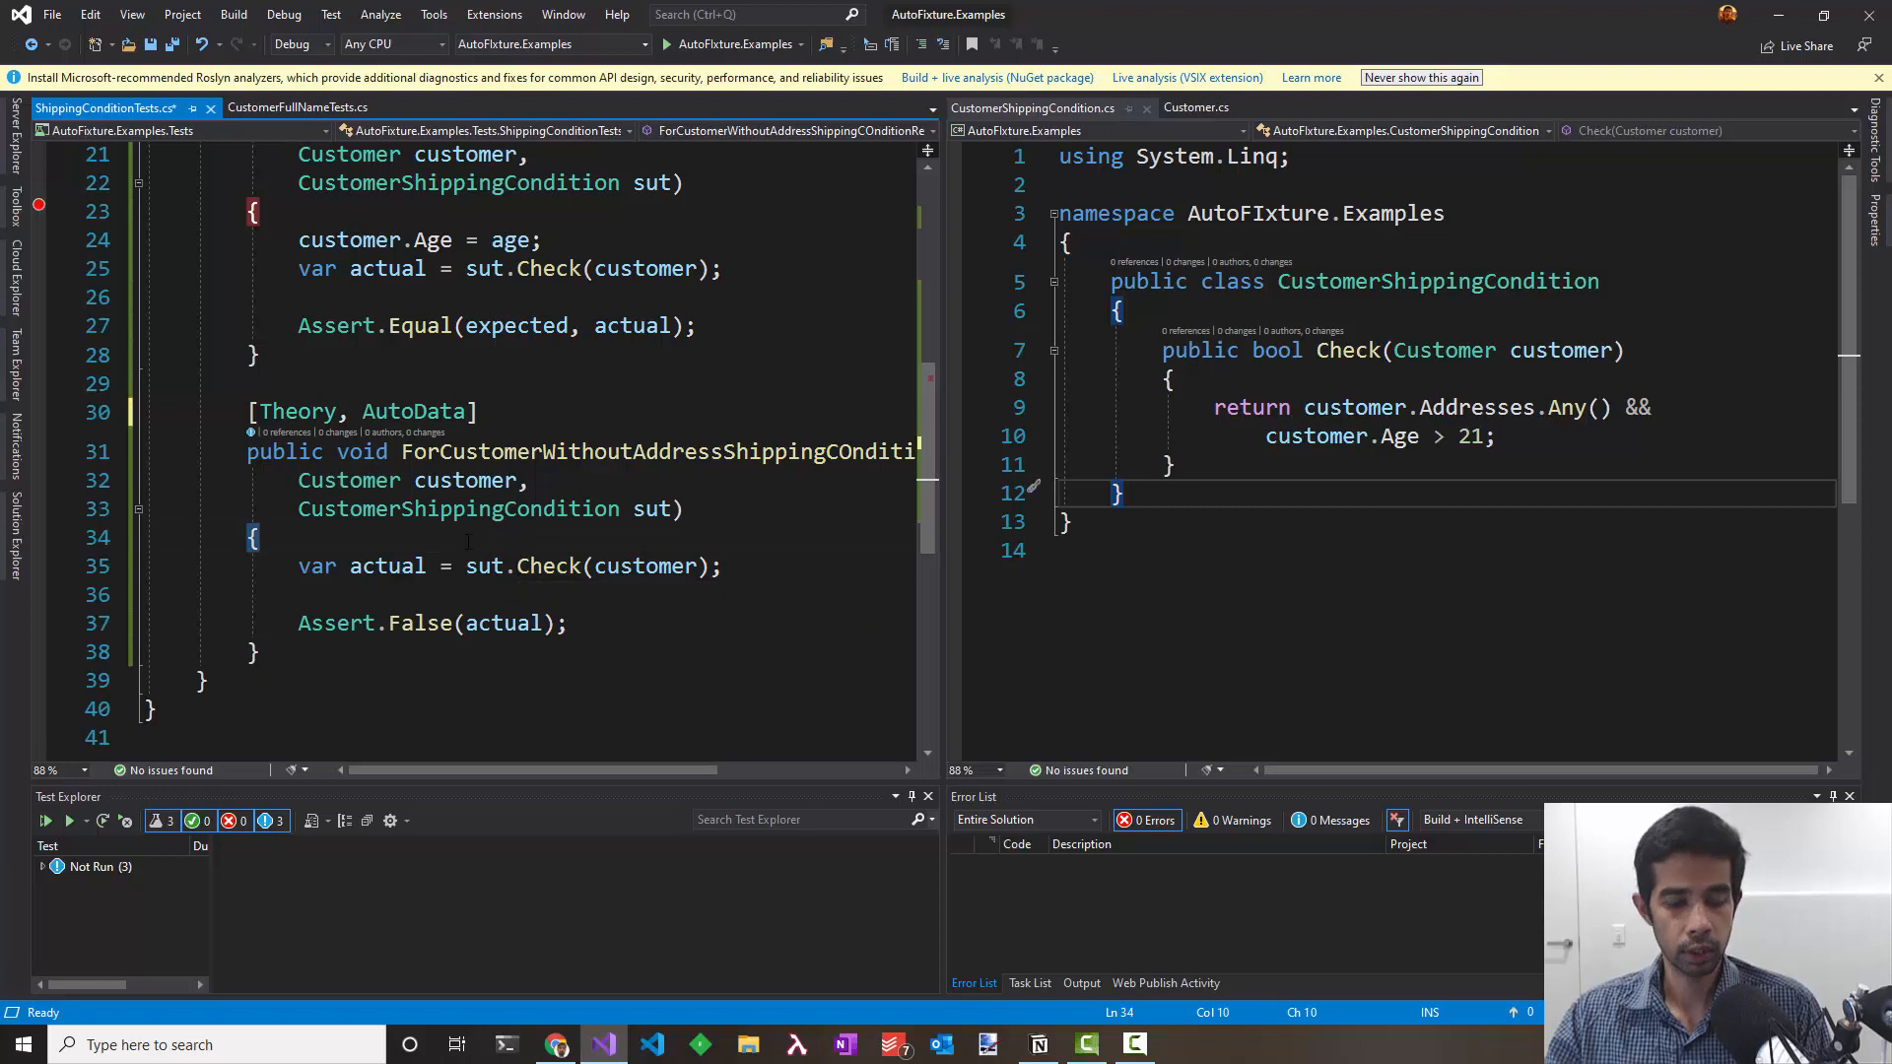
right_click(90, 867)
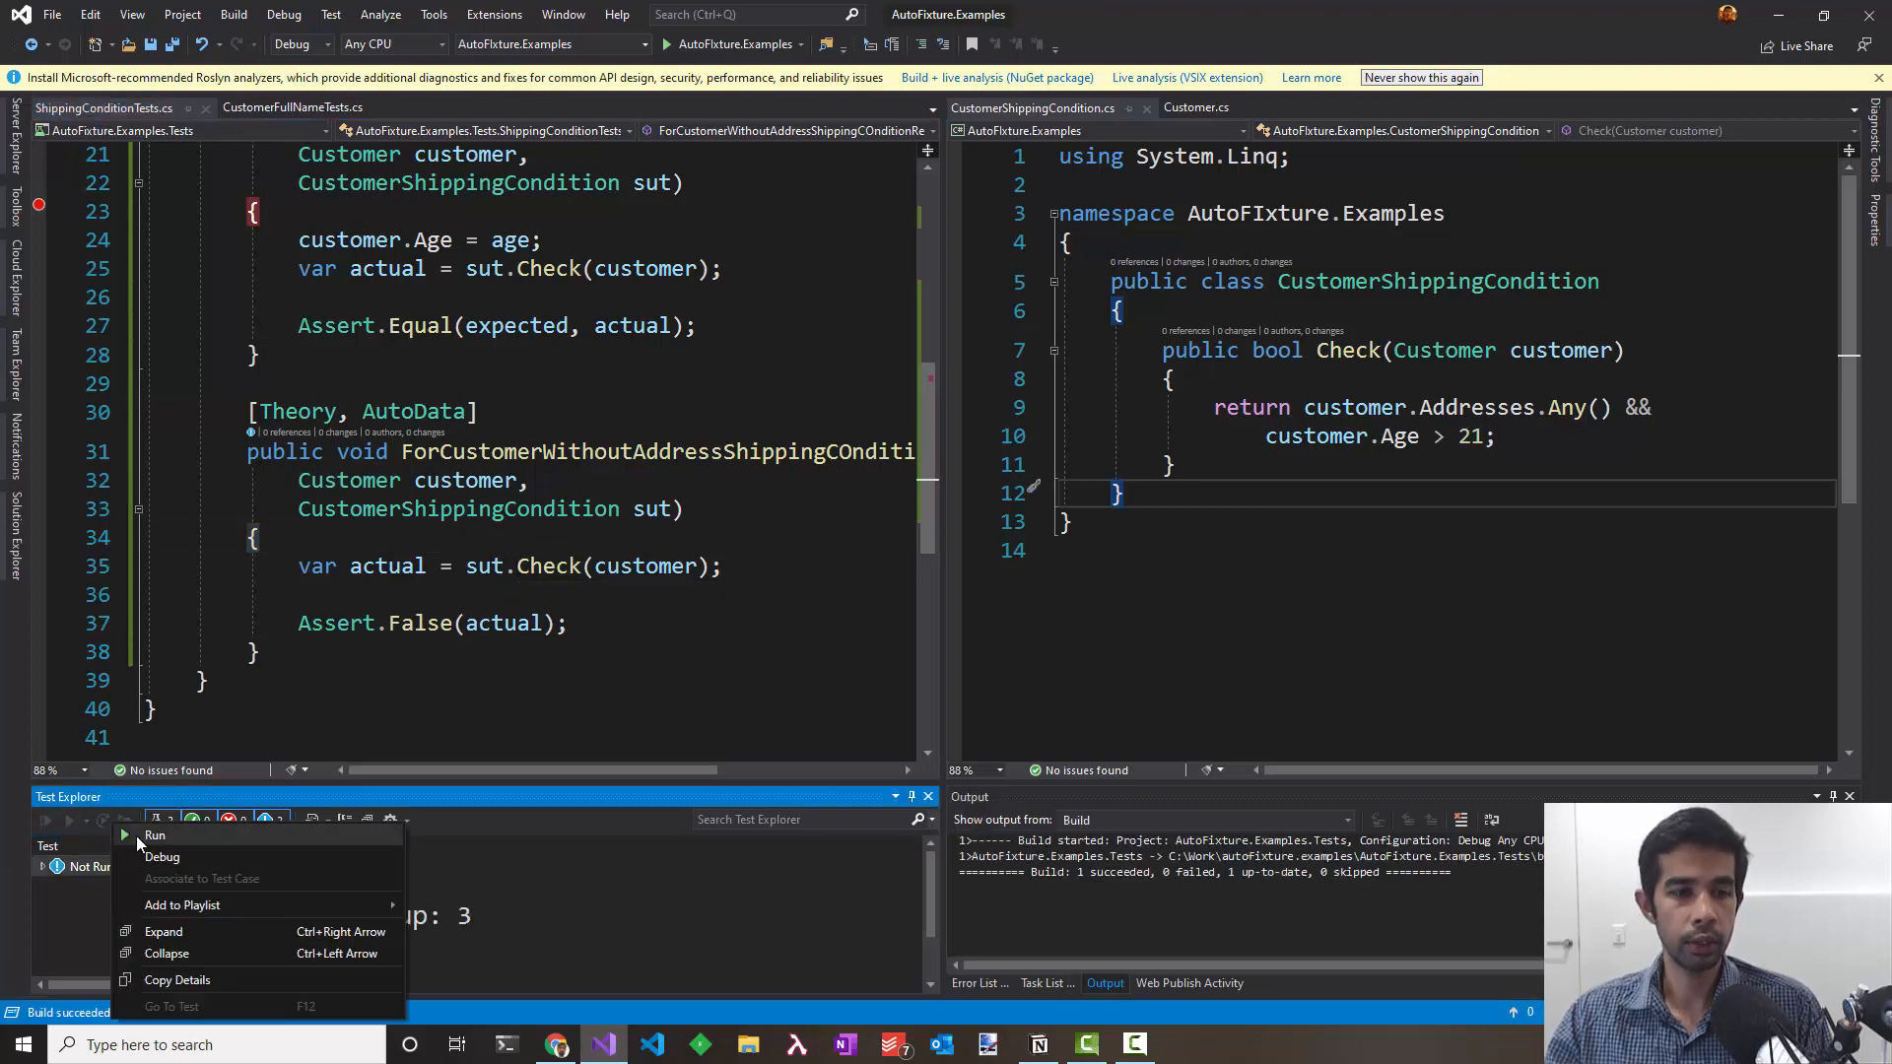
Step: Run all three tests, add customer.Addresses.Clear() to the no-address test, and rerun
left_click(155, 835)
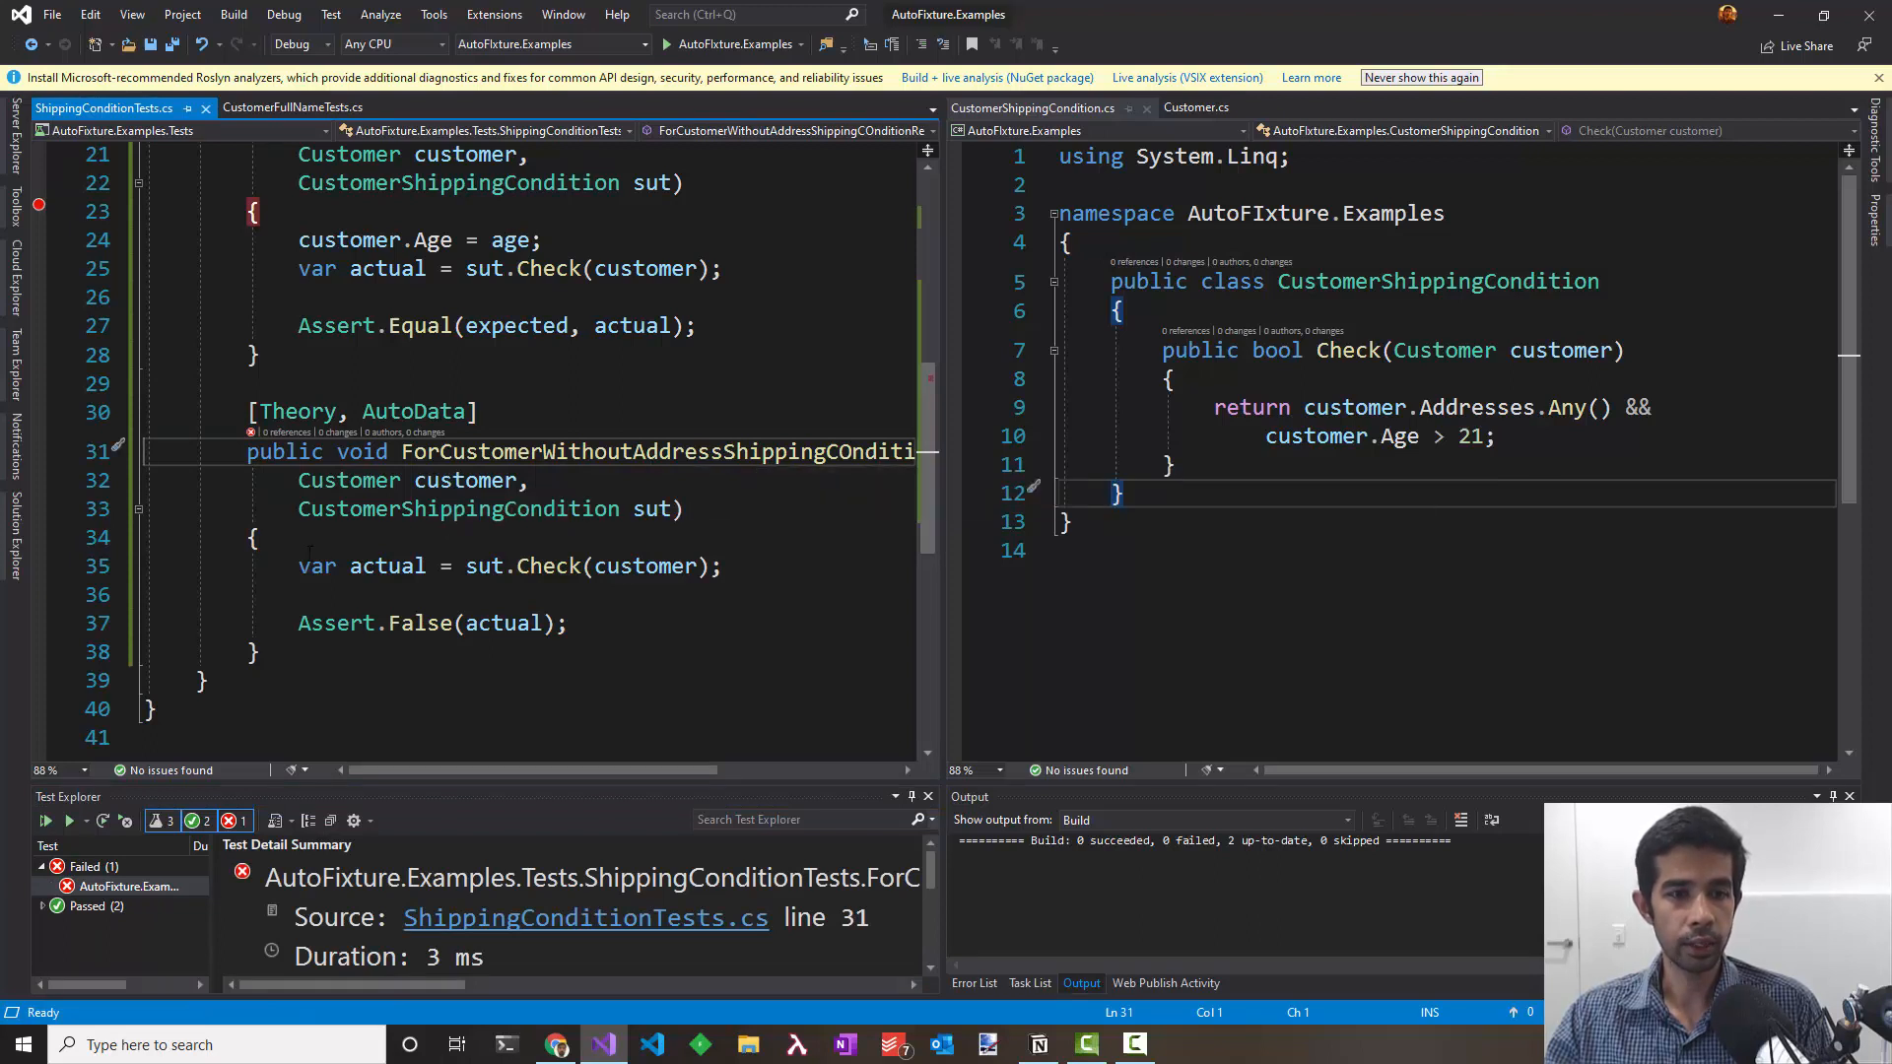
left_click(317, 537)
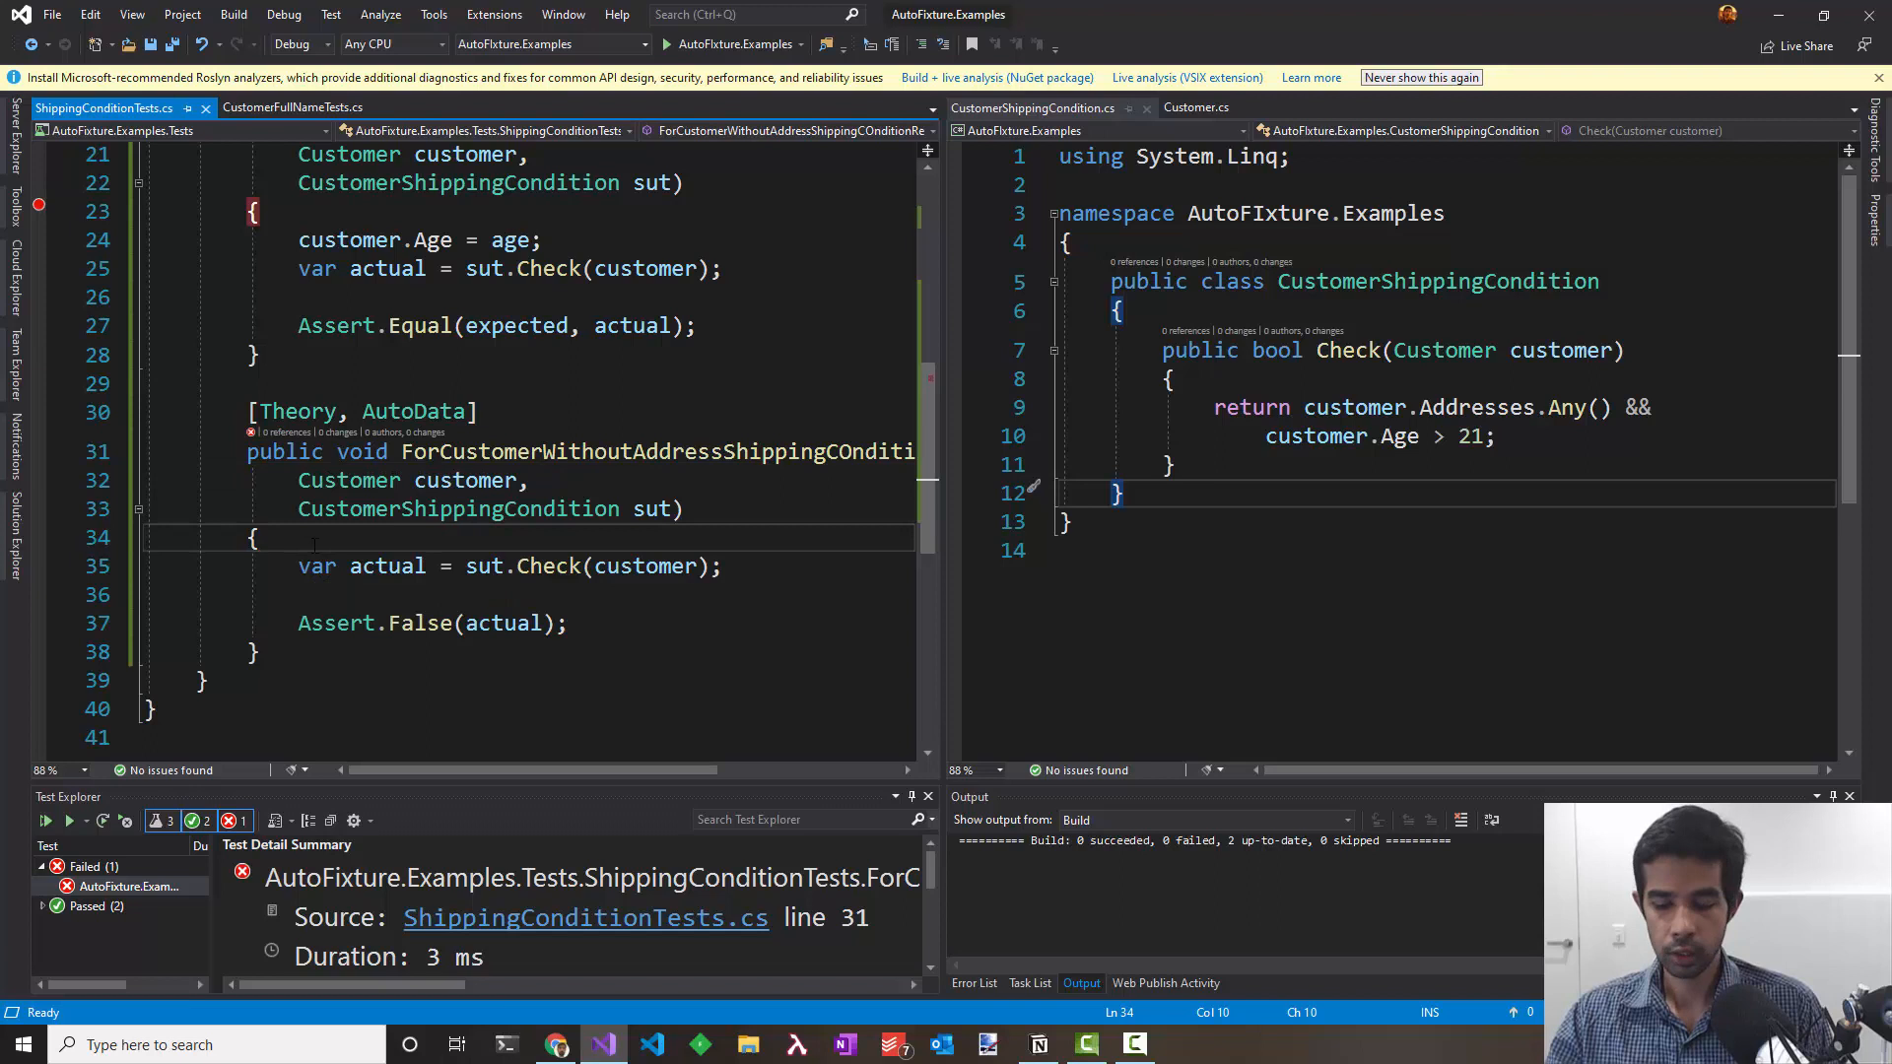
type("customer.Addresses.Clear();")
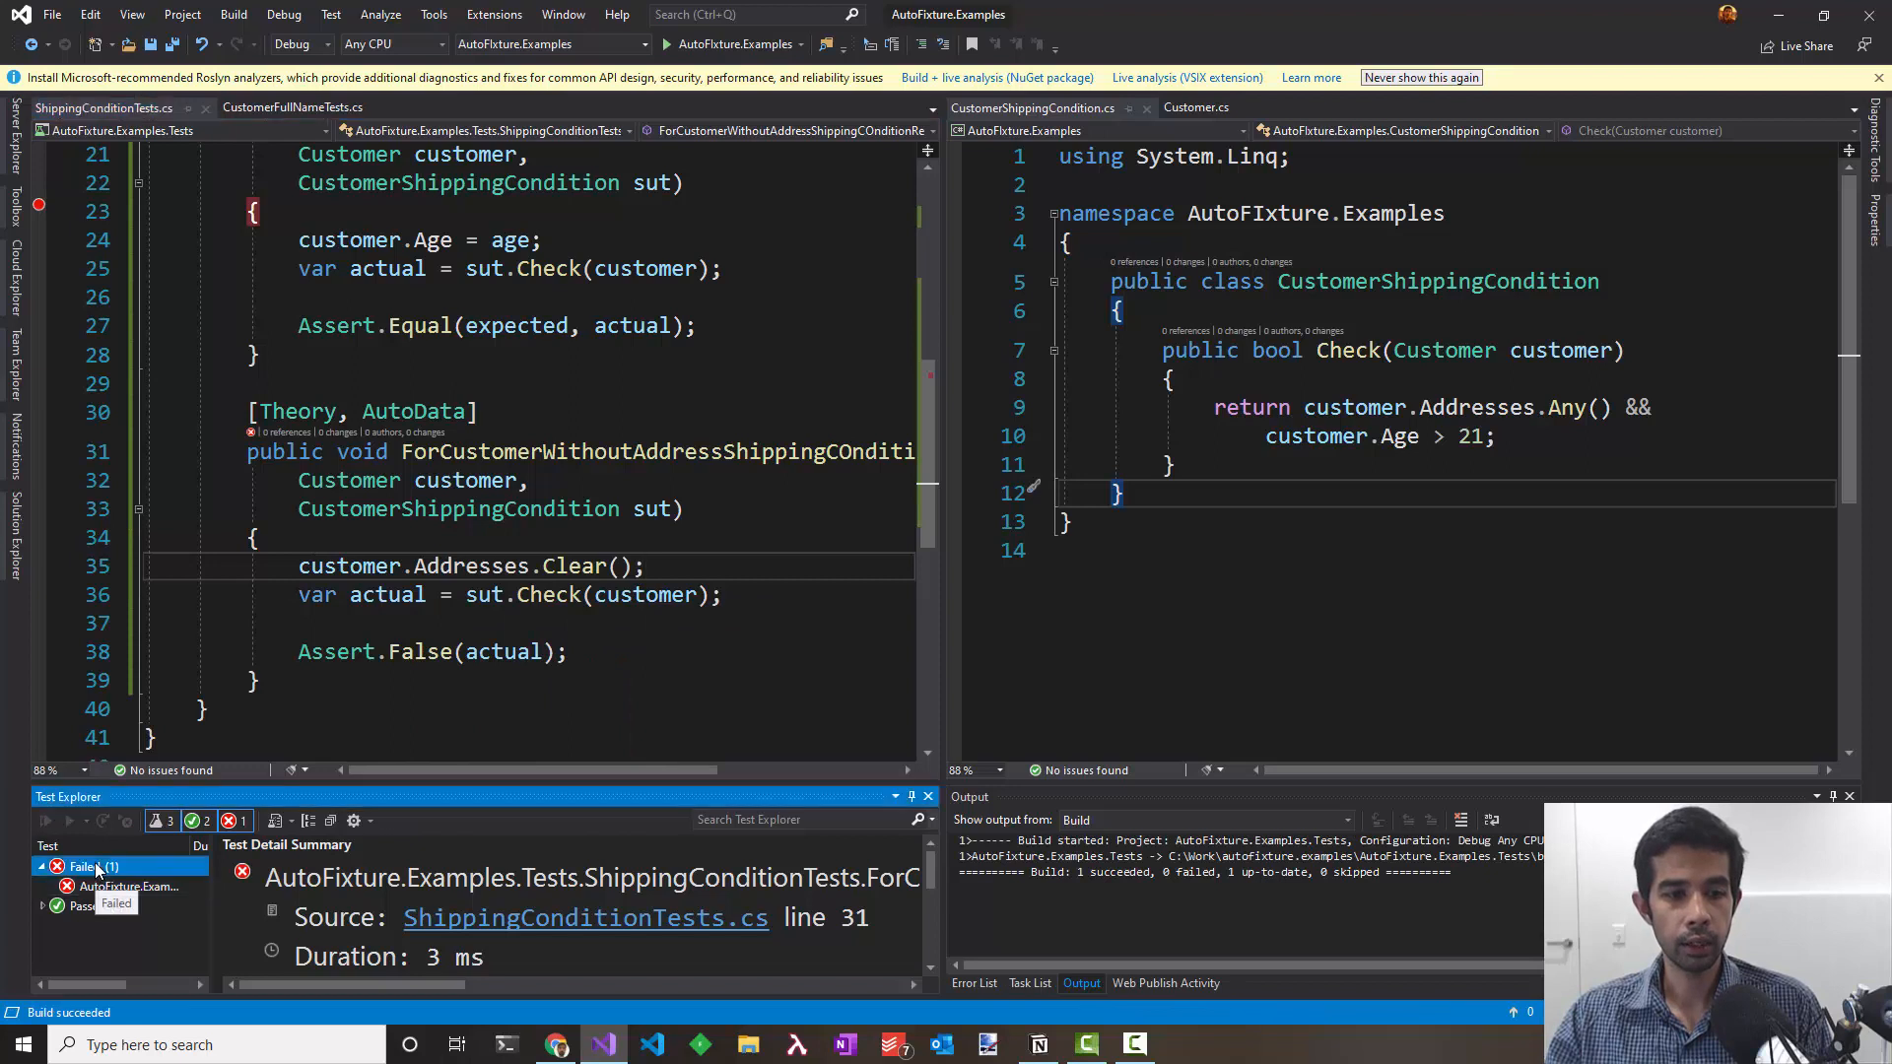
left_click(46, 821)
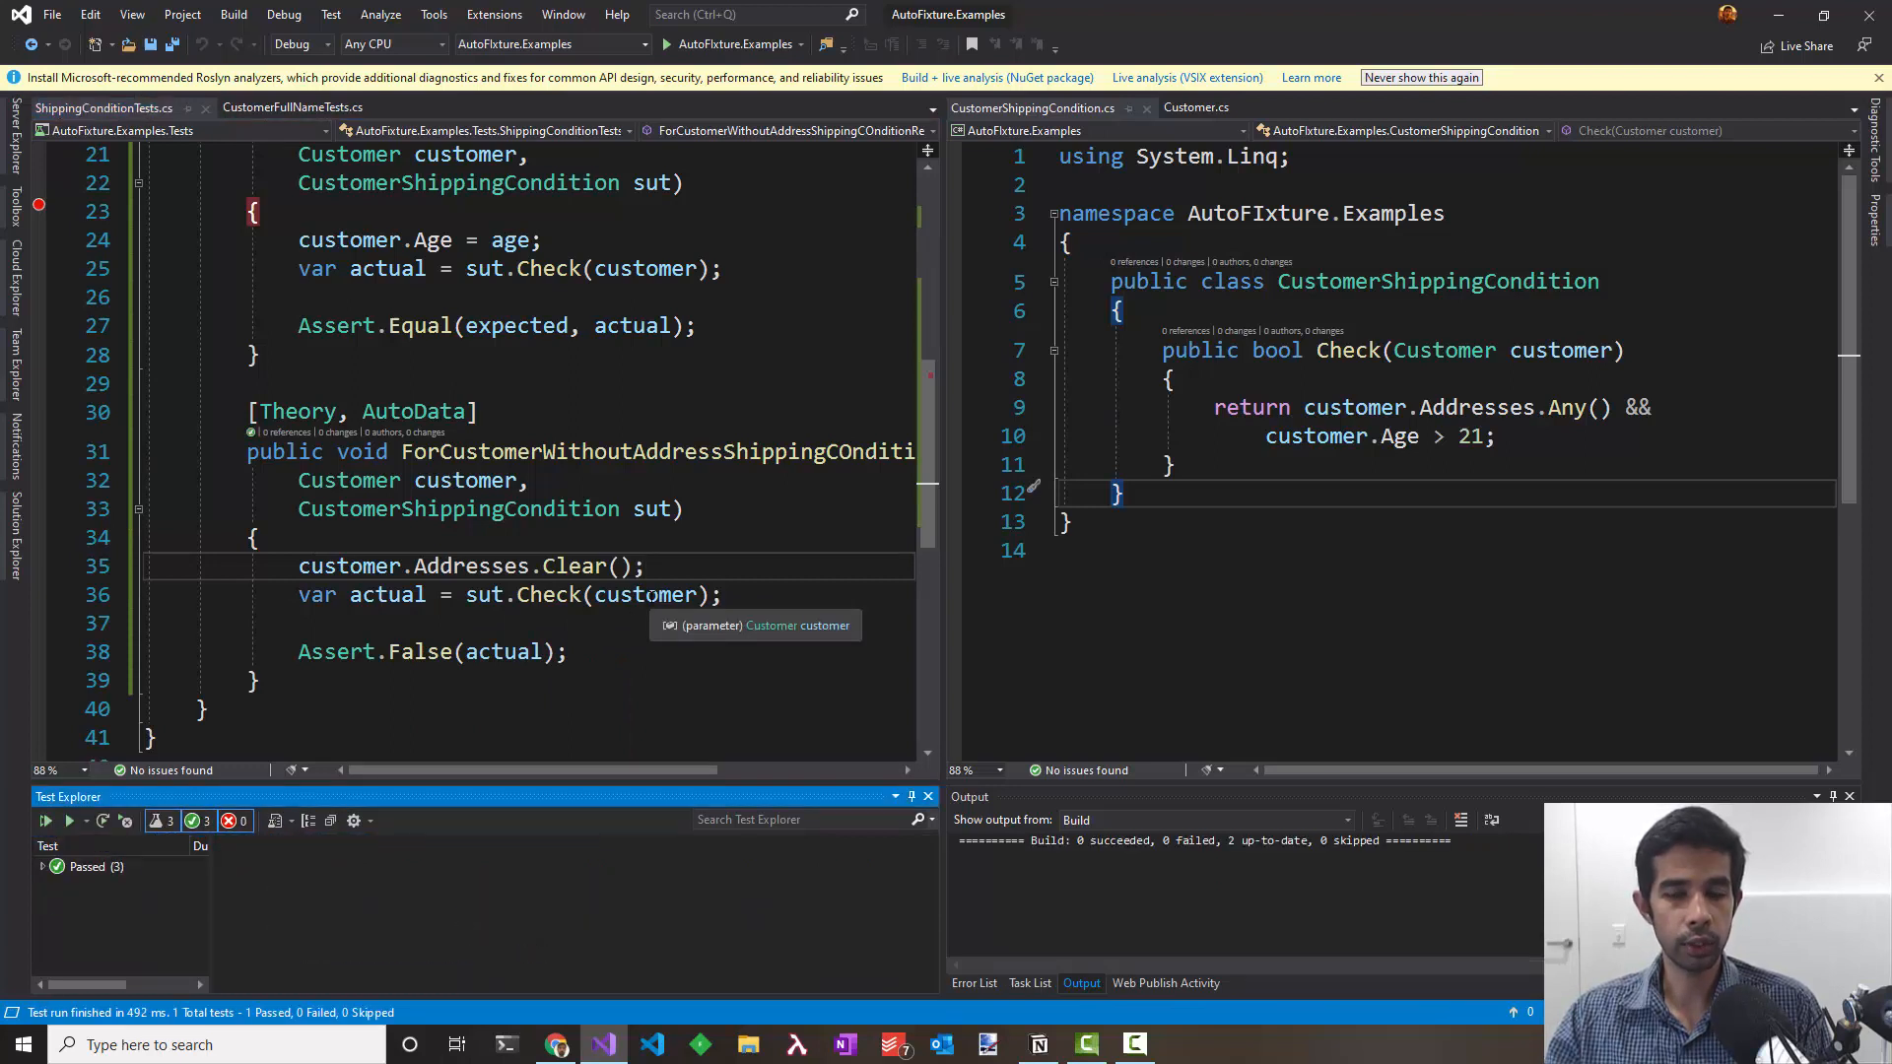
mouse_move(791, 412)
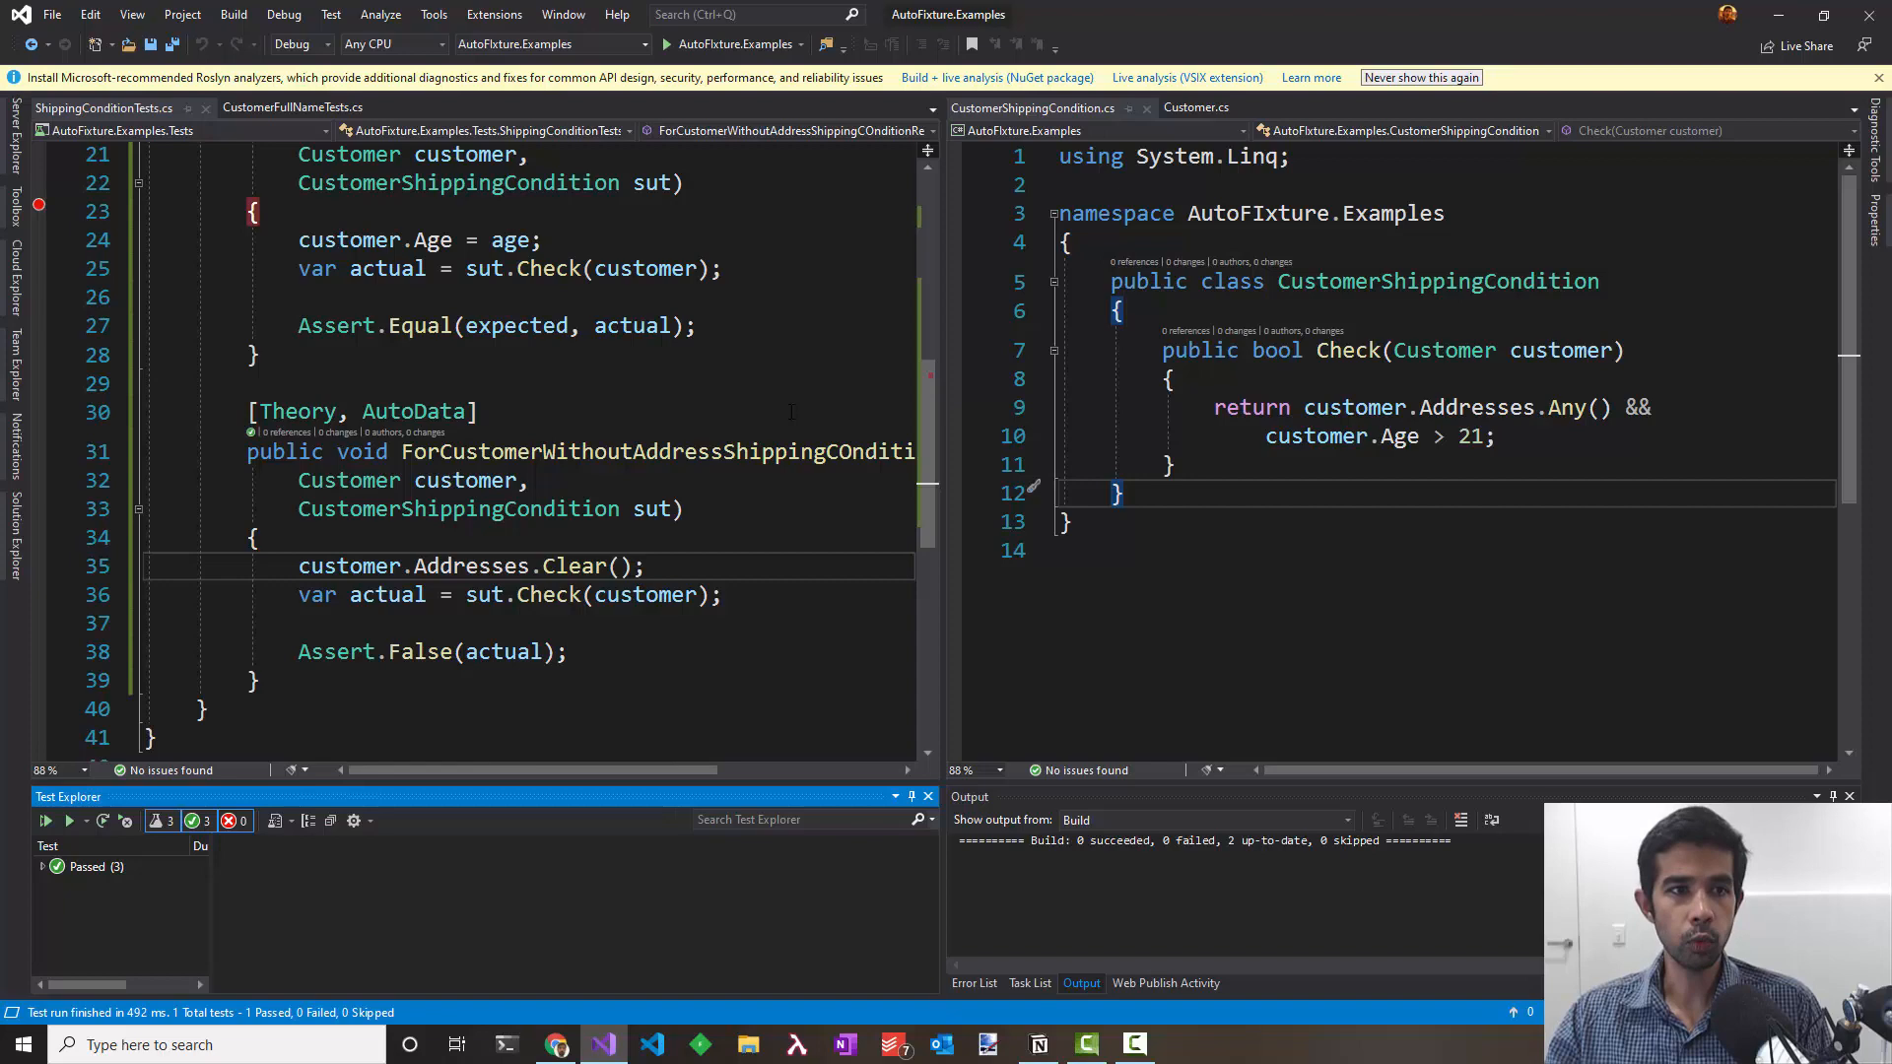
Step: Open CustomerDto.cs in the right editor pane and show Solution Explorer
left_click(1119, 493)
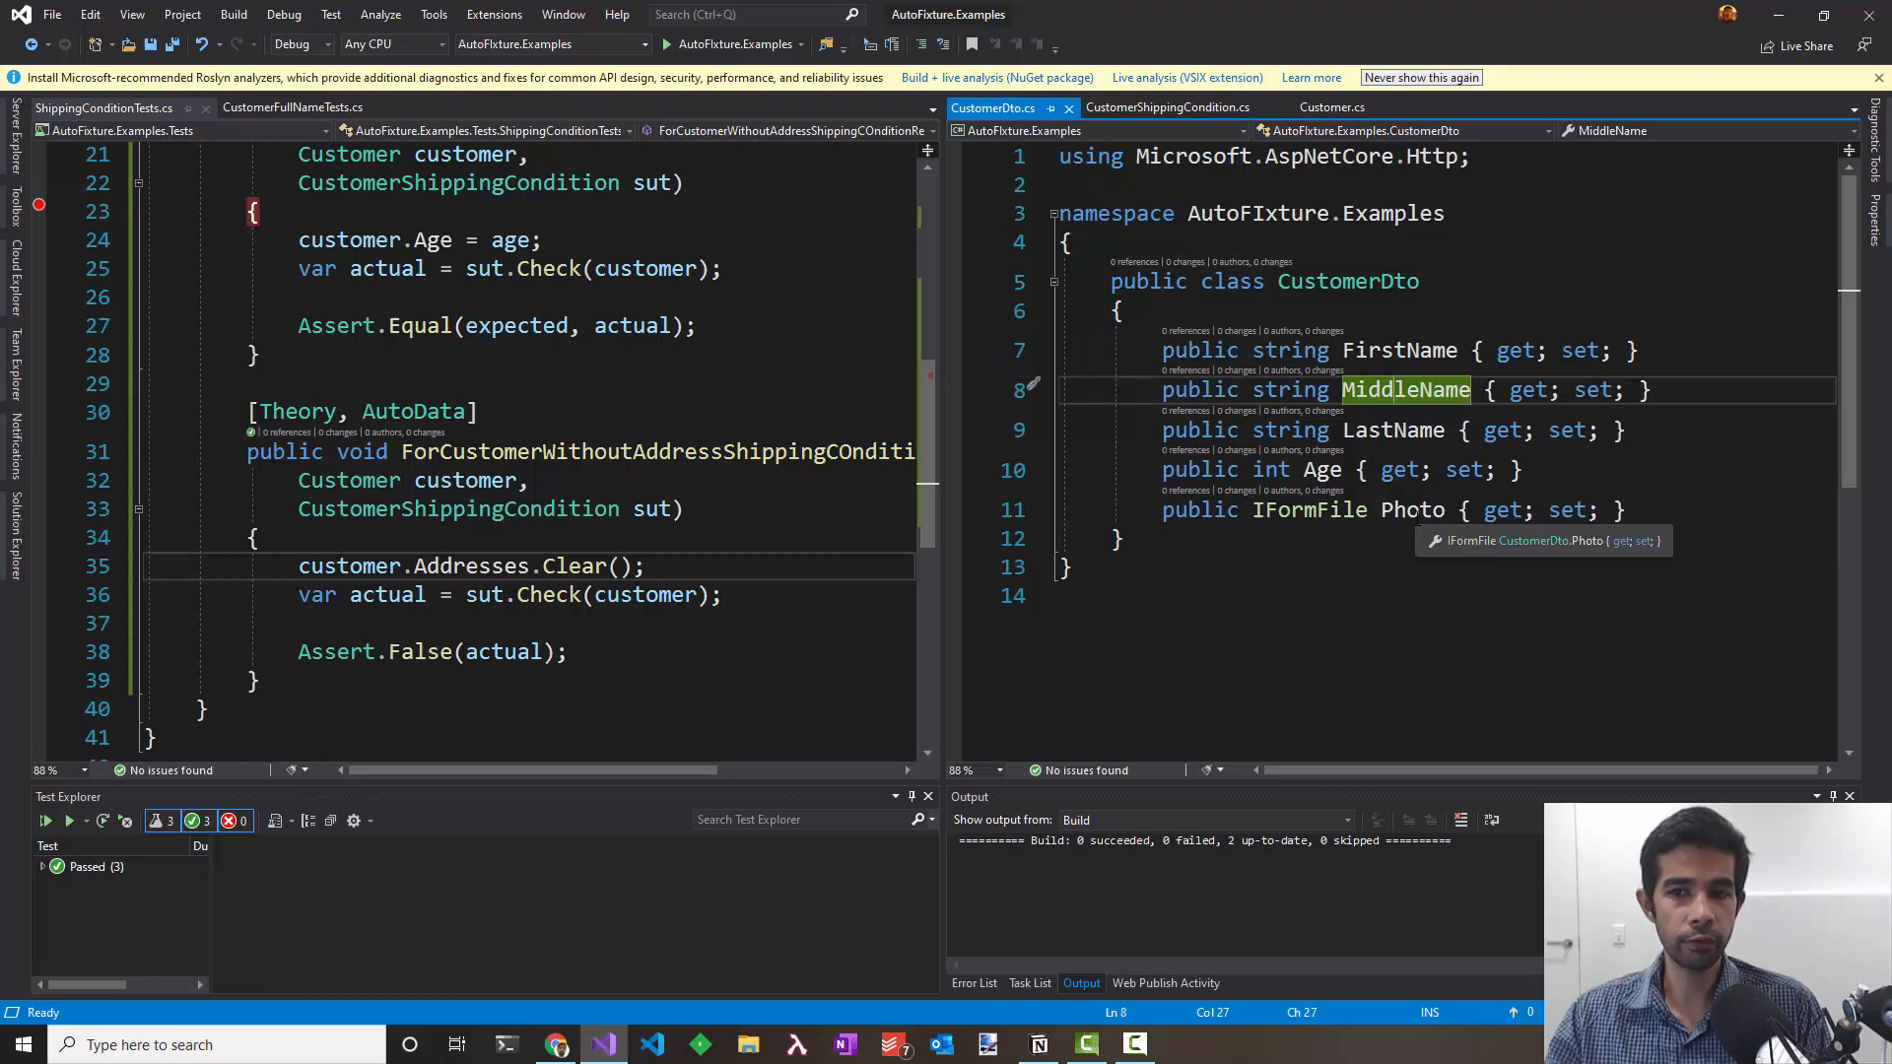
mouse_move(1310, 510)
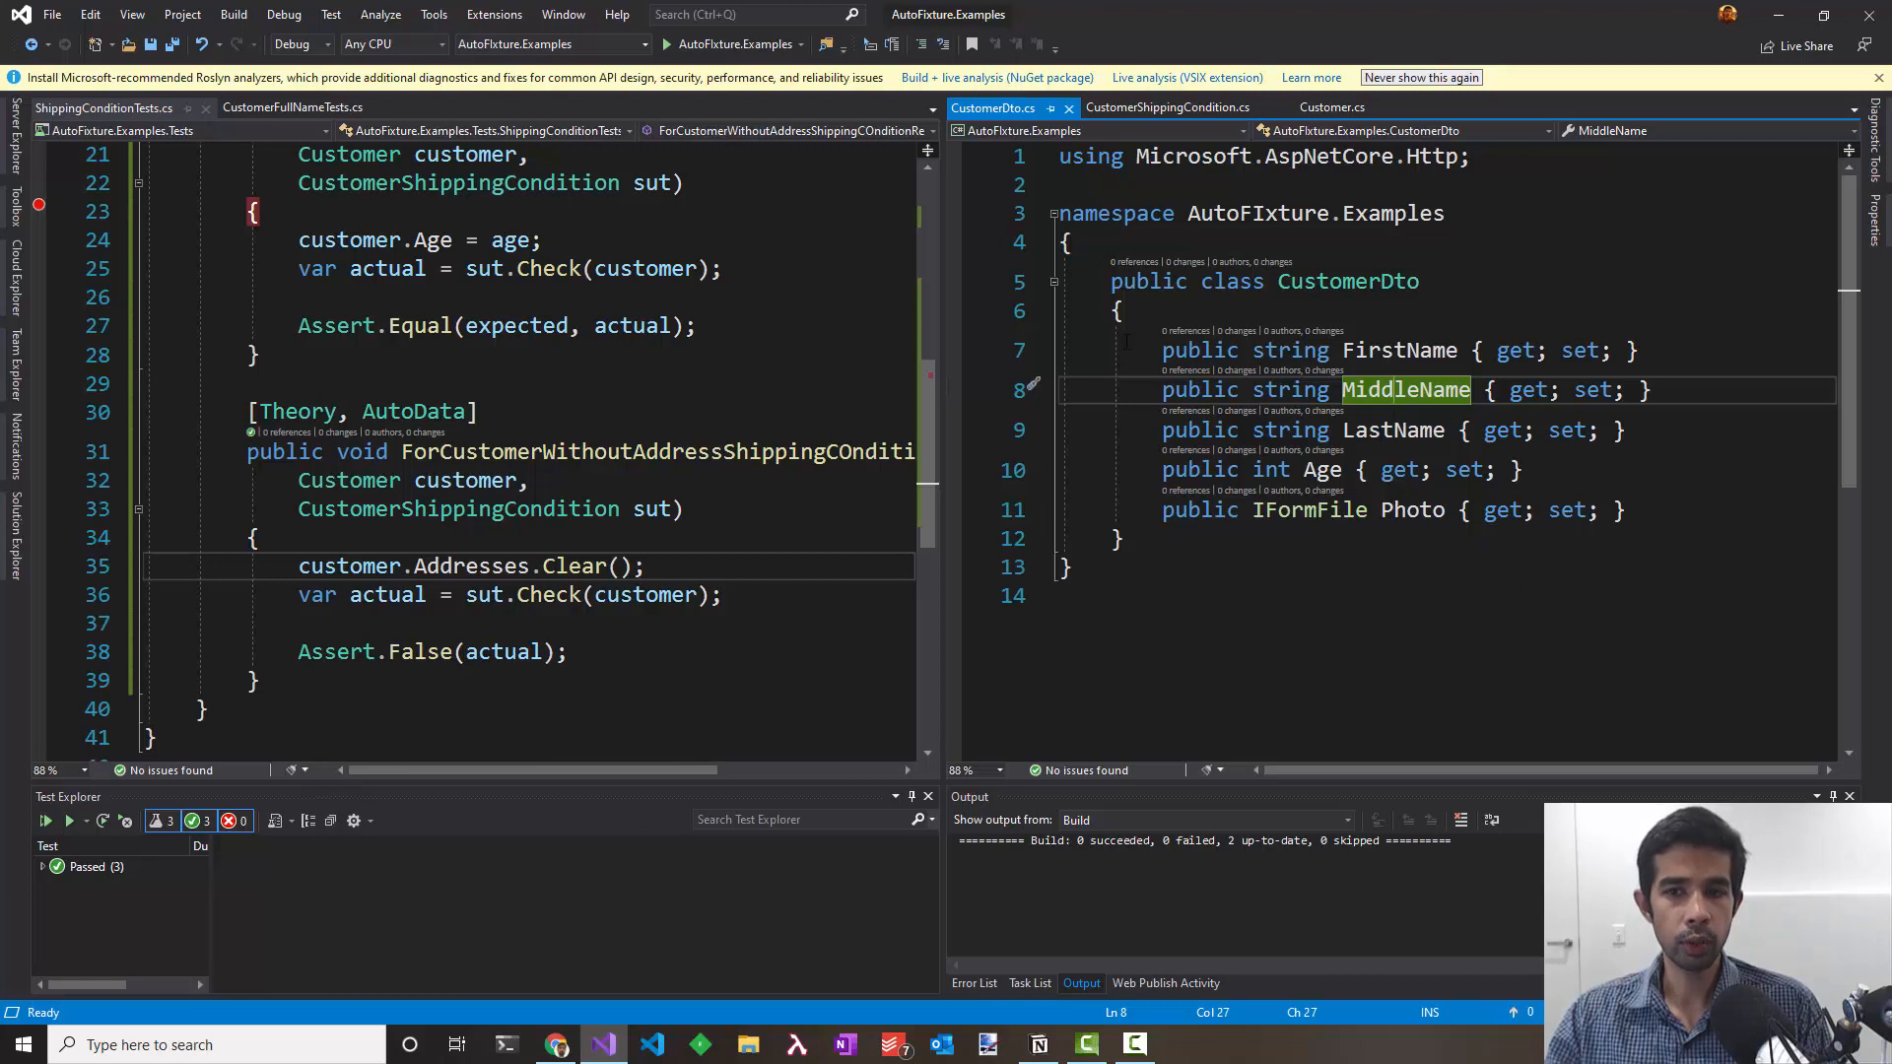
mouse_move(1310, 509)
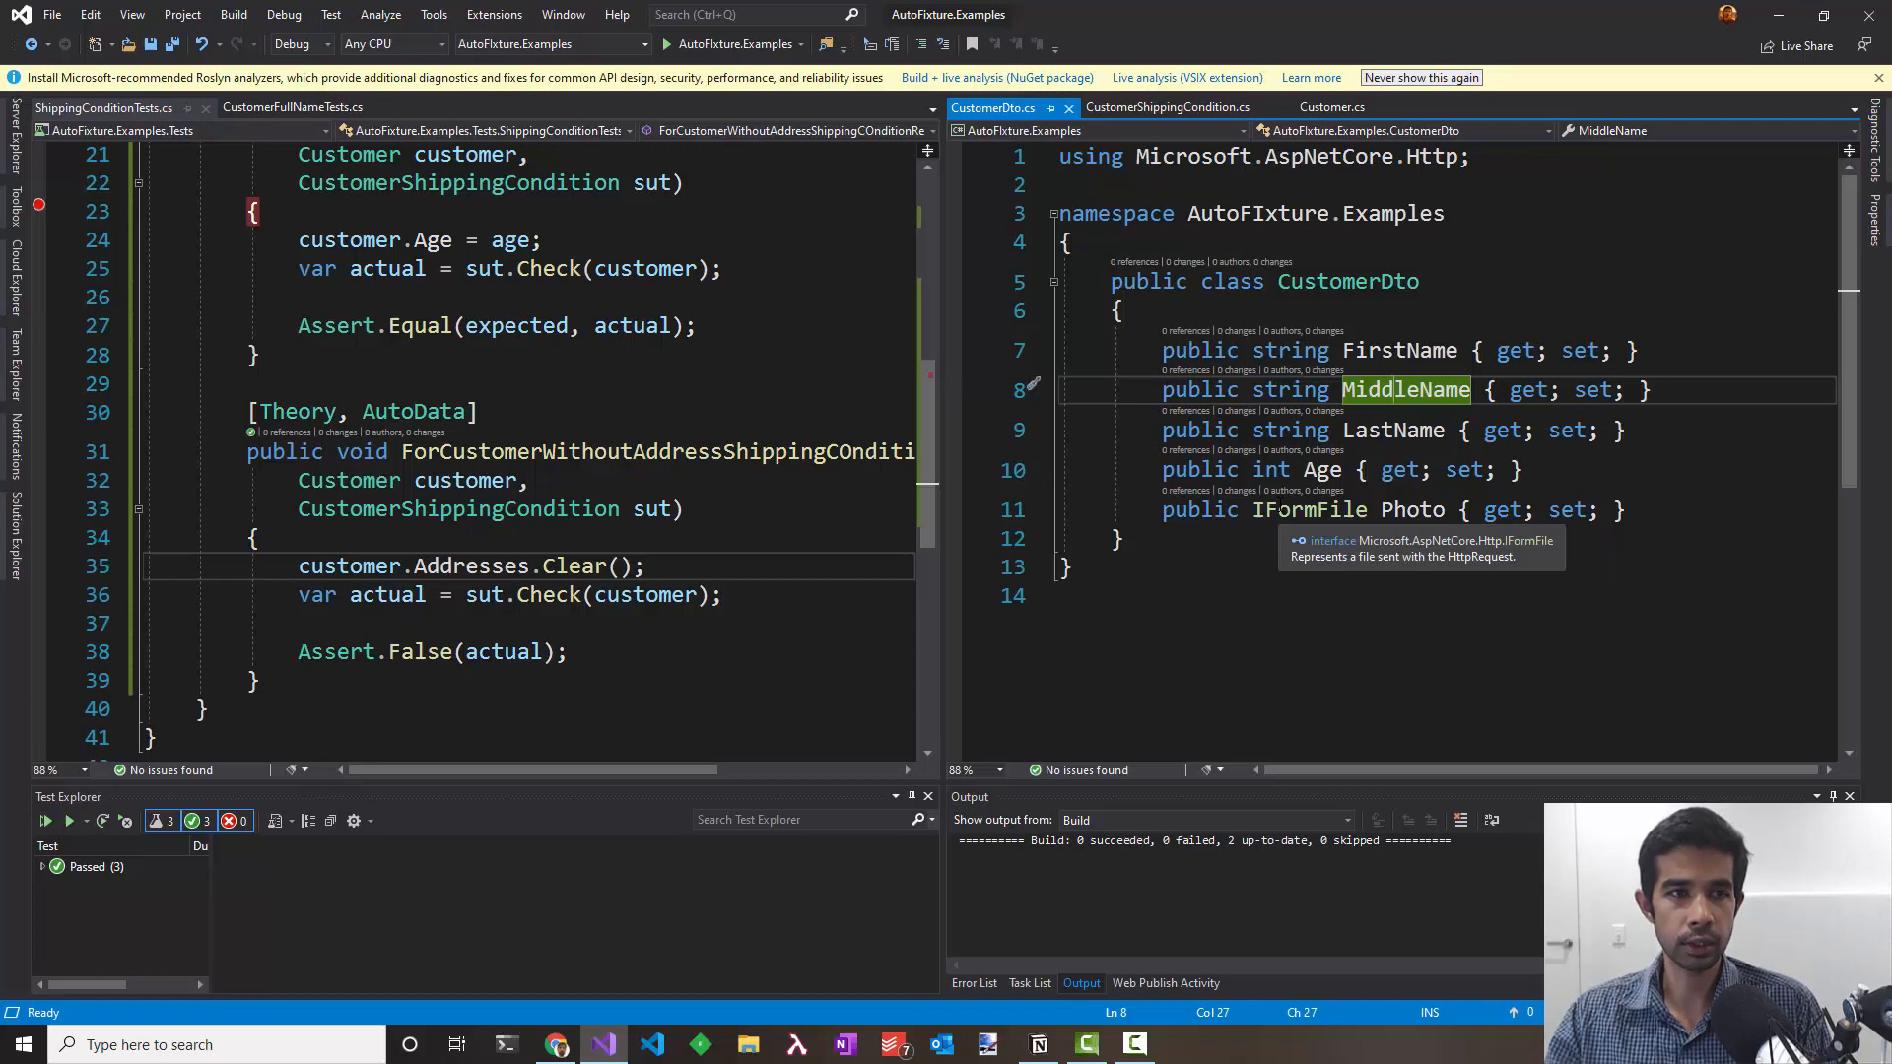
left_click(16, 531)
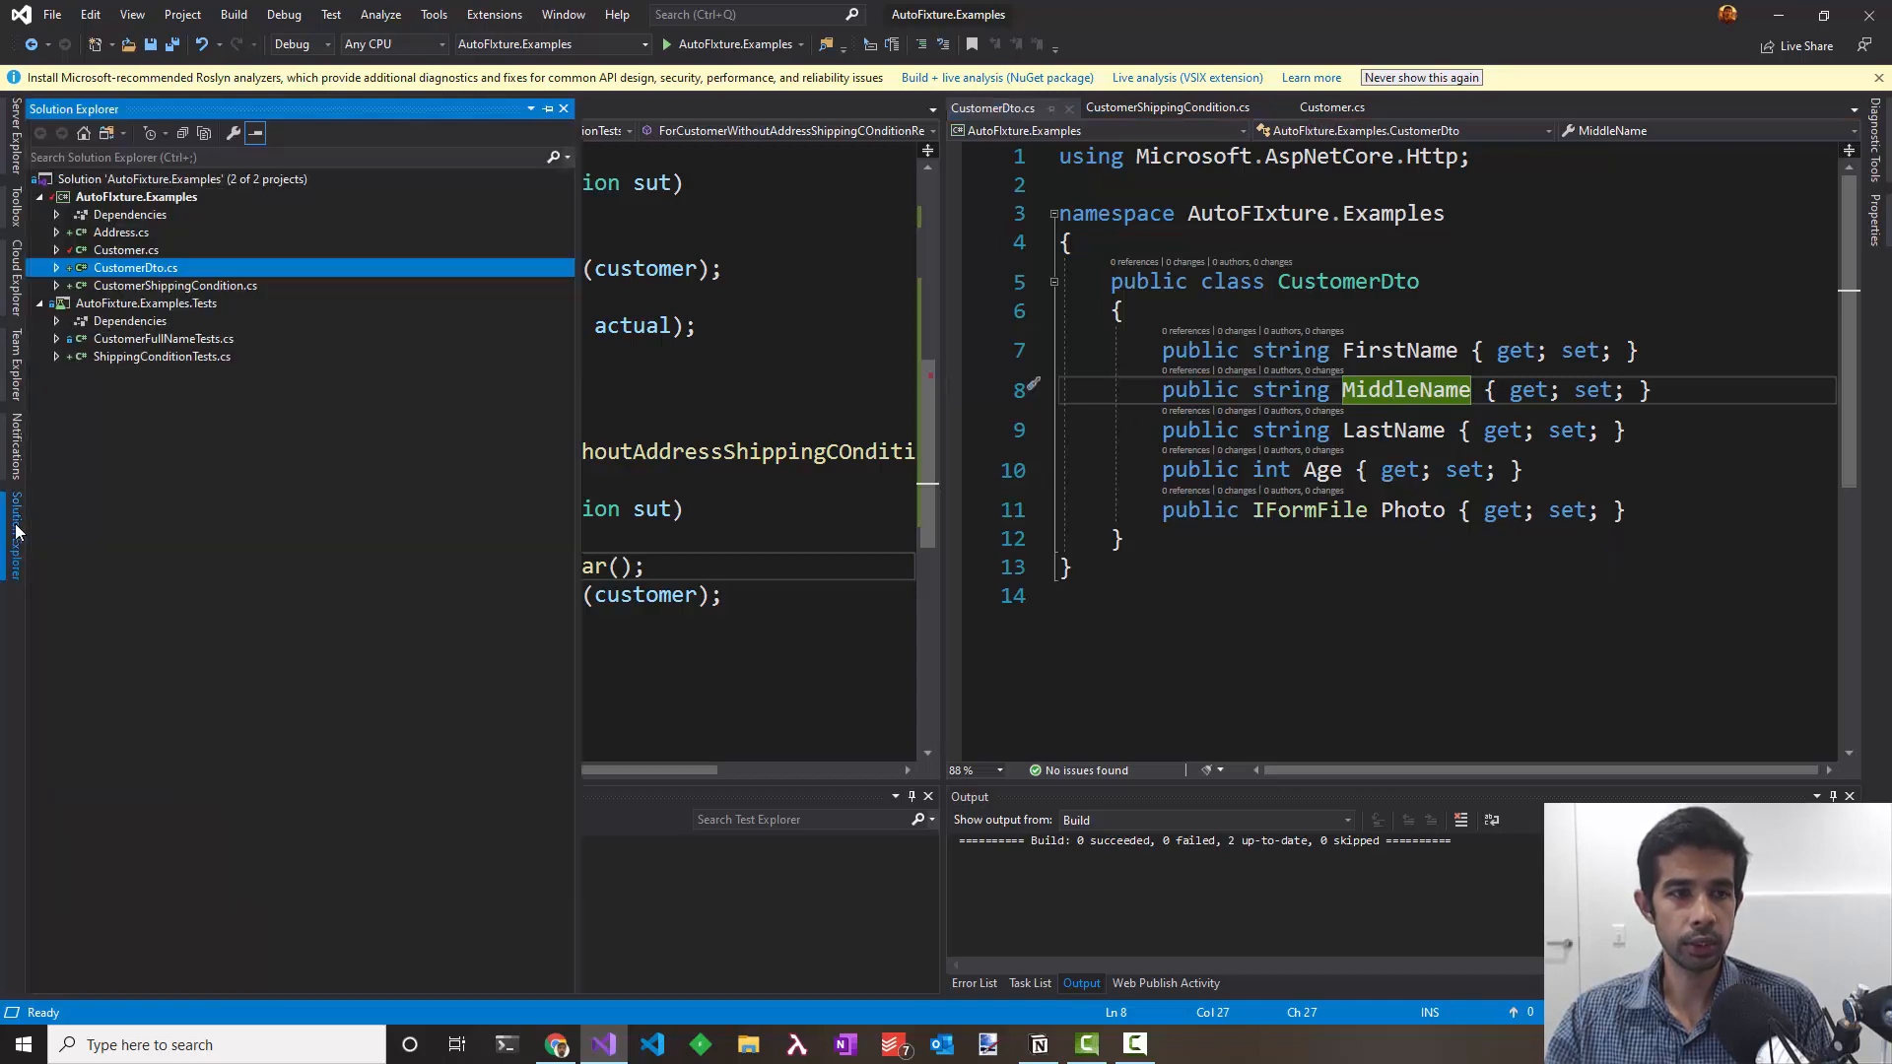
Step: Create a CustomerDtoTests class in the Tests project and begin a [Theory, AutoData] test method
right_click(145, 302)
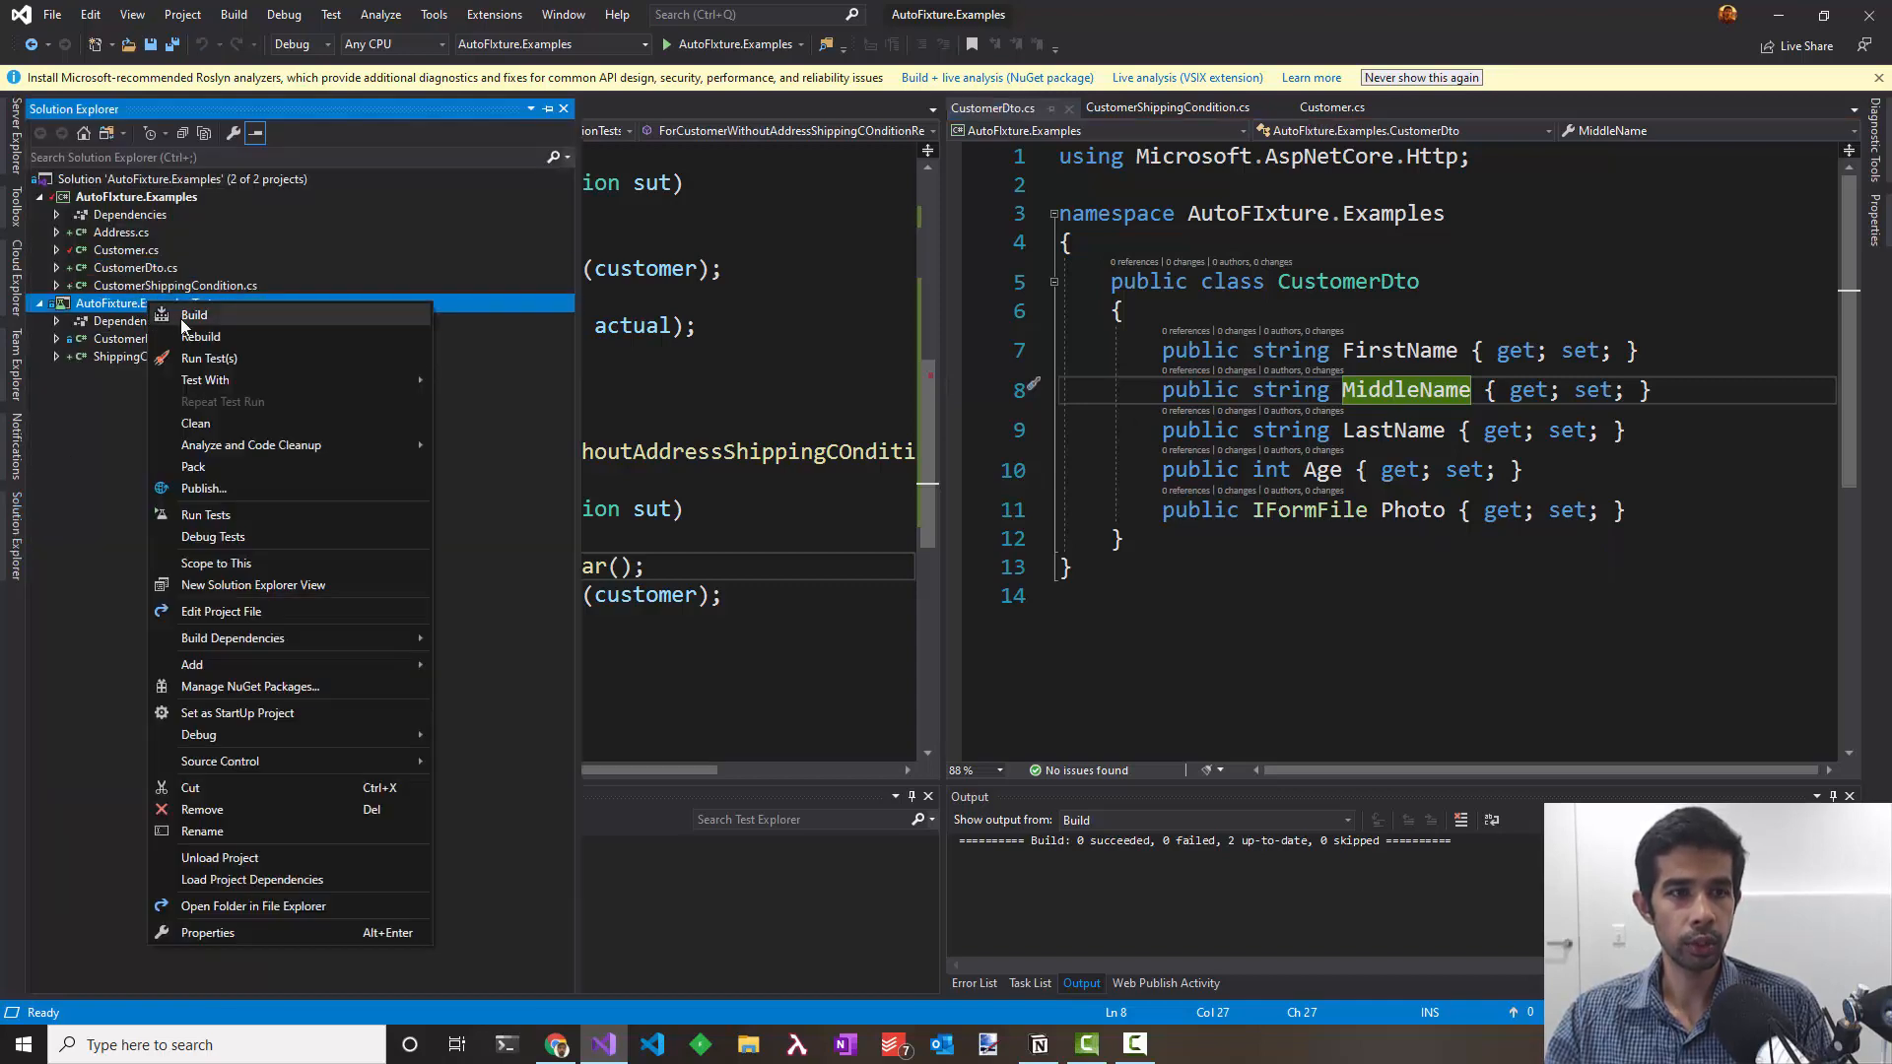
left_click(190, 663)
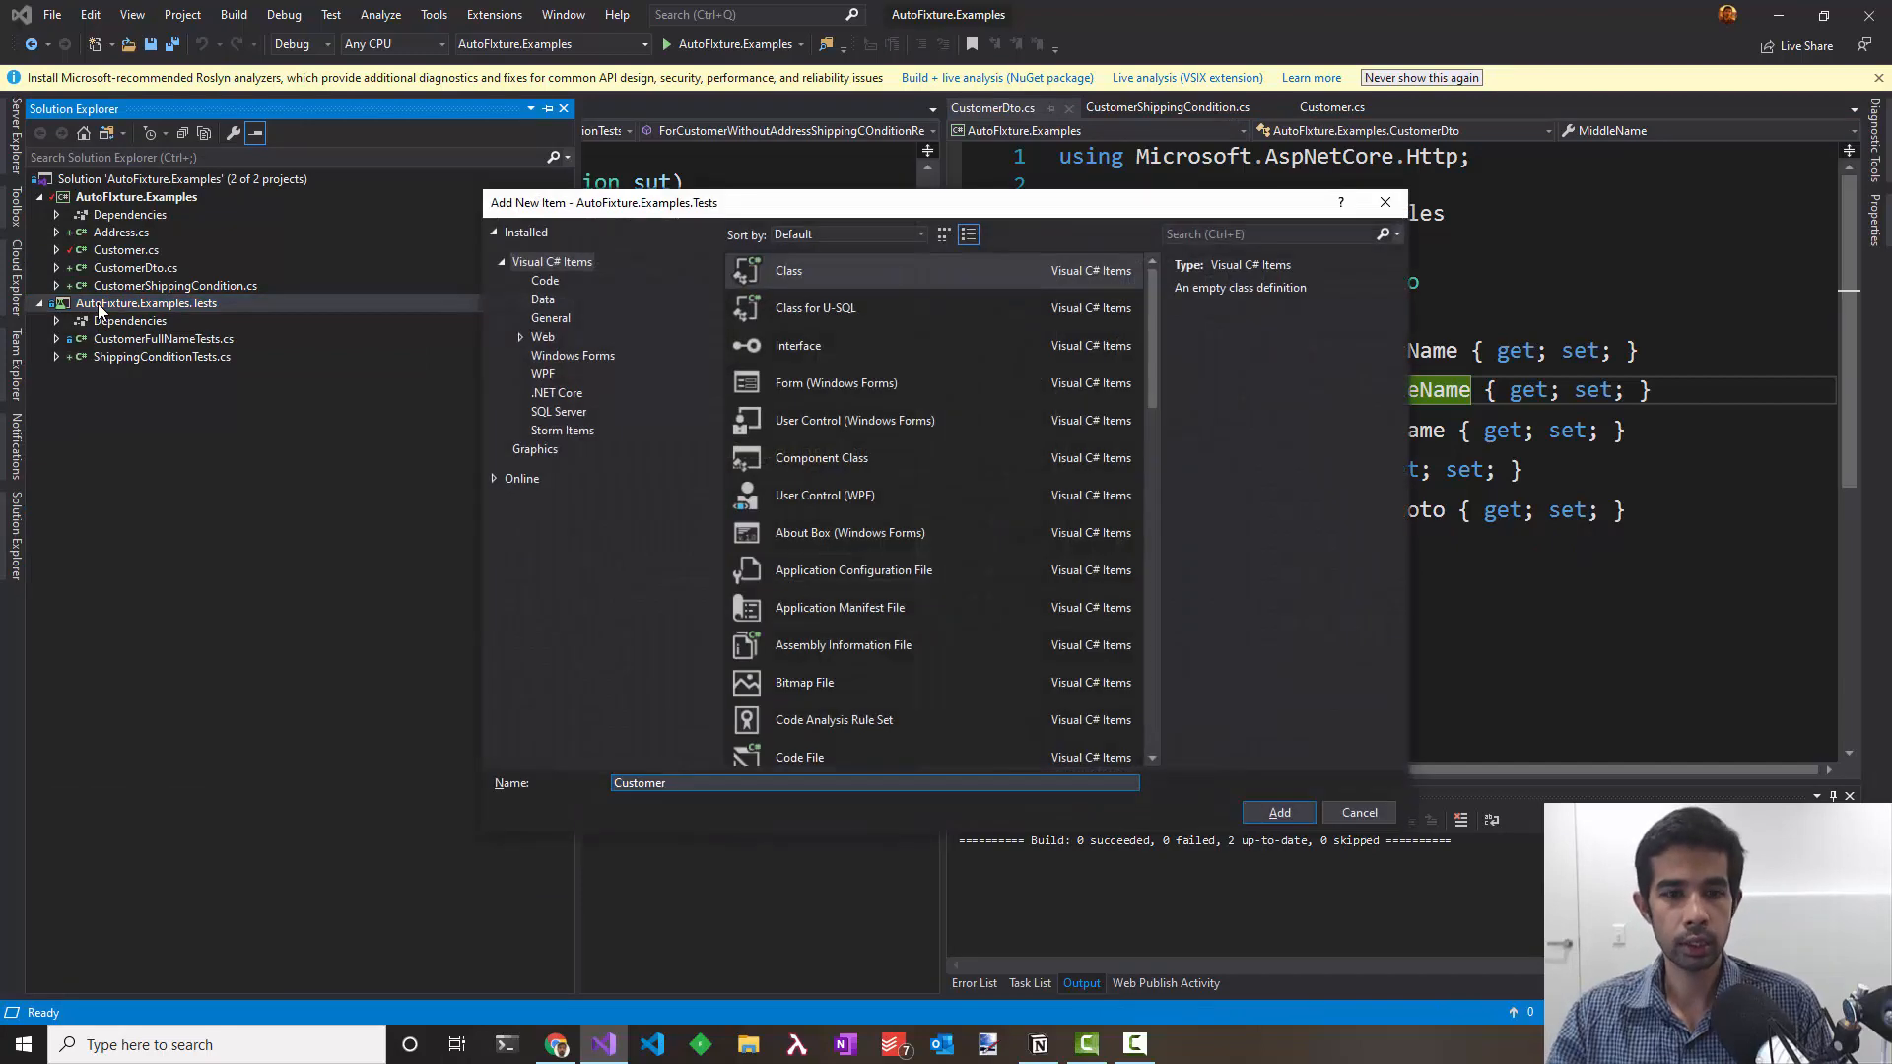
left_click(1278, 813)
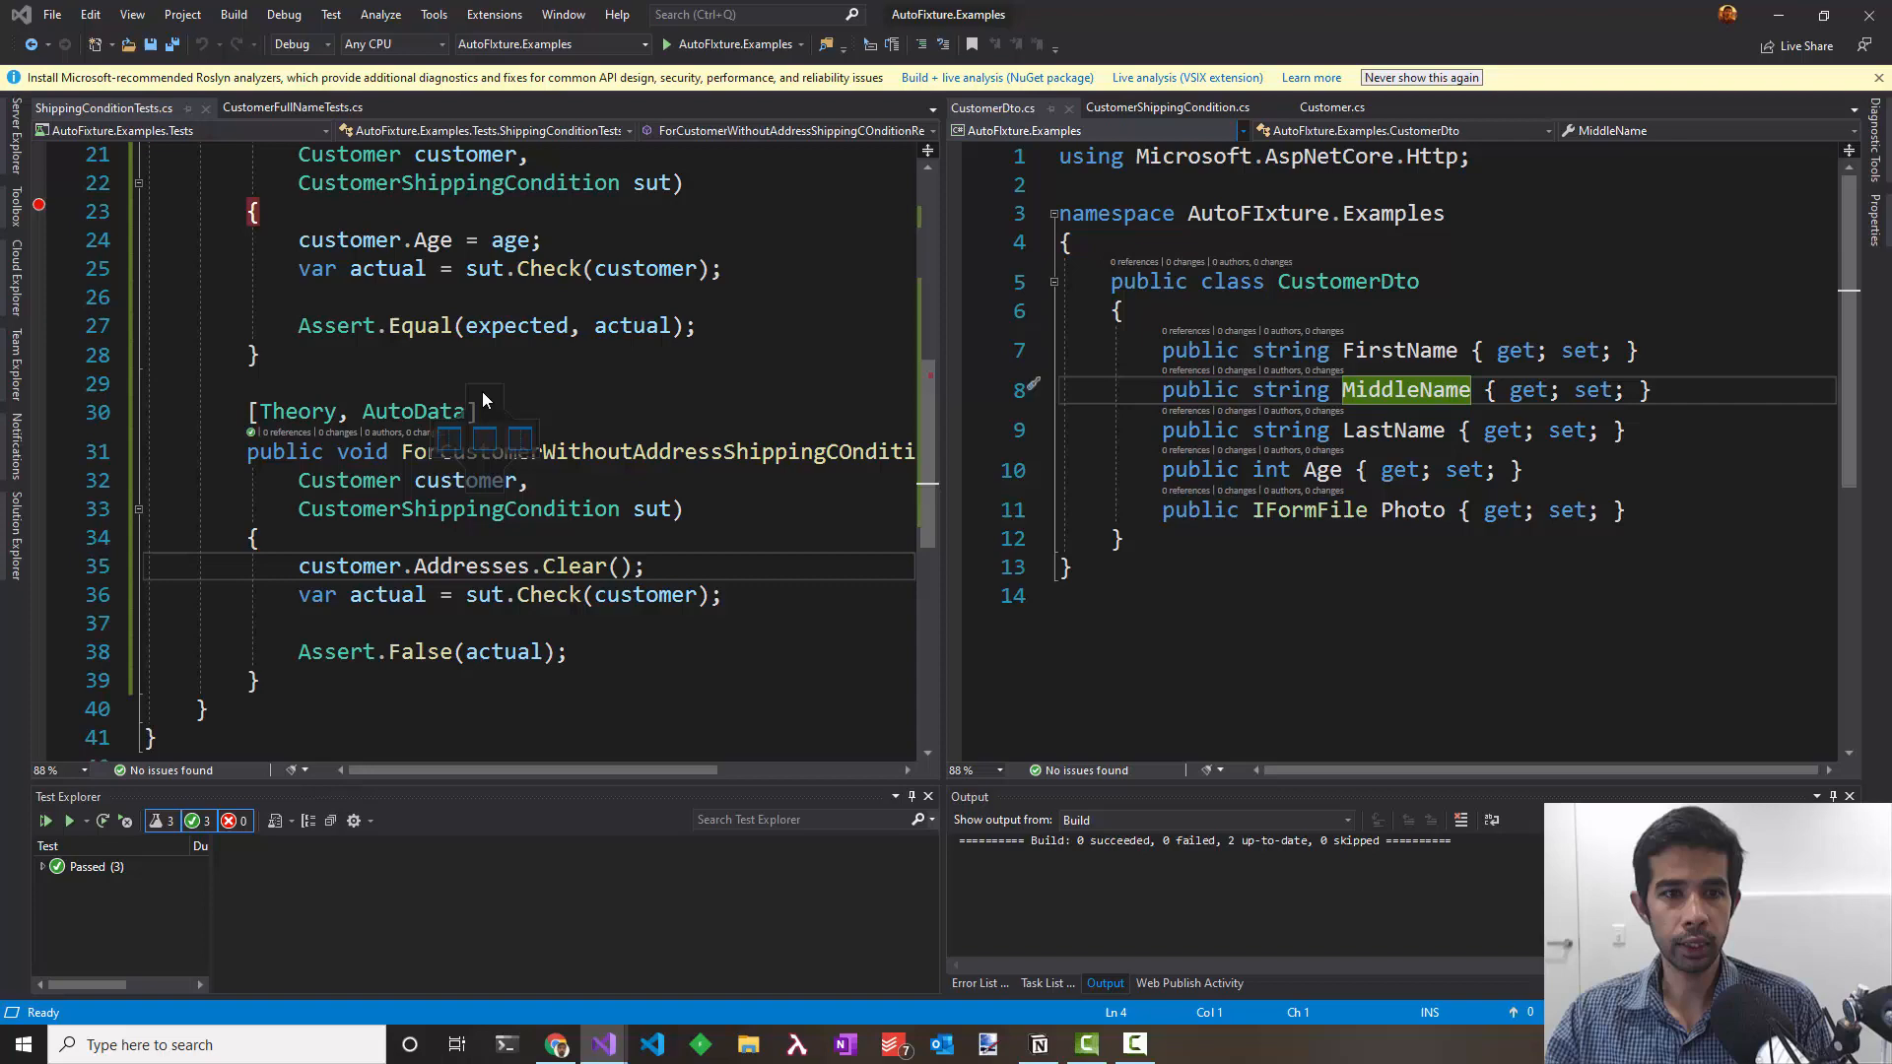
left_click(88, 107)
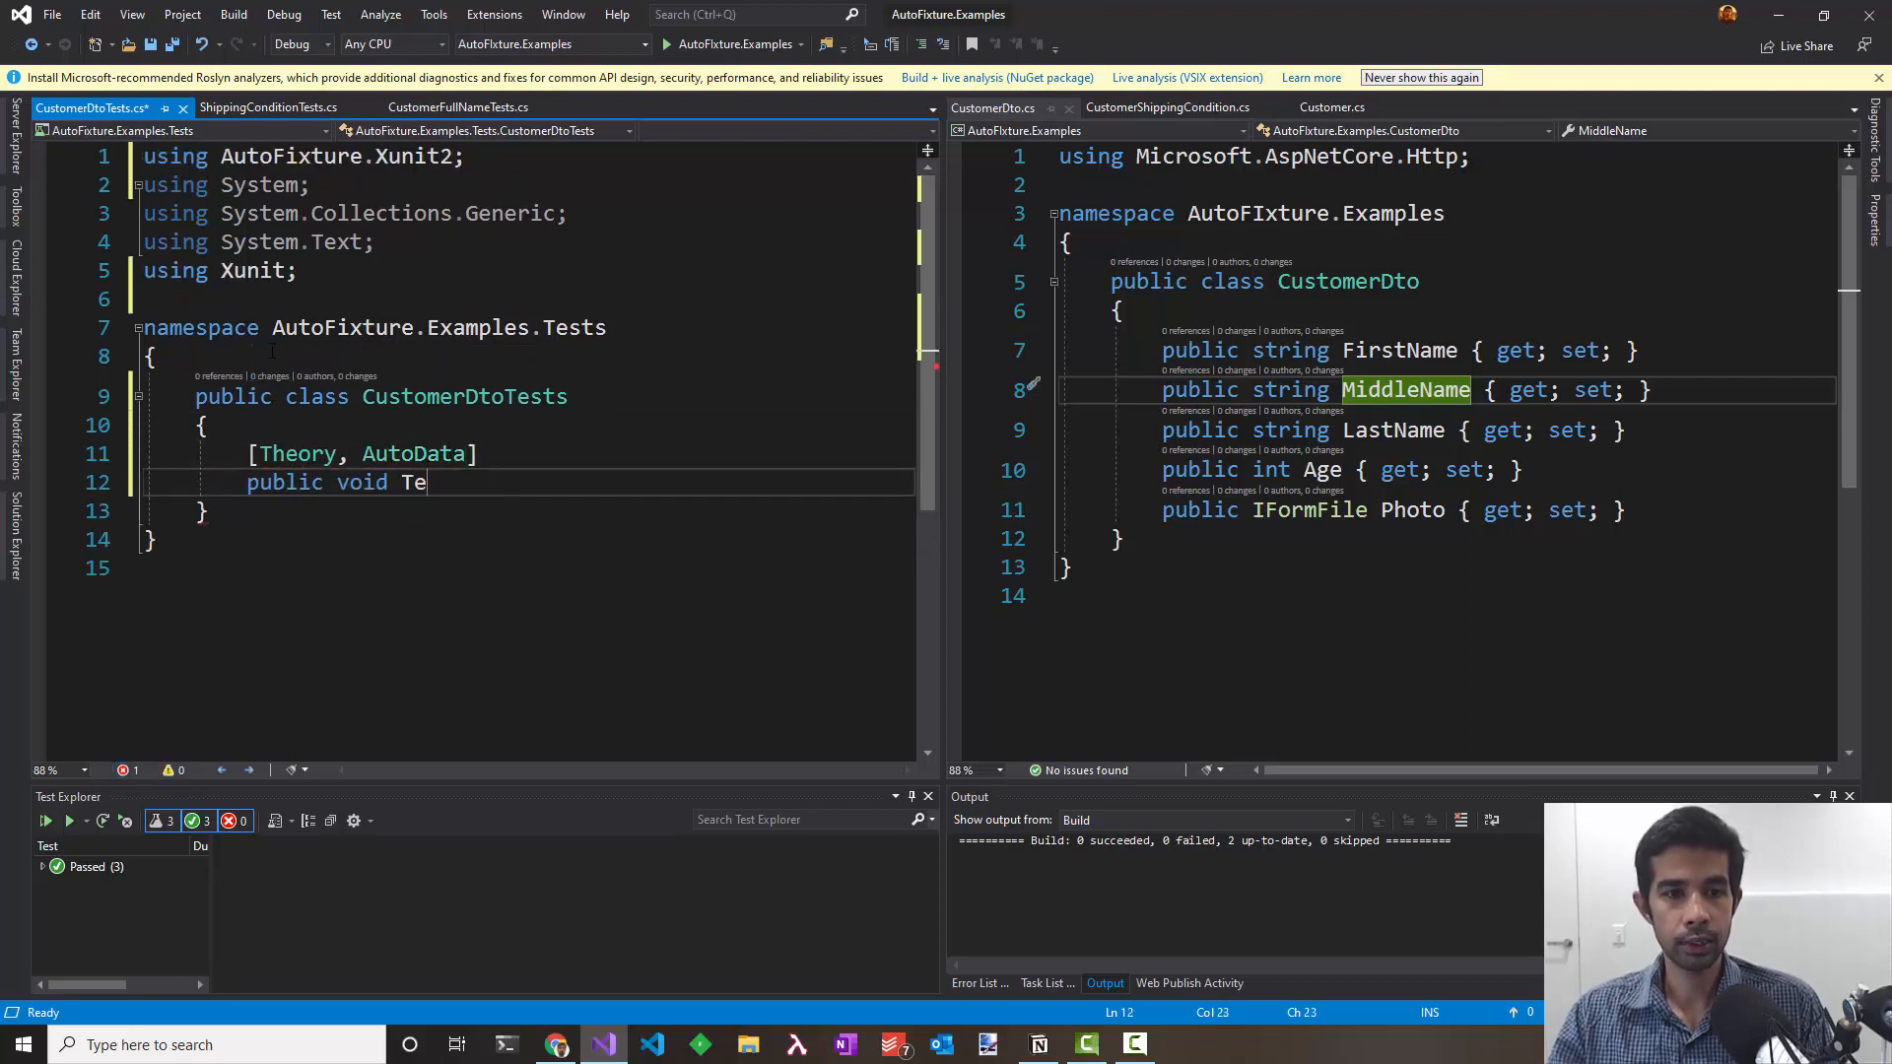
type("st()")
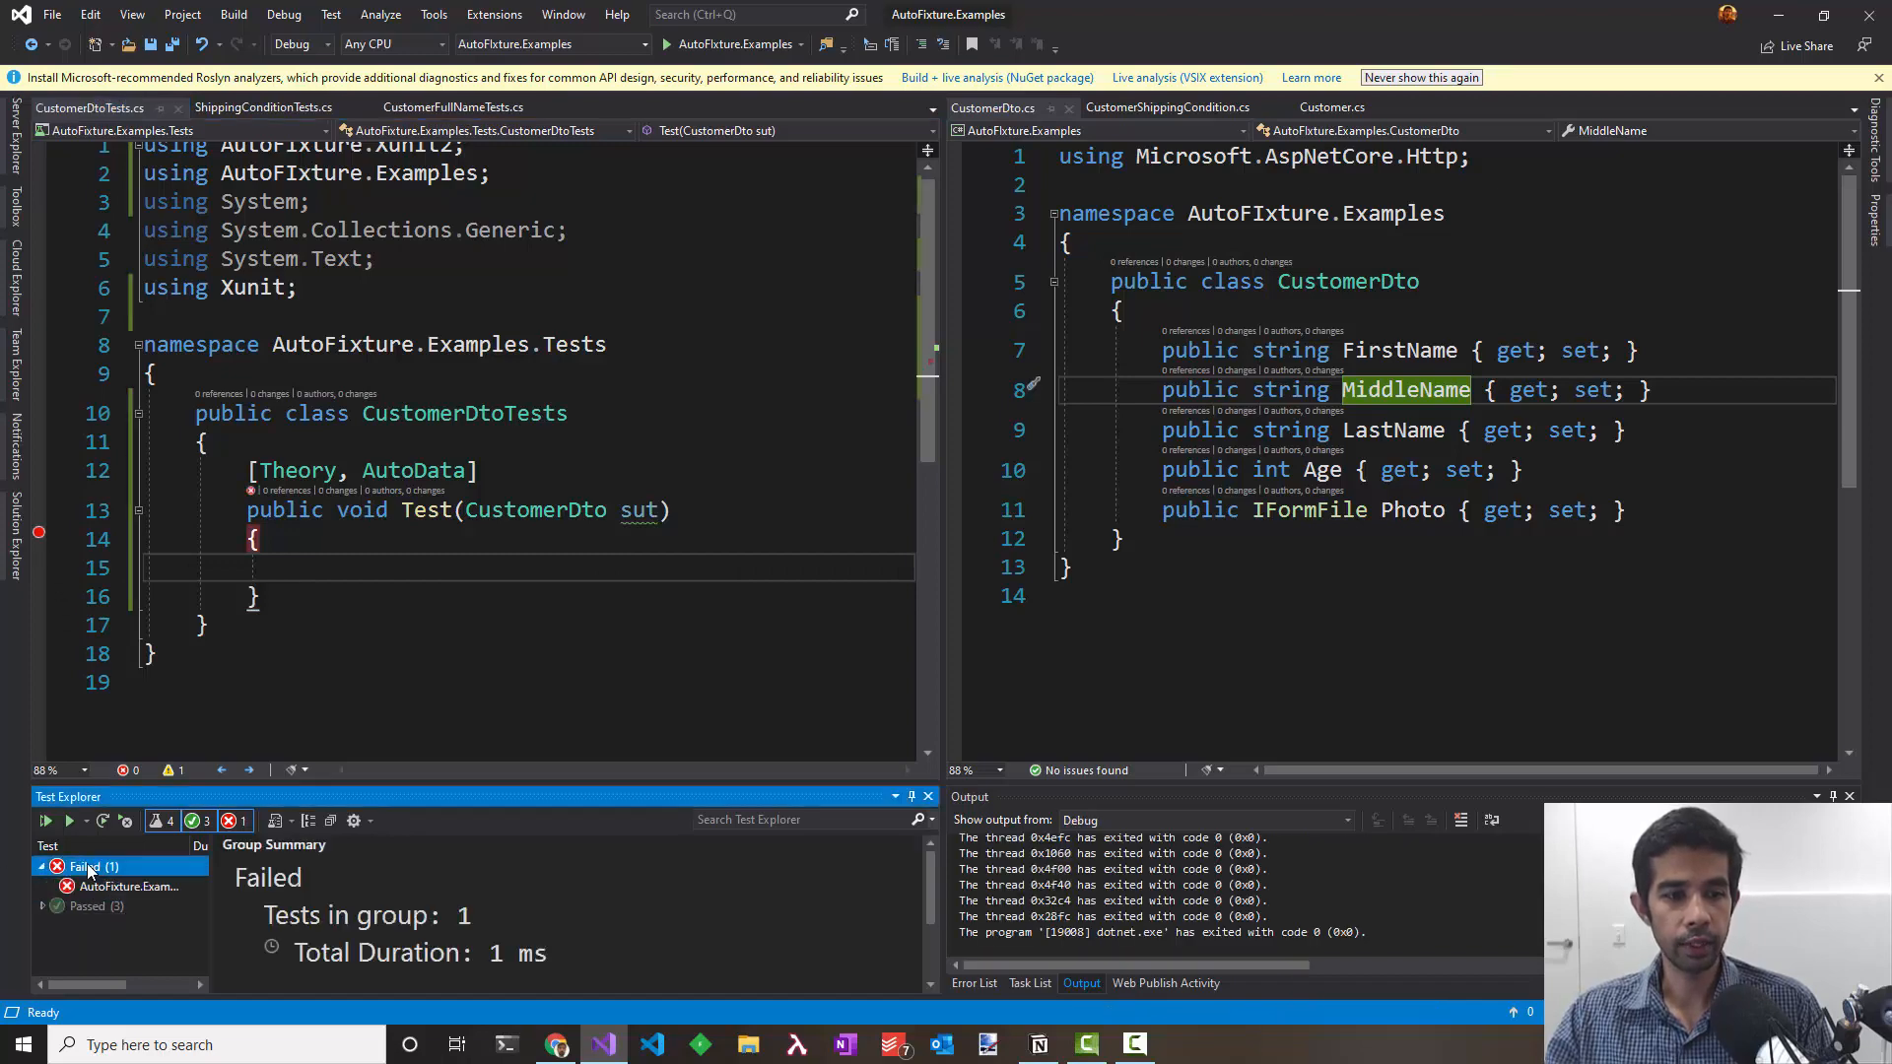
Step: Expand the Failed group to see the IFormFile interface creation error
left_click(129, 602)
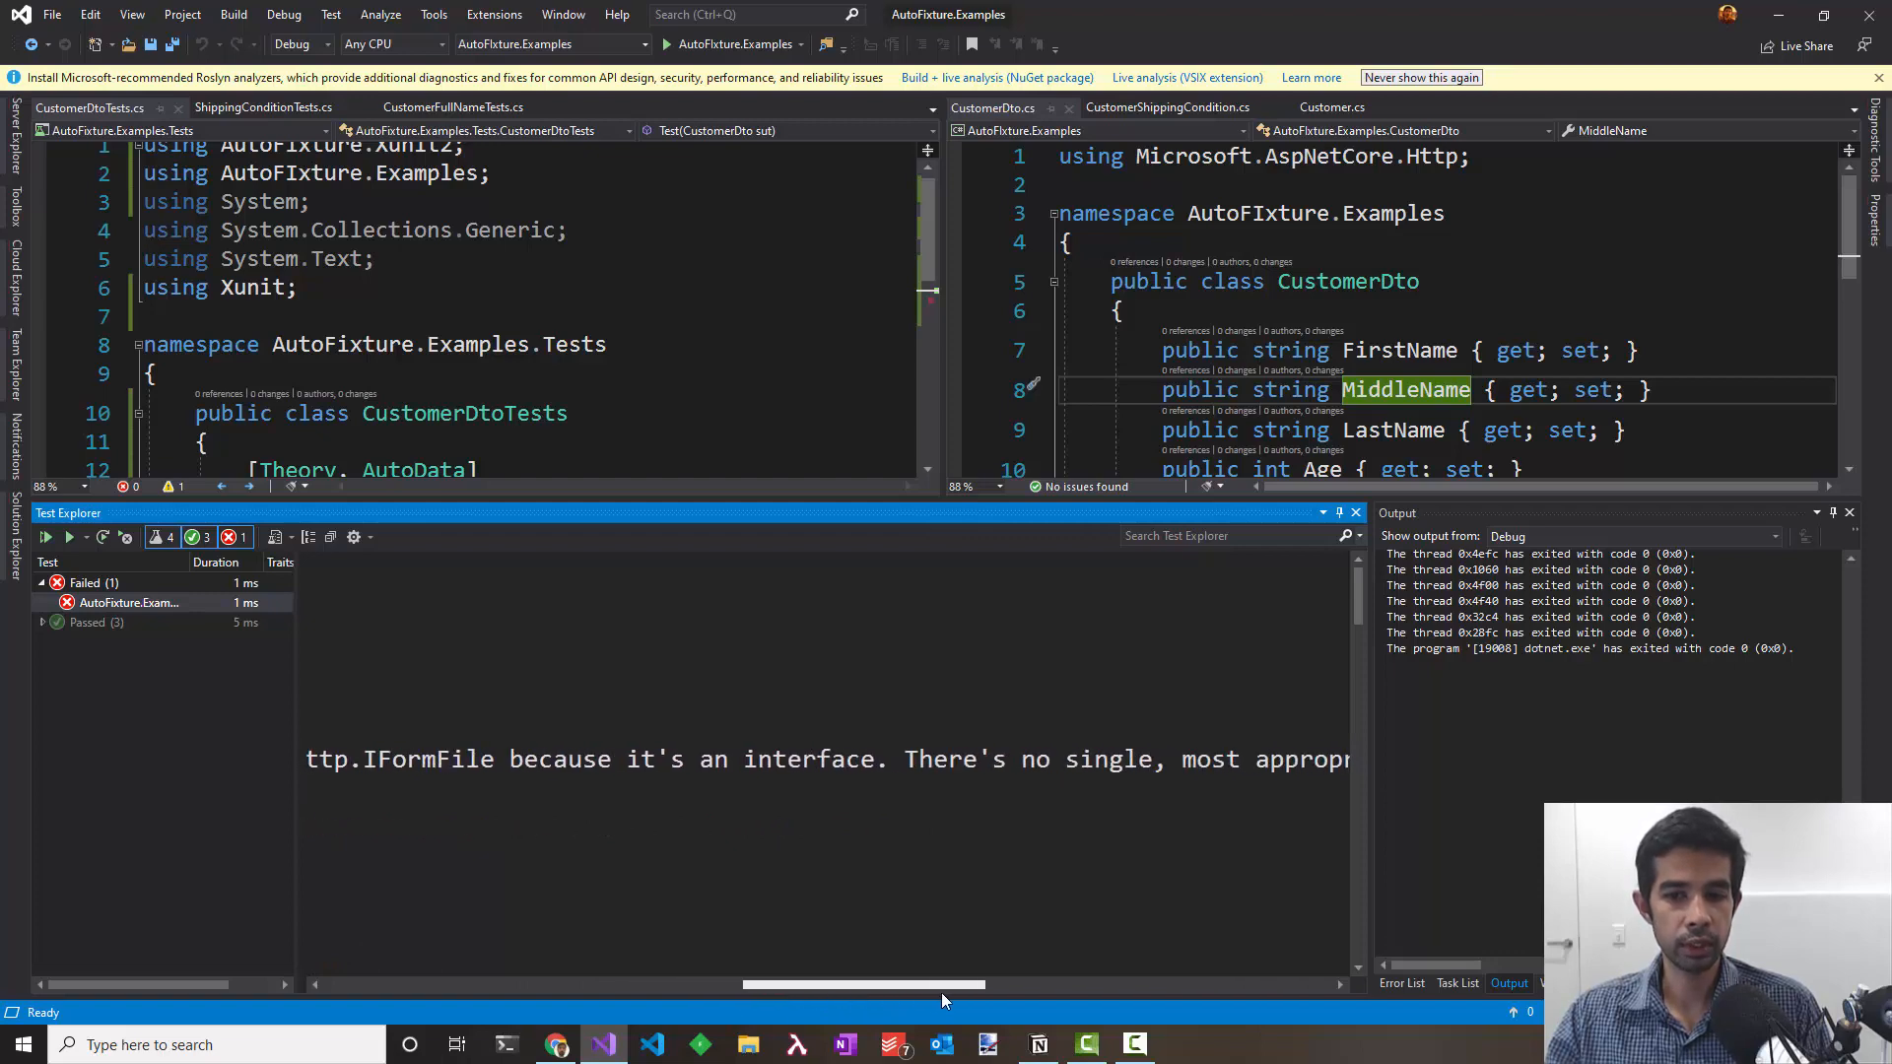
Step: Read the failed test's message recommending TypeRelay or AutoMoqCustomization for IFormFile
left_click(128, 602)
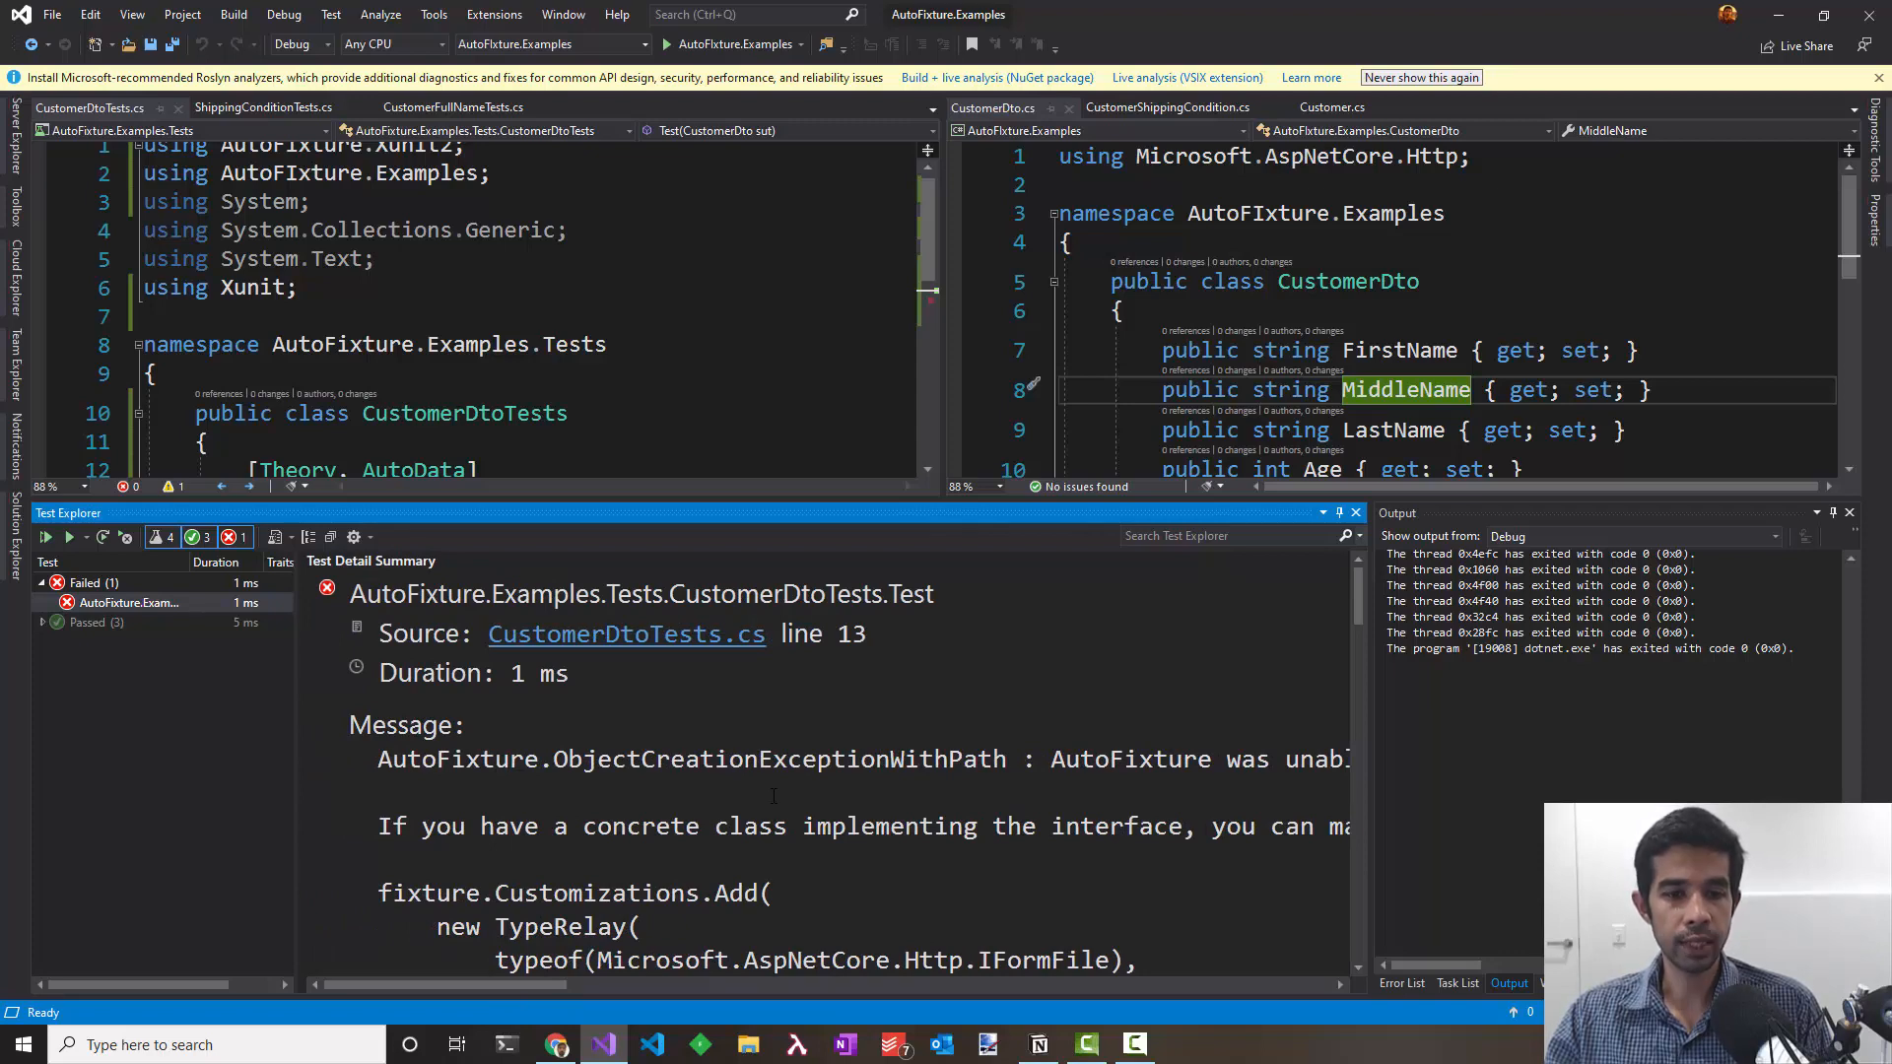
scroll("up", 3)
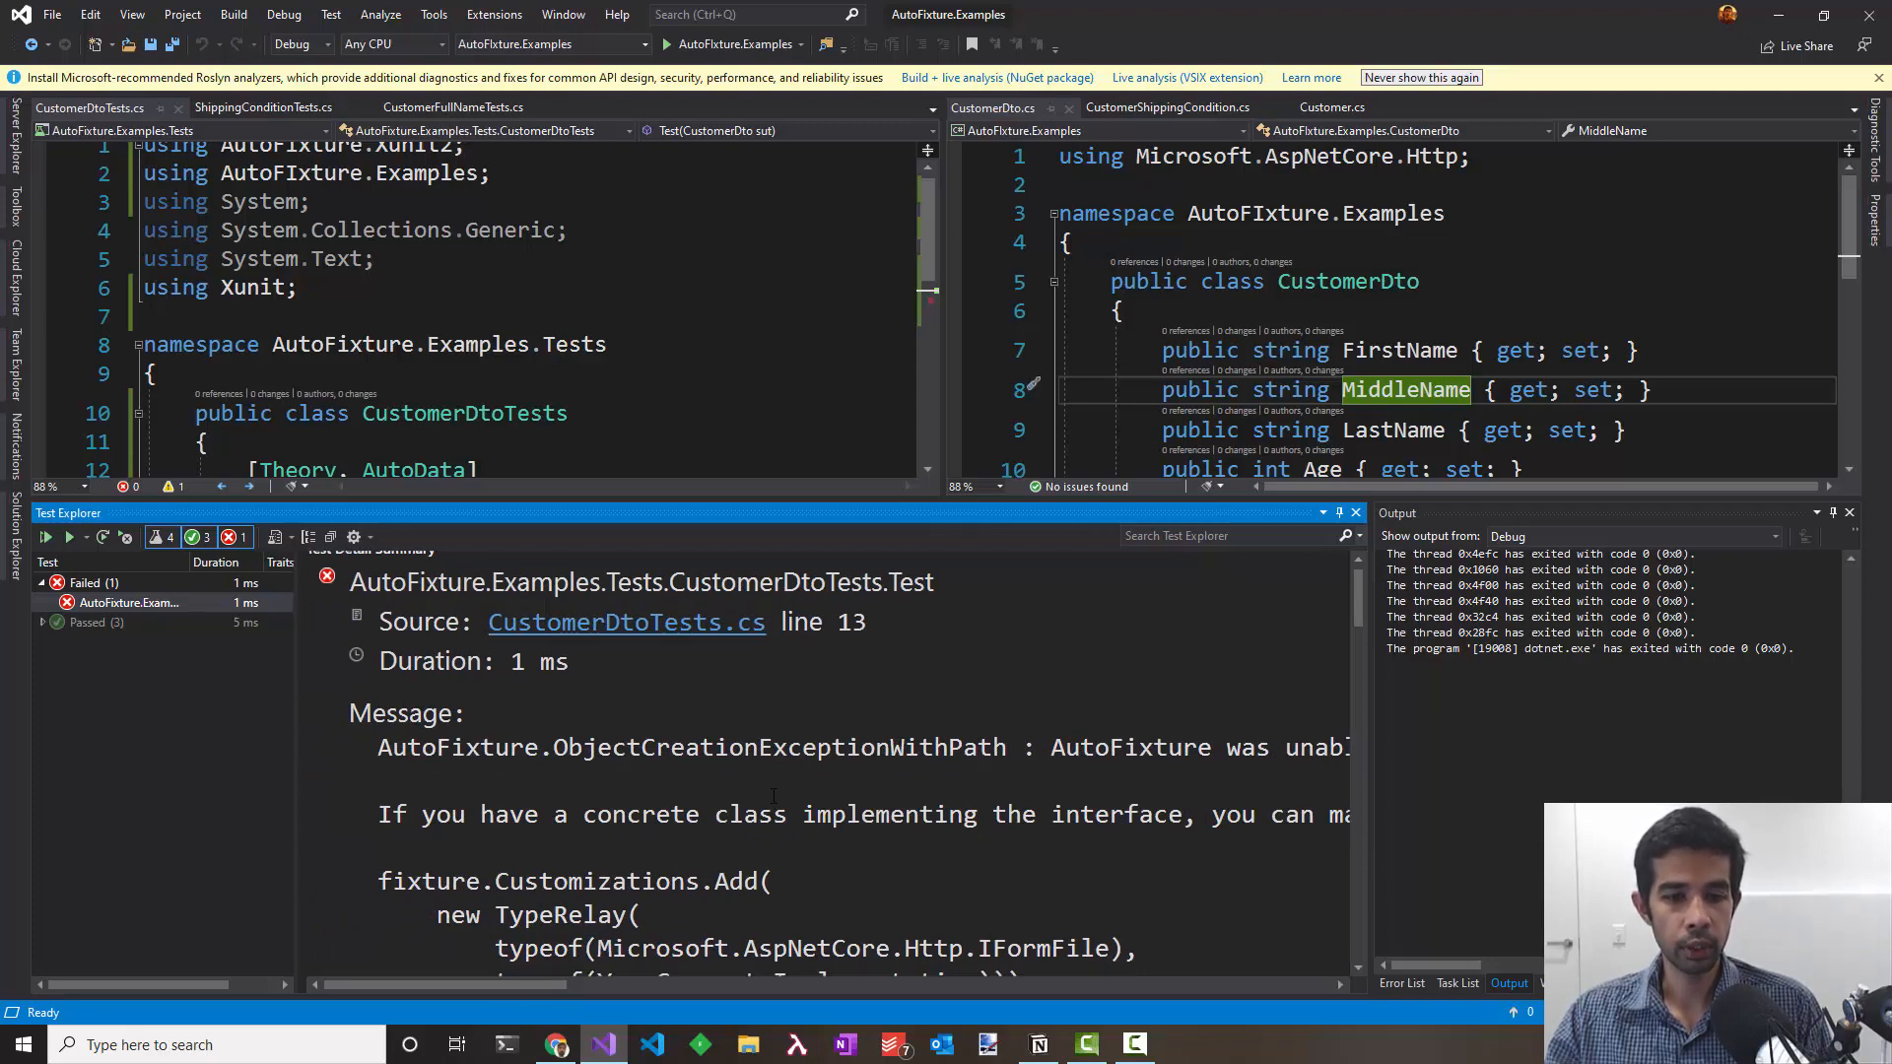
scroll("down", 3)
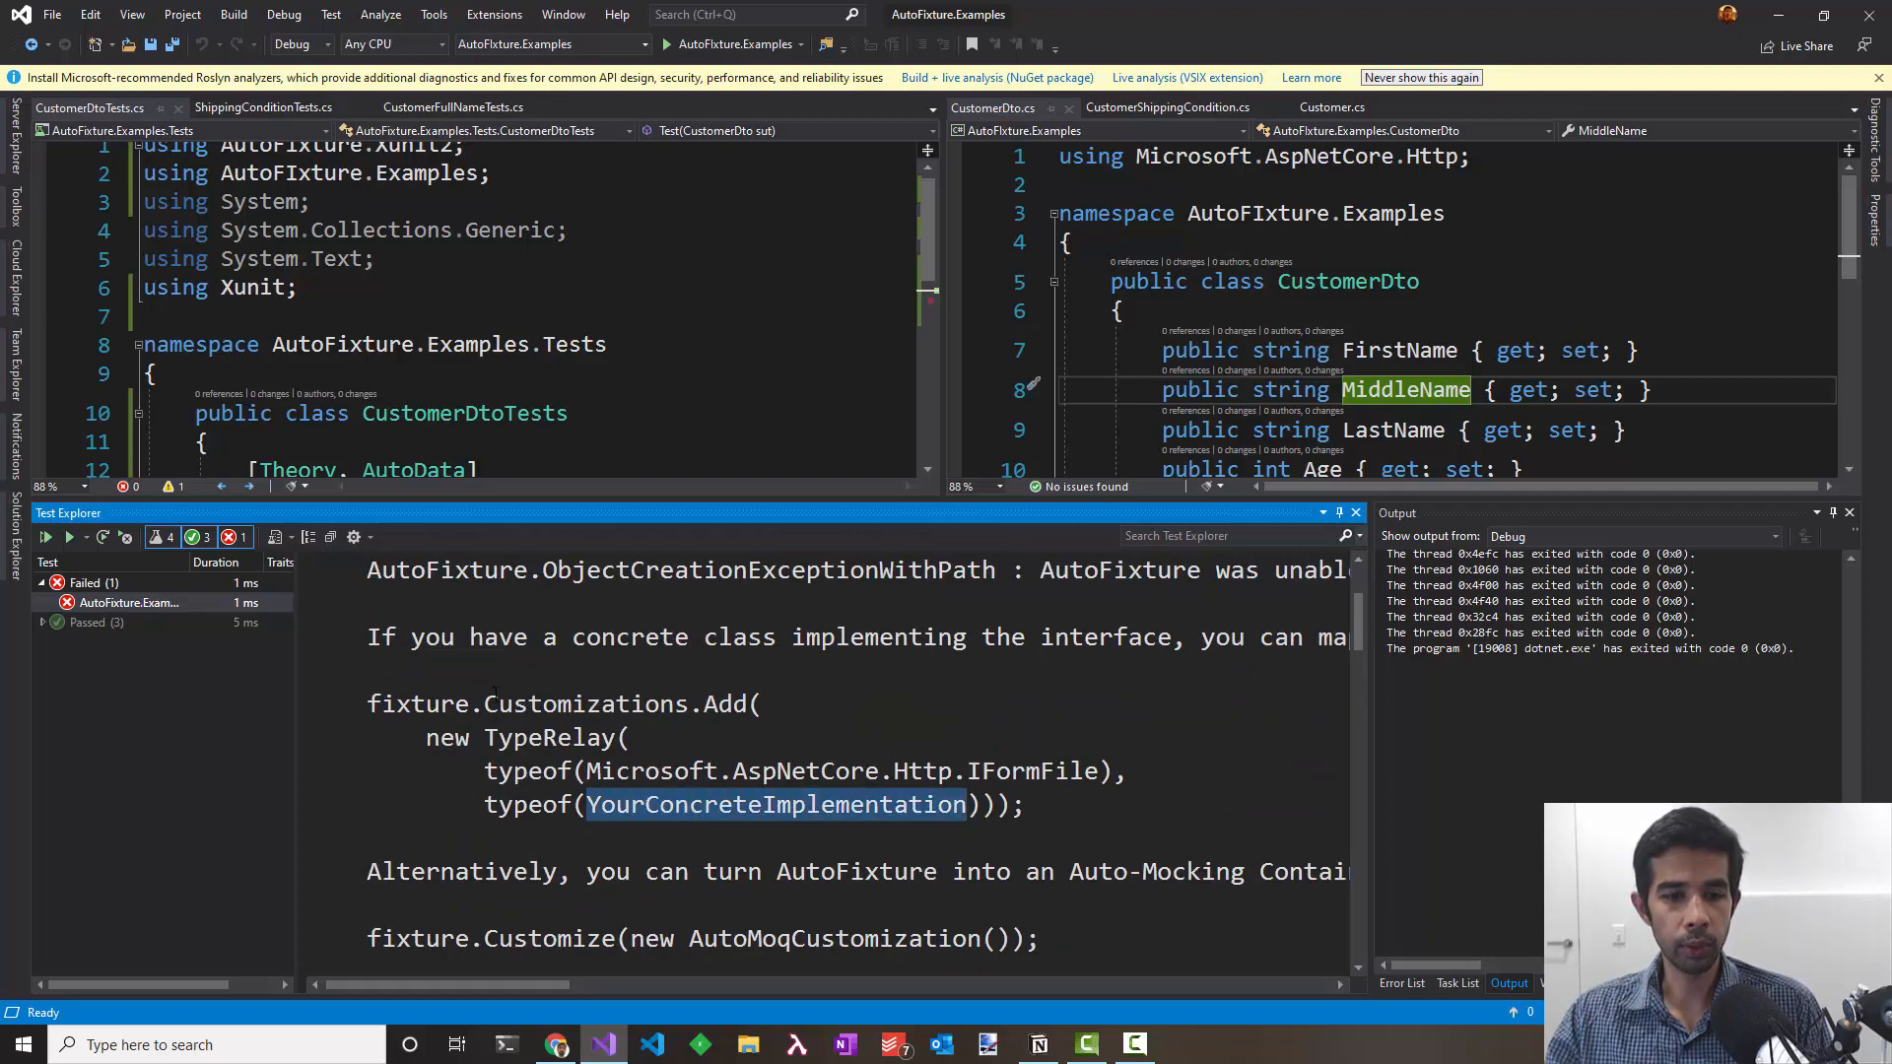
left_click(129, 602)
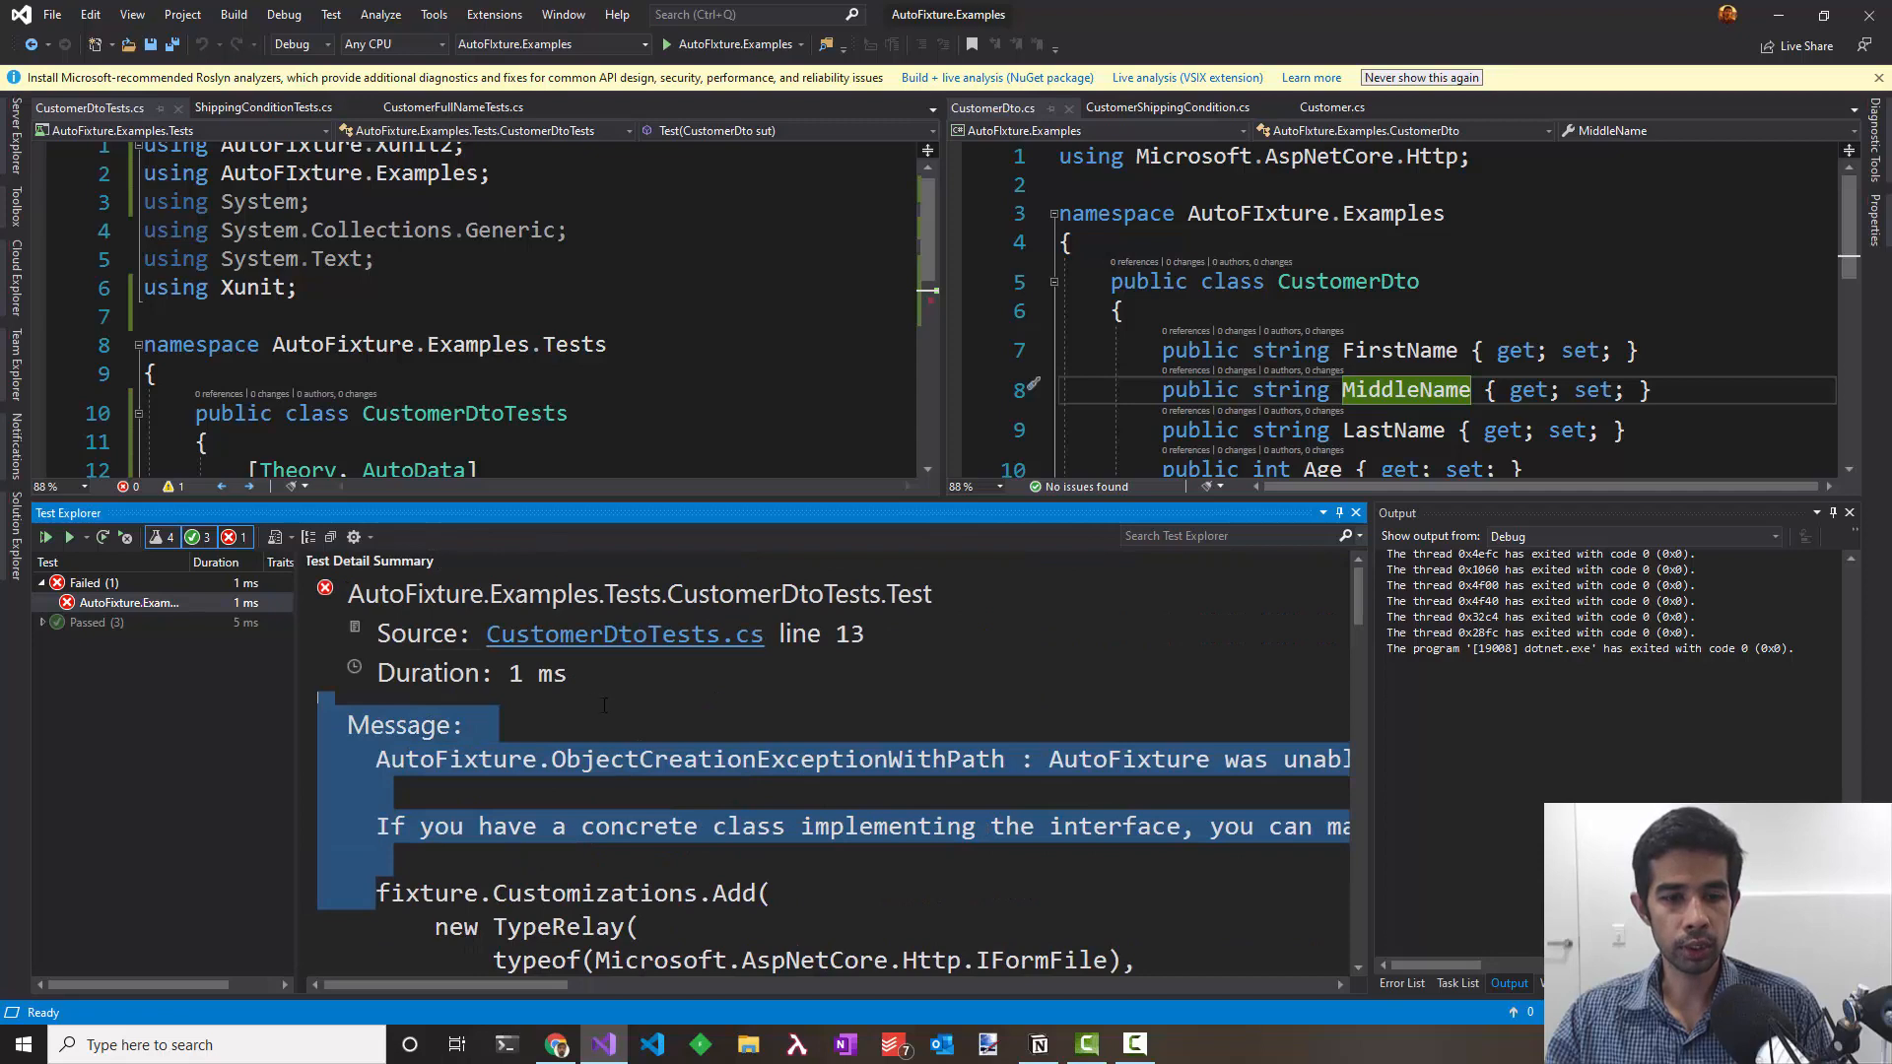
scroll("down", 3)
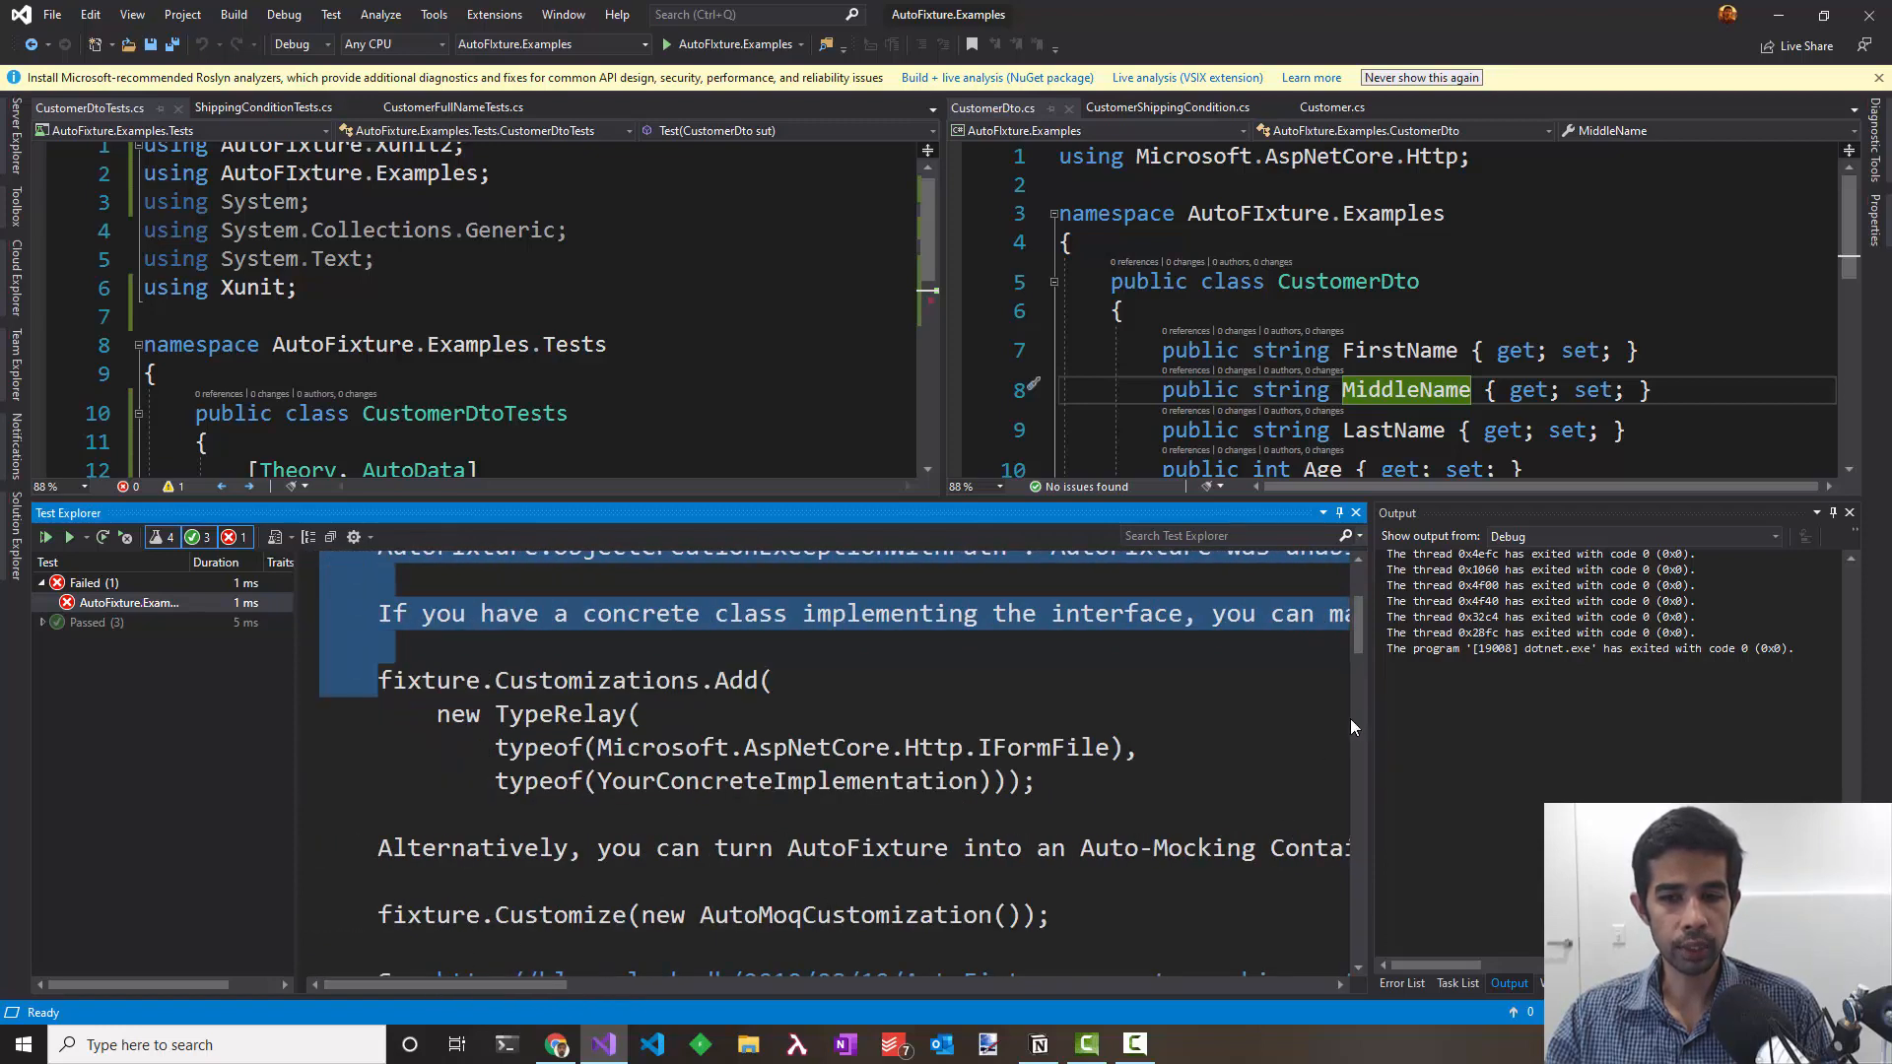
scroll("down", 3)
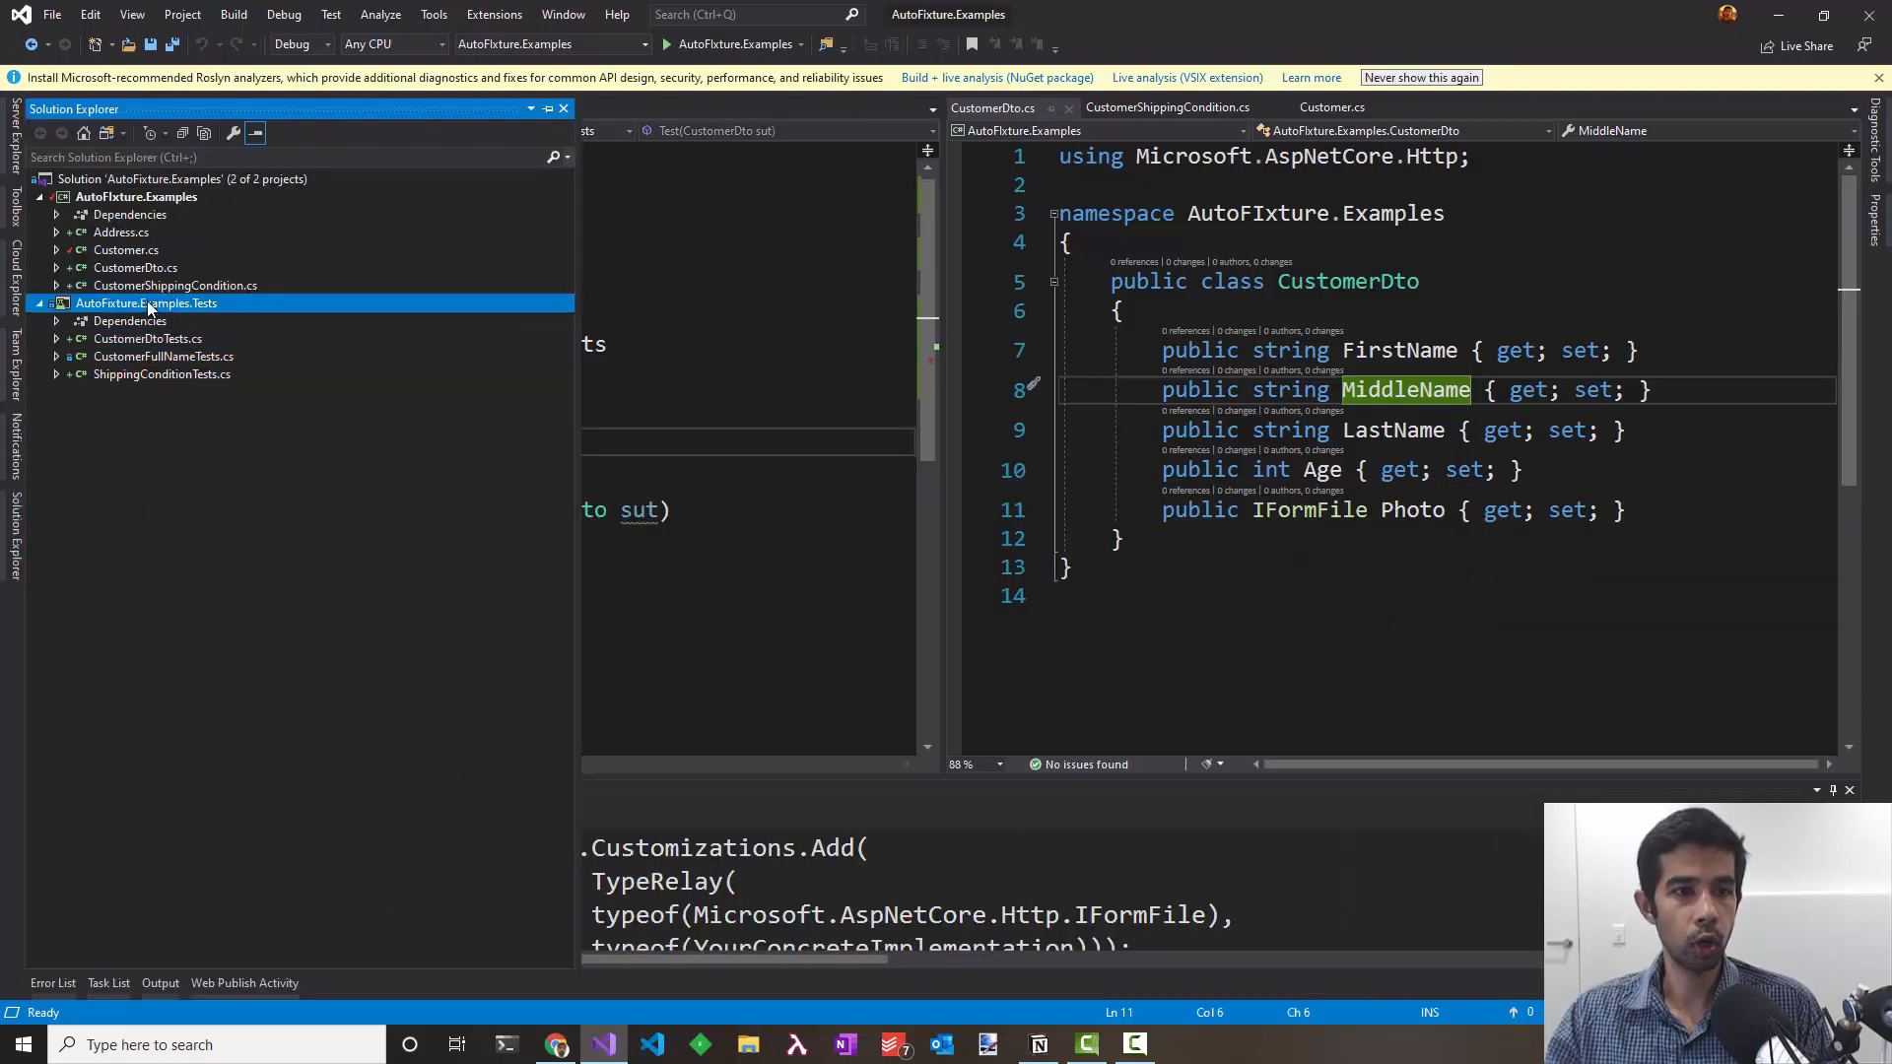
Step: Install the AutoFixture.AutoMoq 4.11.0 NuGet package into the Tests project
right_click(145, 303)
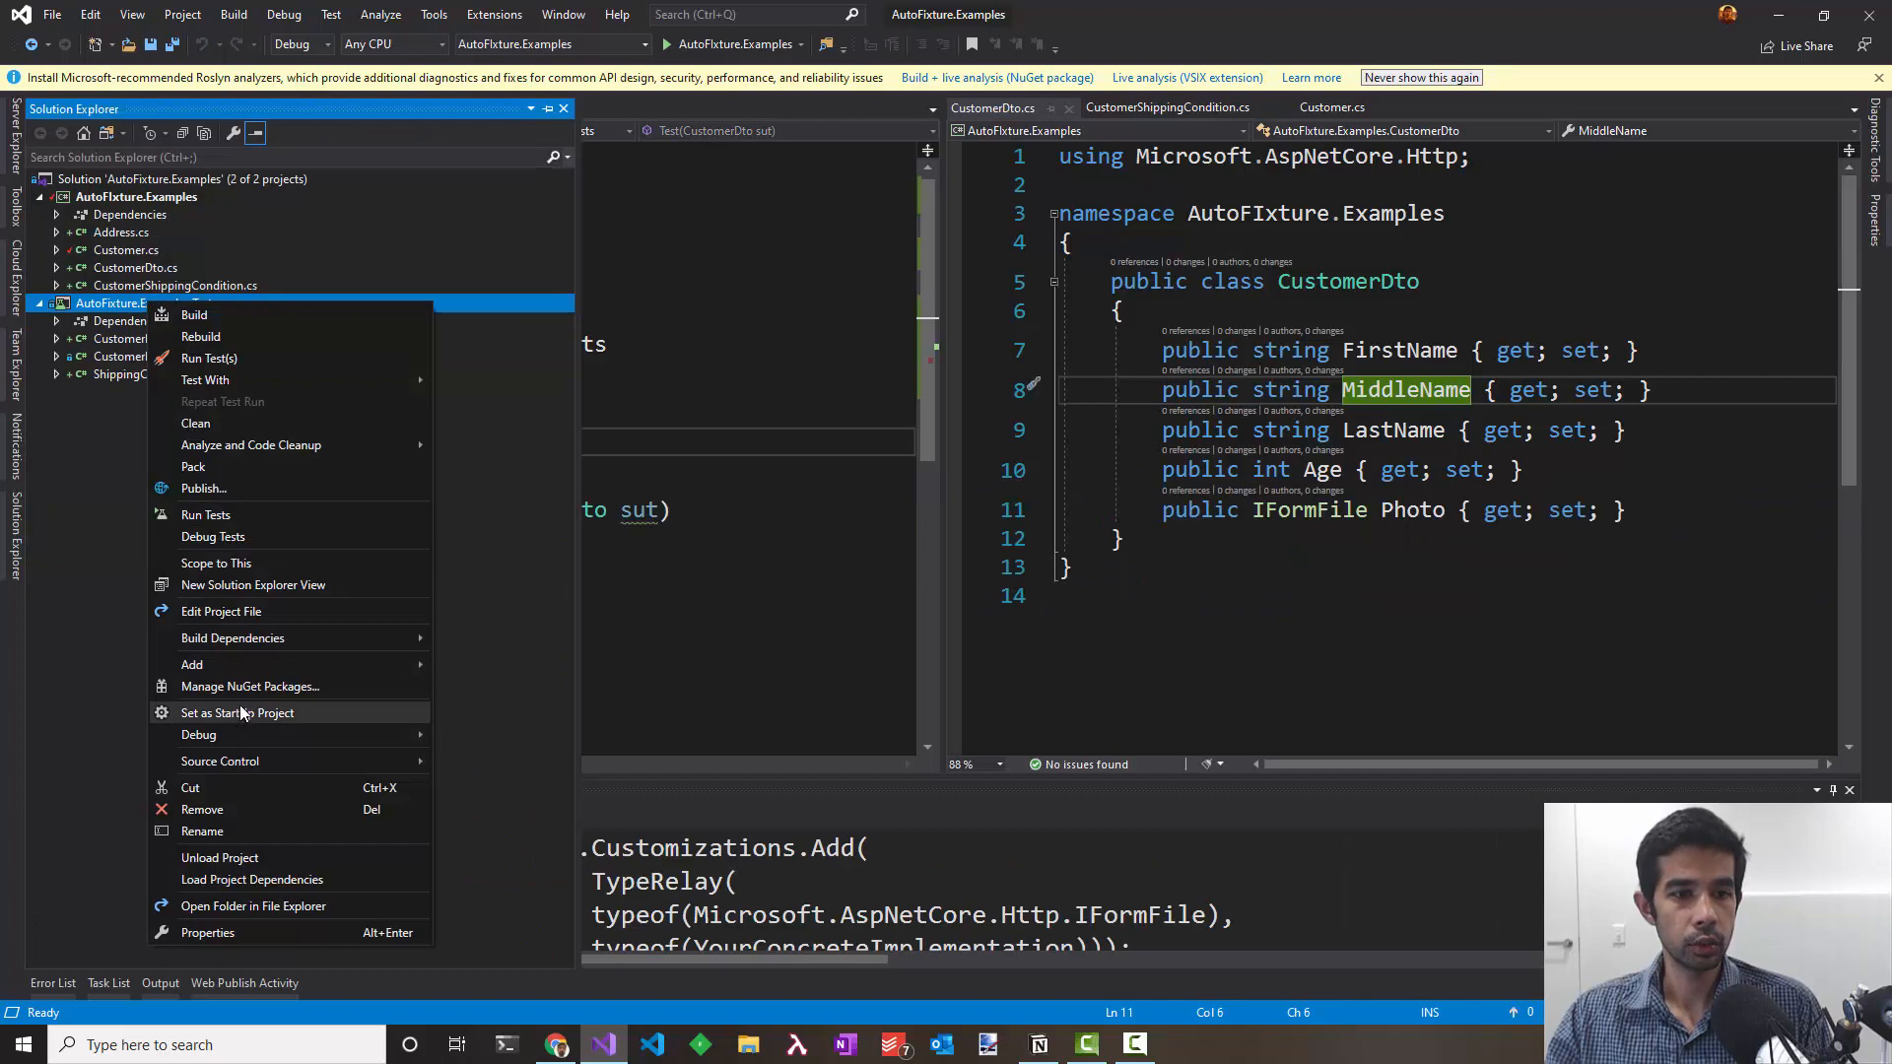
left_click(249, 686)
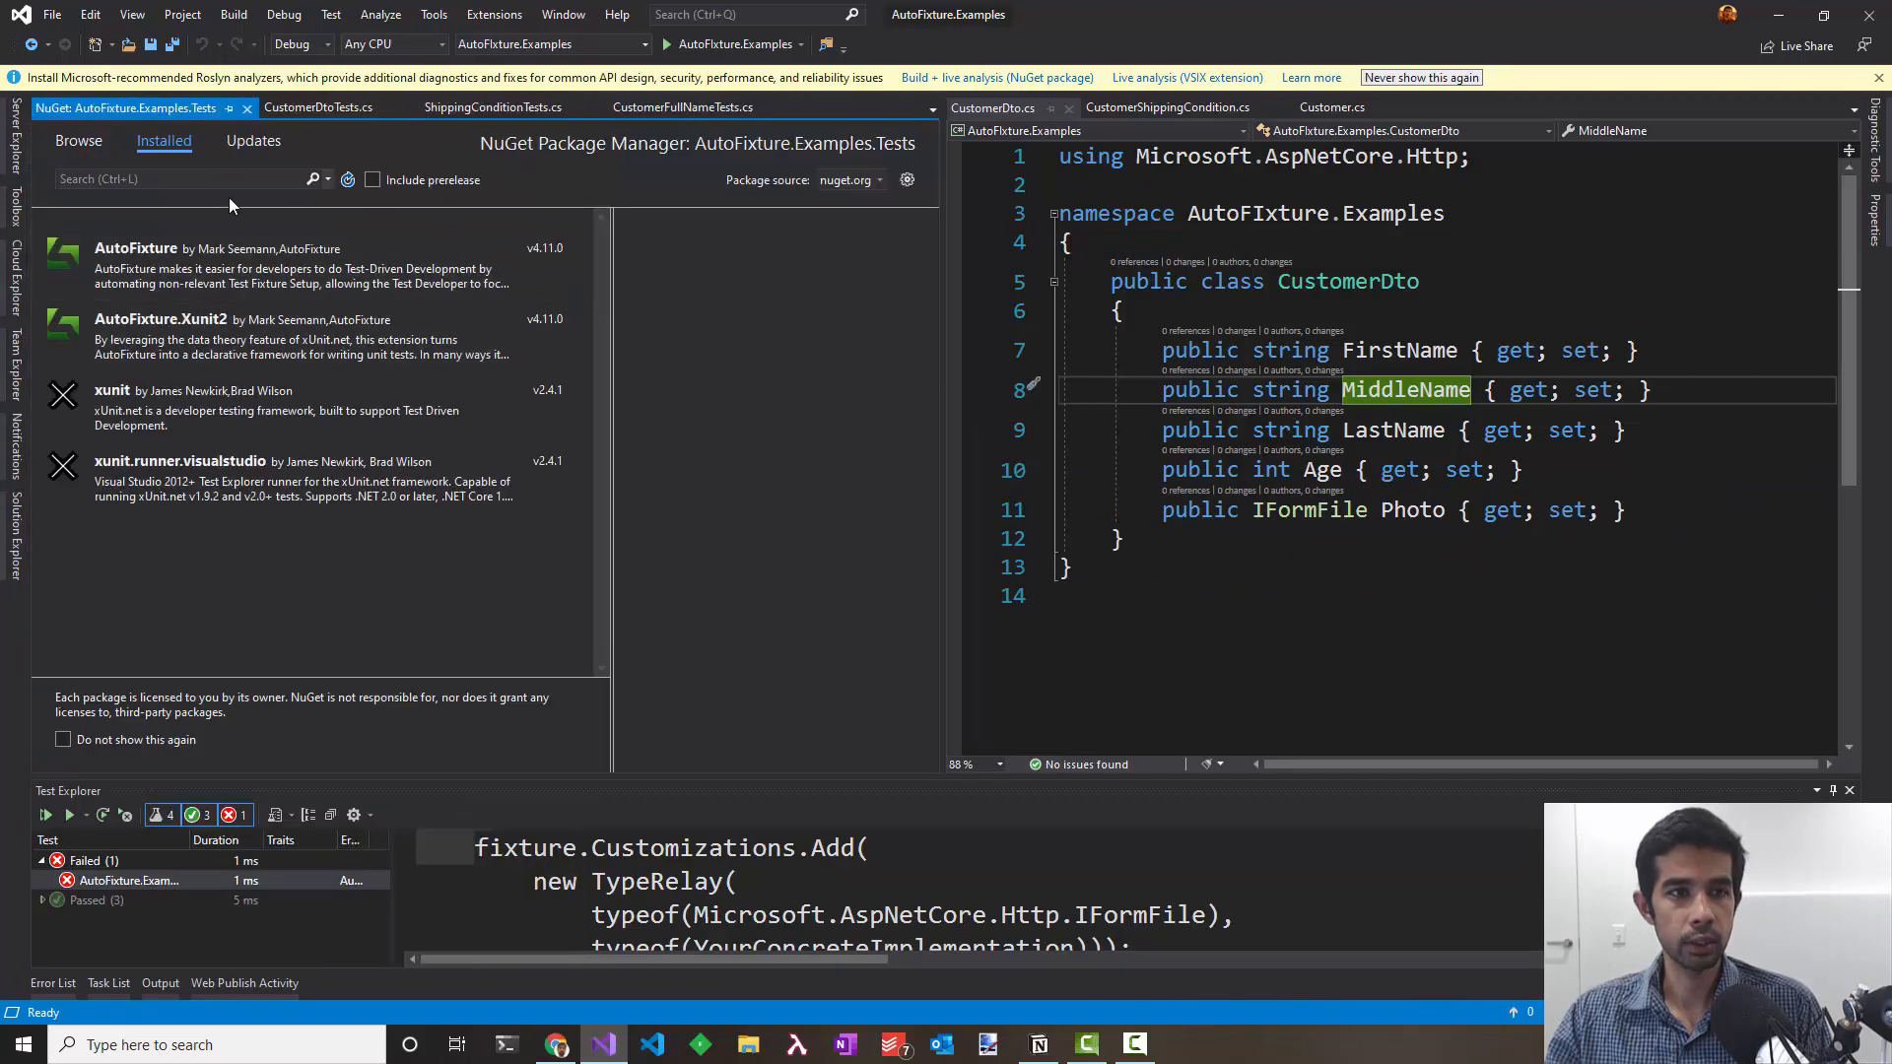
type("automoq")
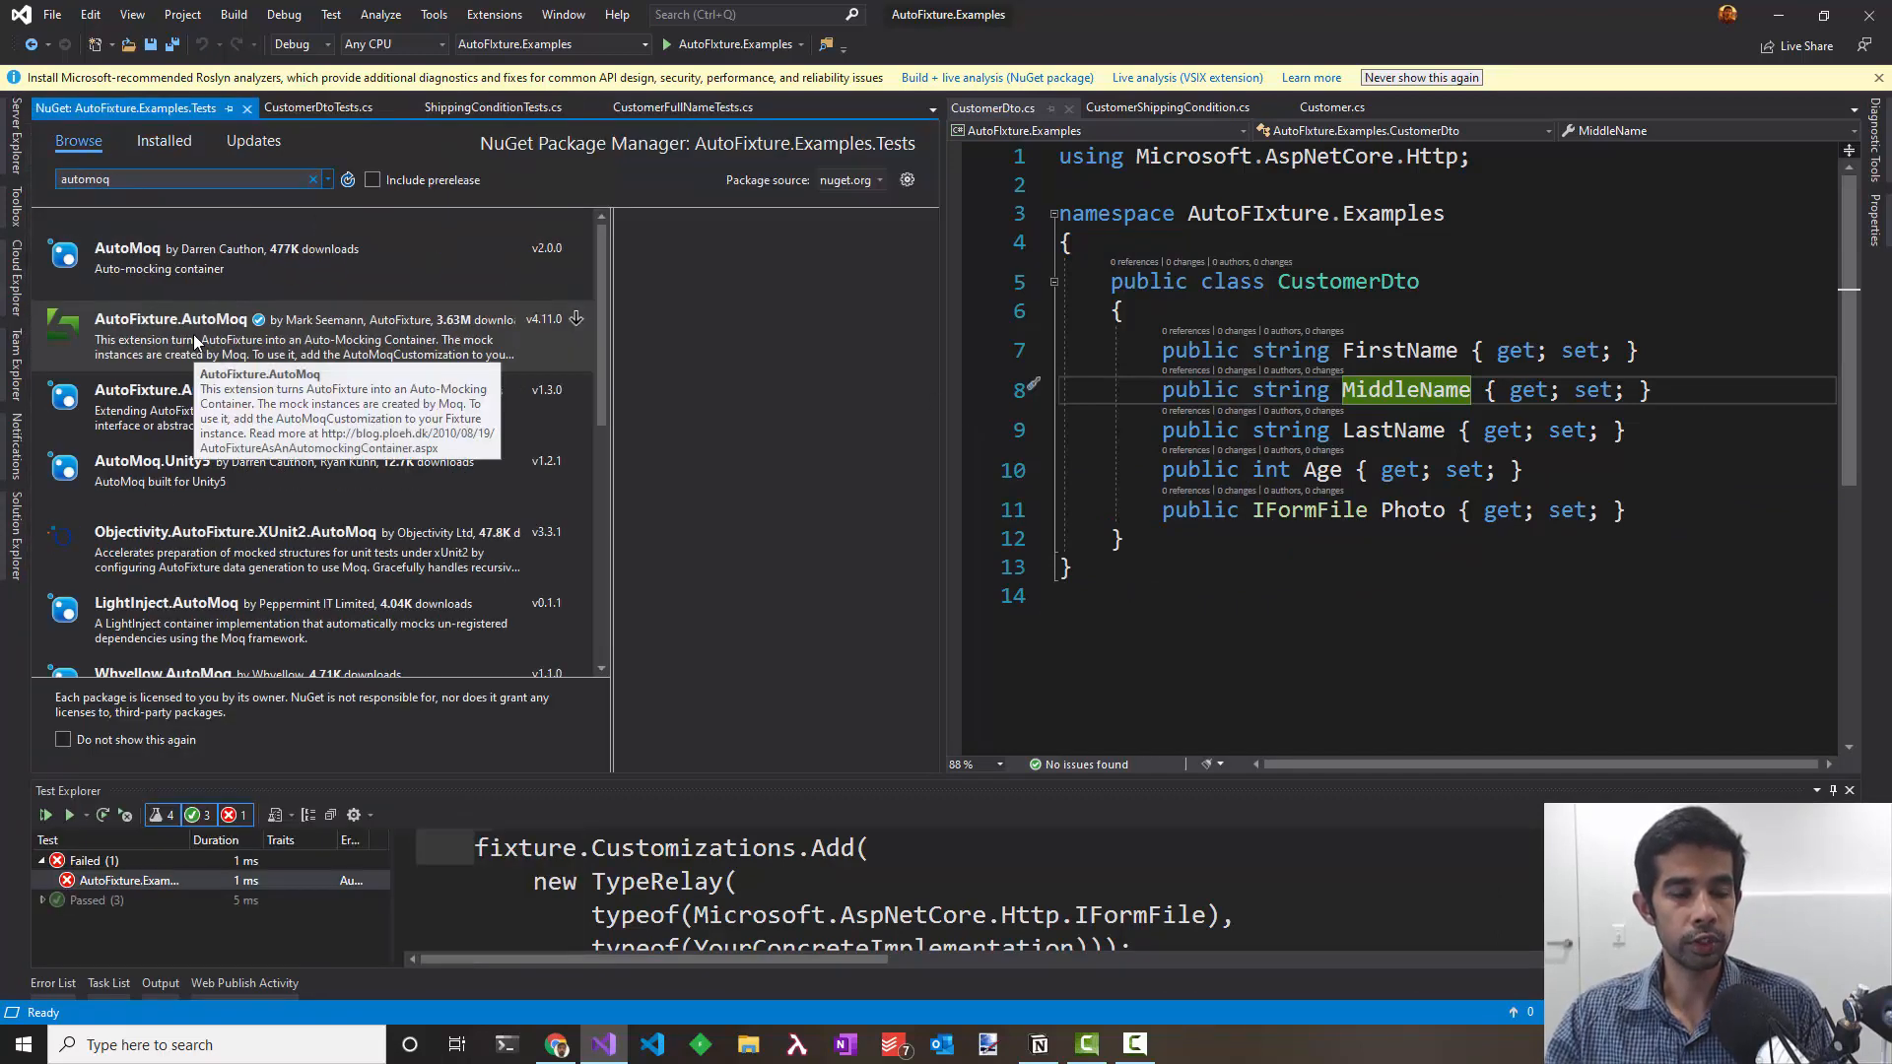
mouse_move(217, 302)
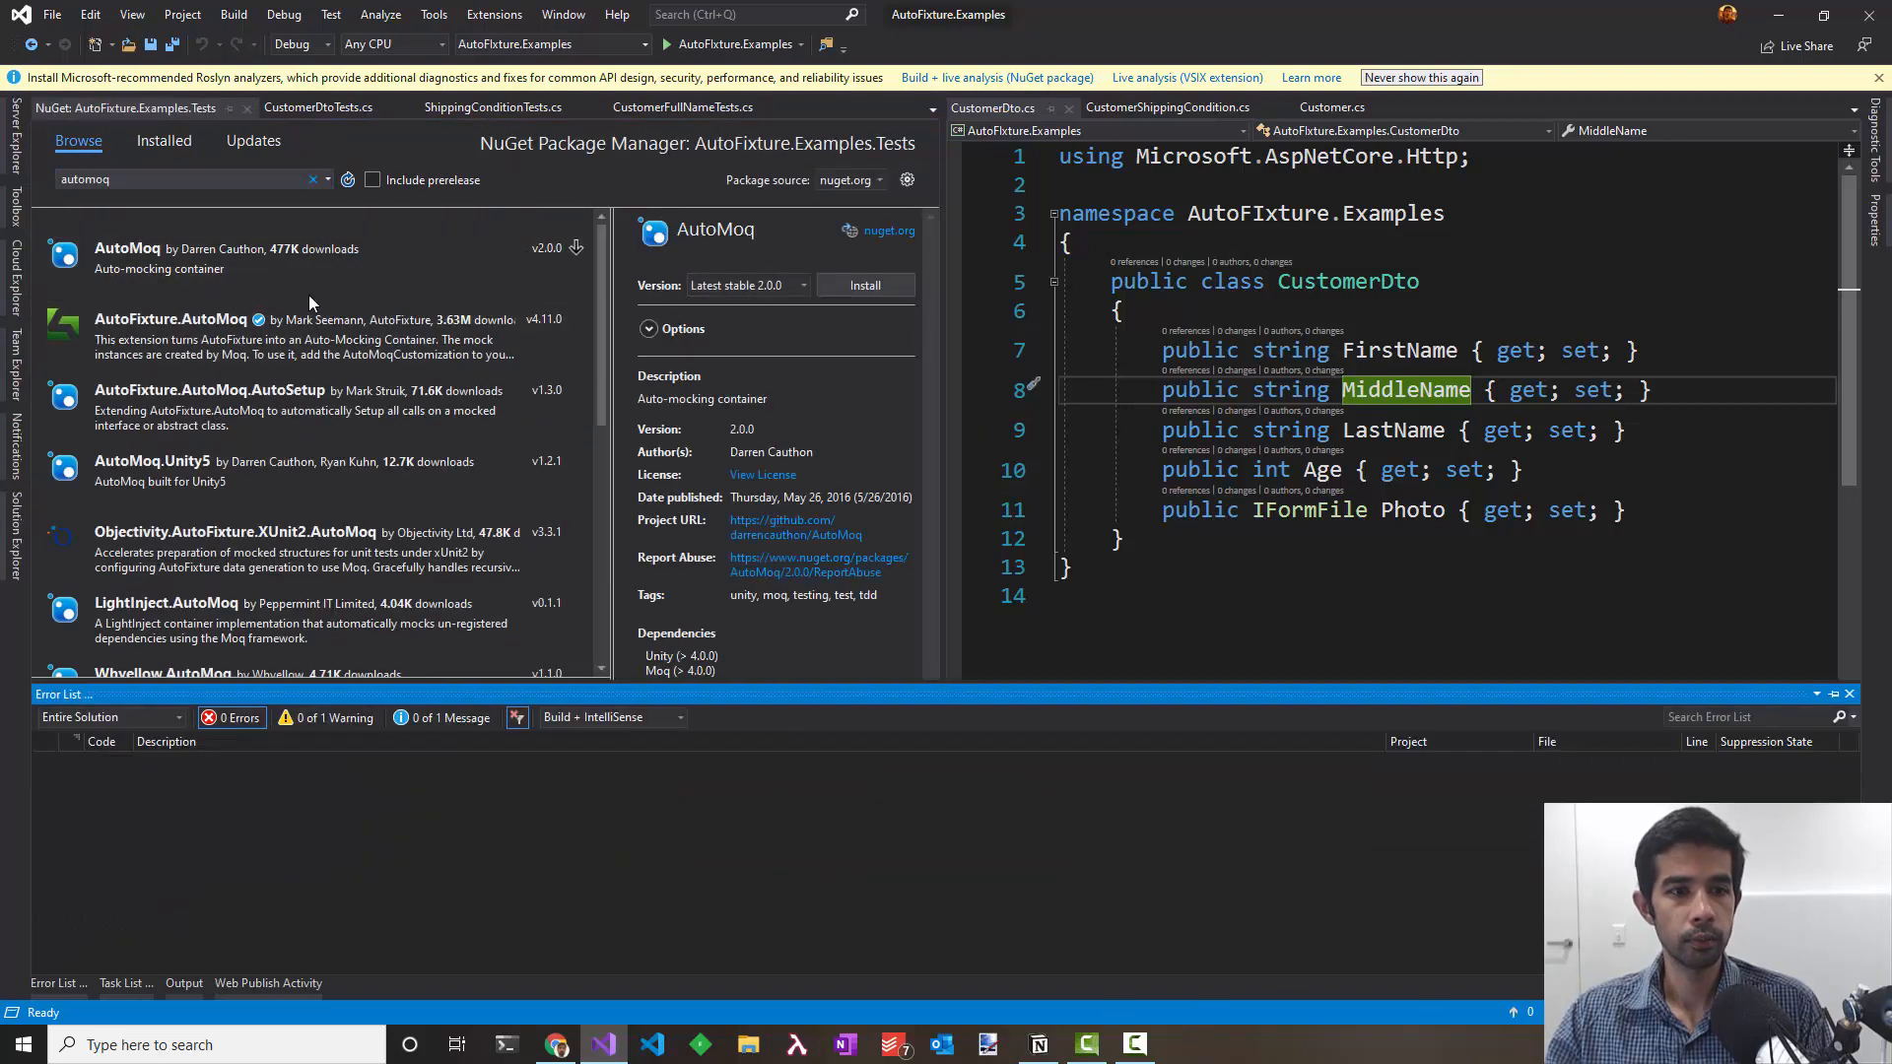
left_click(171, 318)
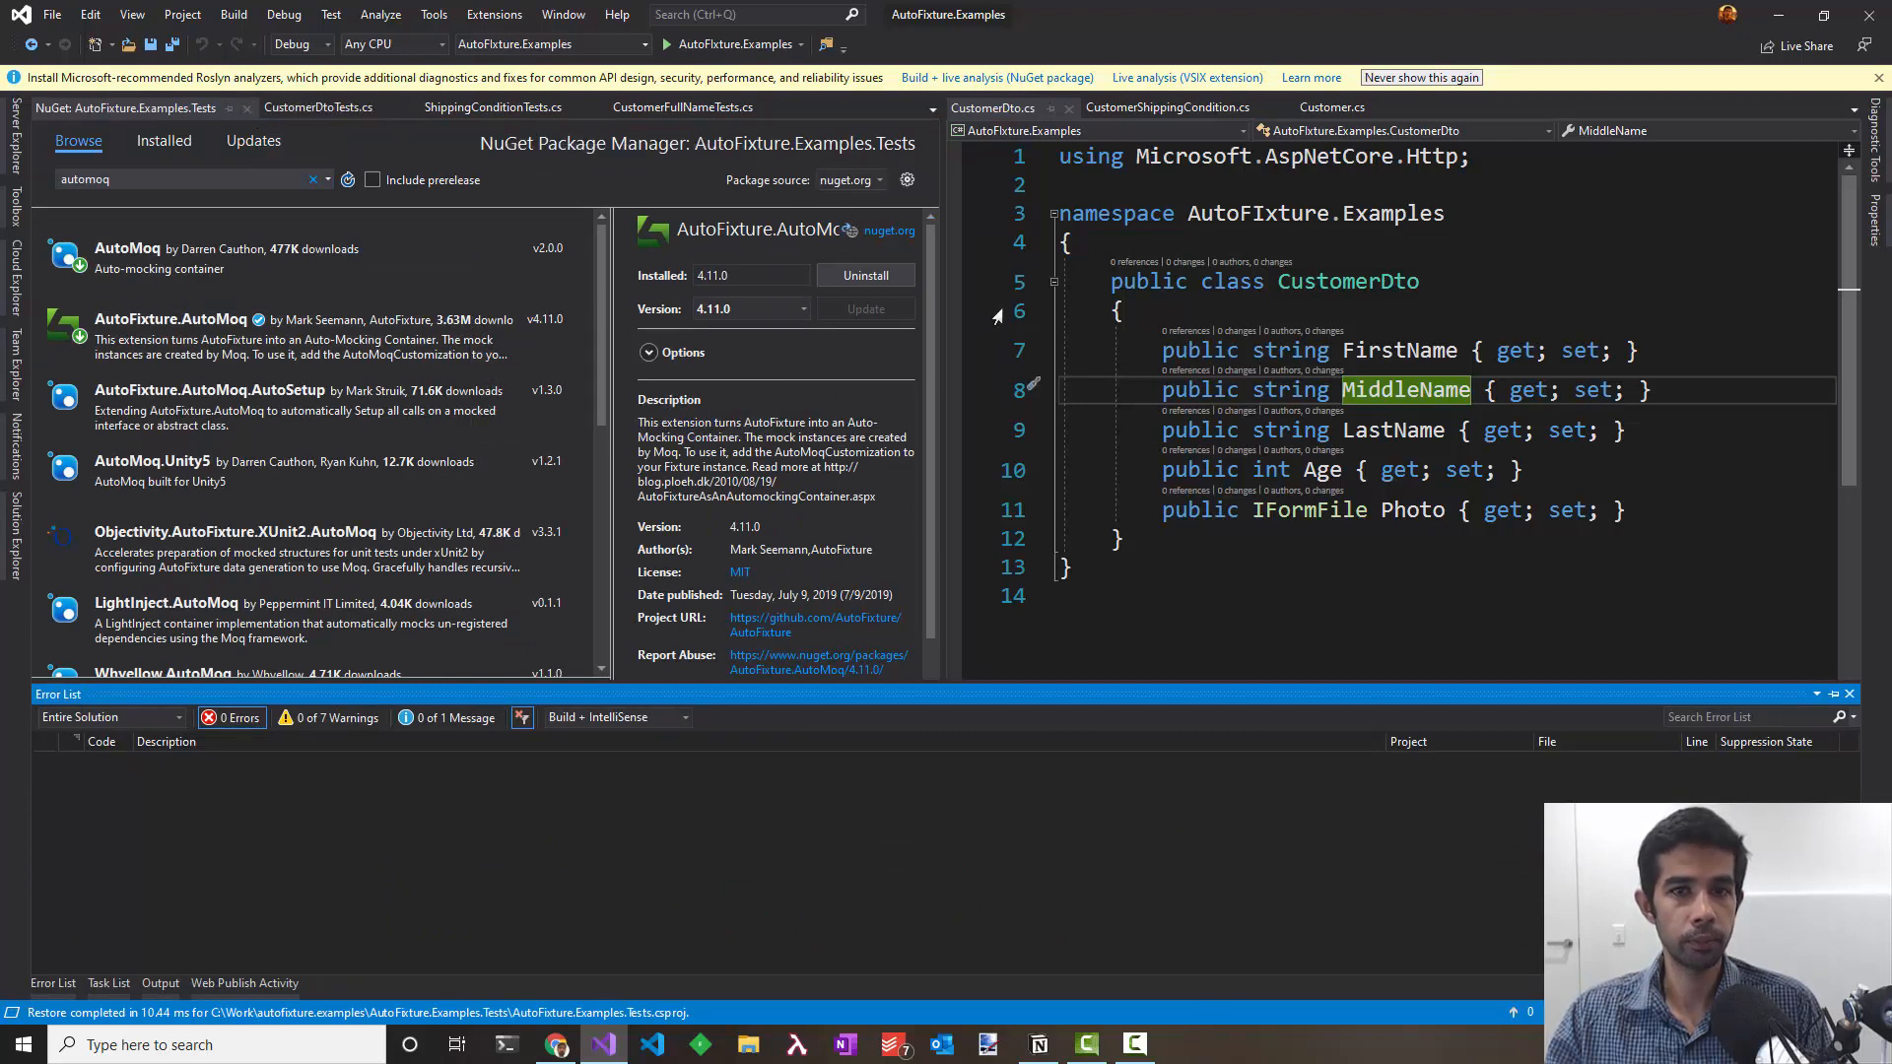
left_click(318, 107)
type("fixture.Customize)")
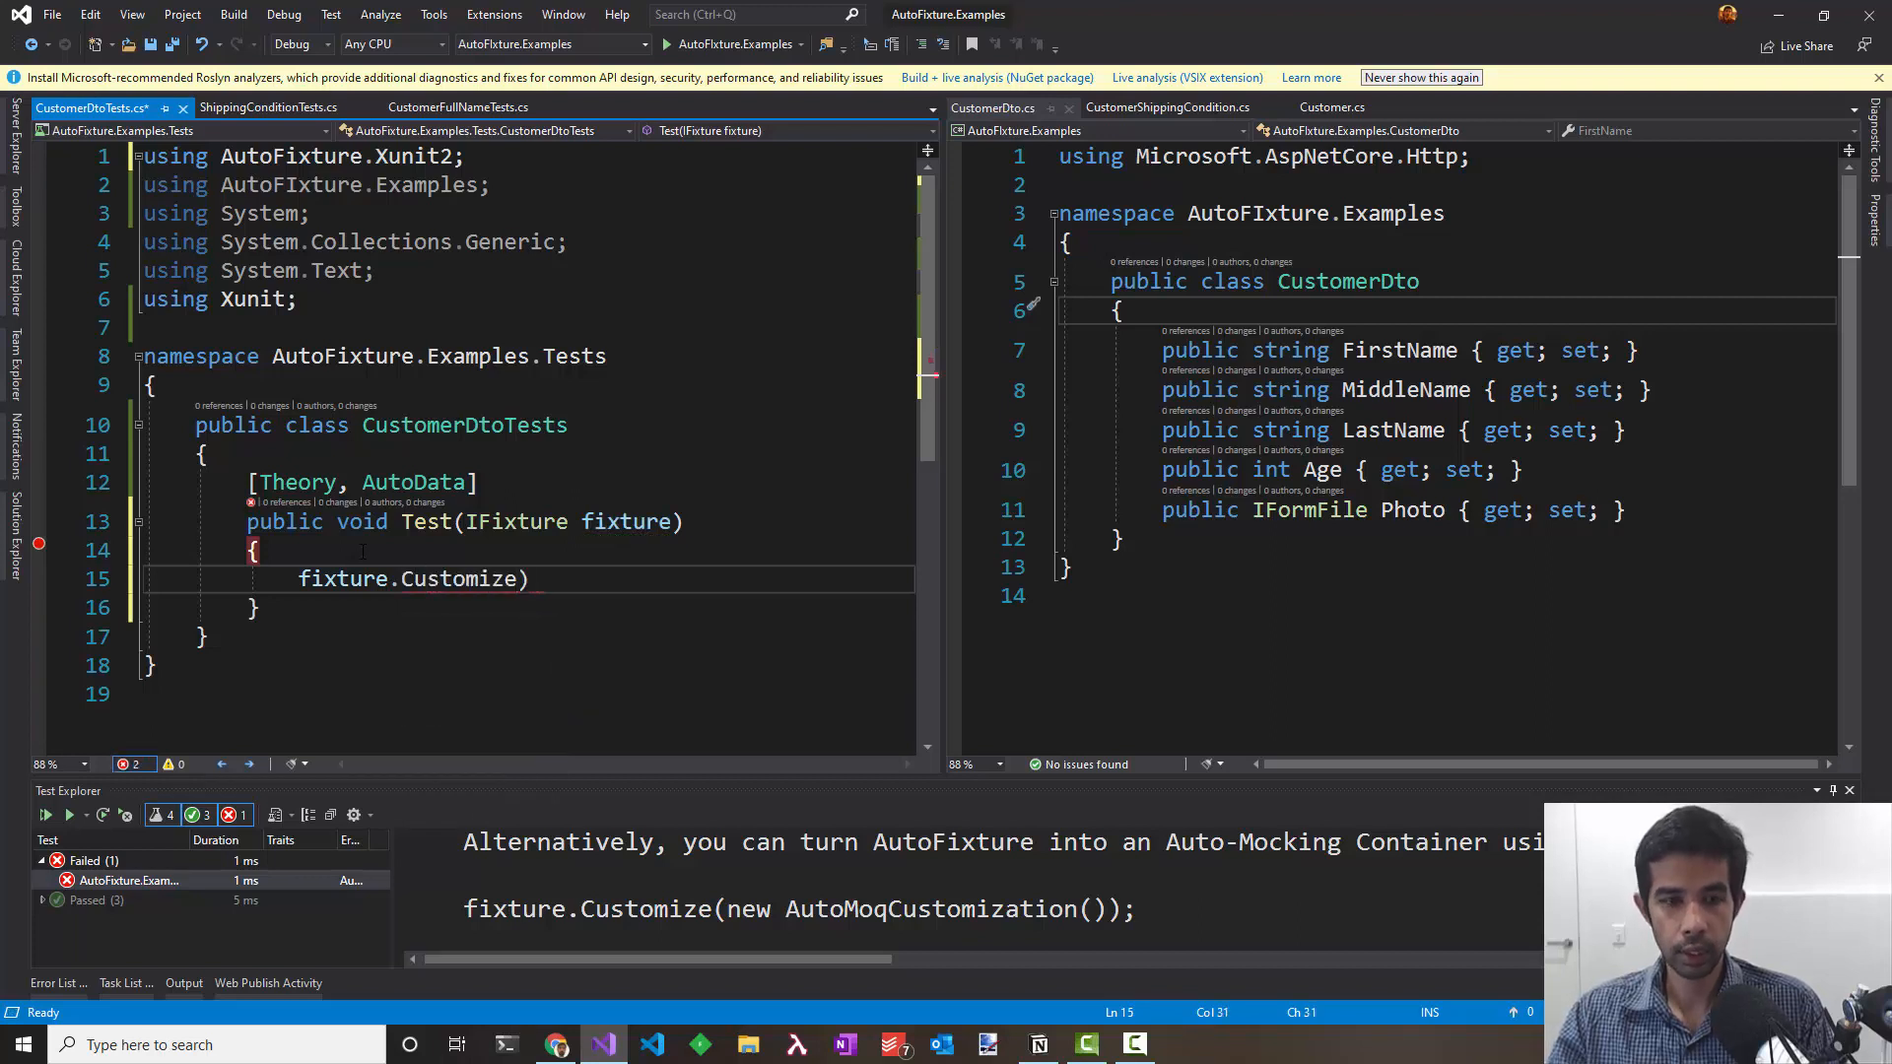
Step: Write fixture.Customize(new AutoMoqCustomization()) and begin var sut = fixture.Create<CustomerDto>()
type("new AutoMoq")
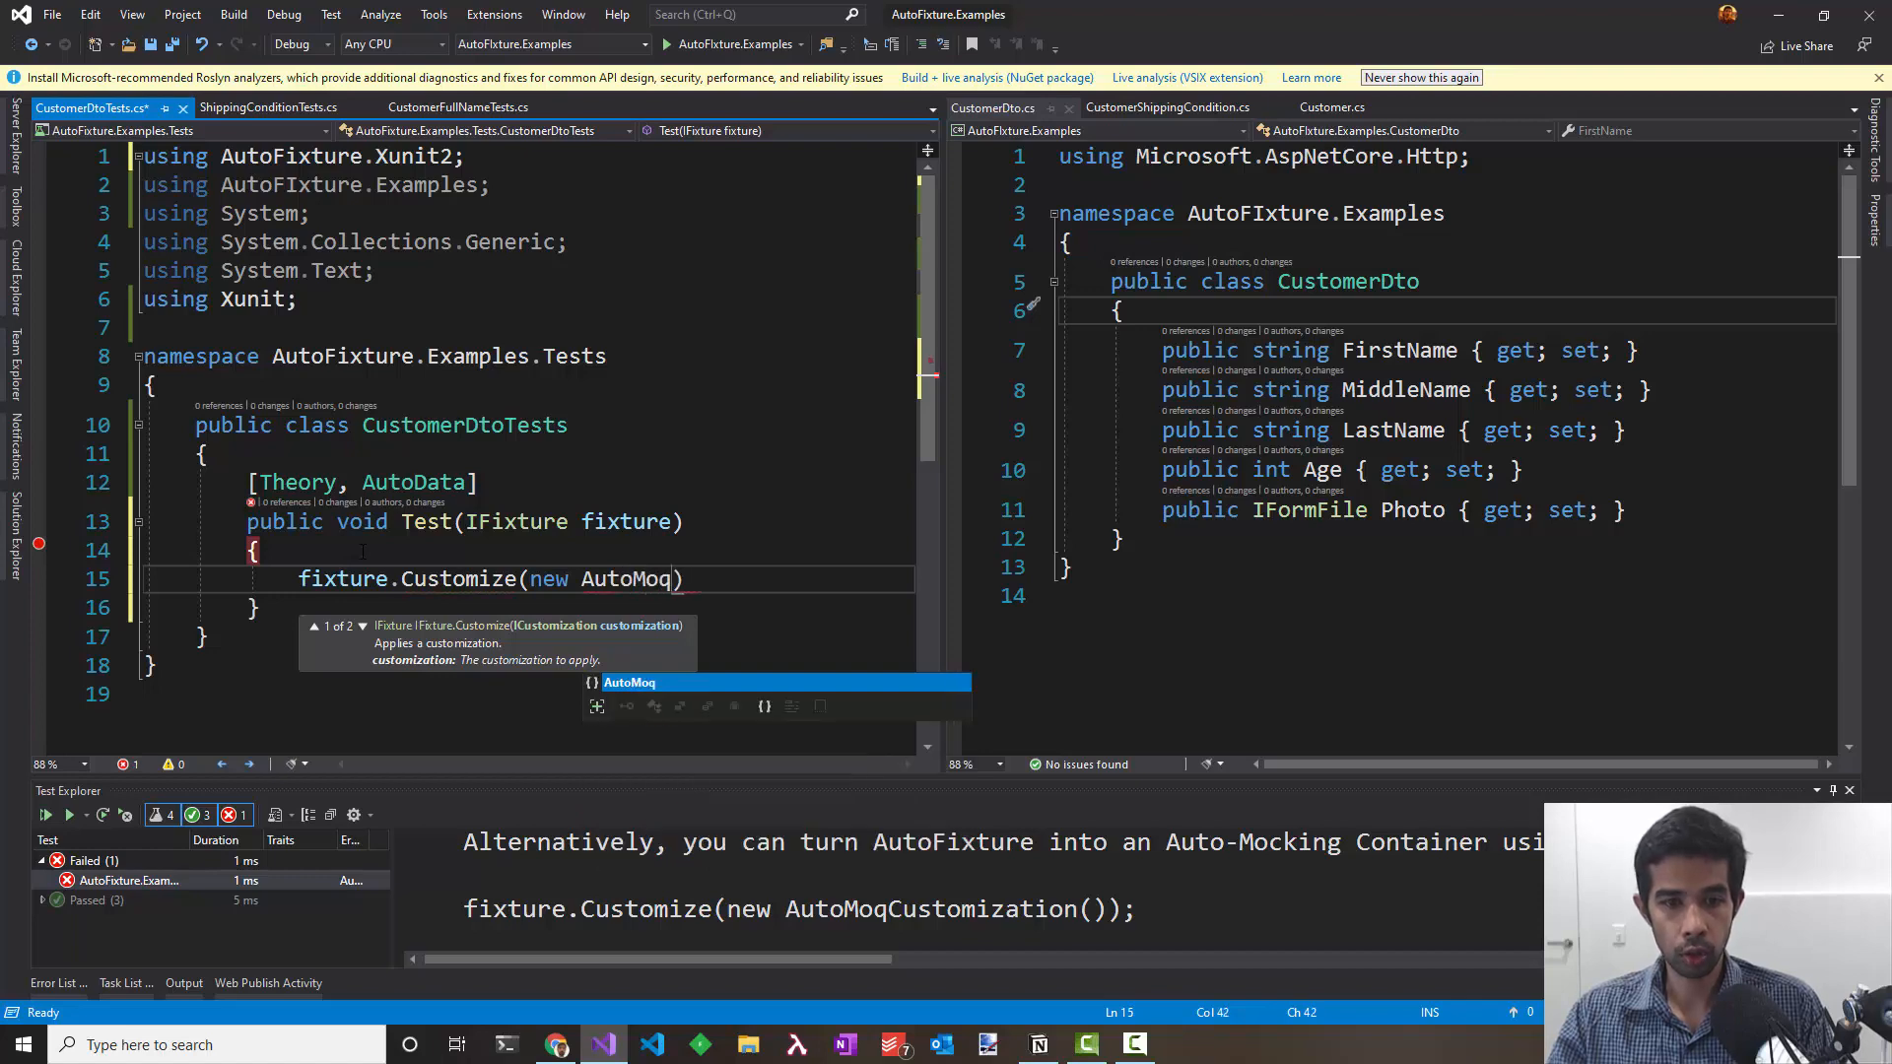
type("Customiztion")
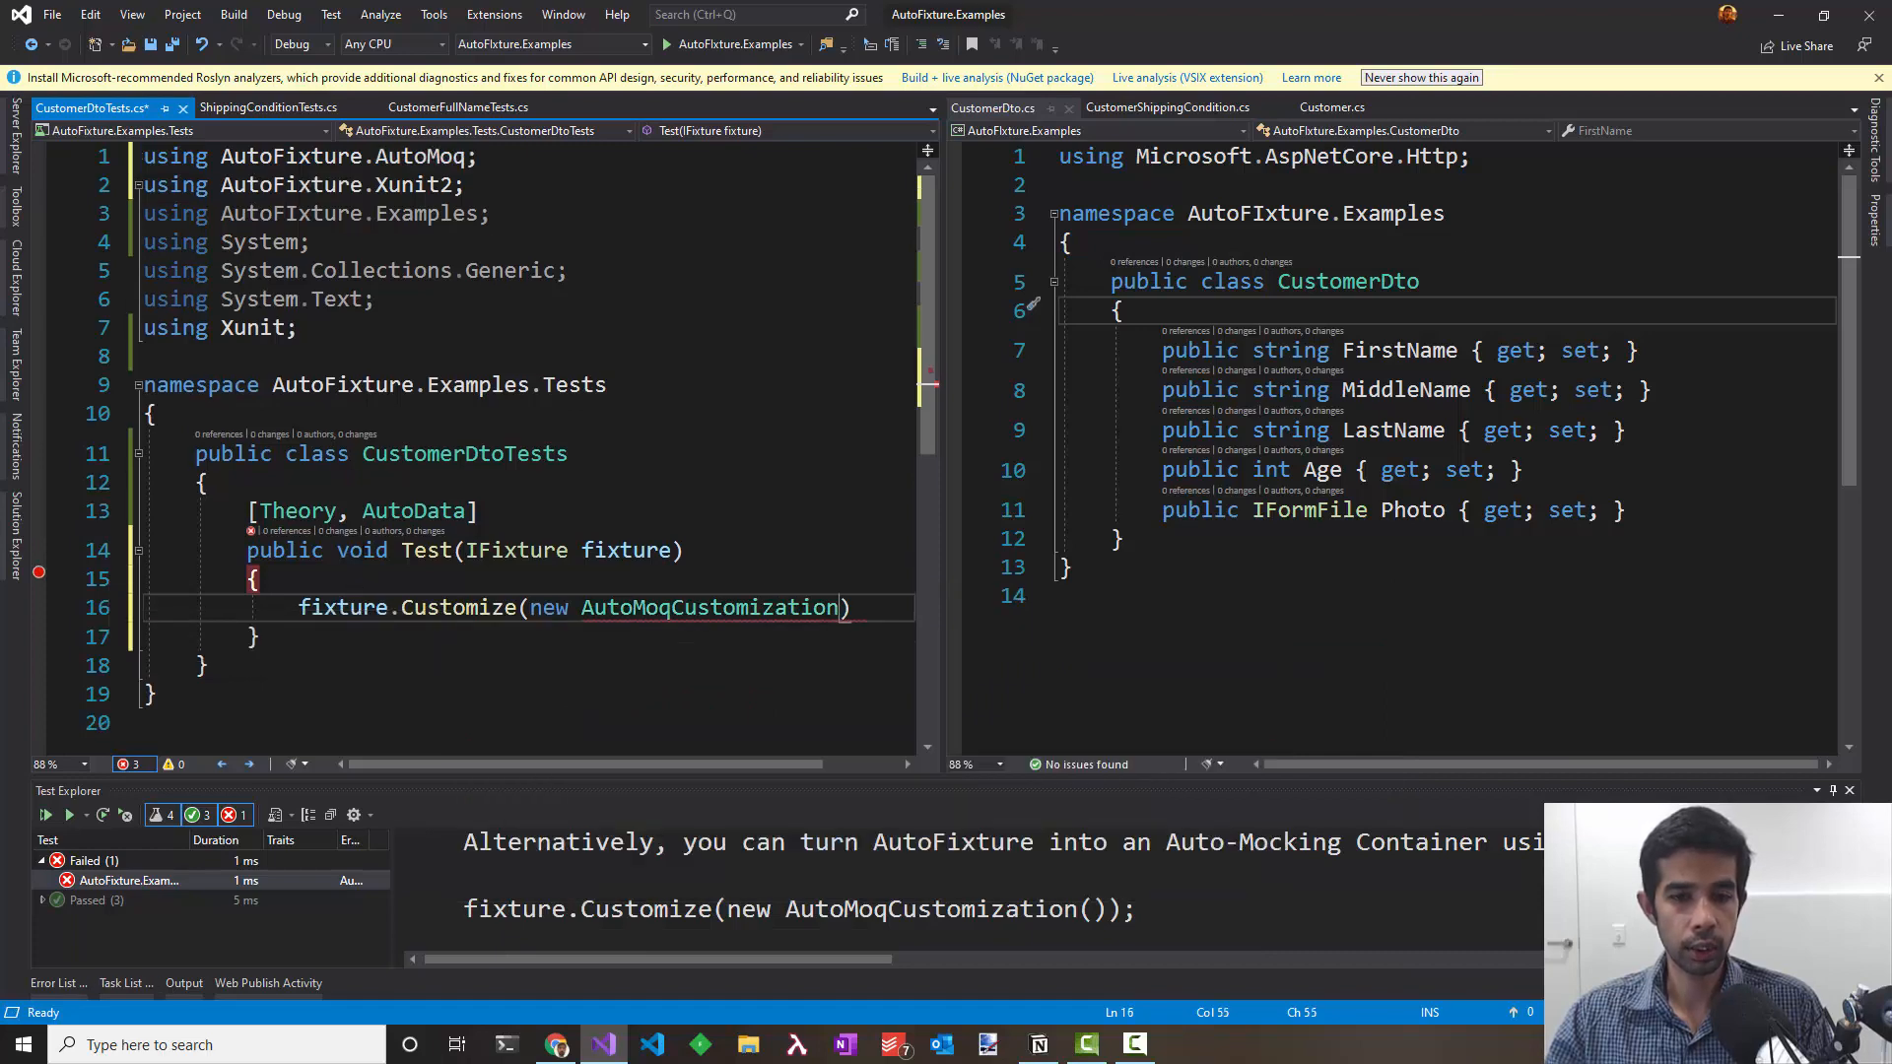
type("();")
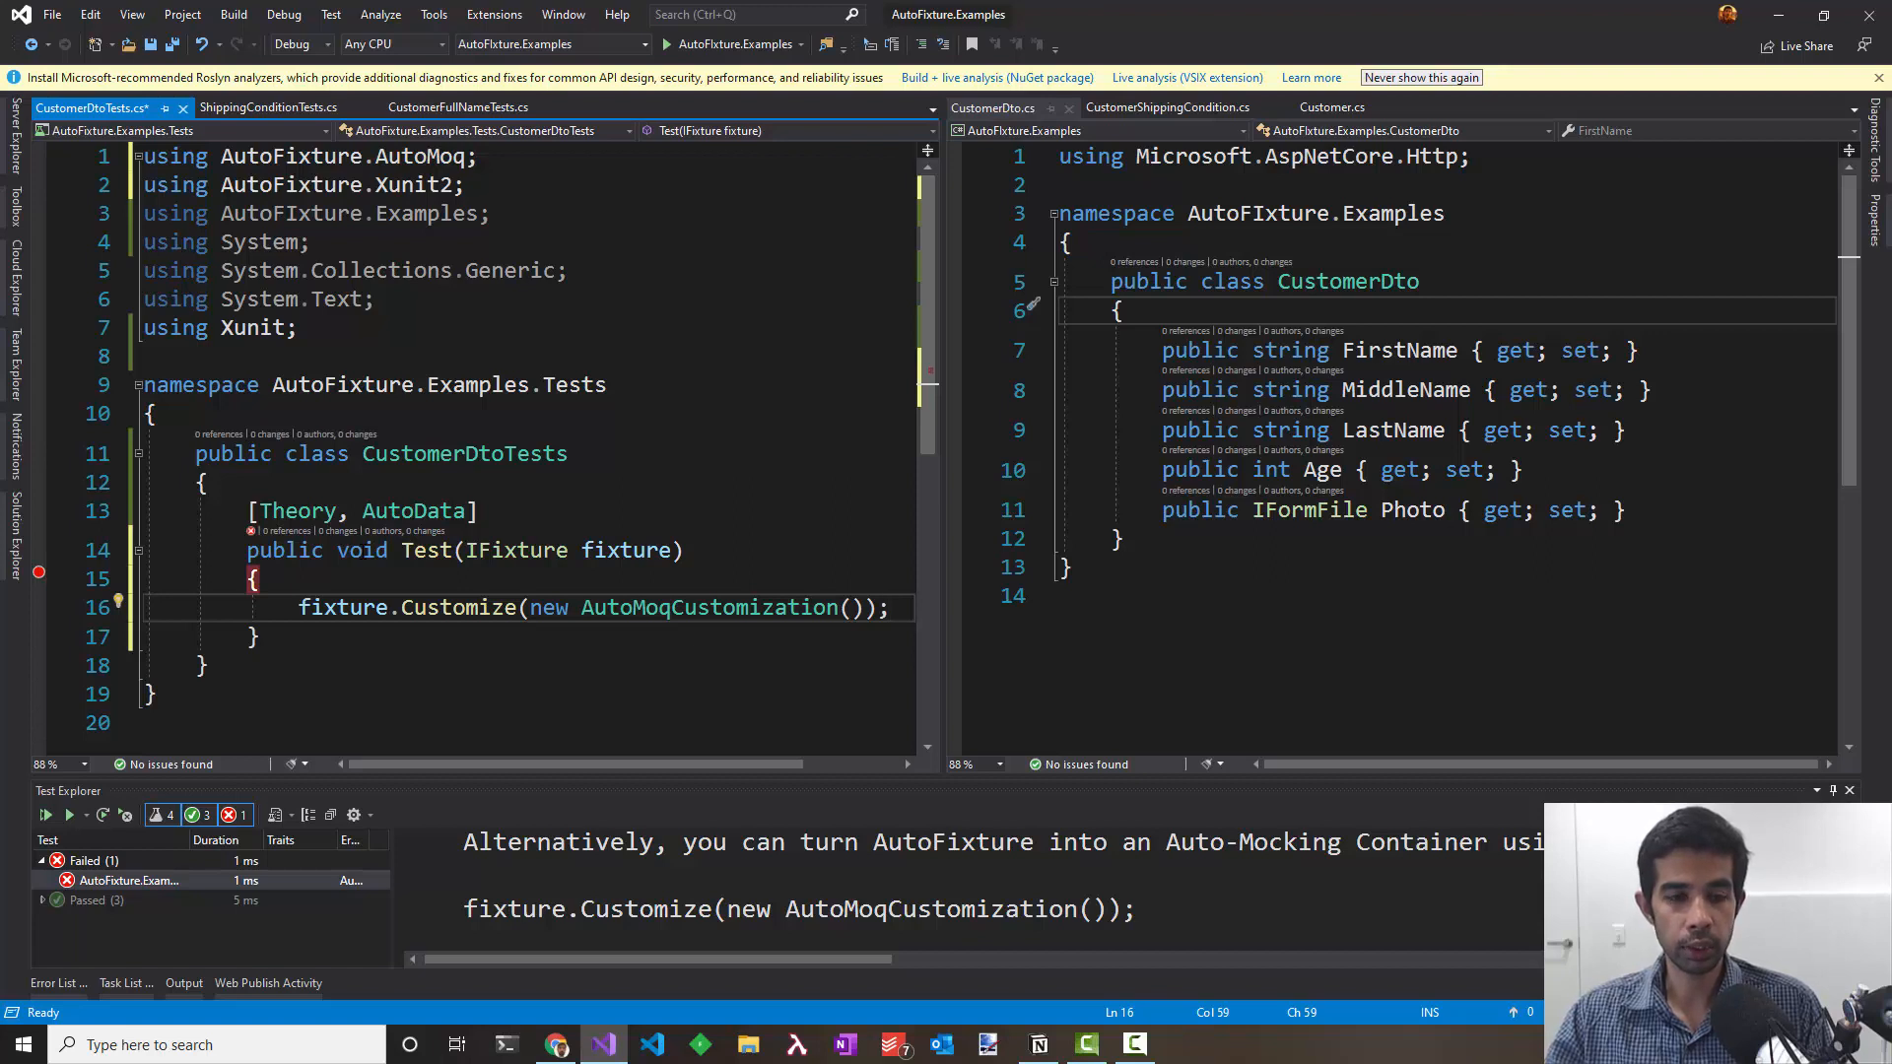
type("fixture.Create<CustomerDto>();")
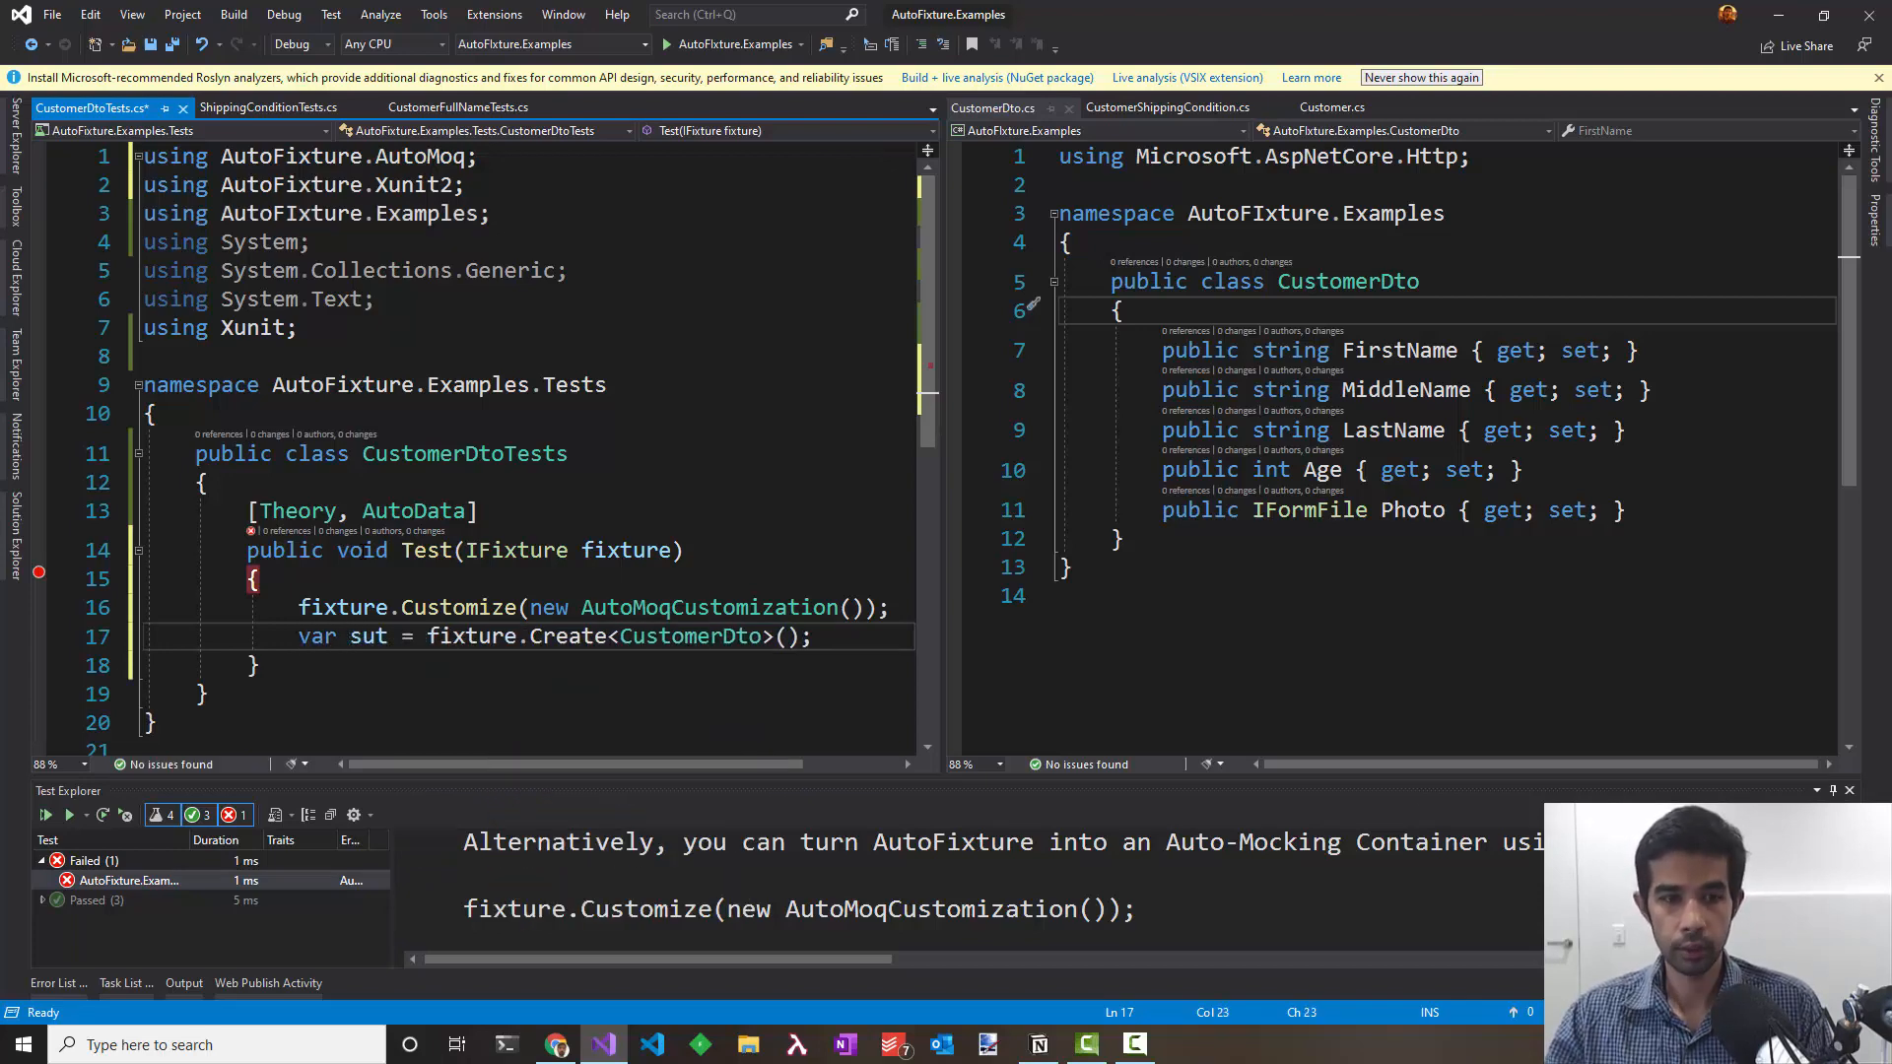
Step: Debug the CustomerDto test so it pauses inside the test body
right_click(253, 579)
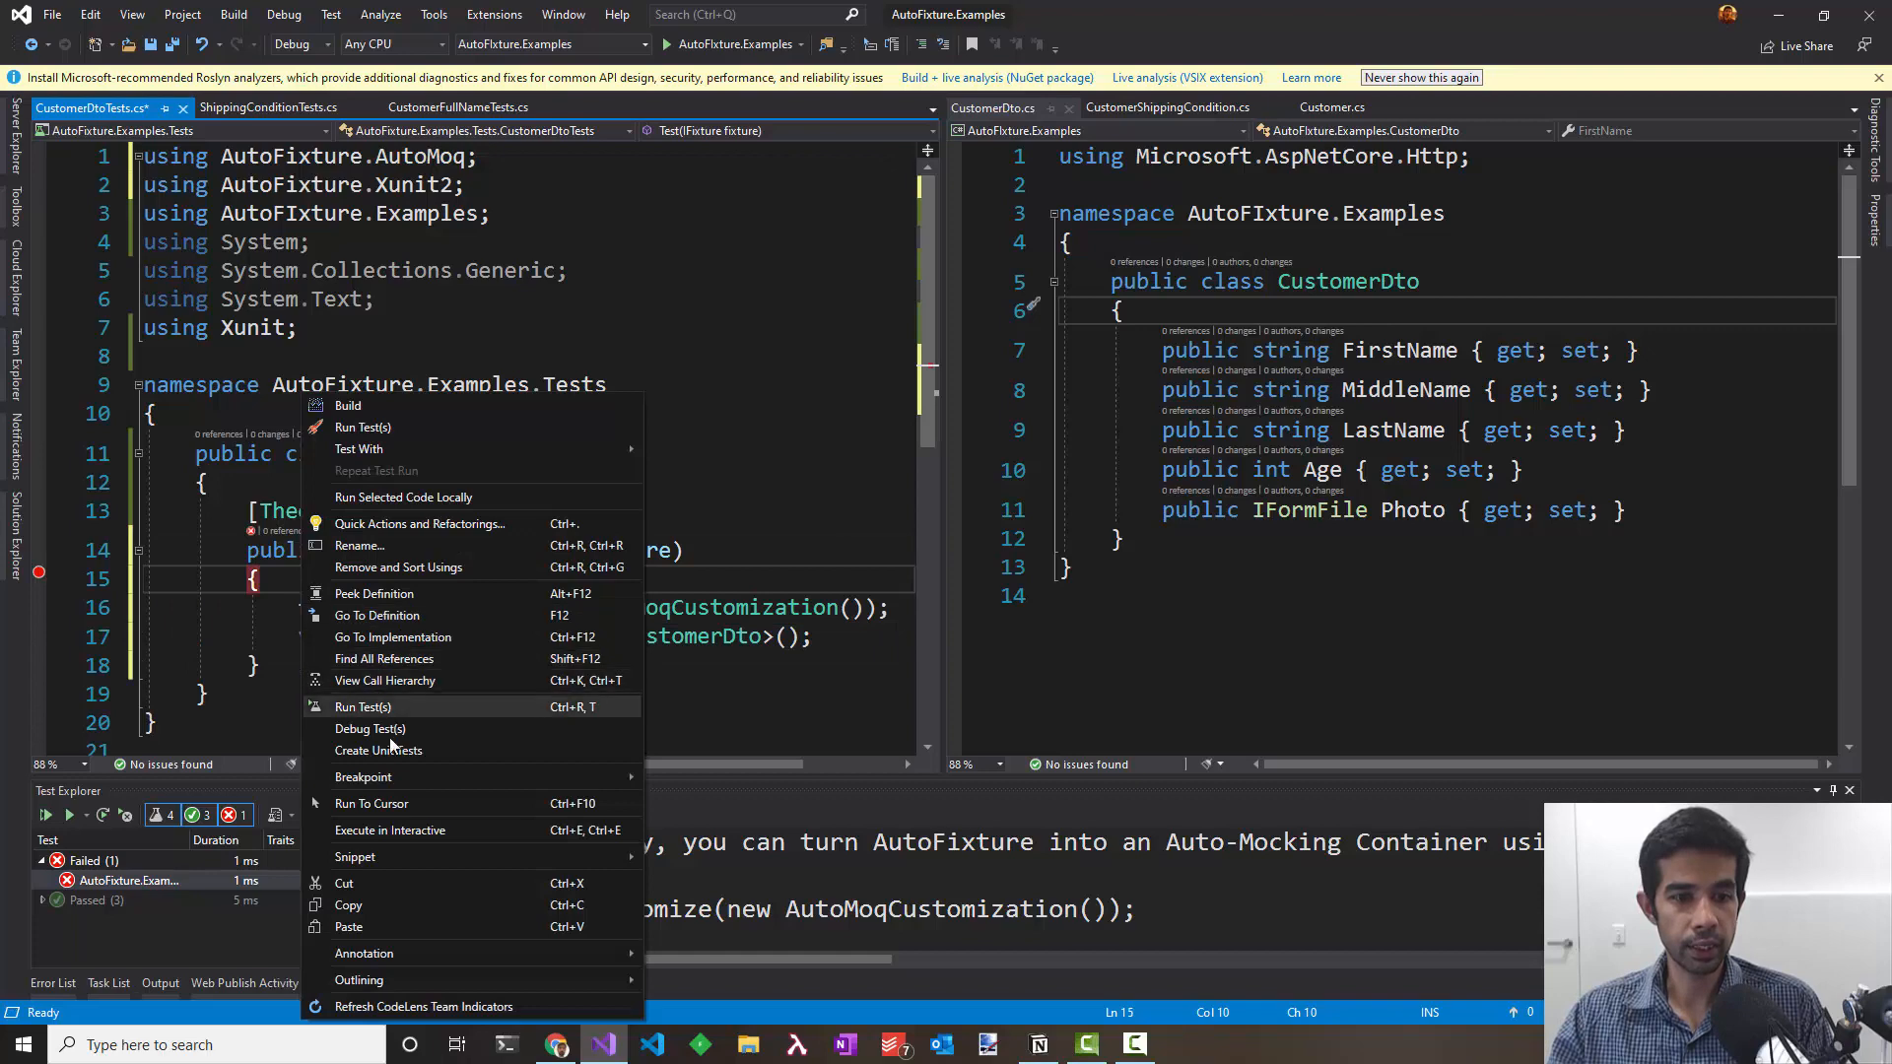
left_click(370, 729)
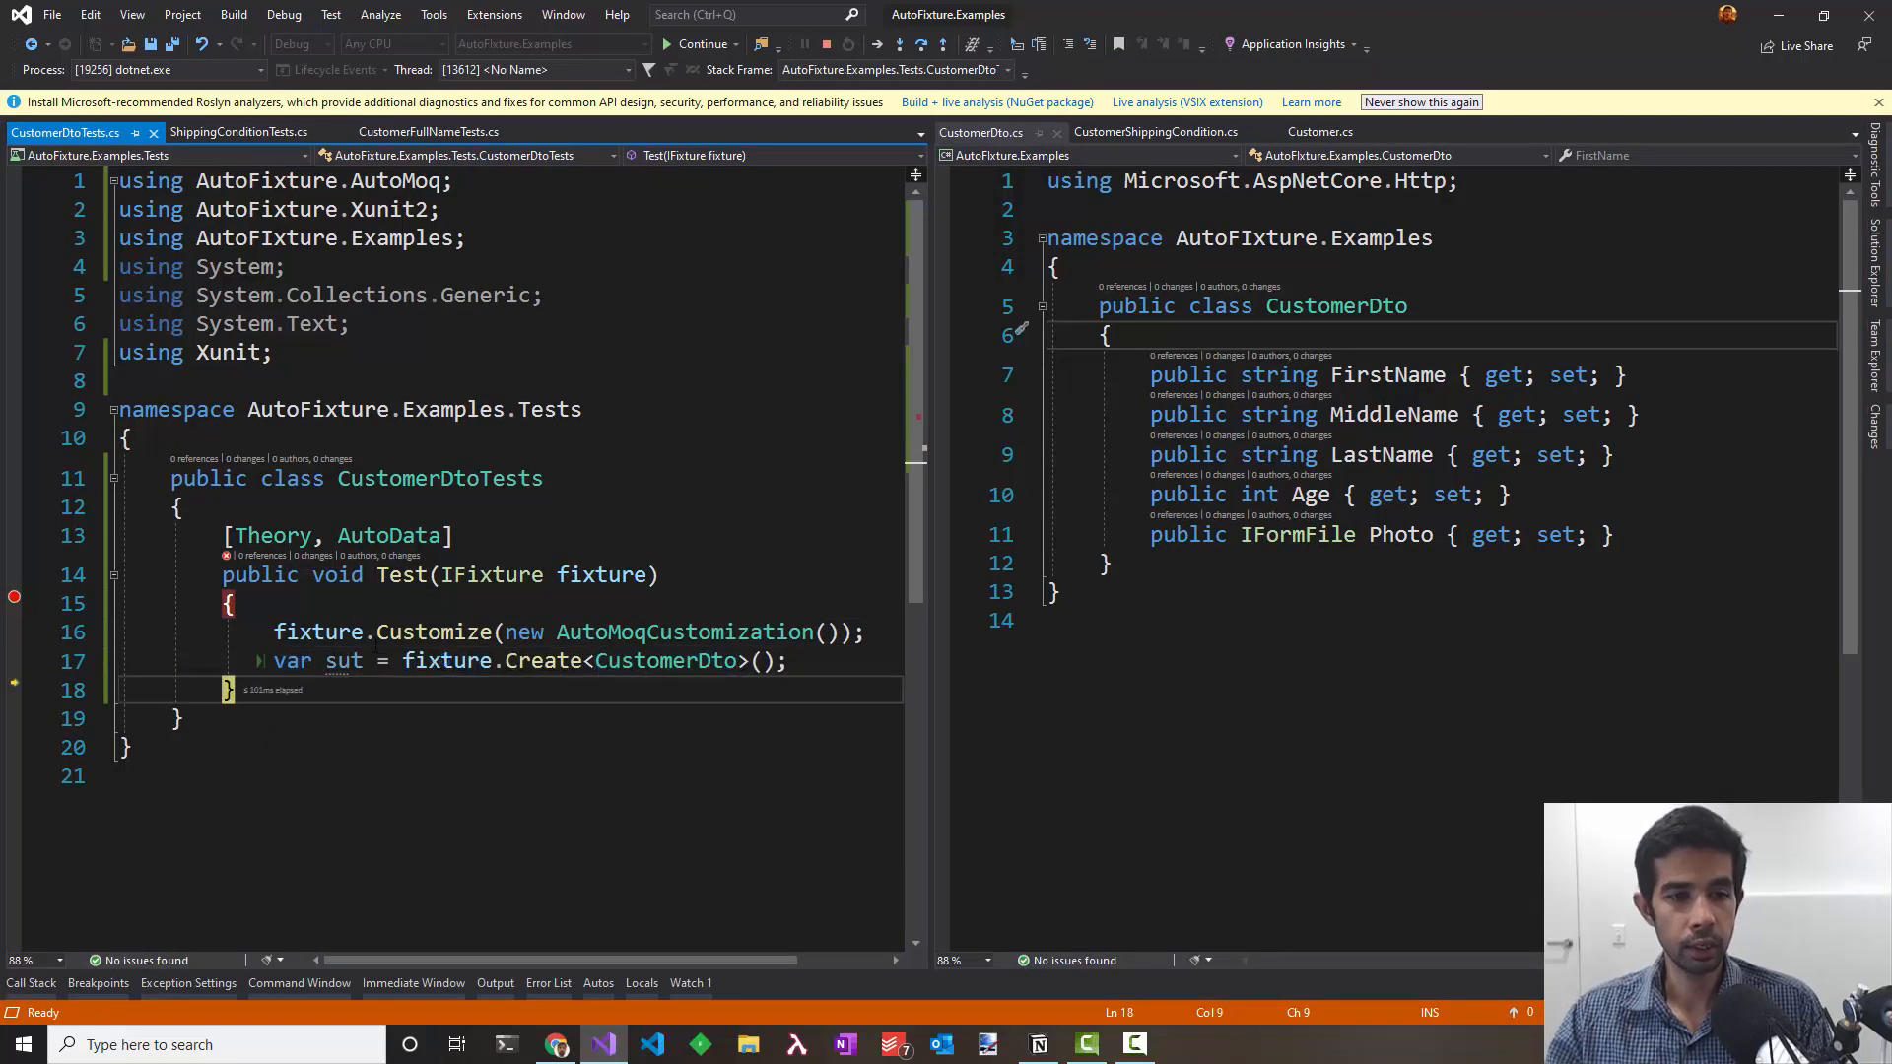
mouse_move(343, 660)
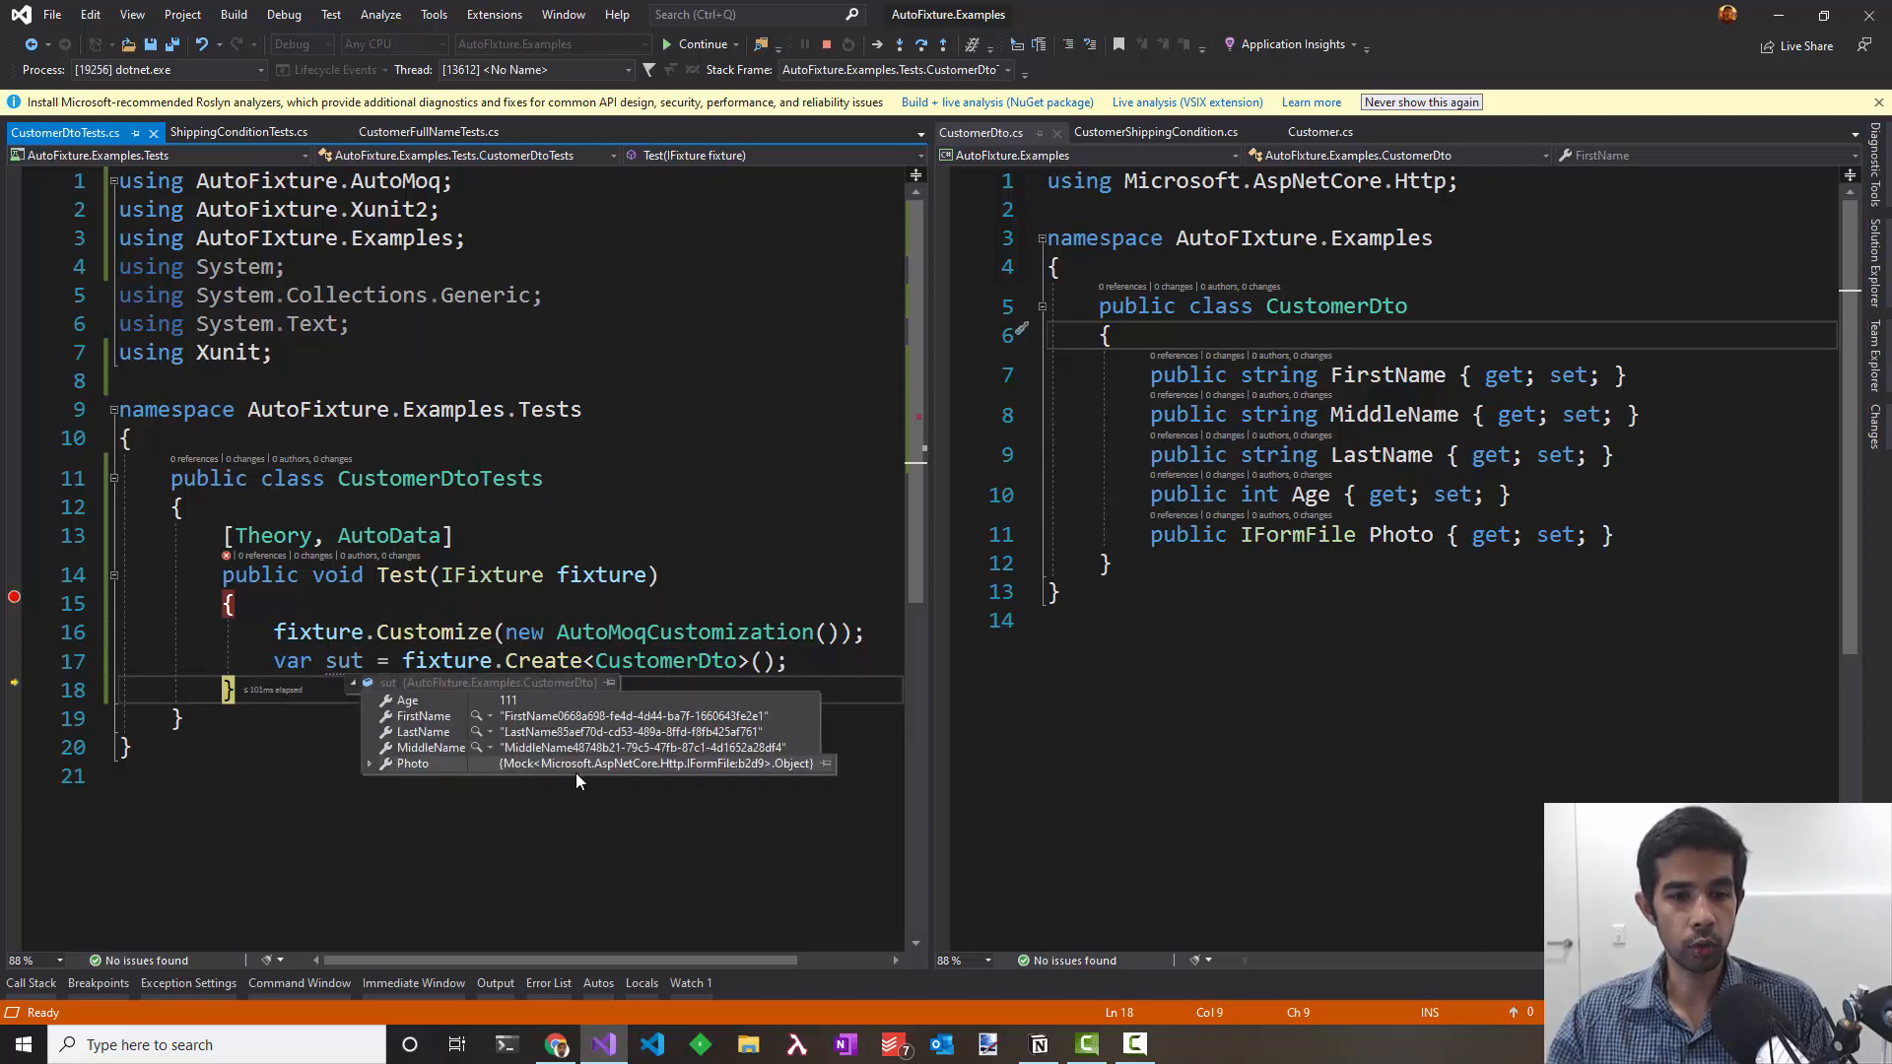
mouse_move(639, 642)
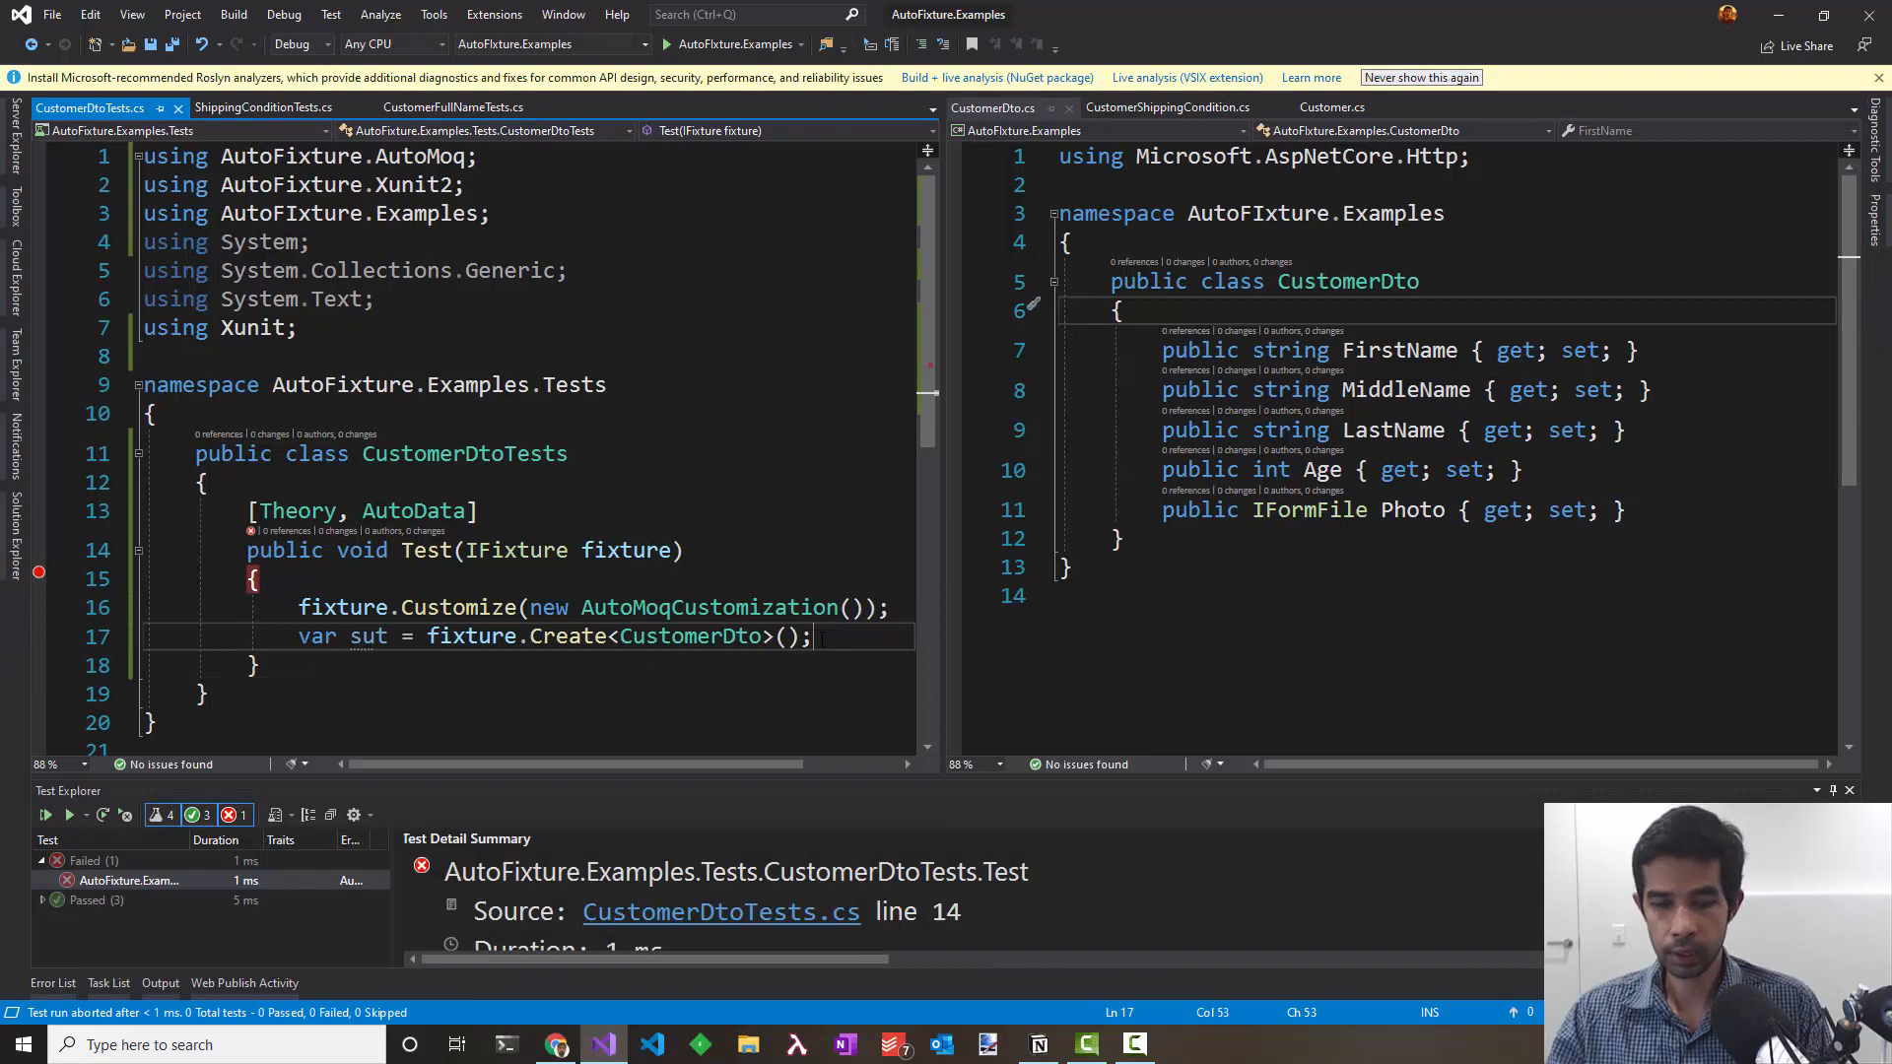
Step: Add Assert.NotNull(sut) and run all tests, getting all four to pass
type("Ase")
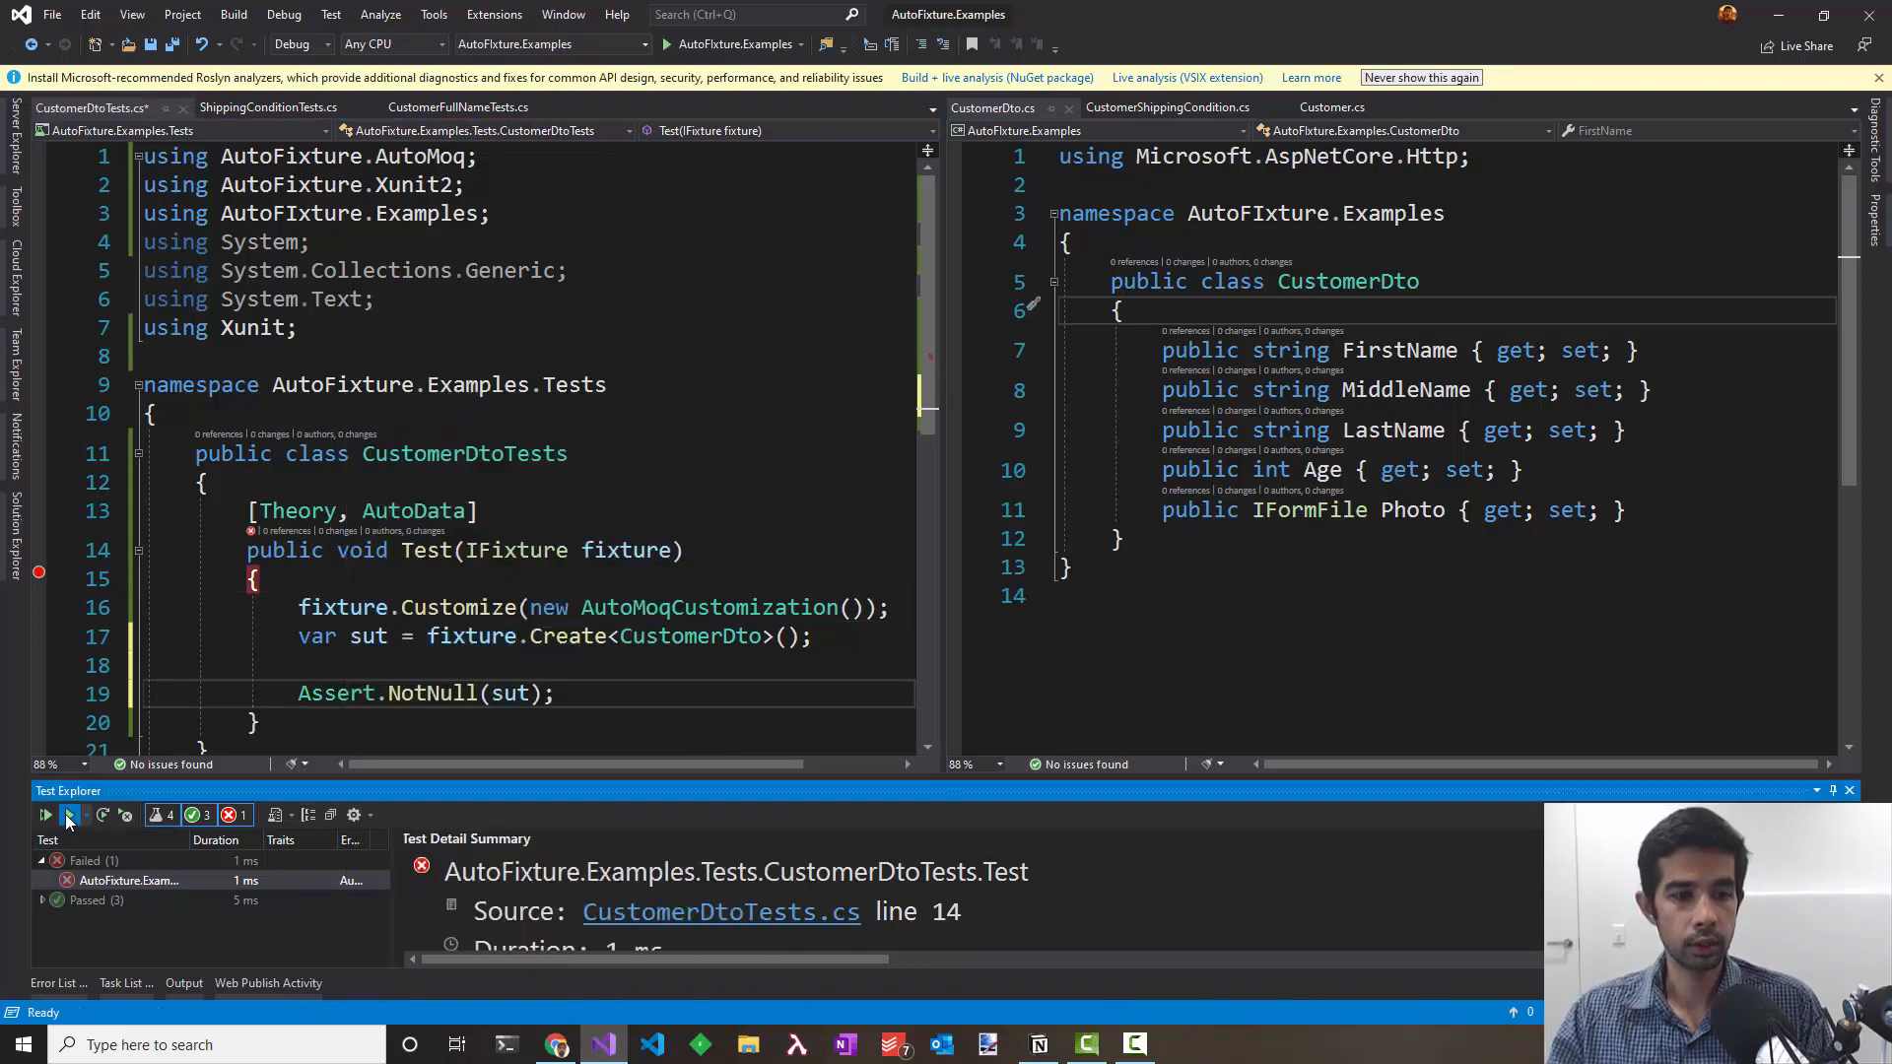
left_click(46, 815)
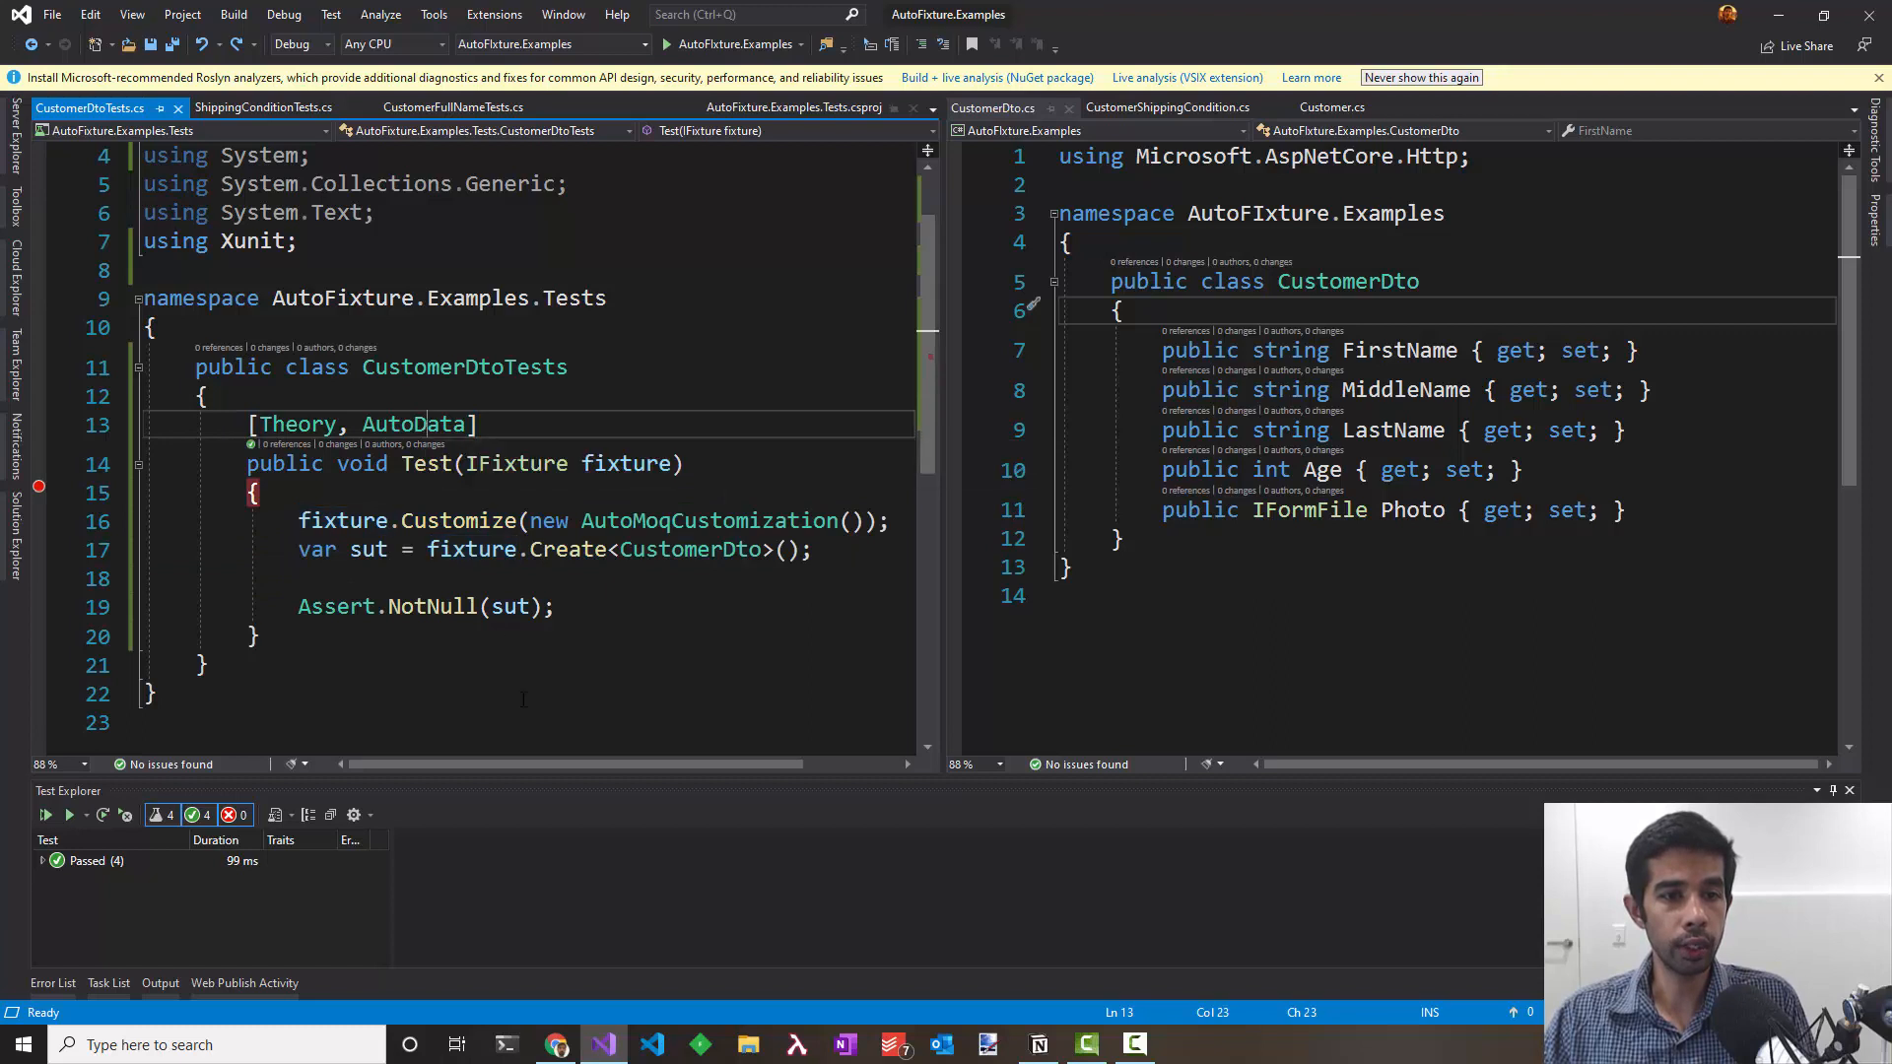
double_click(414, 424)
type("AutoMoqDataAtt")
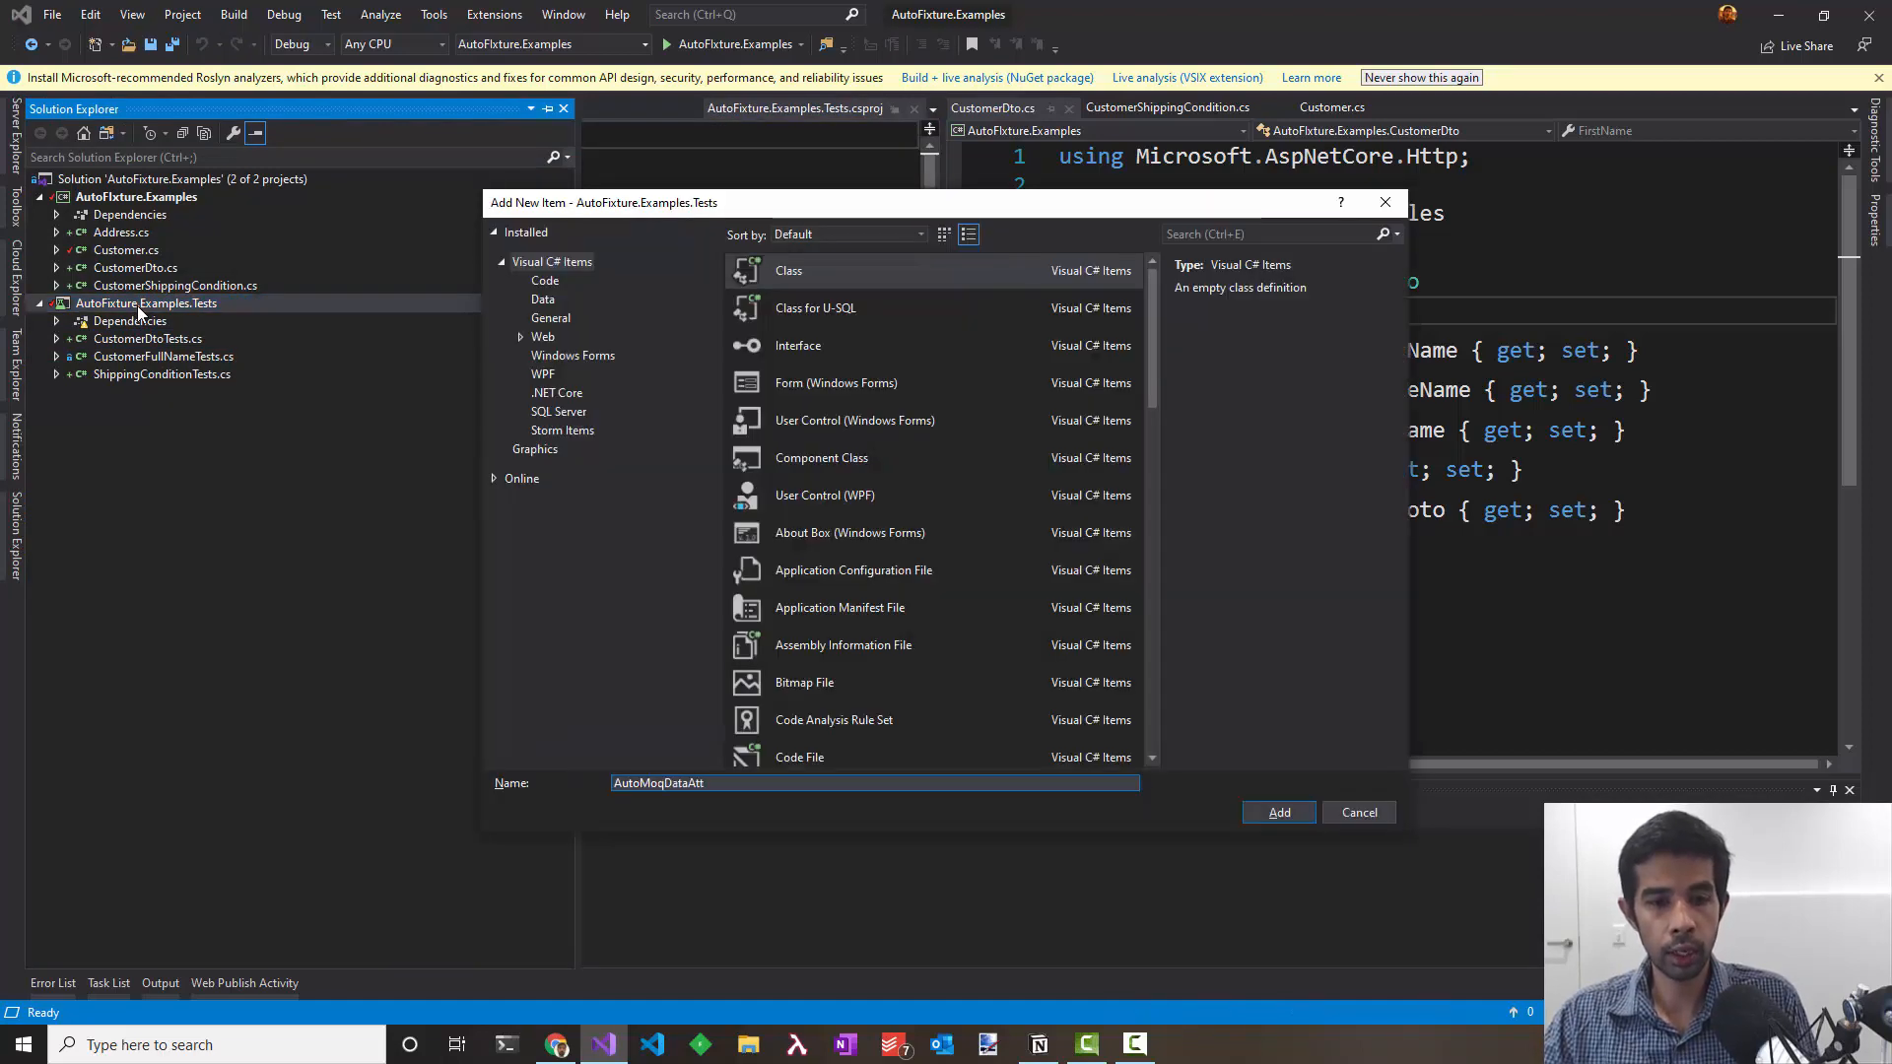
Step: Make AutoMoqDataAttribute derive from AutoDataAttribute with base(new Fixture().Customize(new AutoMoqCustomization()))
left_click(1278, 811)
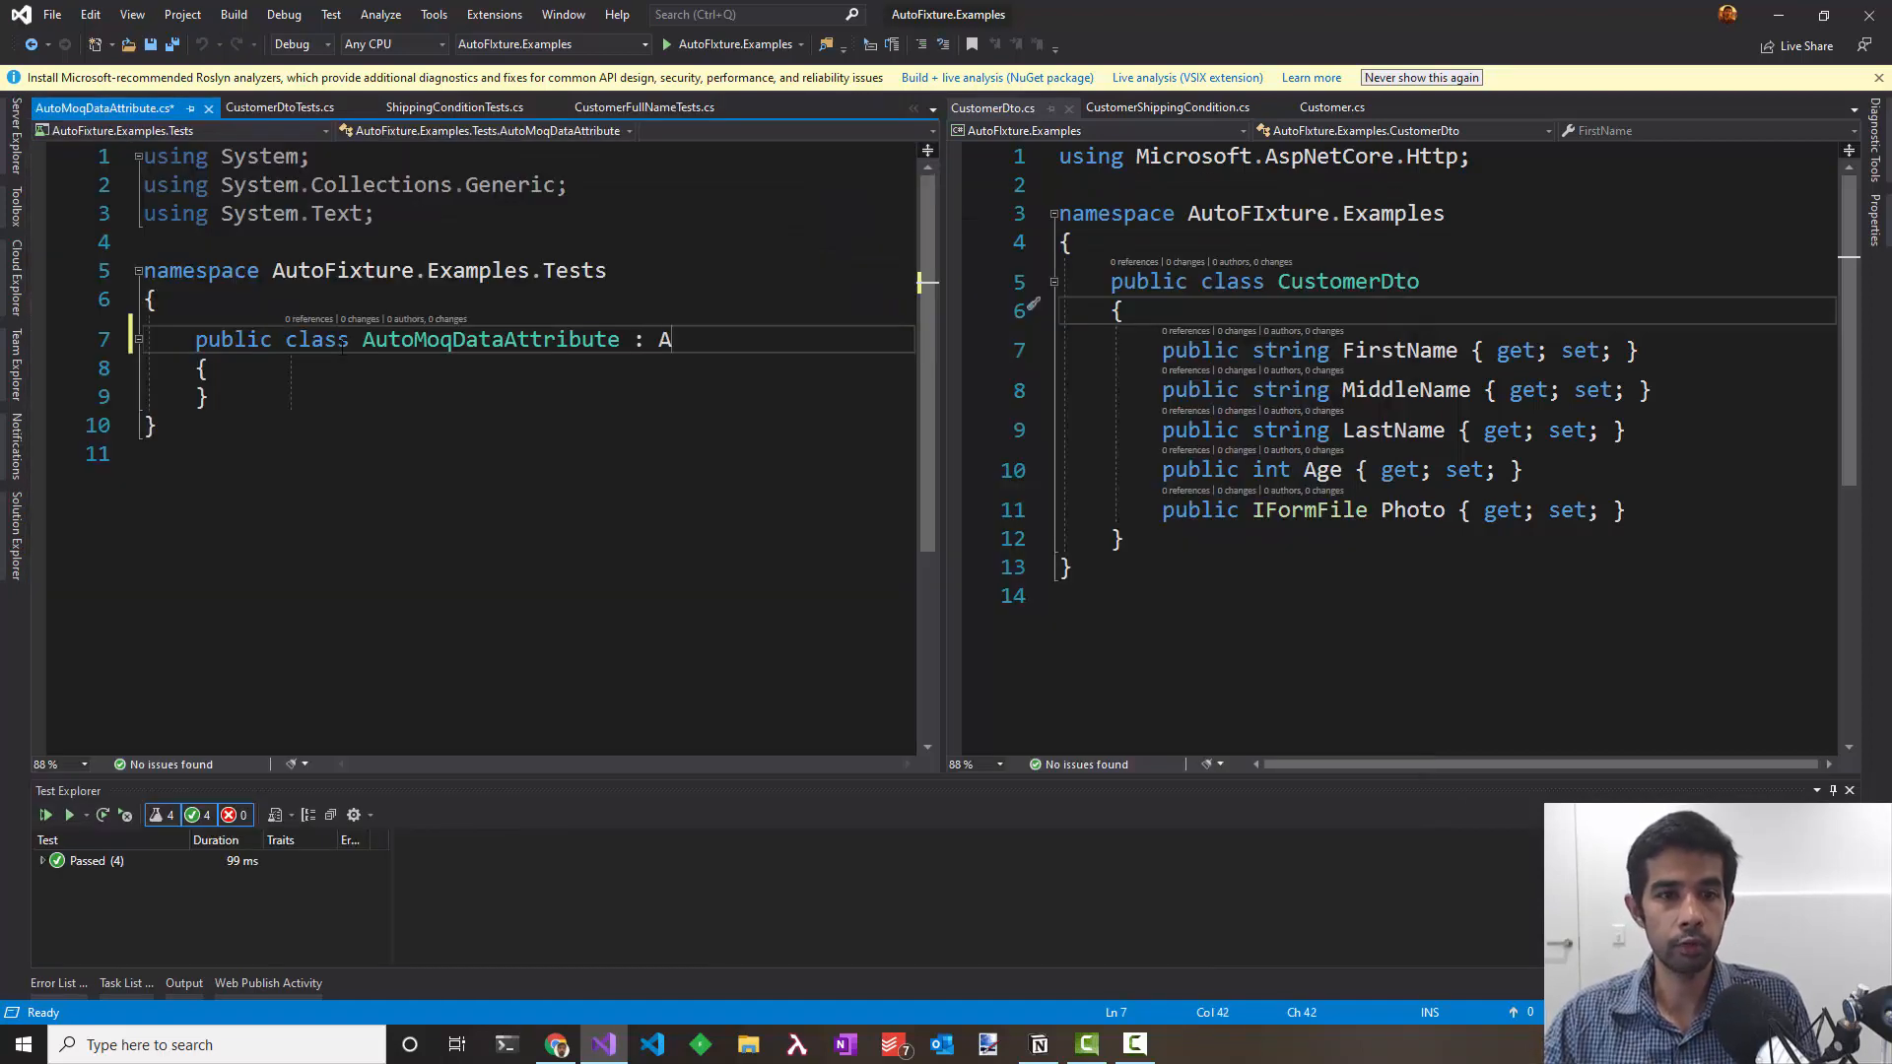
type("utoDataAttribute")
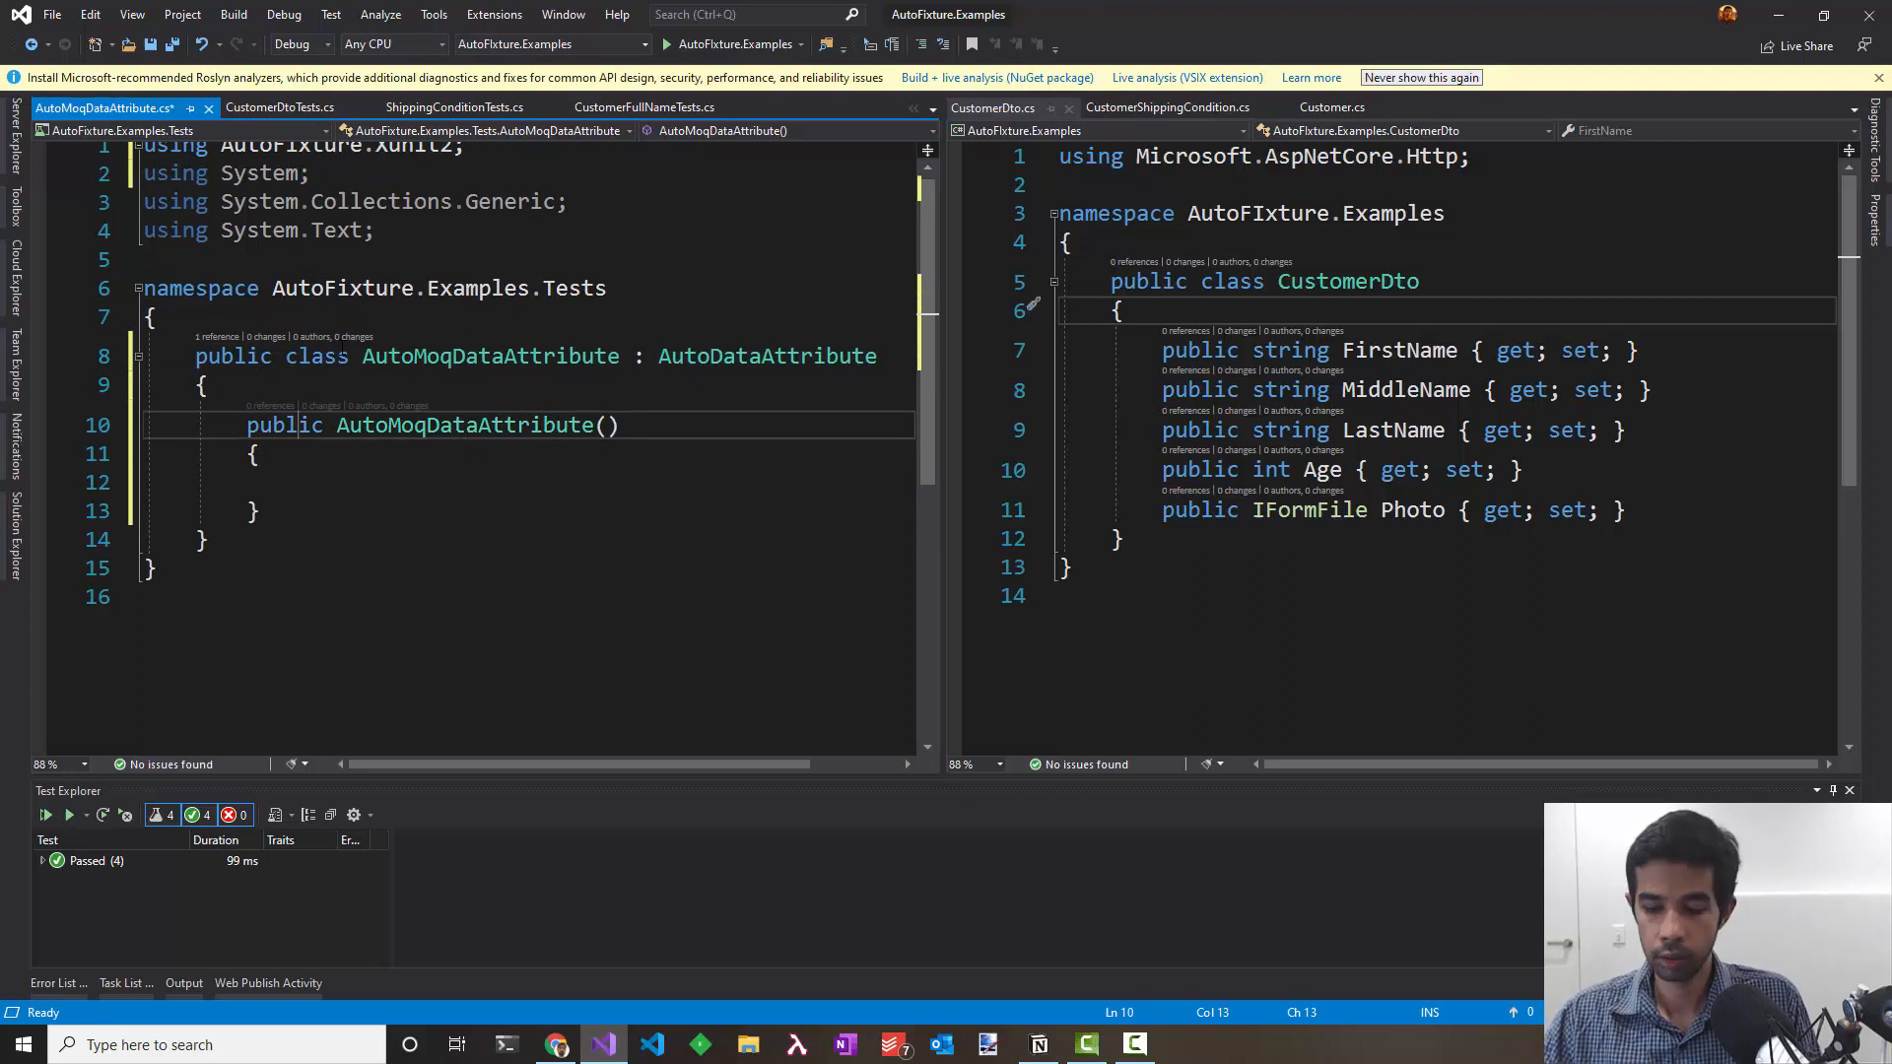
type(":base(new F")
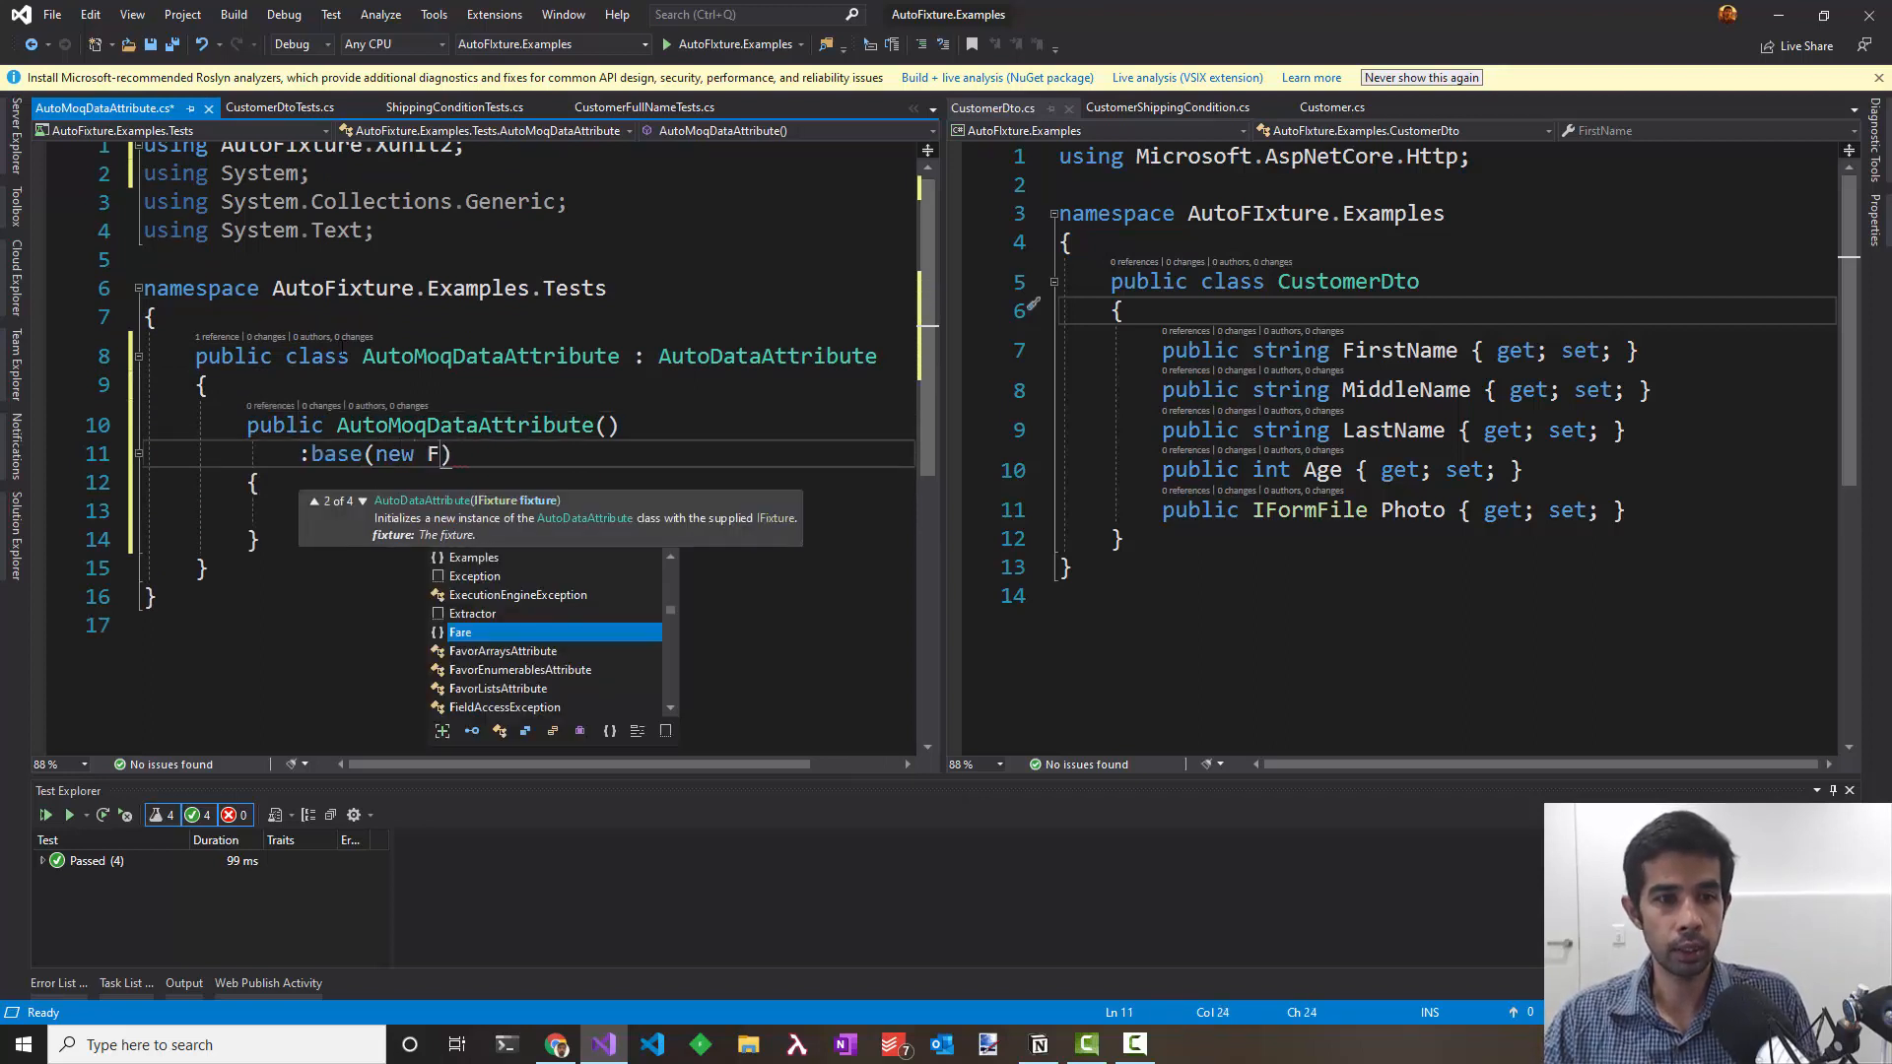
type("ixture().Customize")
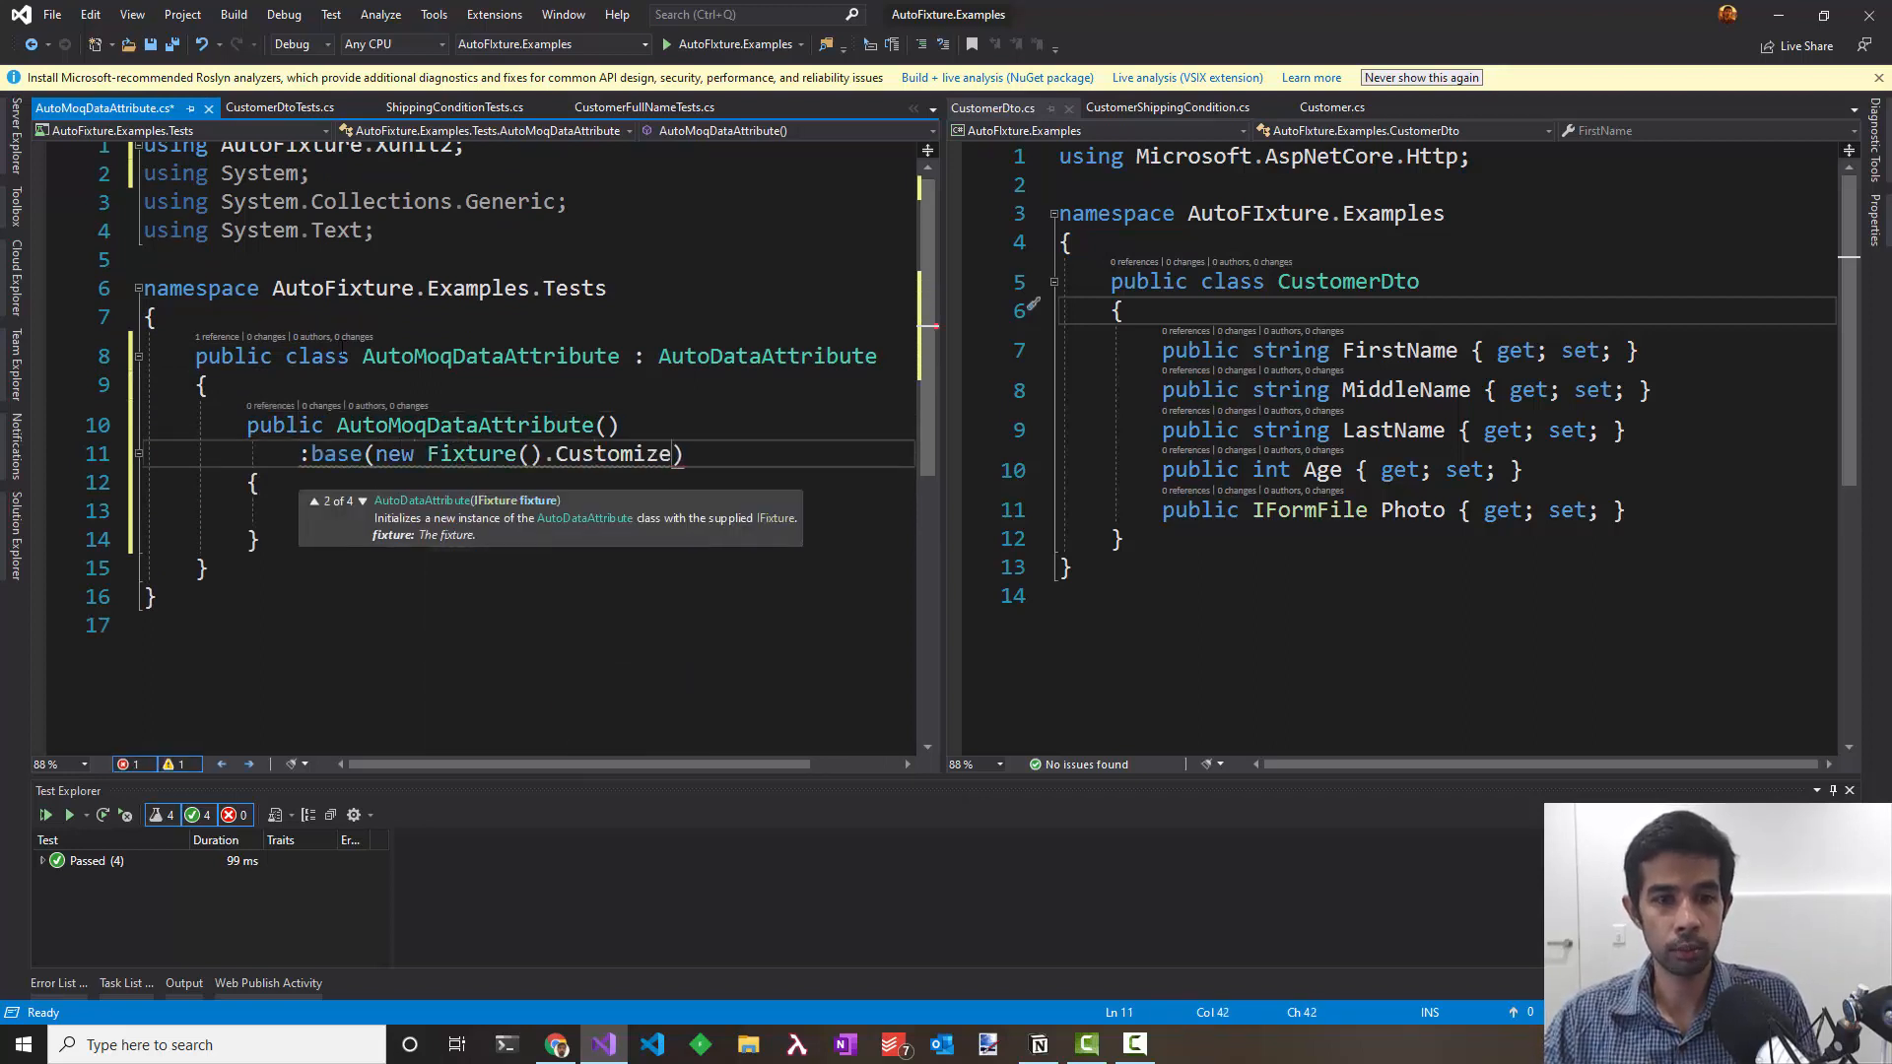
type("(new Auto")
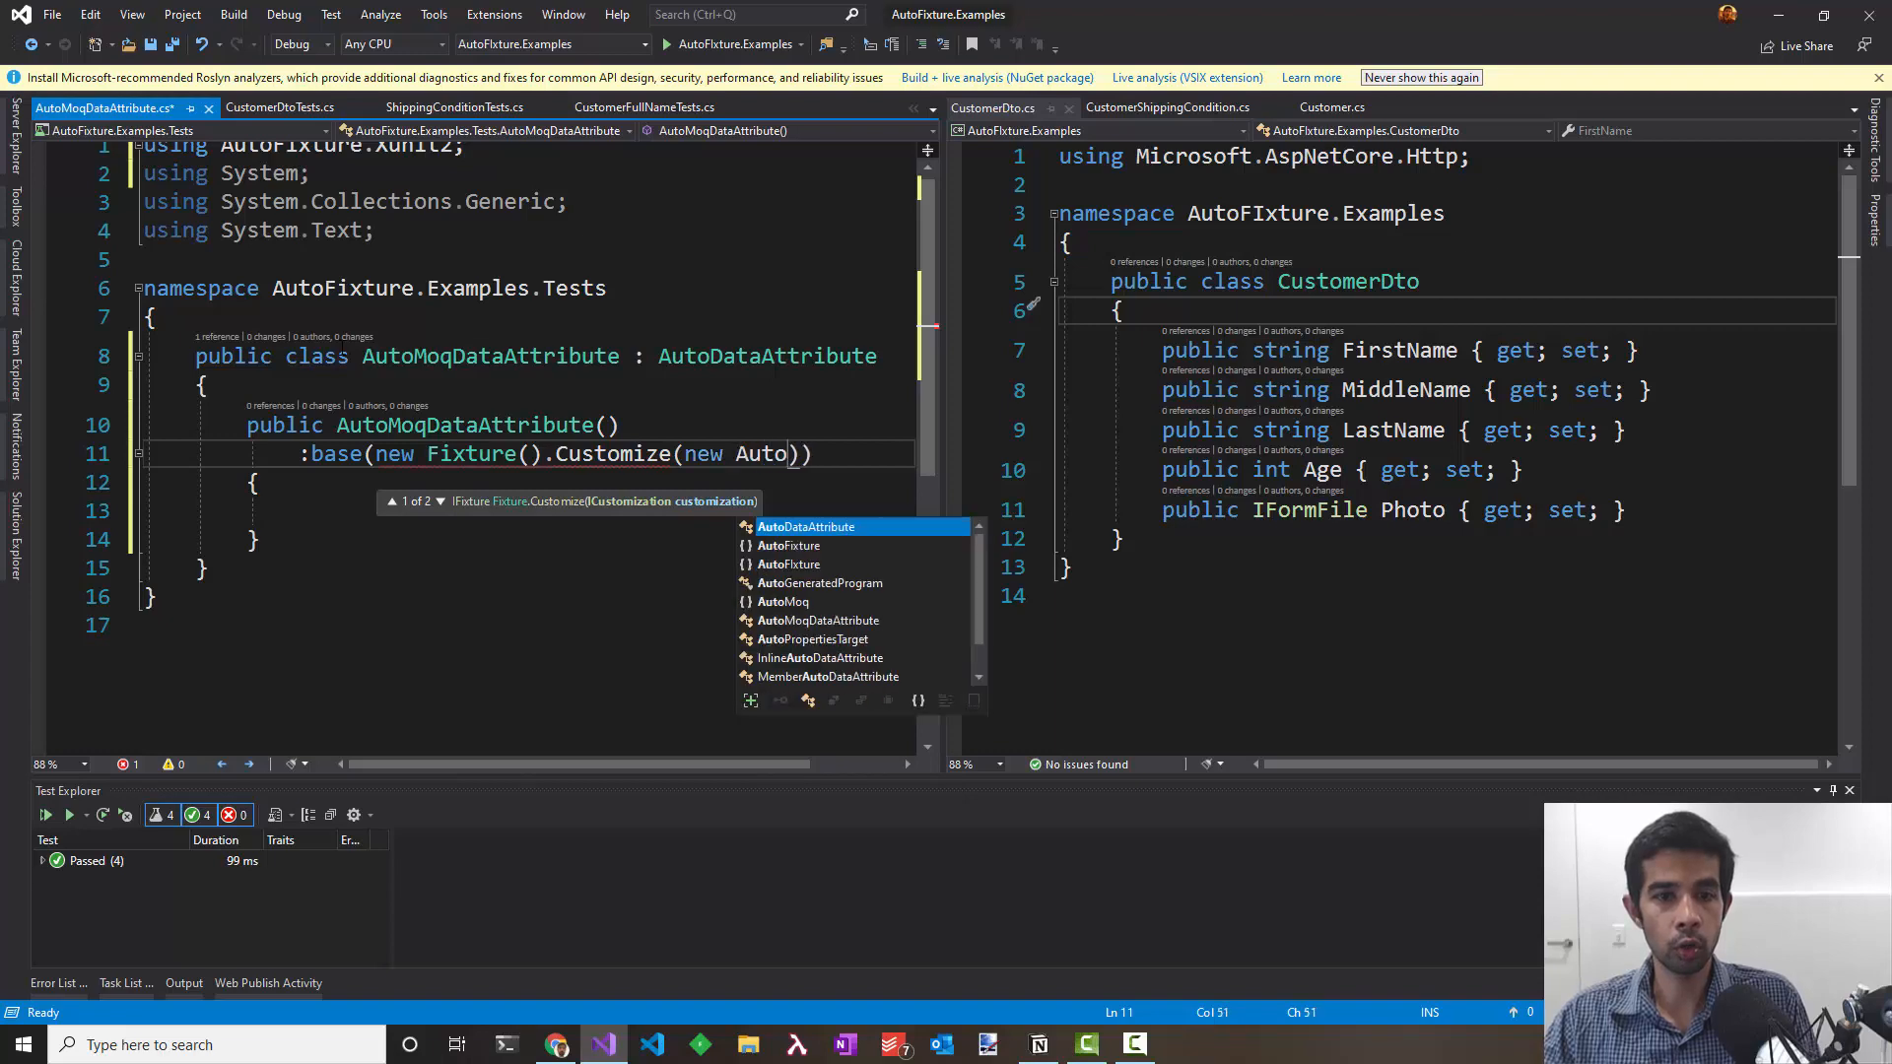
type("MoqCustomization(")
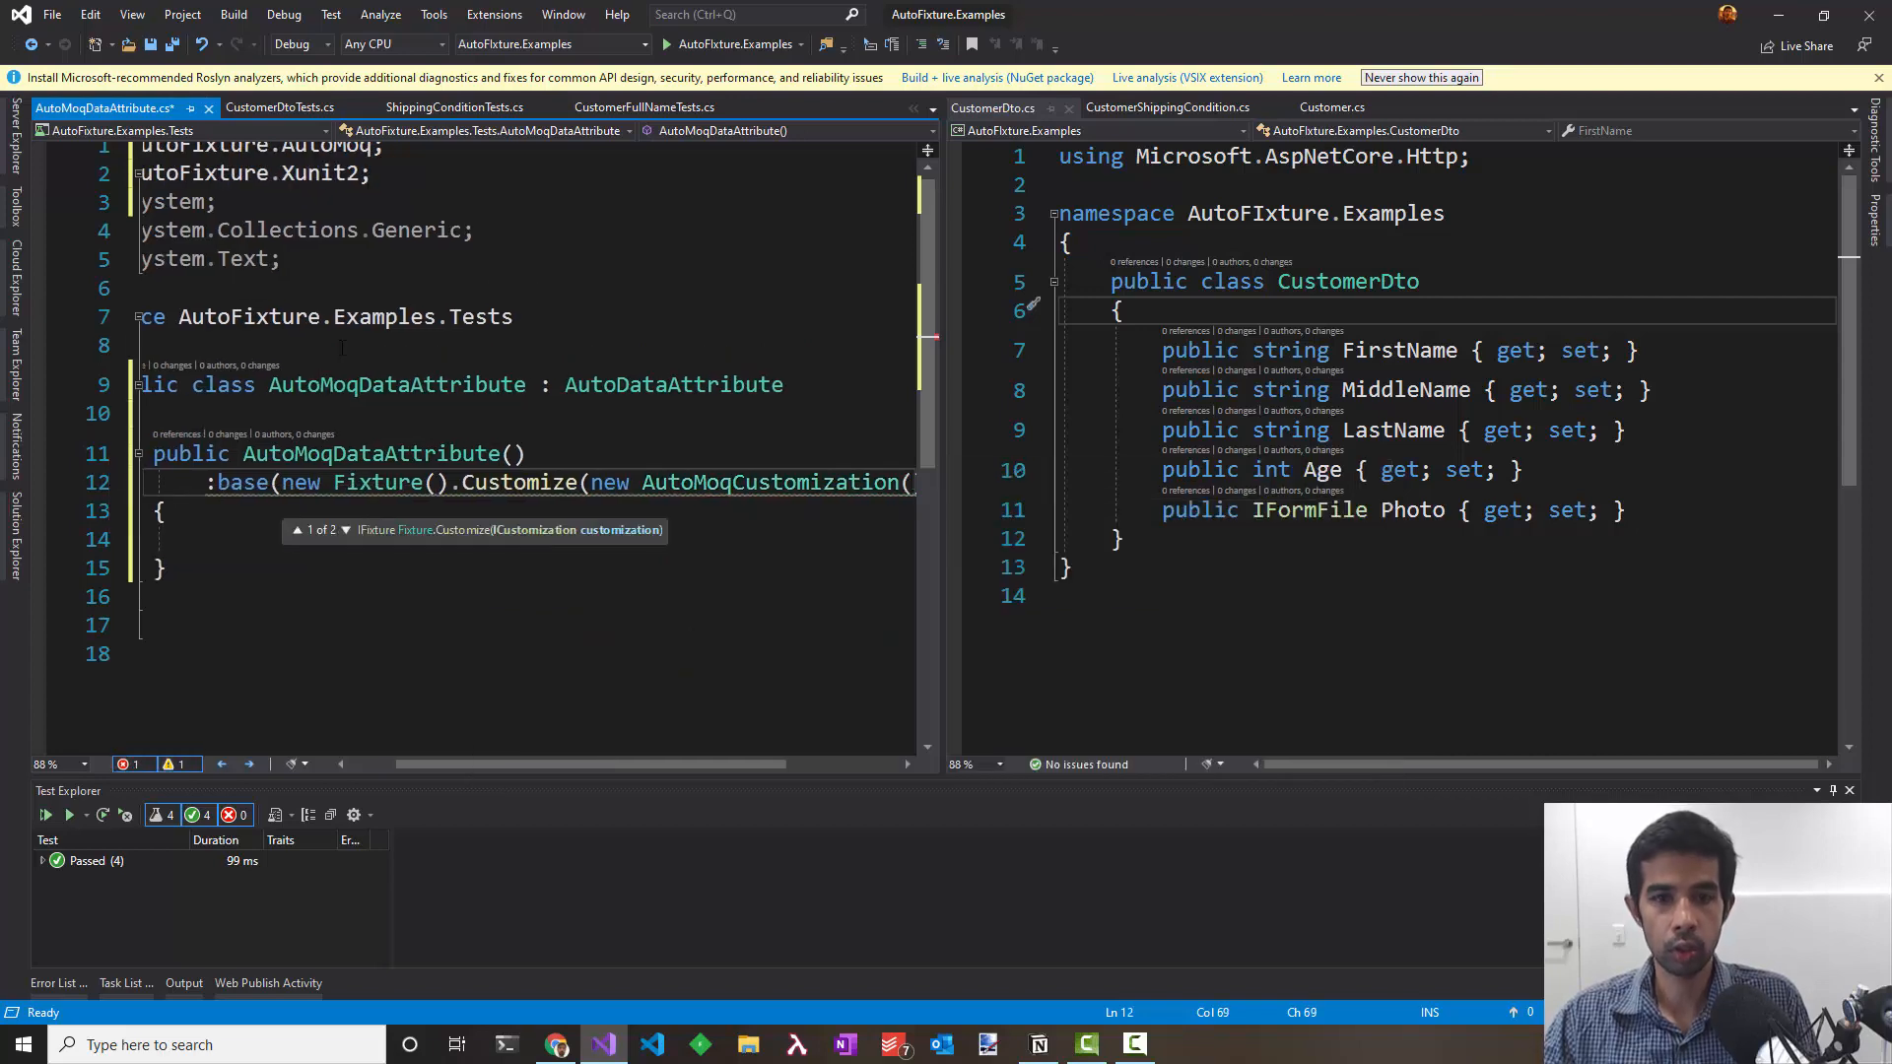
type(")))")
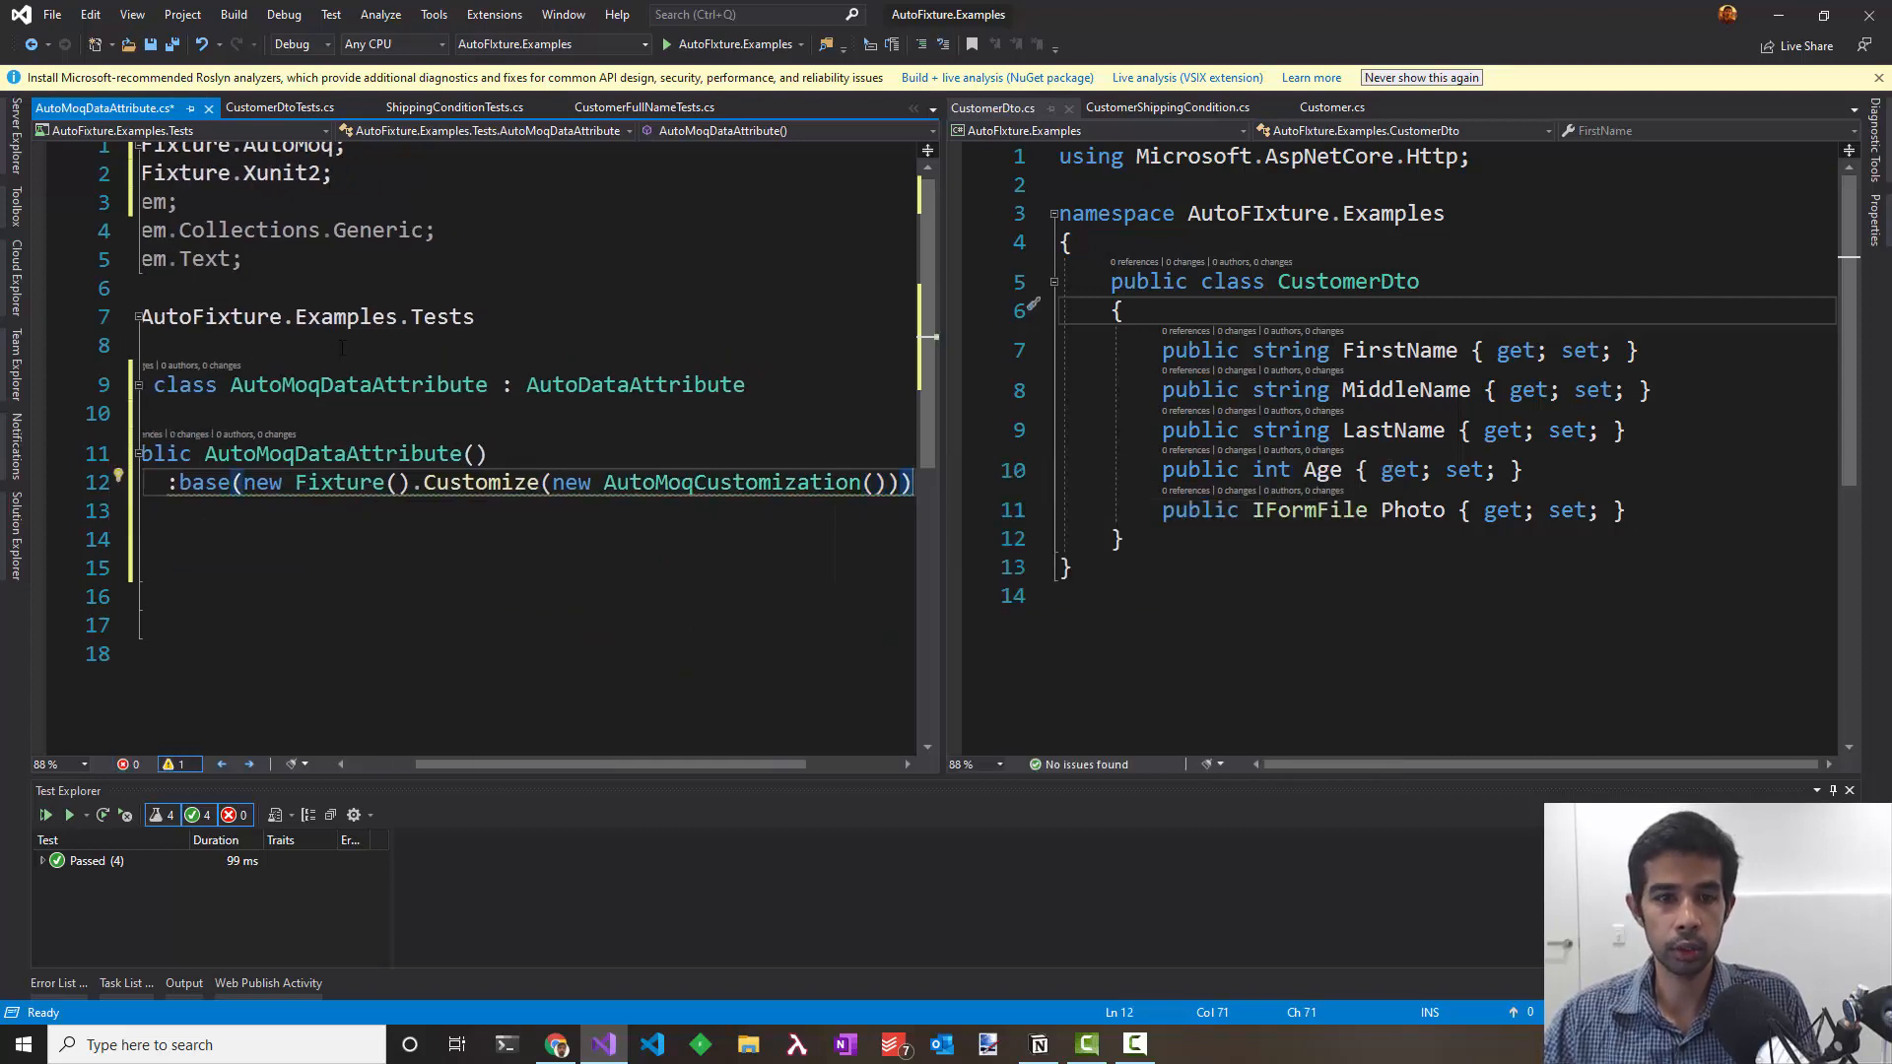
mouse_move(338, 482)
type("() => ")
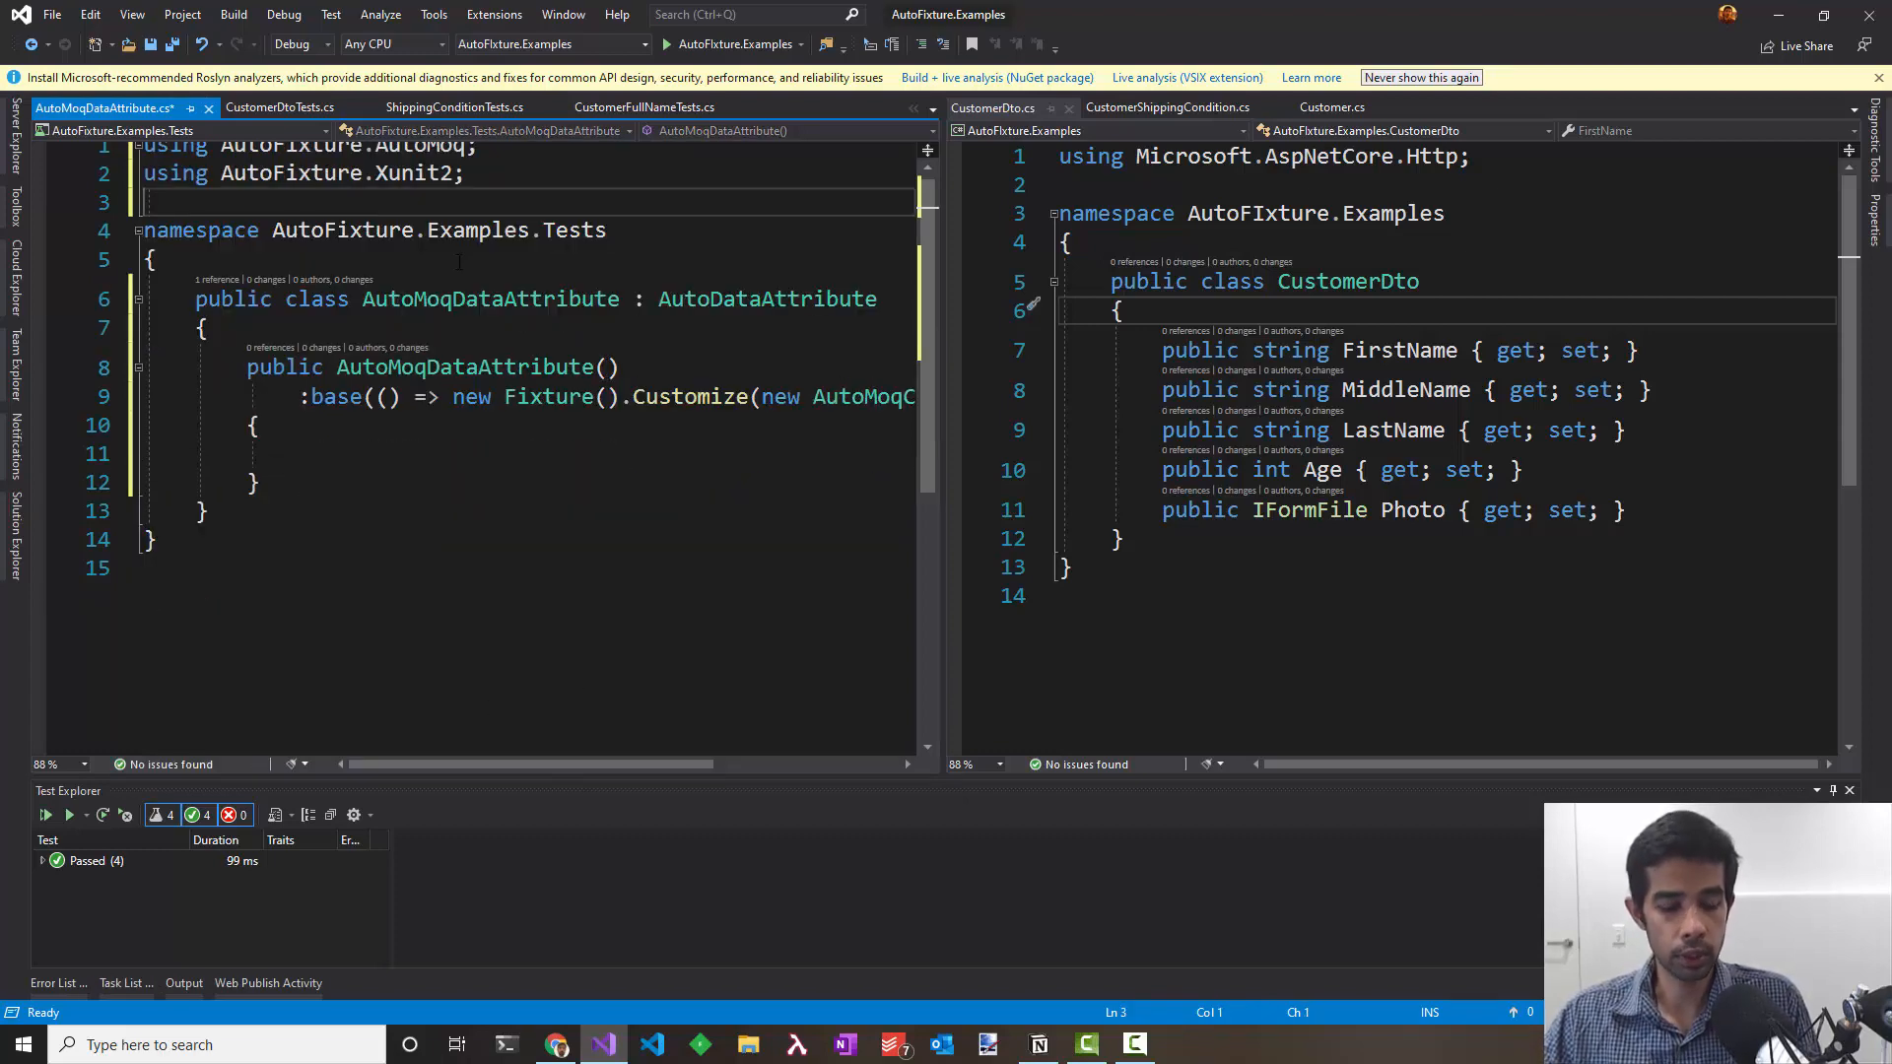
Step: Replace the [AutoData] attribute with [AutoMoqData] on the CustomerDto test
left_click(280, 108)
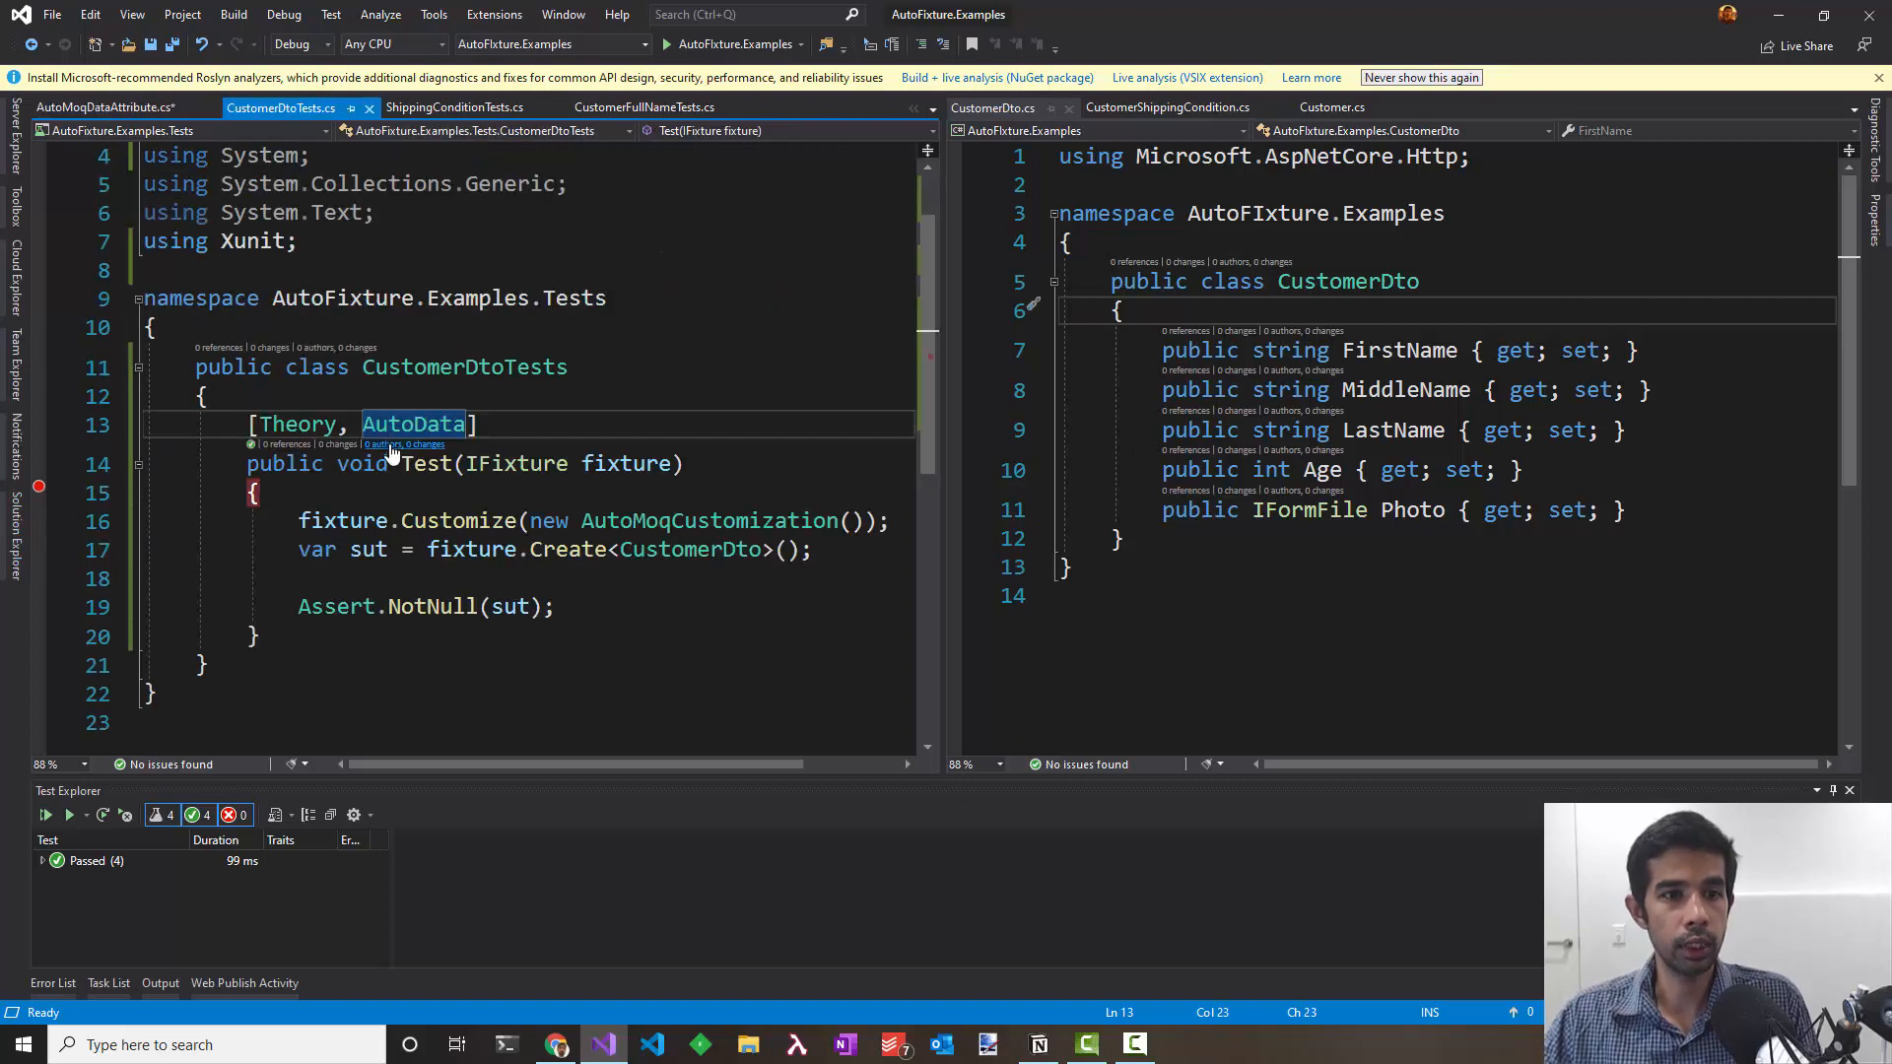
type("MO")
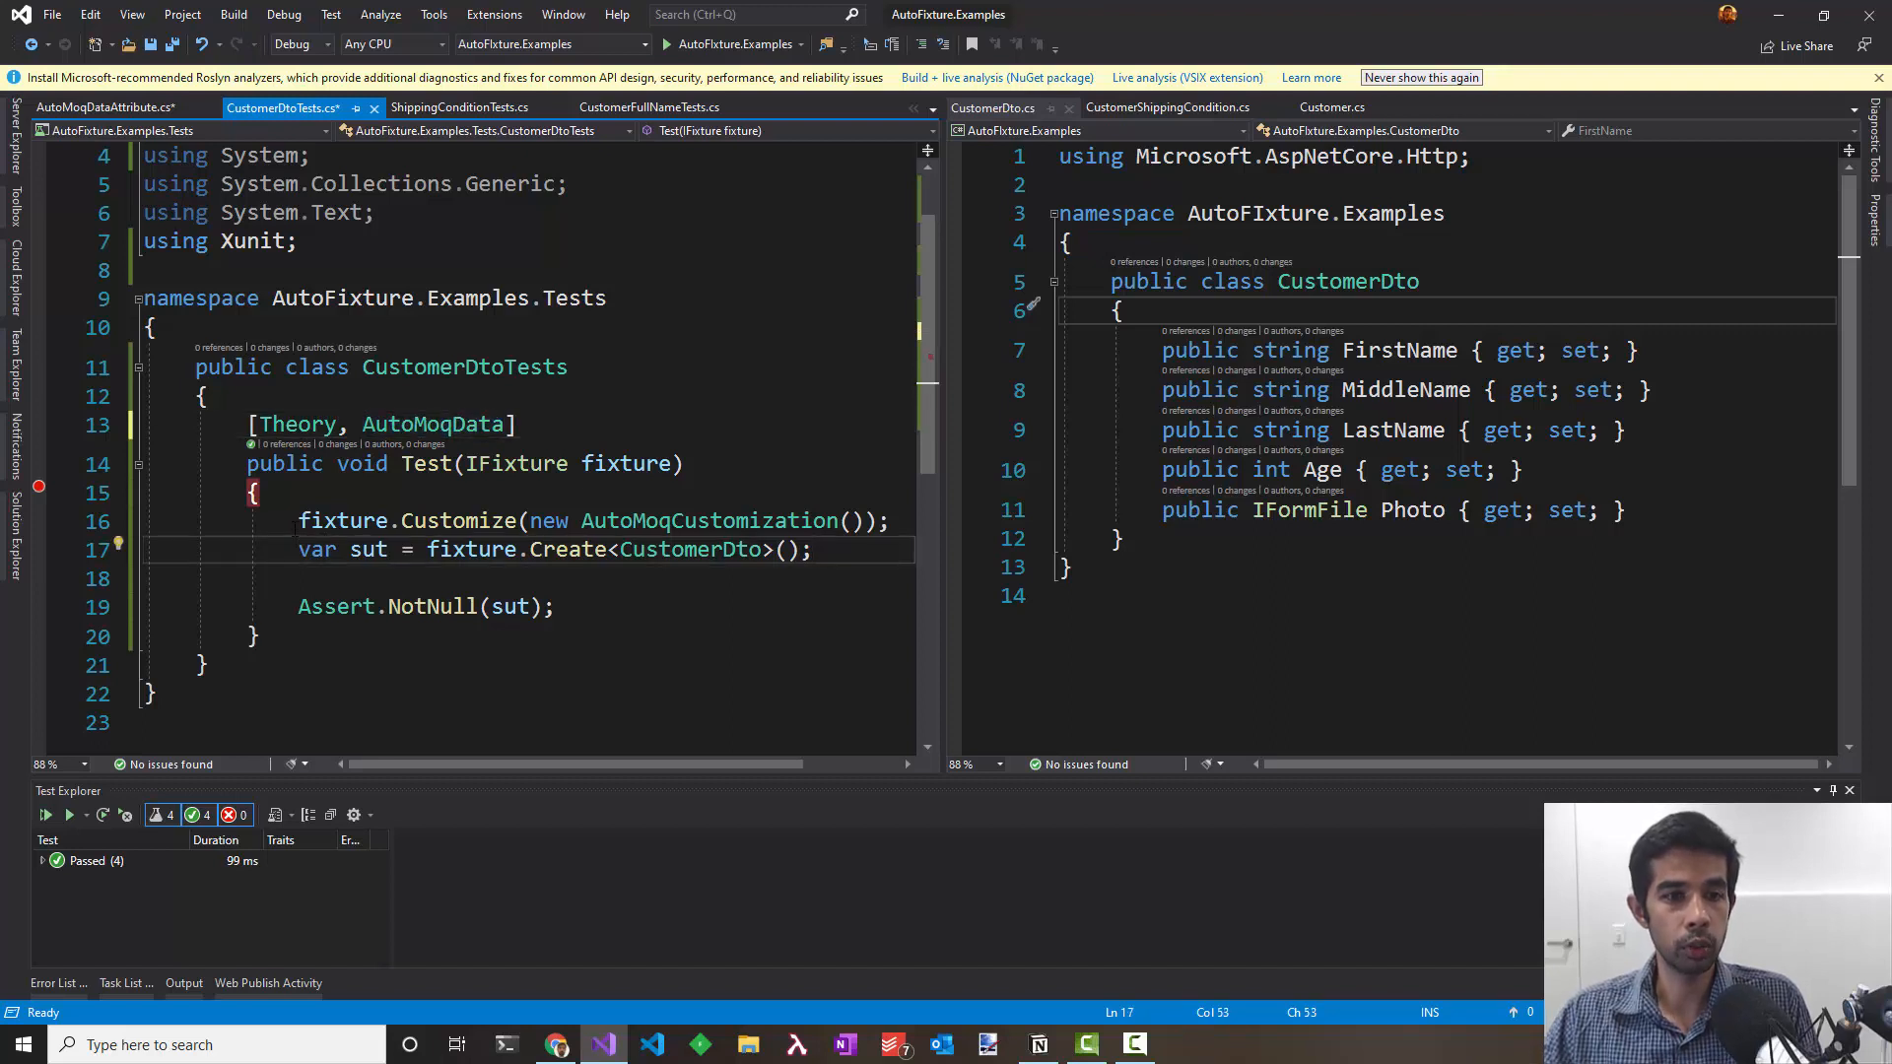
key("Delete")
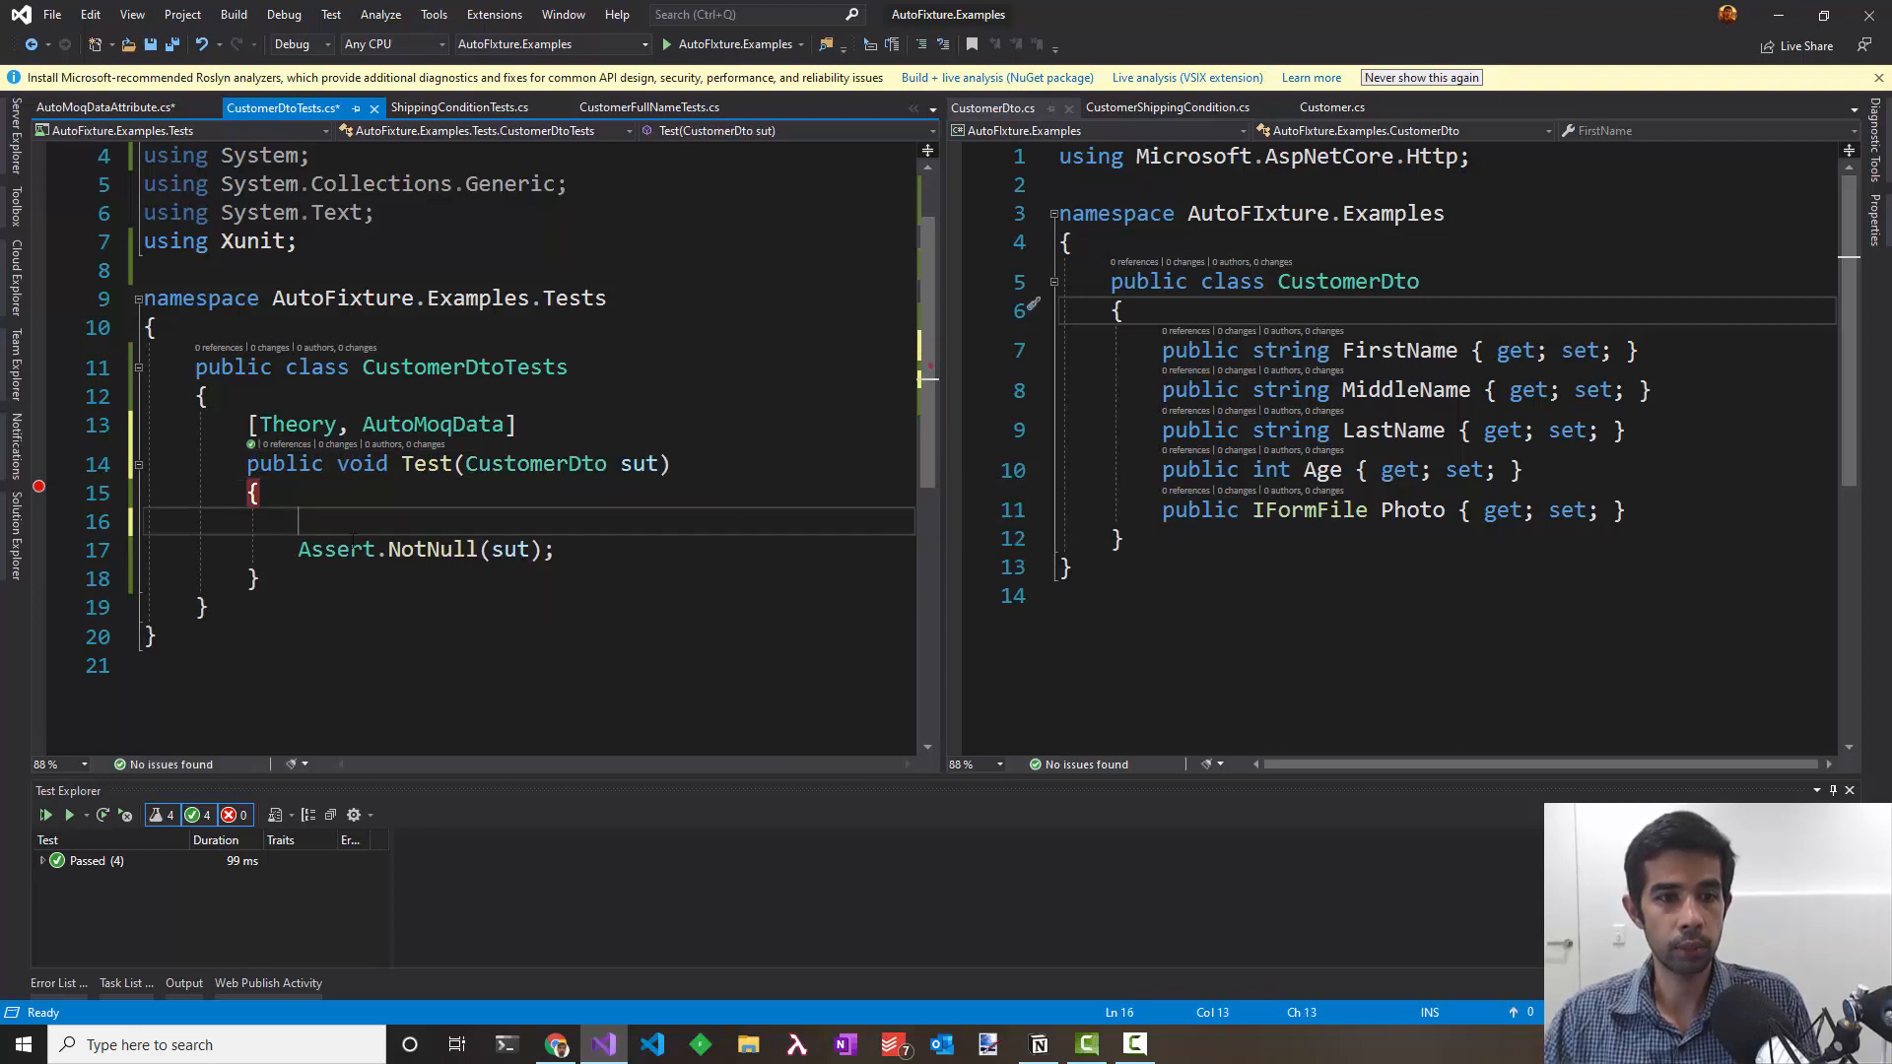
left_click(75, 815)
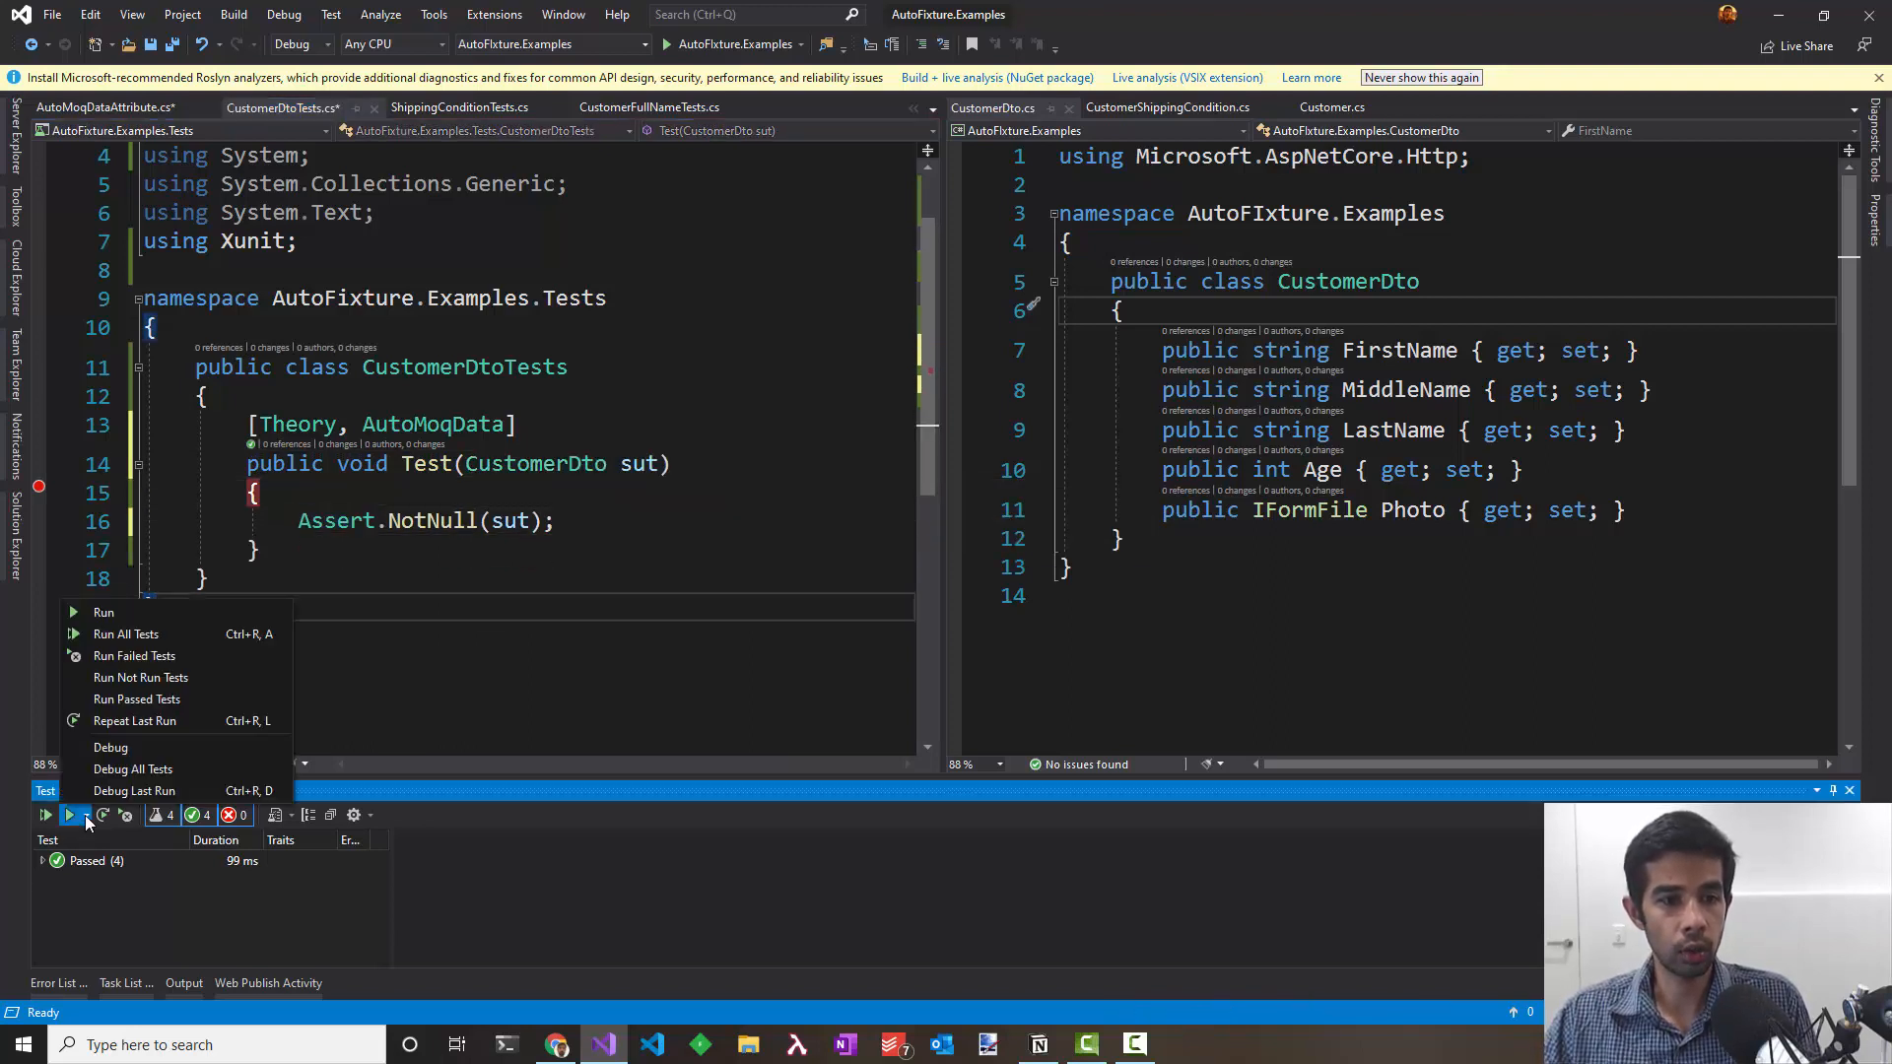
Step: Debug the tests, view the AutoMoqDataAttribute definition, and return to CustomerDtoTests.cs
left_click(104, 612)
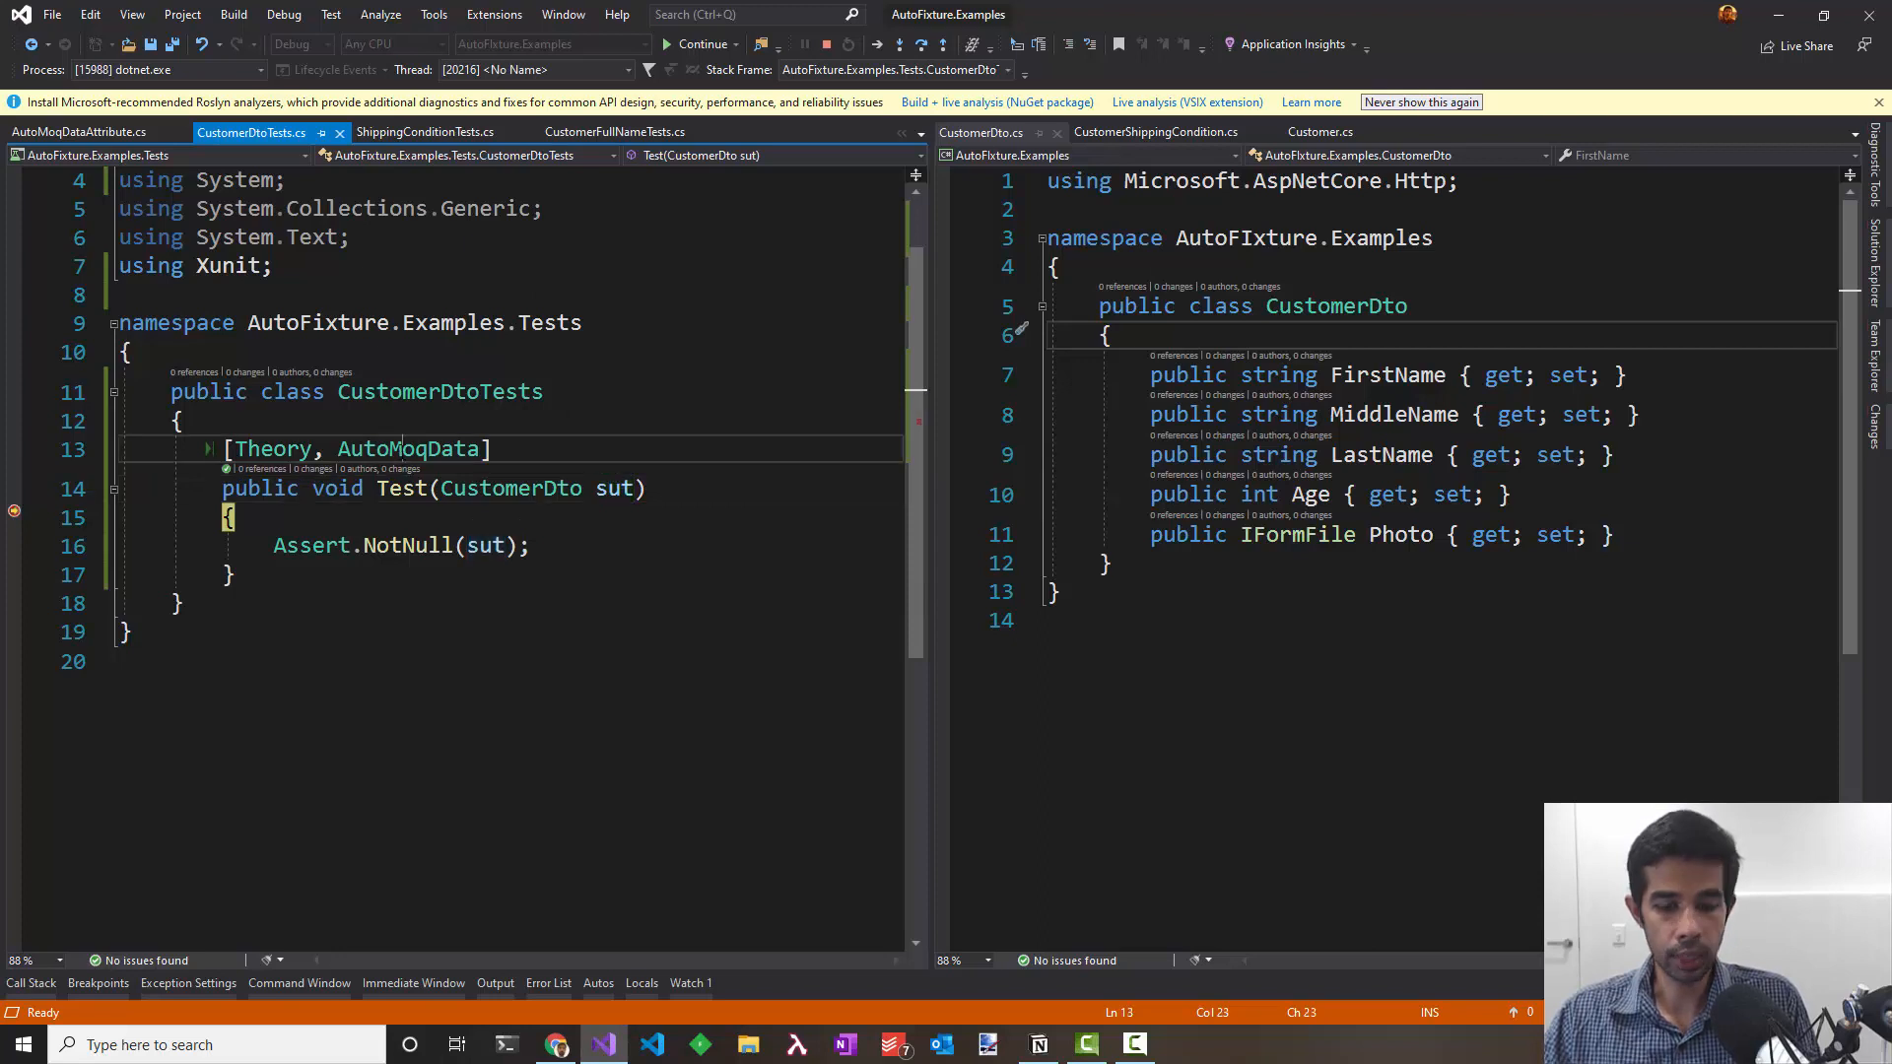
left_click(79, 131)
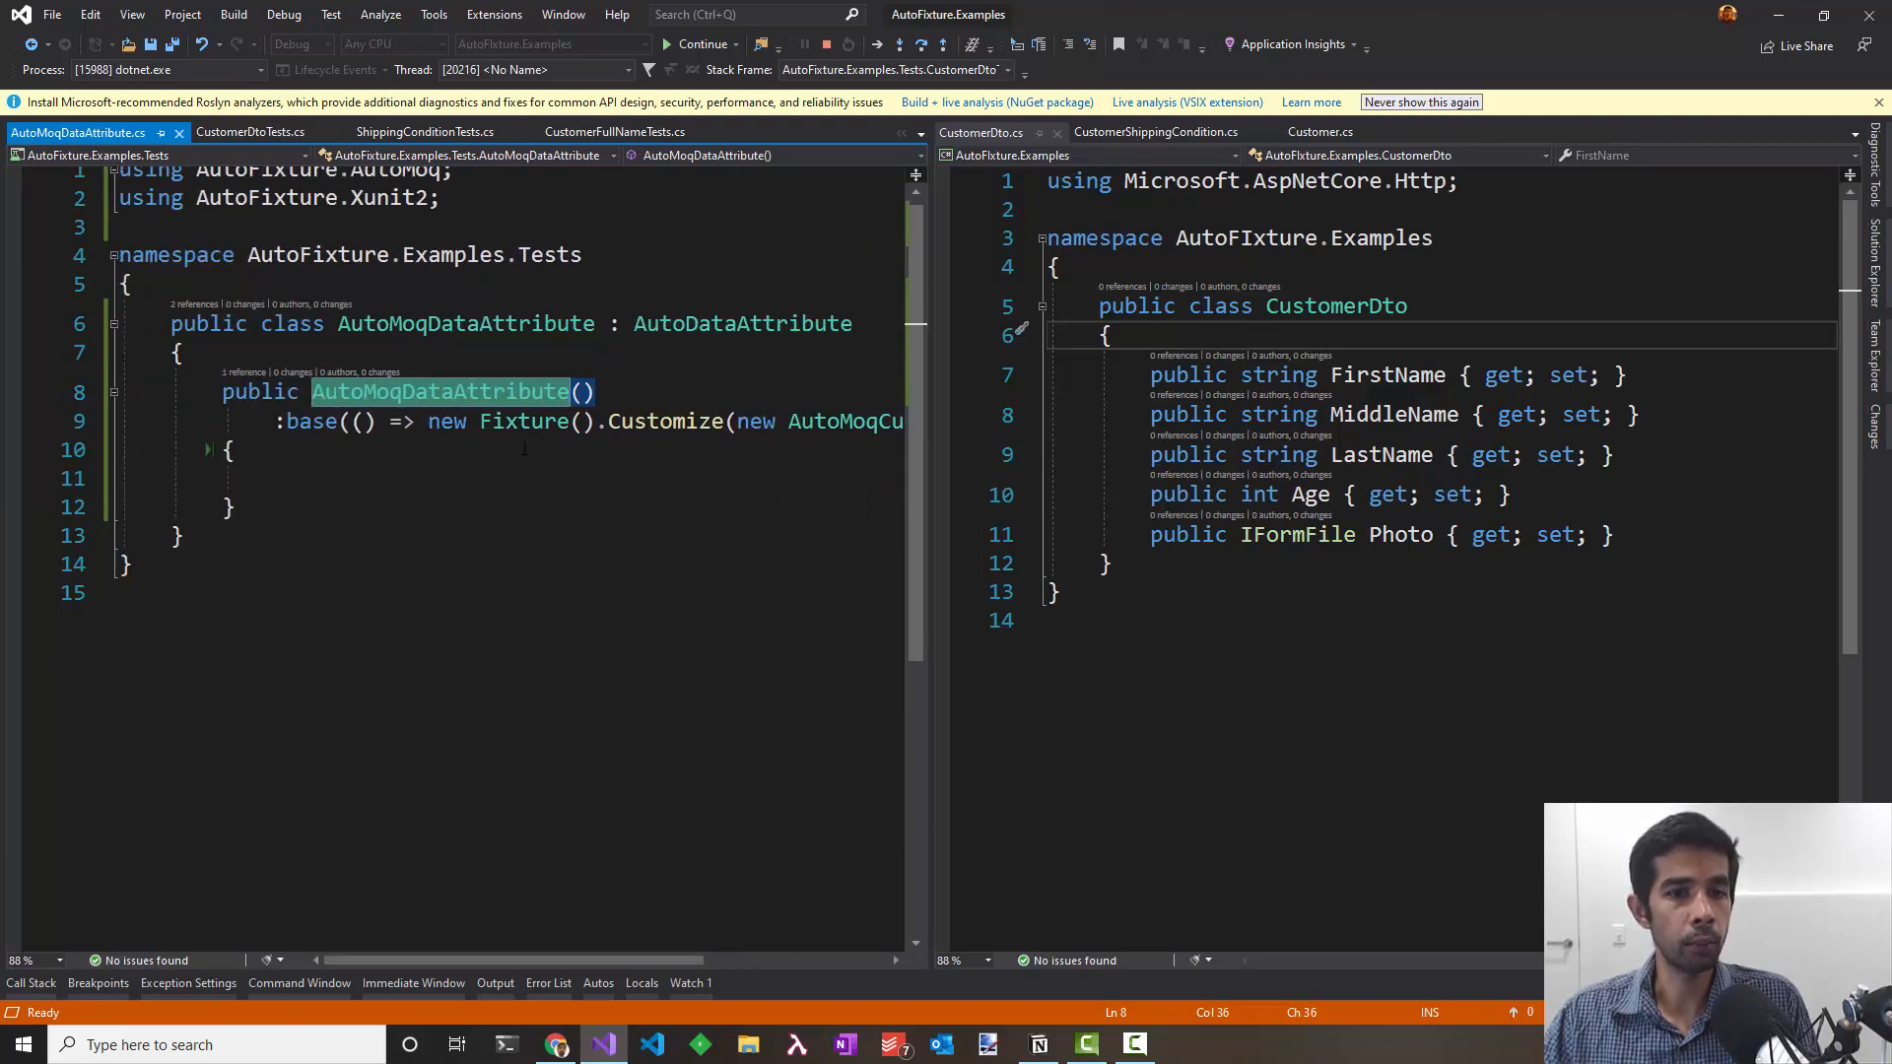
left_click(251, 131)
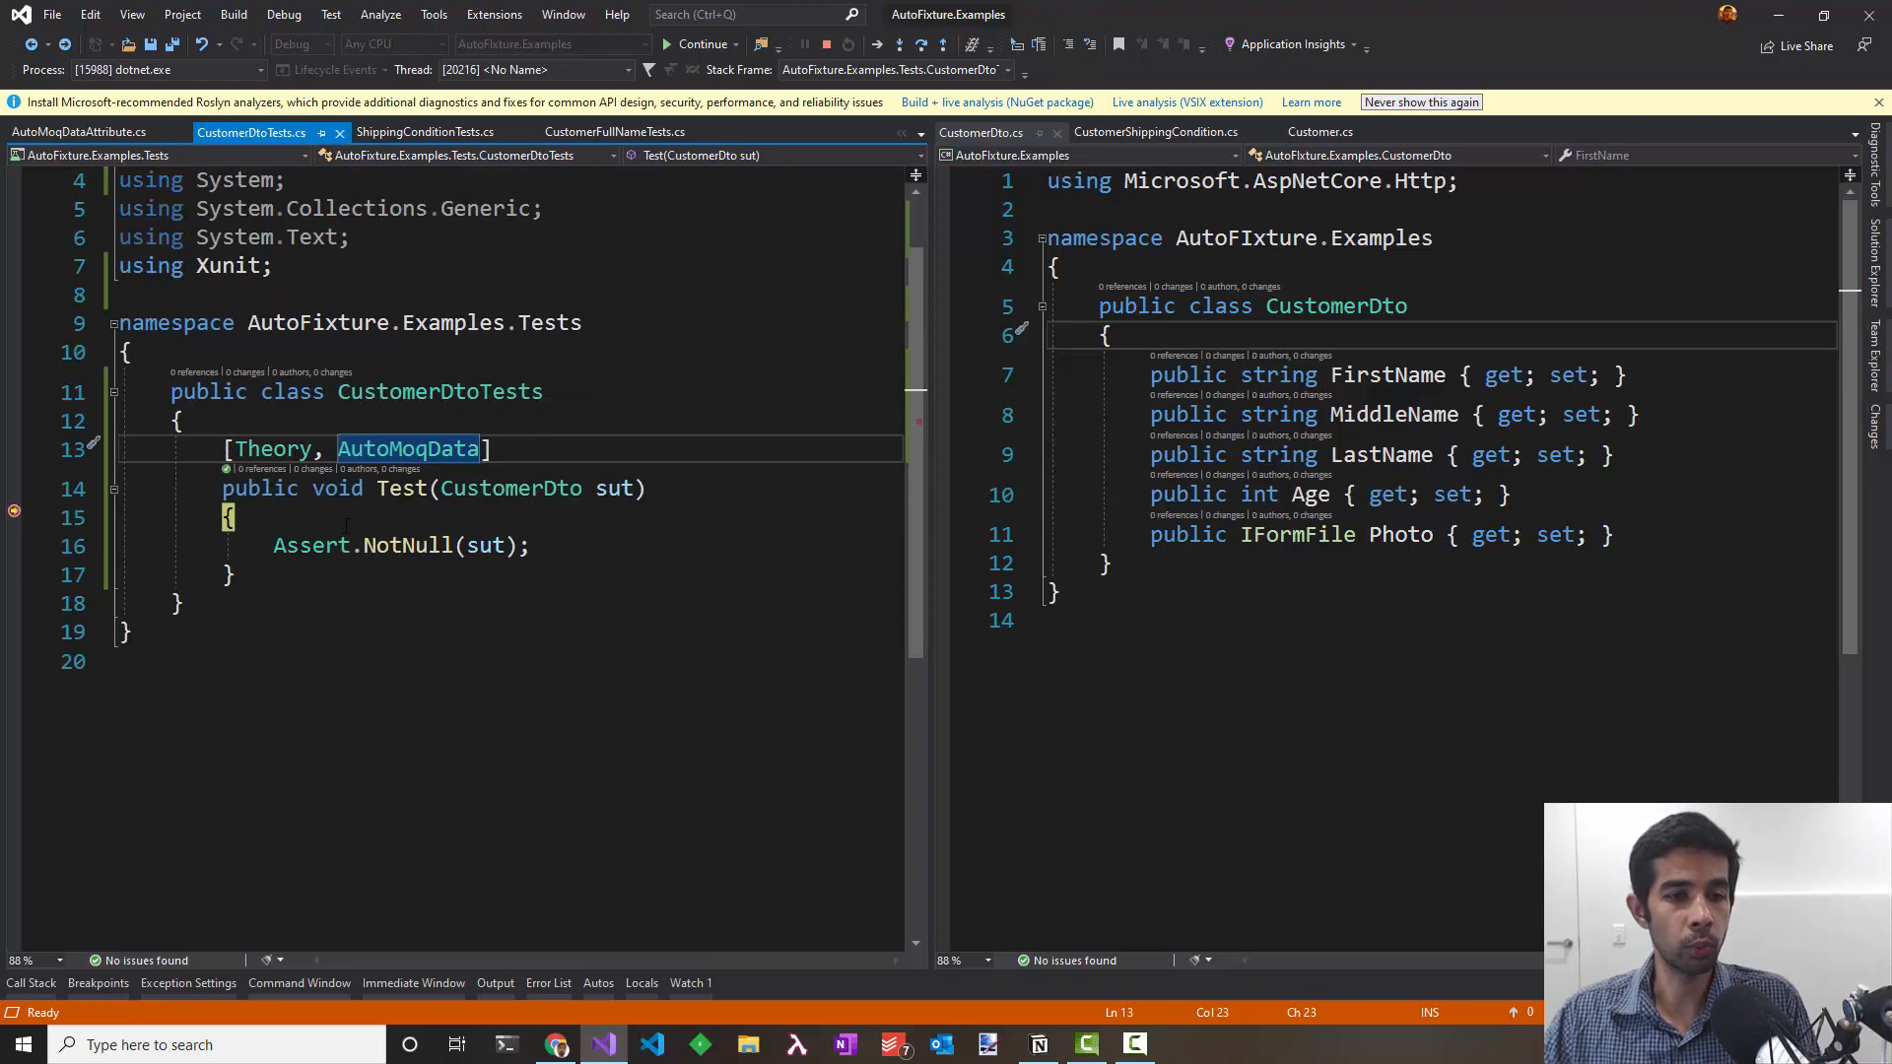